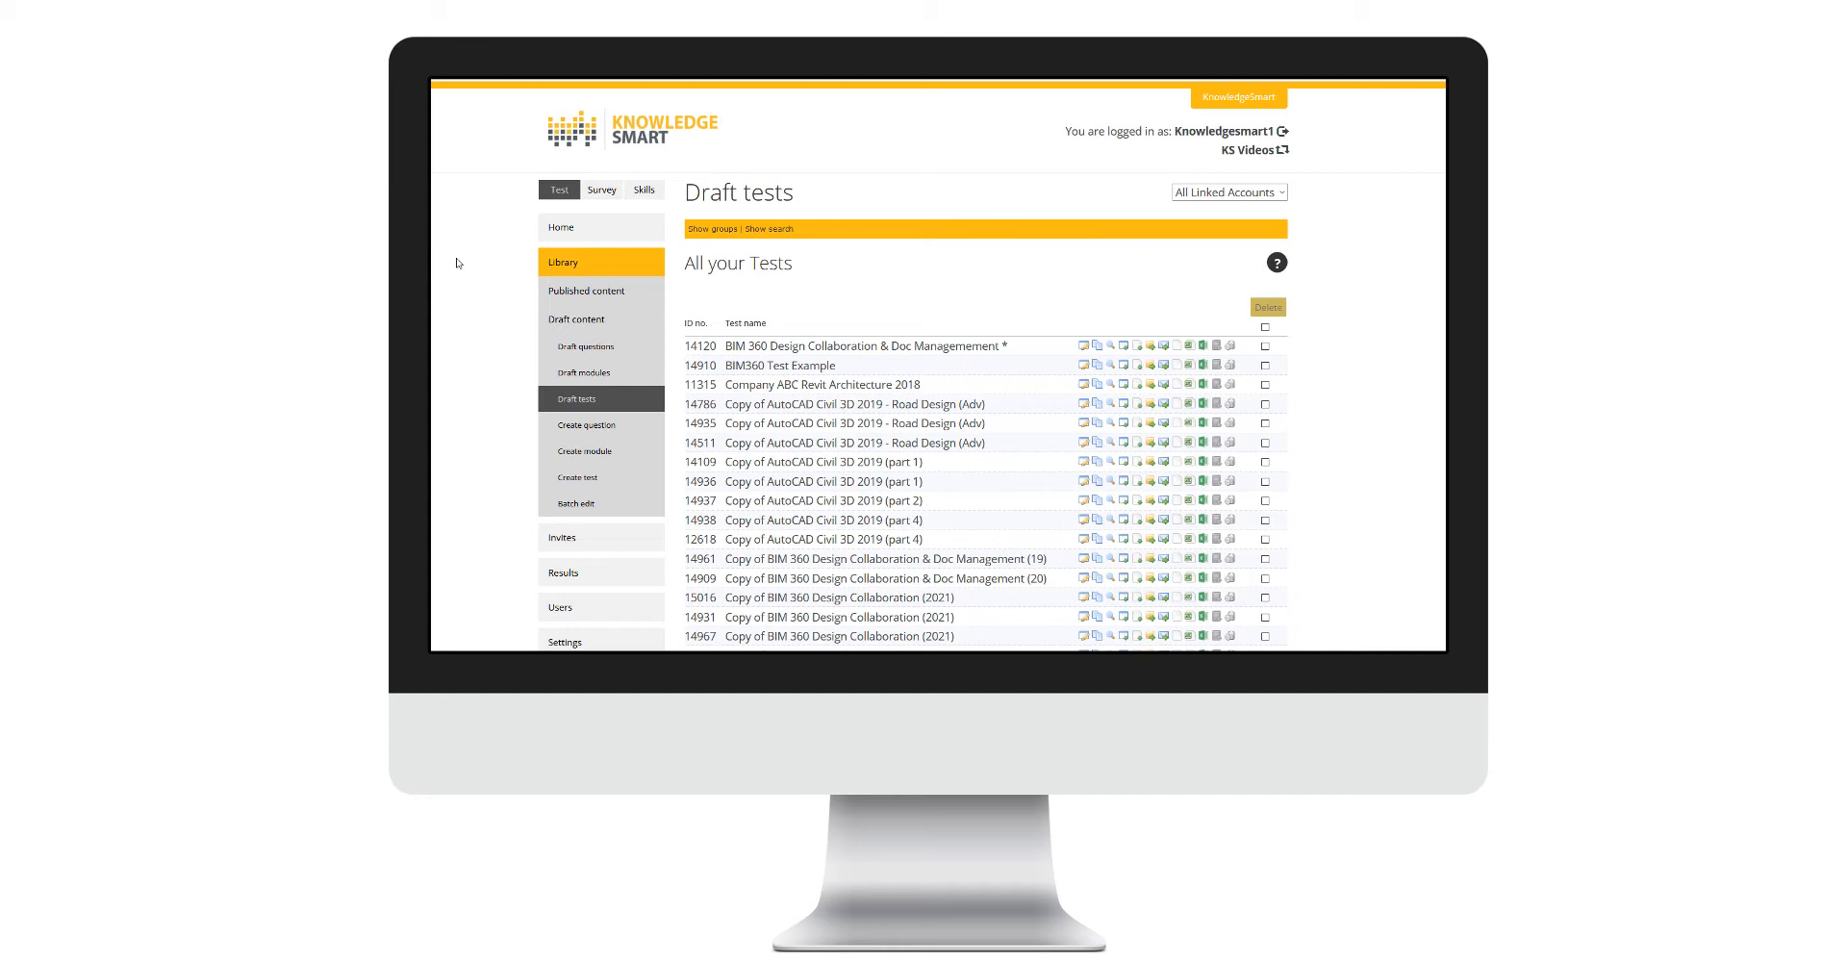
pyautogui.moveTo(437, 273)
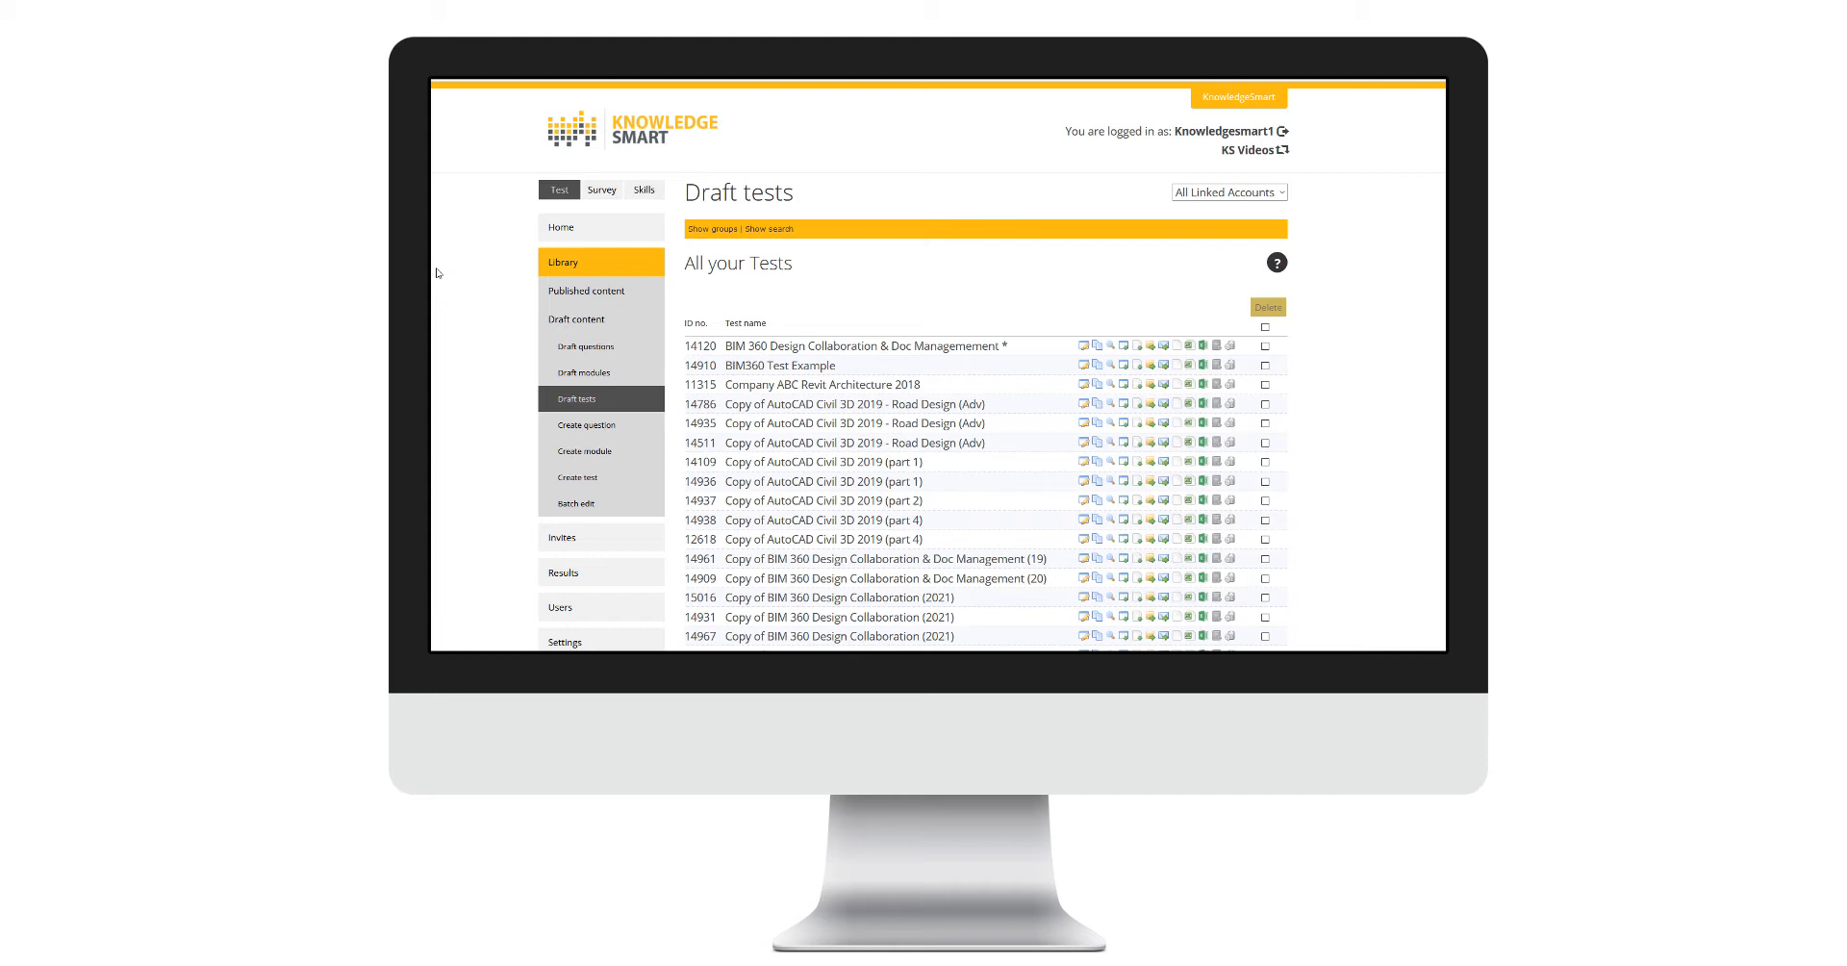
pyautogui.moveTo(452, 404)
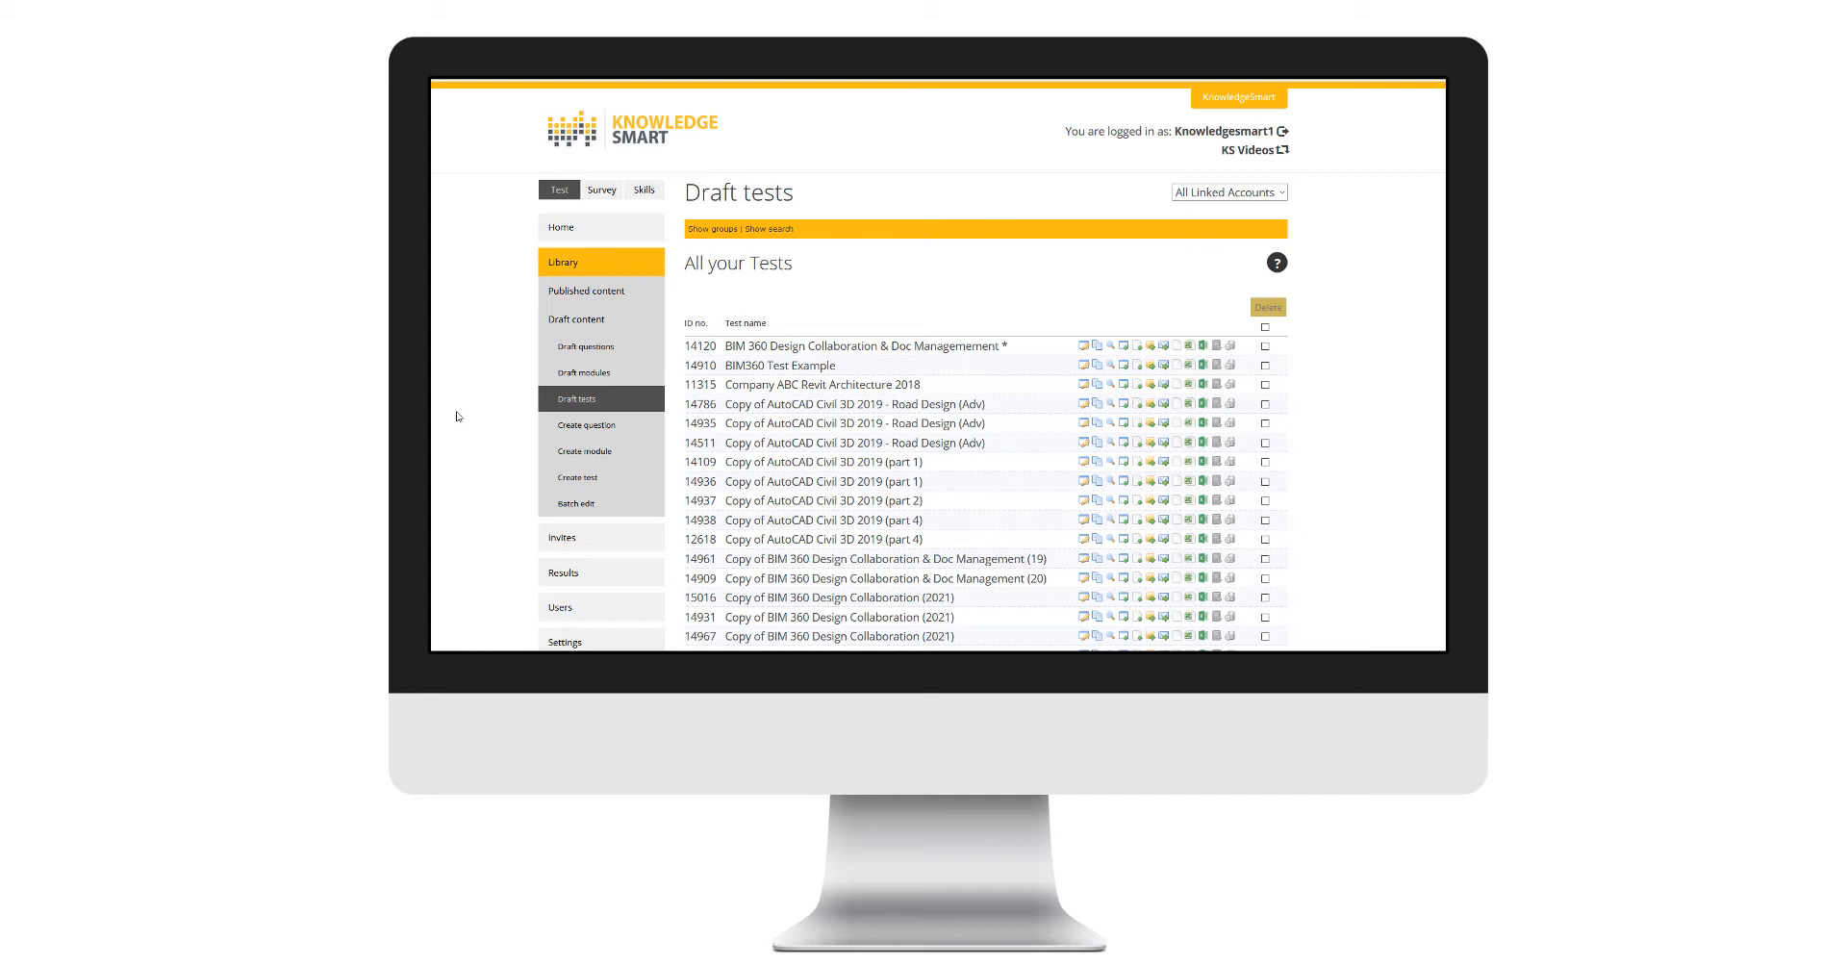
pyautogui.moveTo(462, 408)
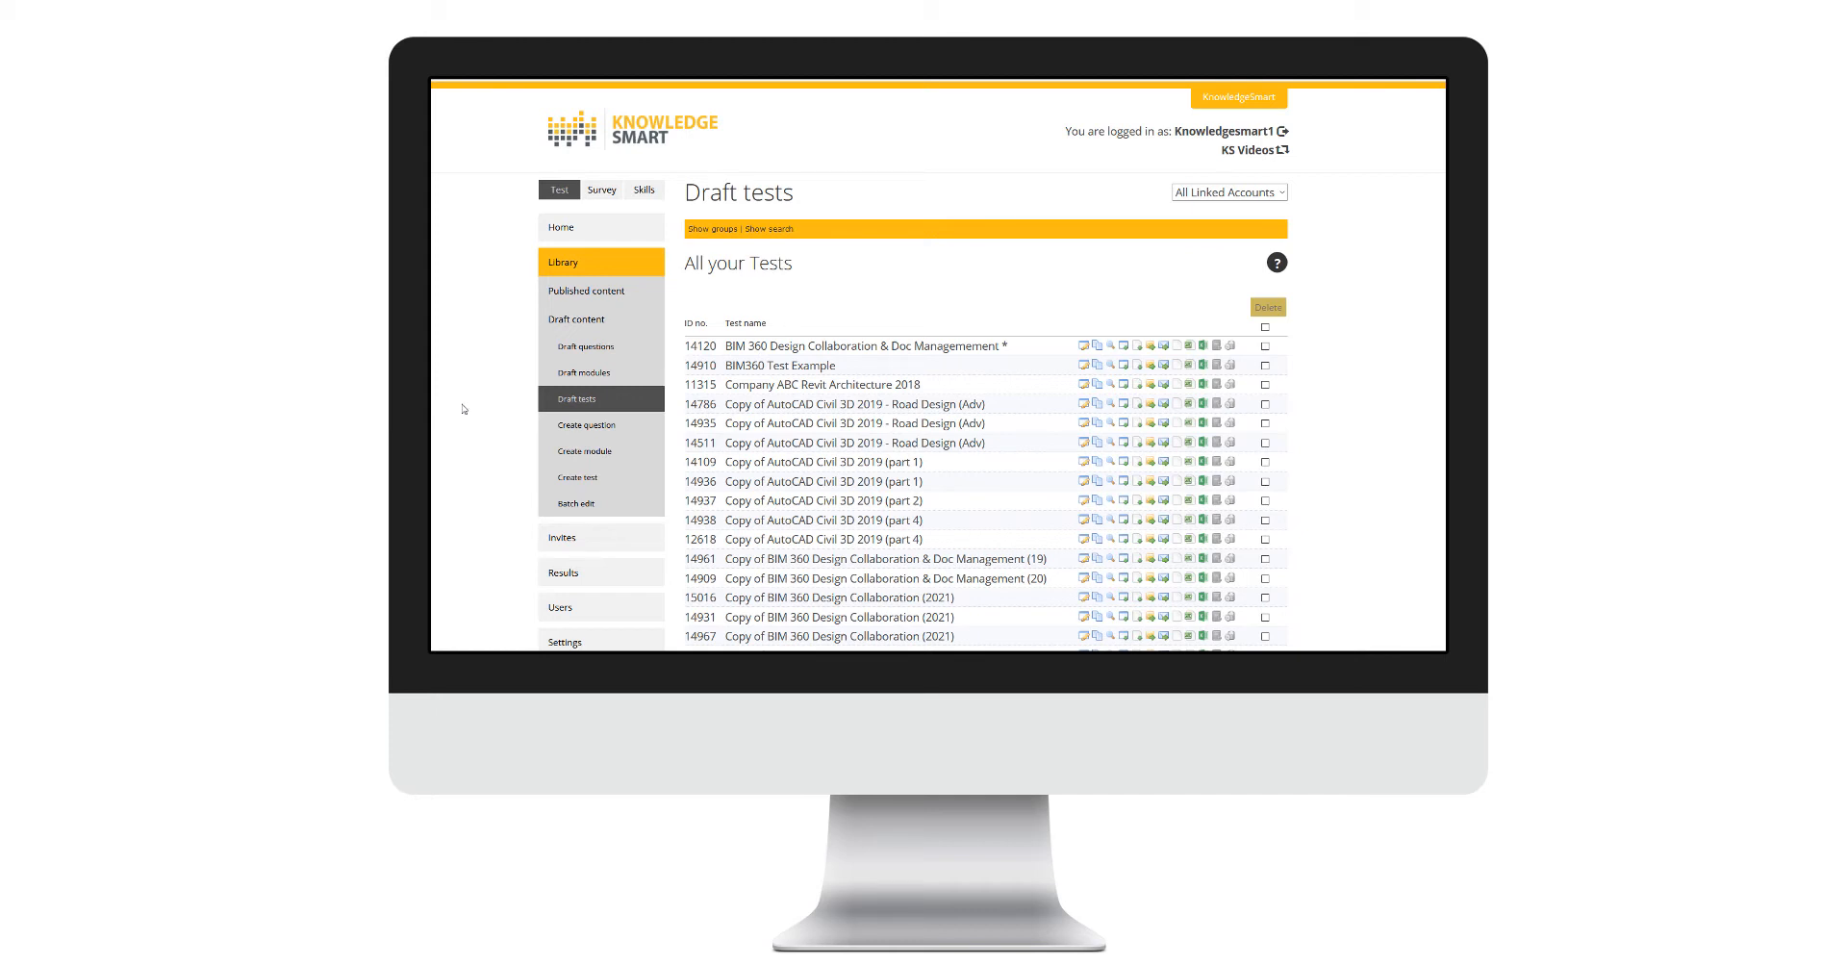
pyautogui.moveTo(469, 344)
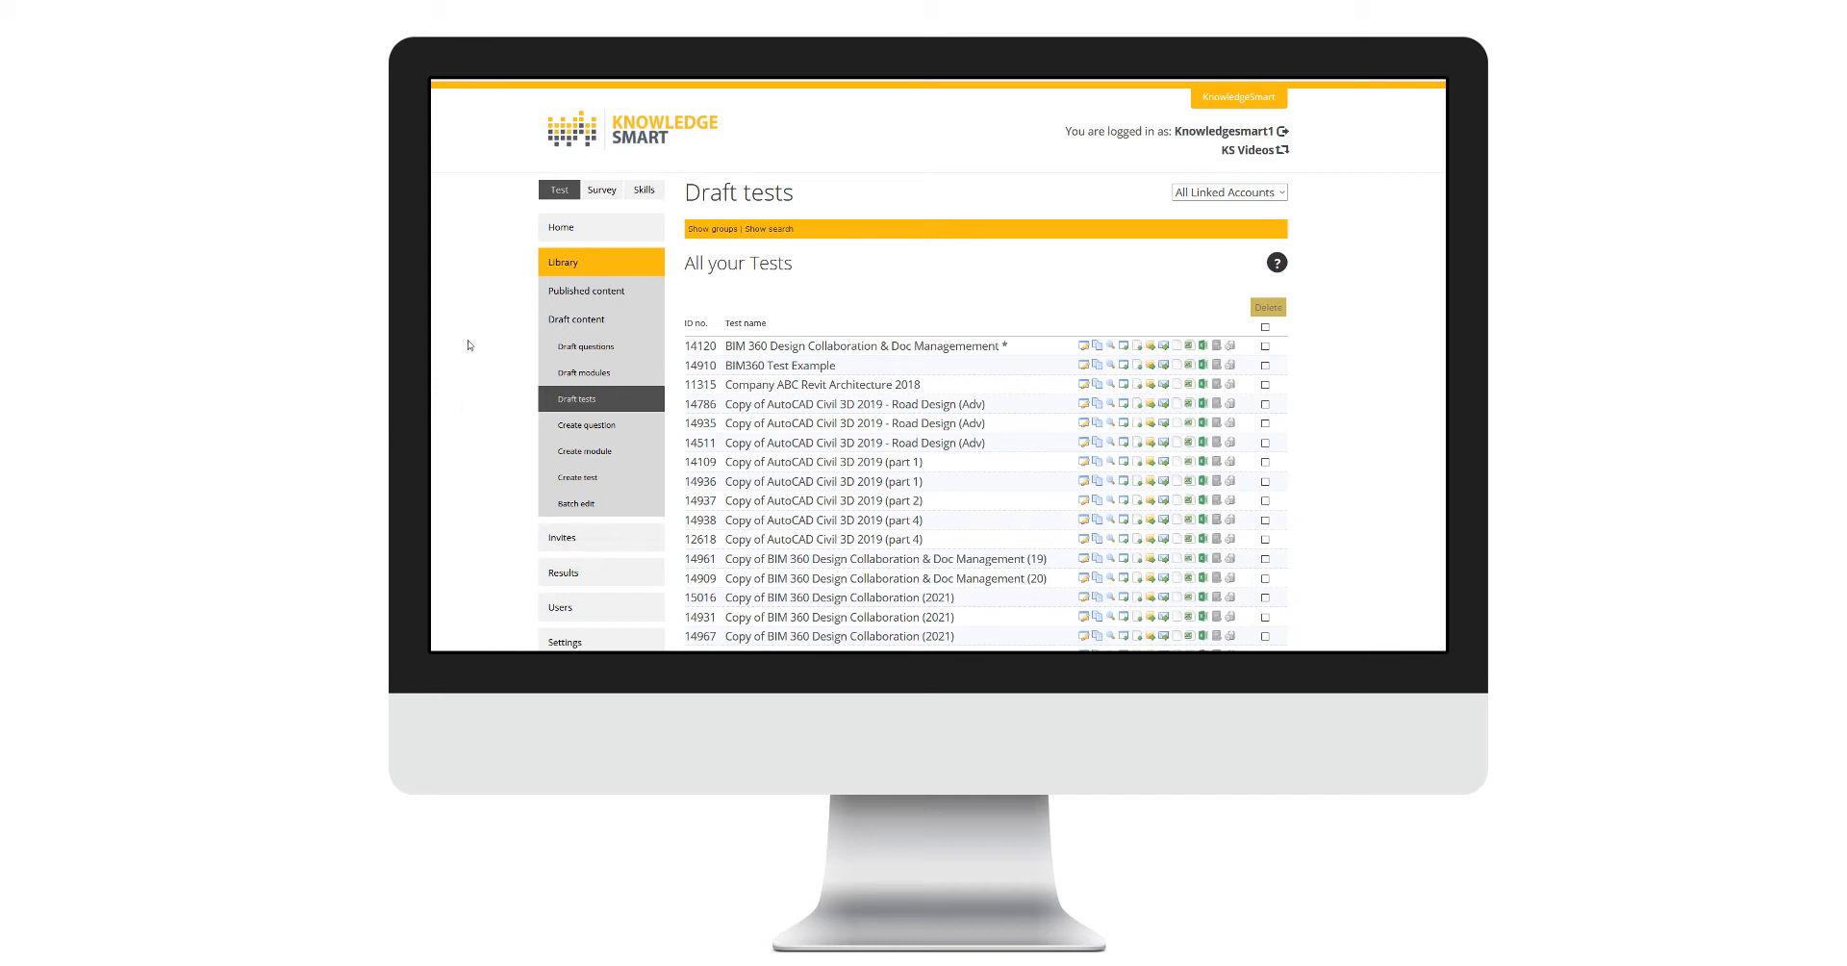
pyautogui.moveTo(502, 518)
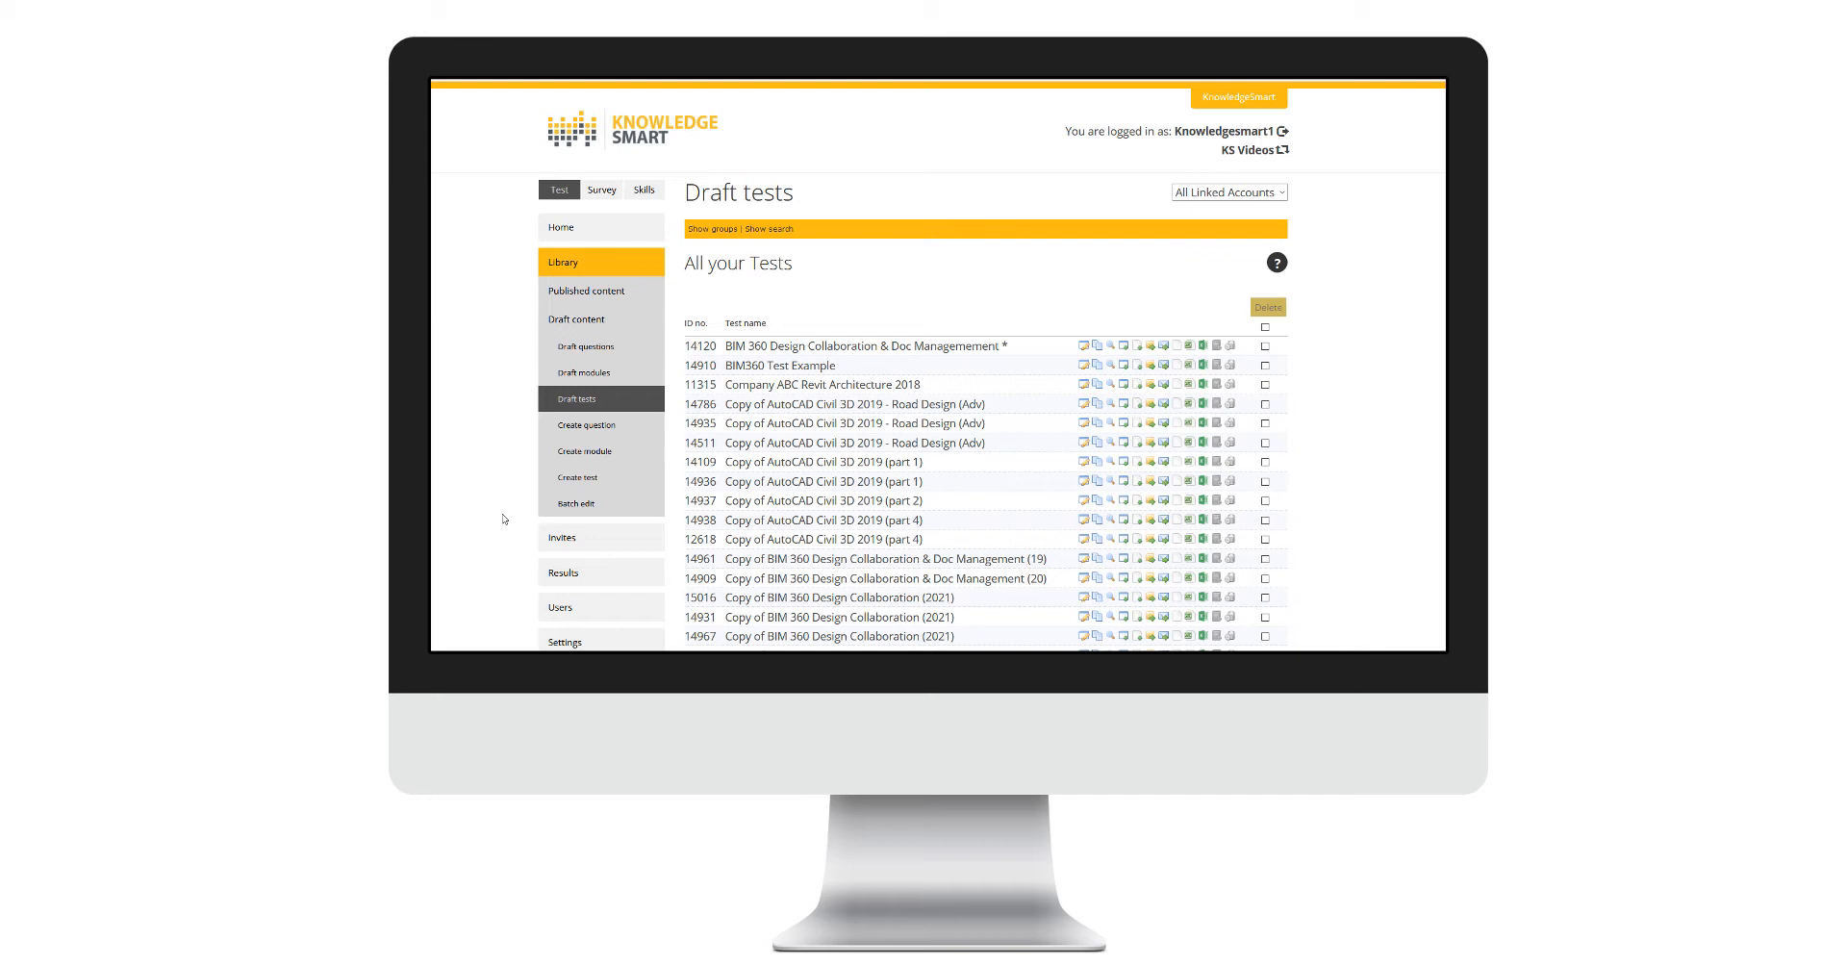
pyautogui.moveTo(506, 500)
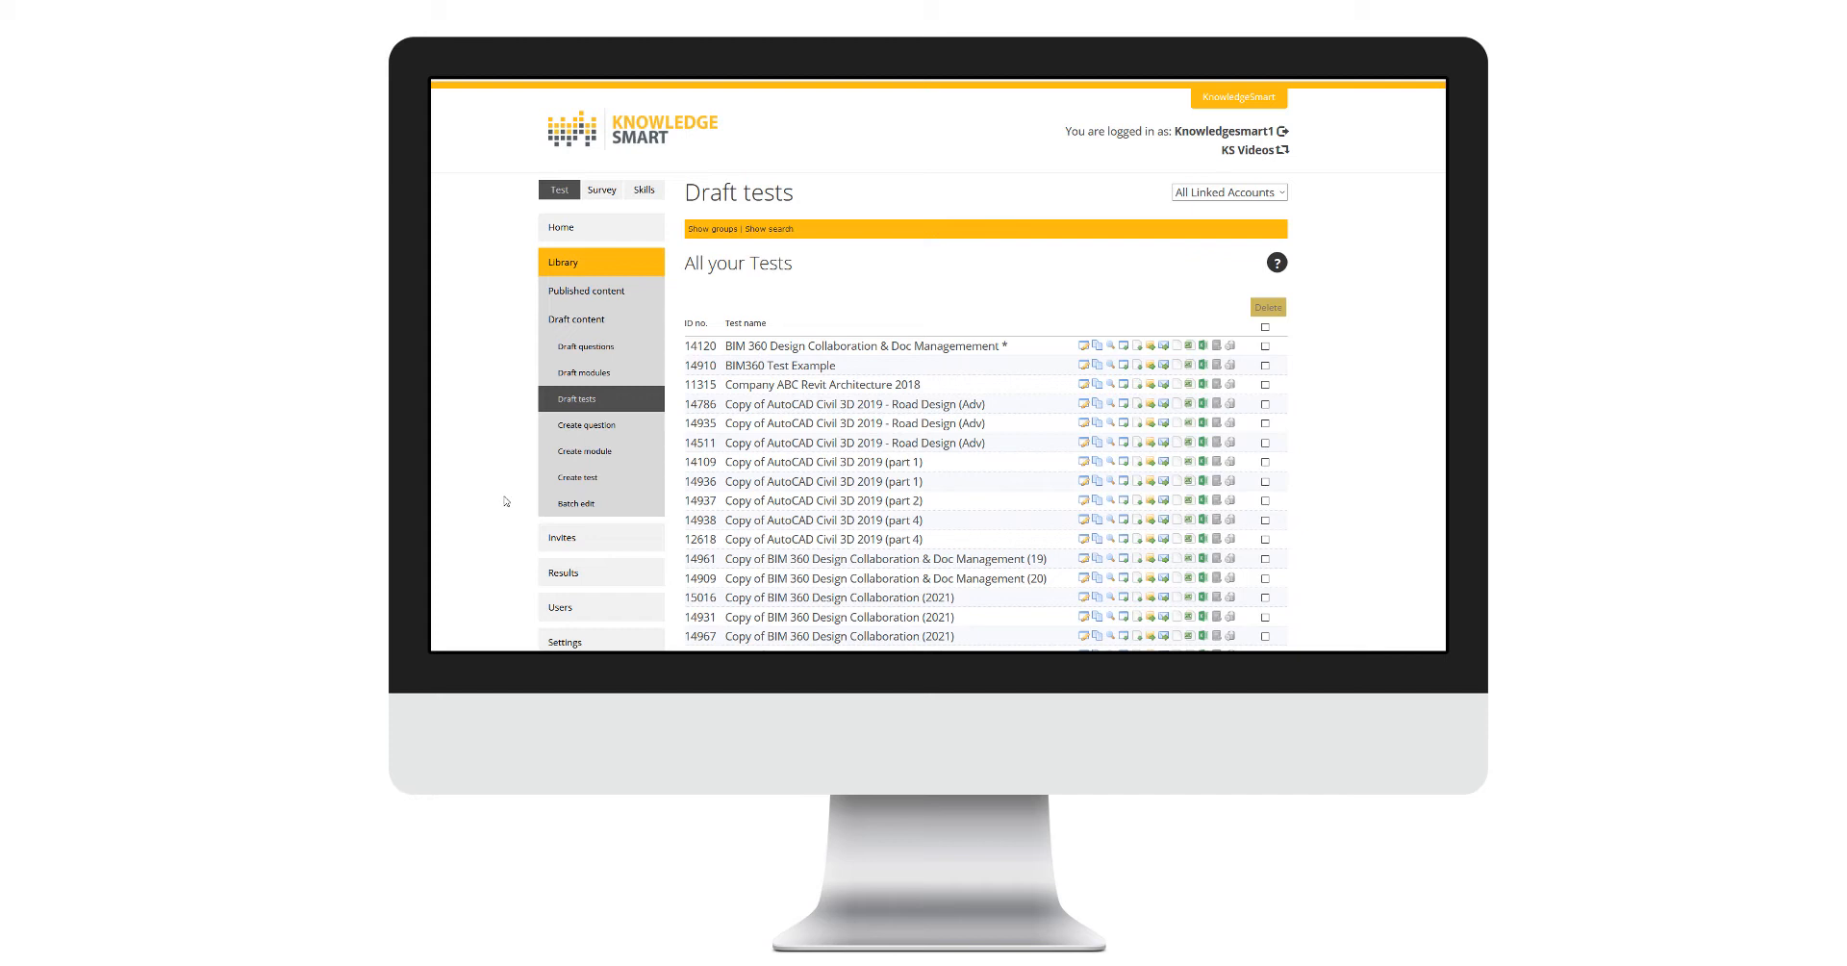
pyautogui.moveTo(535, 418)
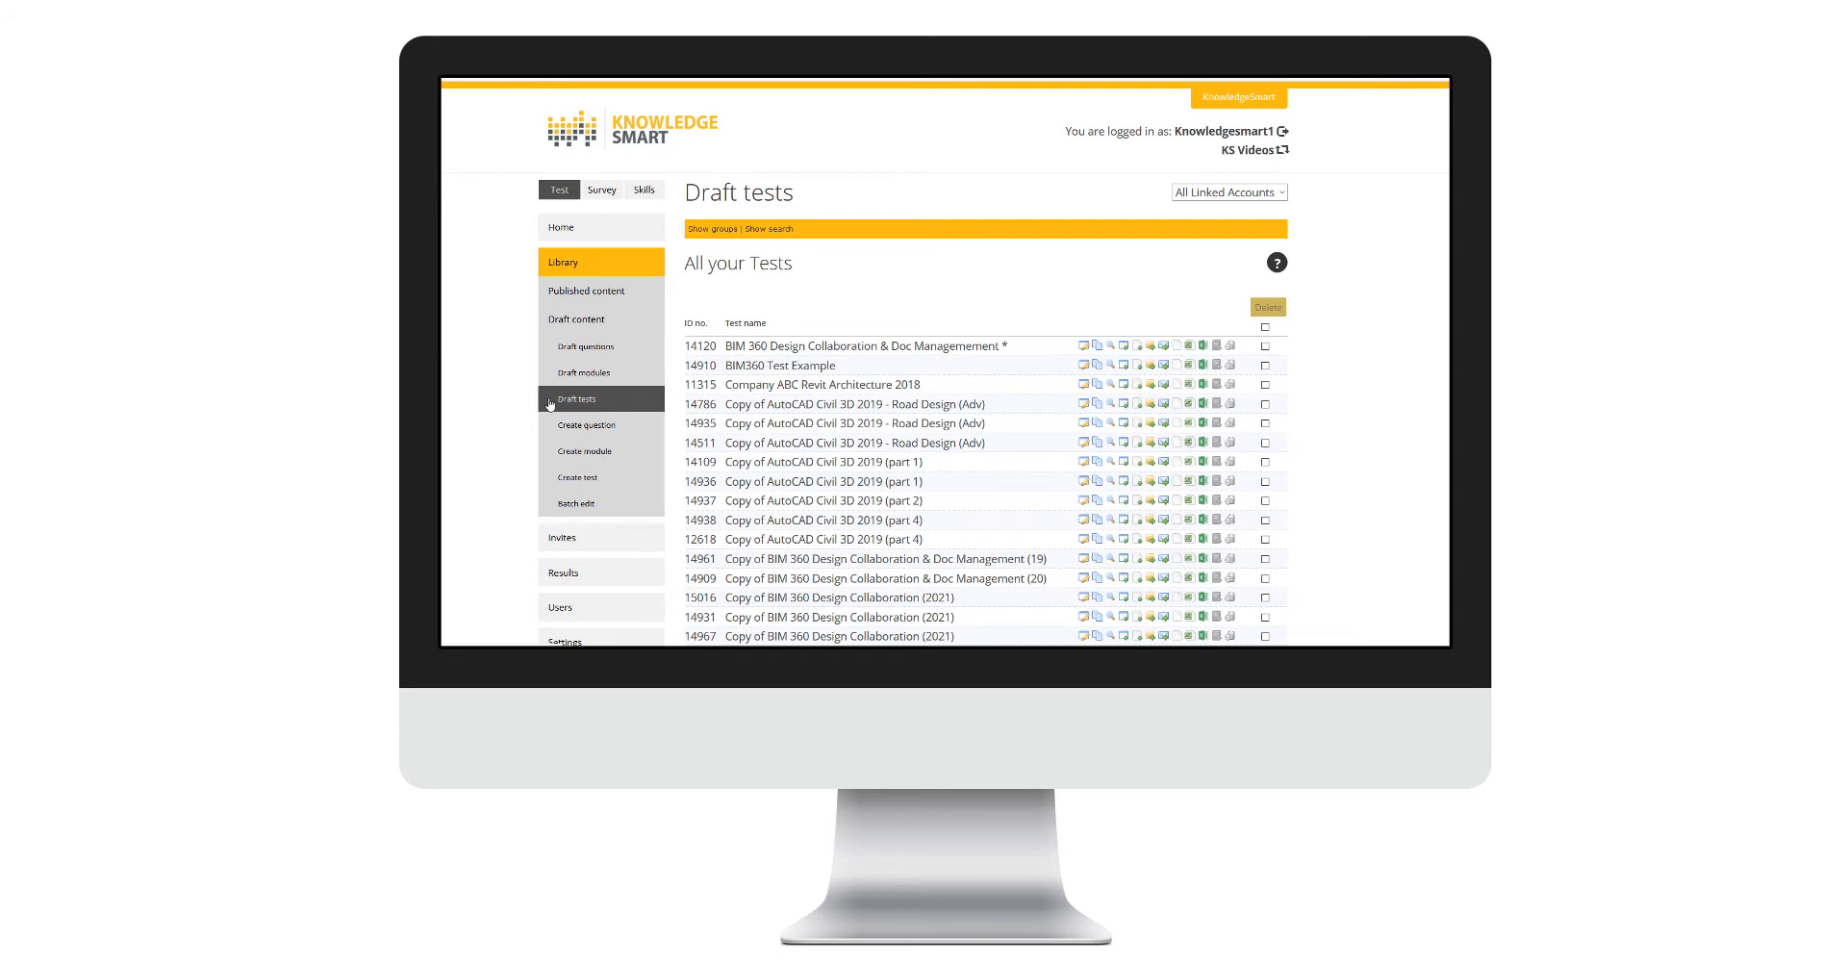
pyautogui.moveTo(585, 291)
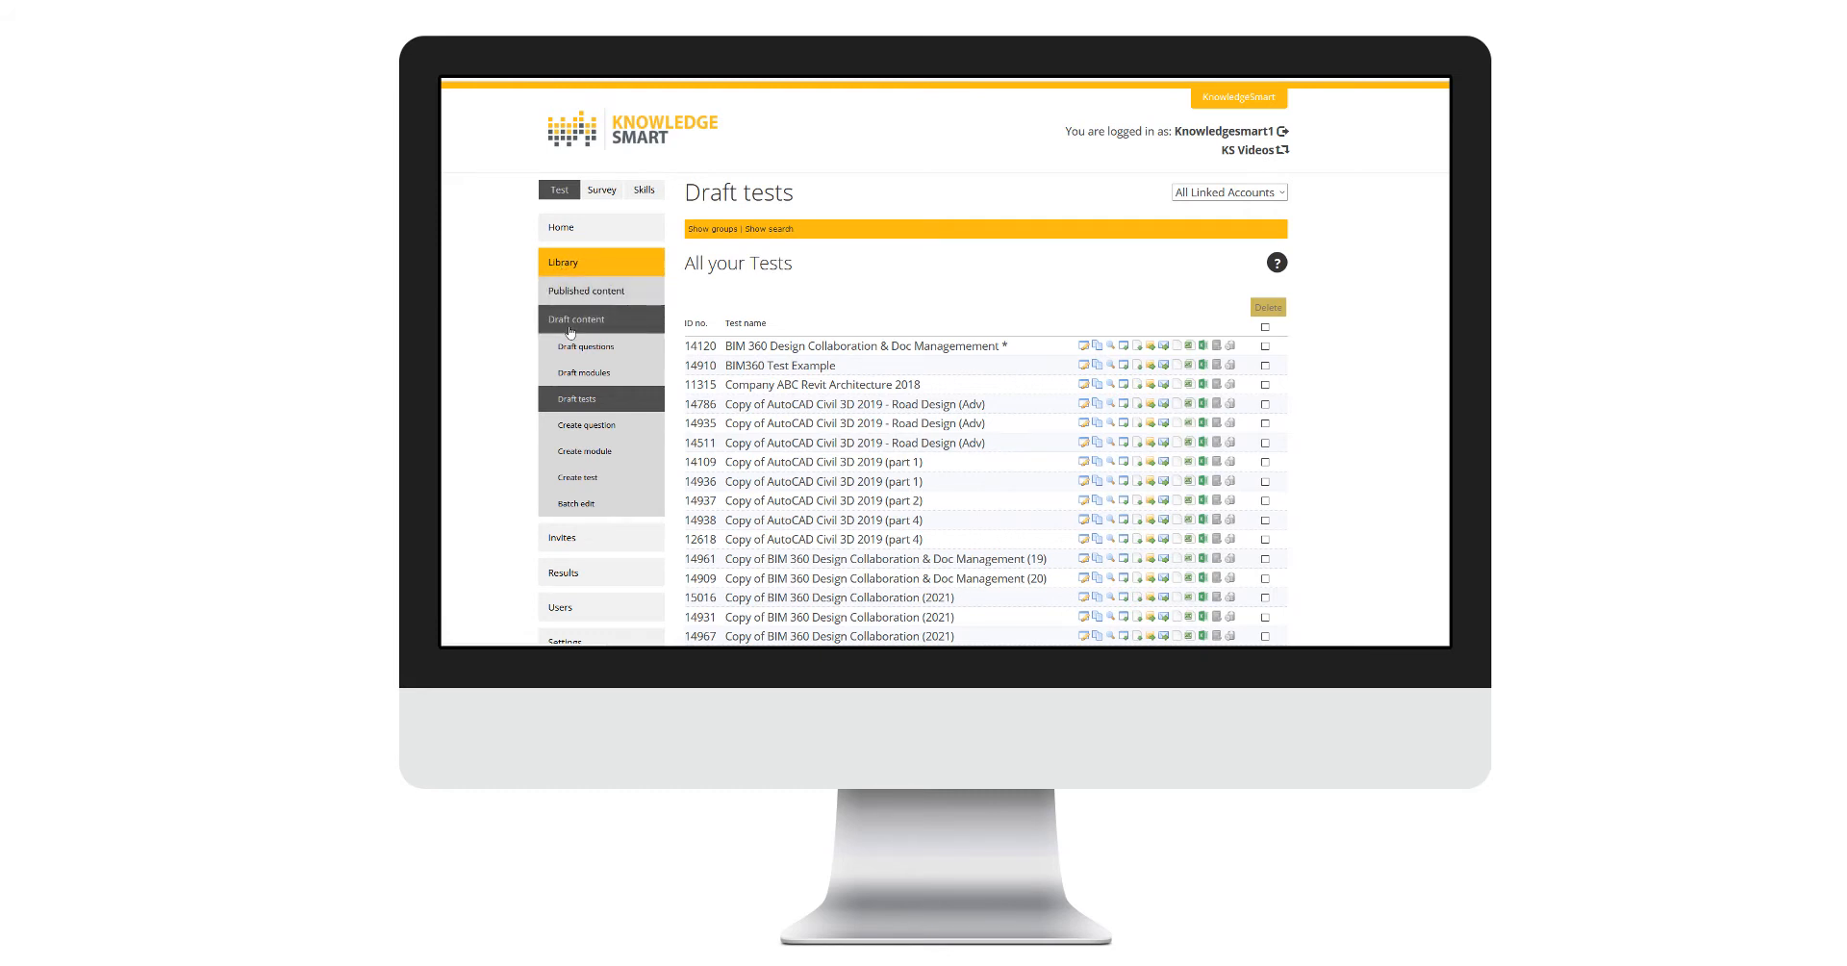
pyautogui.moveTo(565, 350)
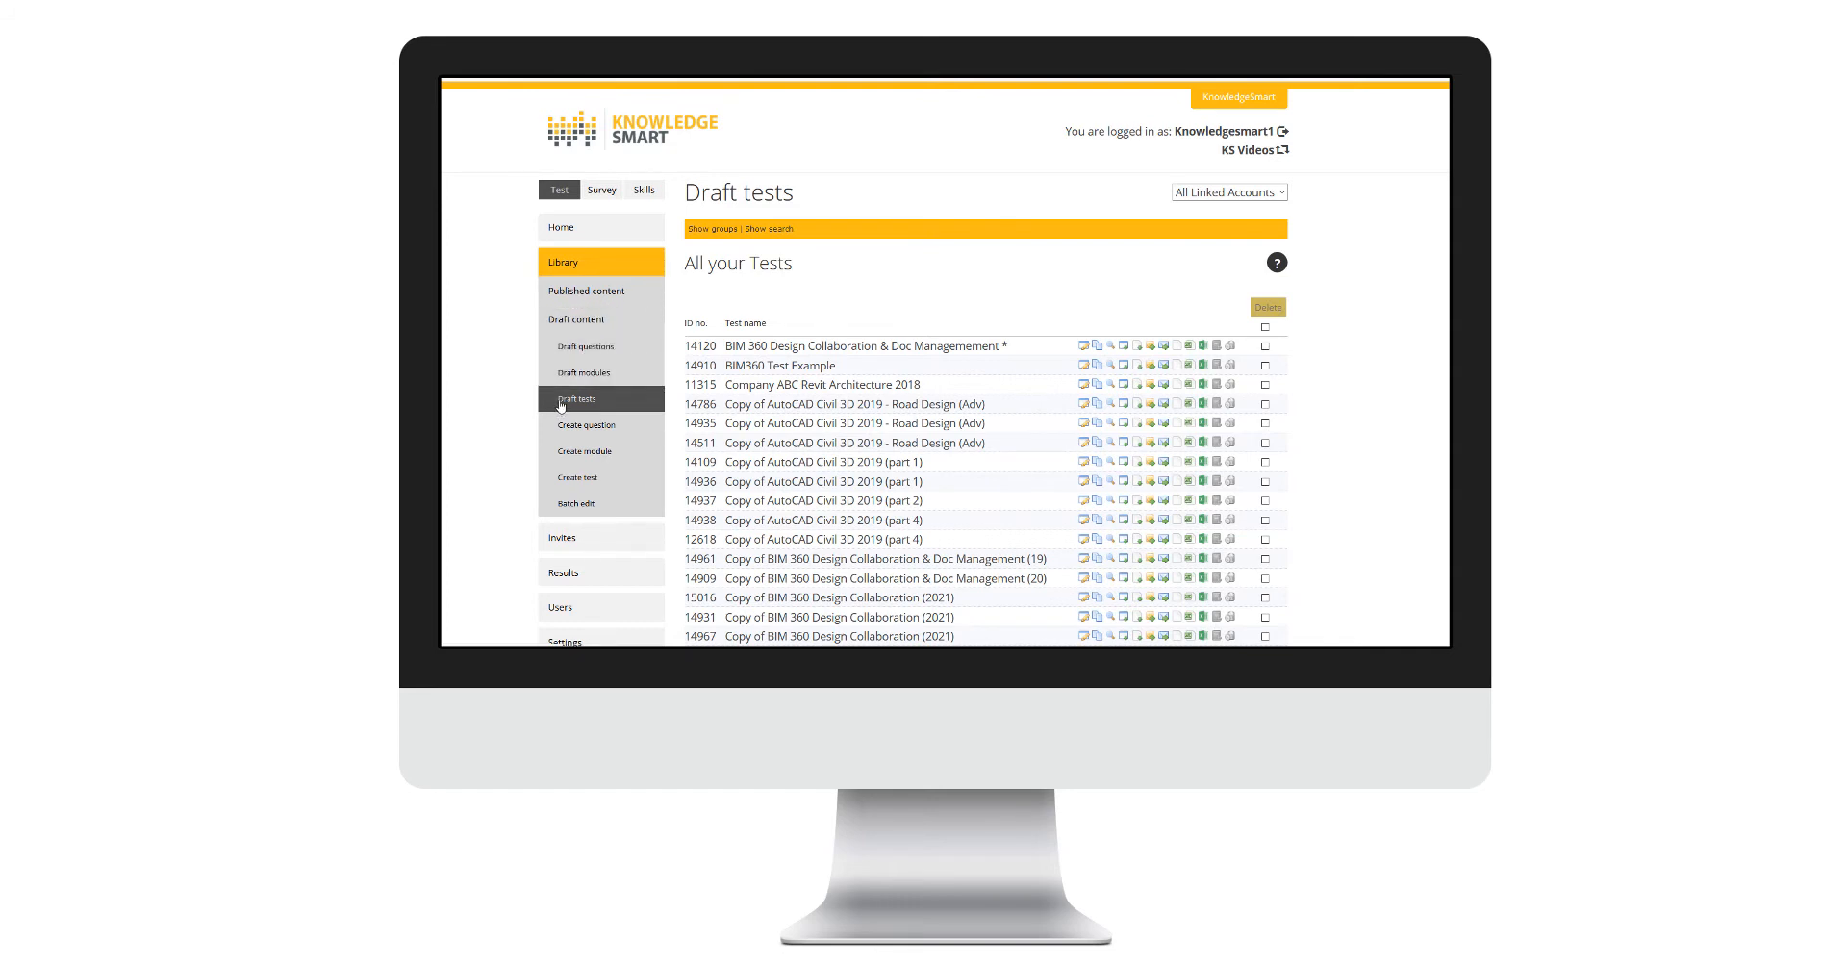
pyautogui.moveTo(1216, 342)
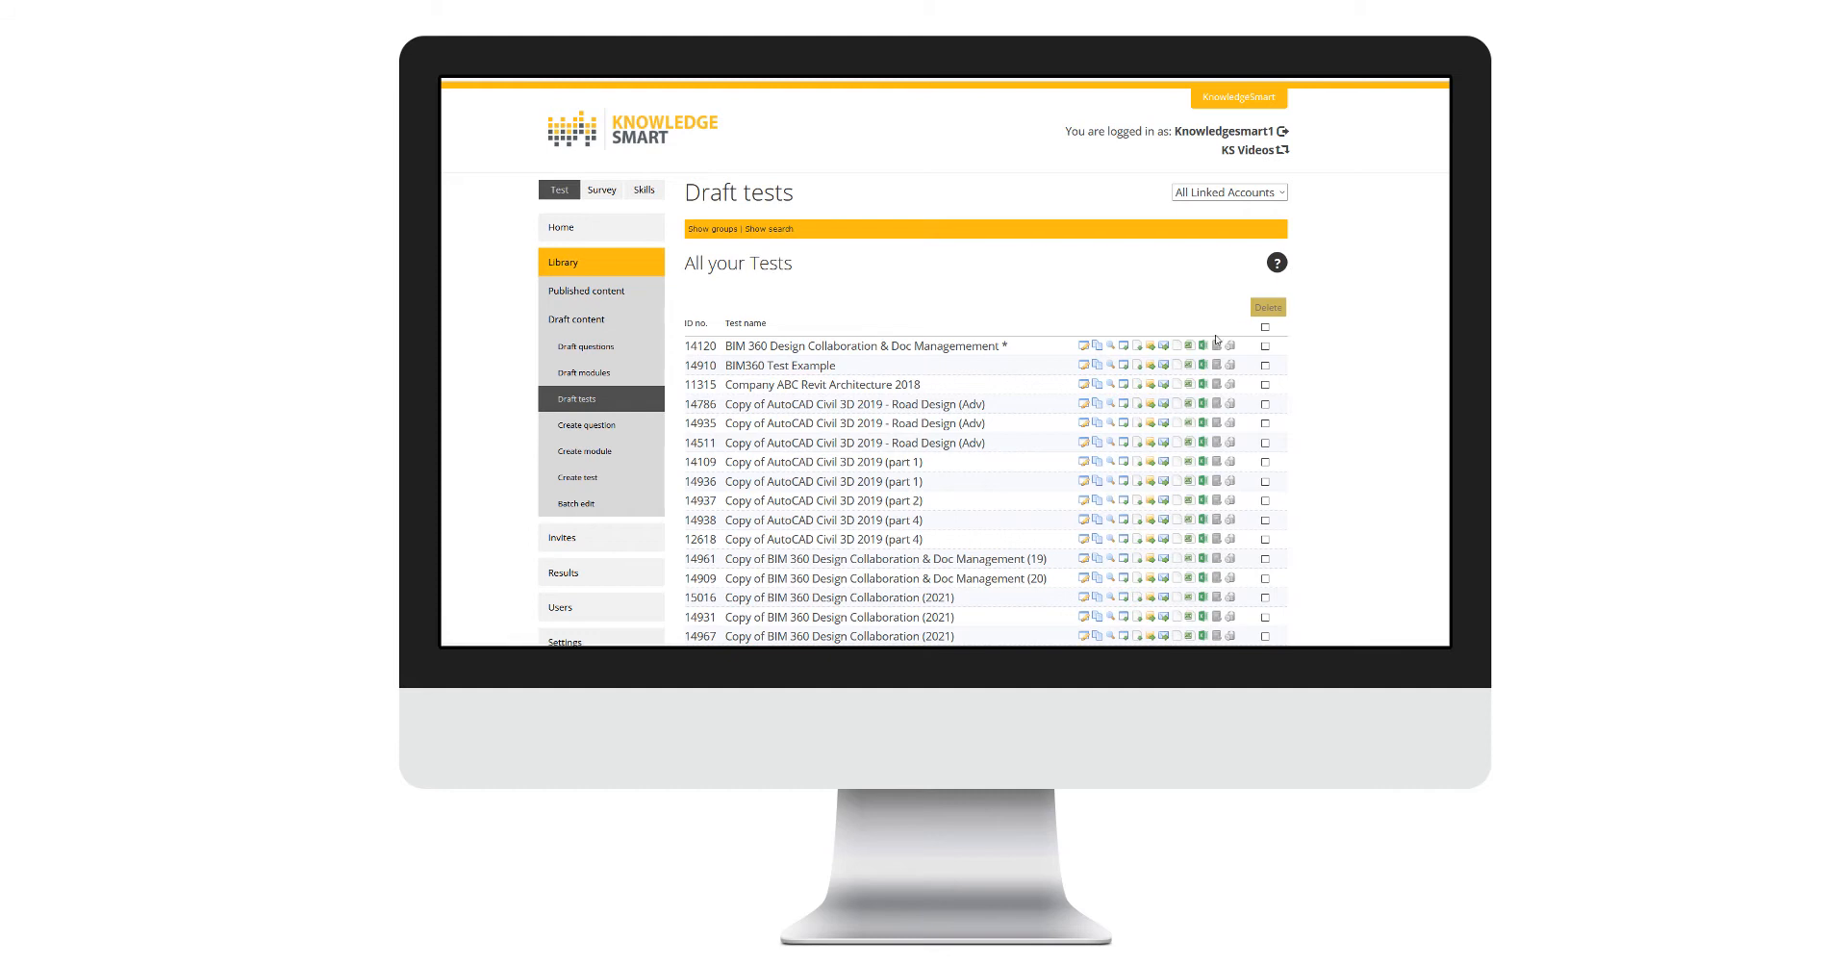
pyautogui.moveTo(1204, 350)
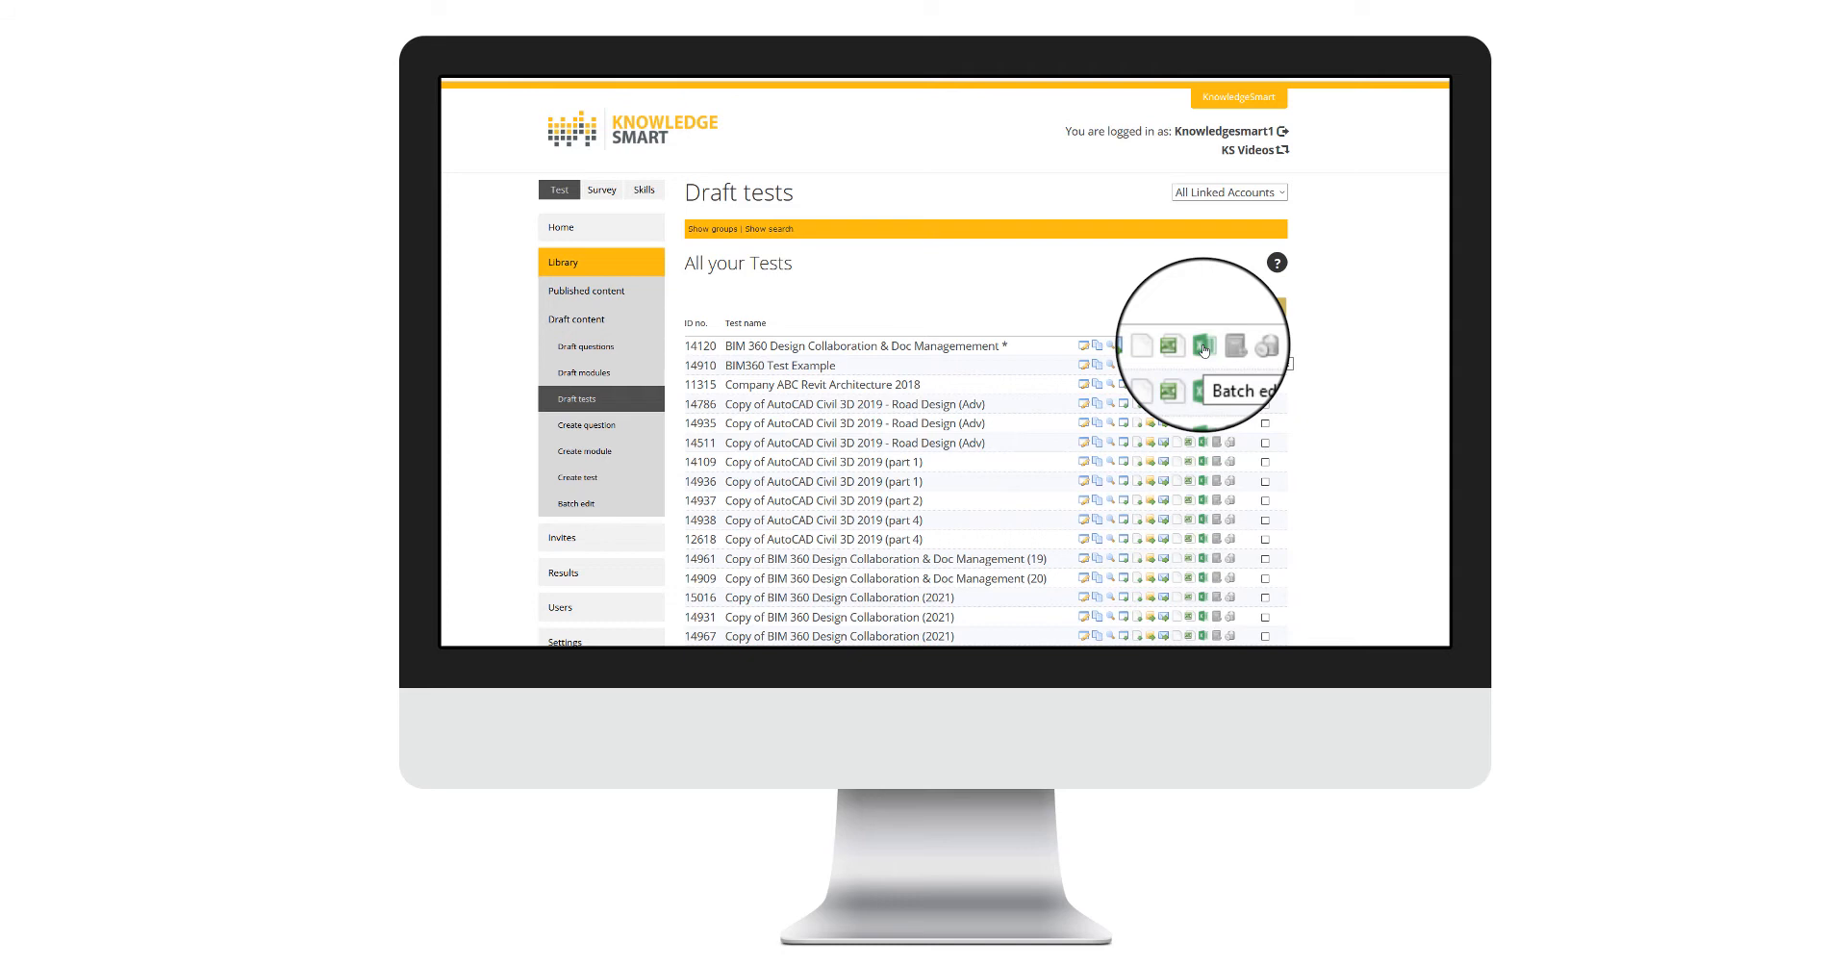
# - Export the BIM 360 Design Collaboration test's questions for batch editing
pyautogui.click(1202, 344)
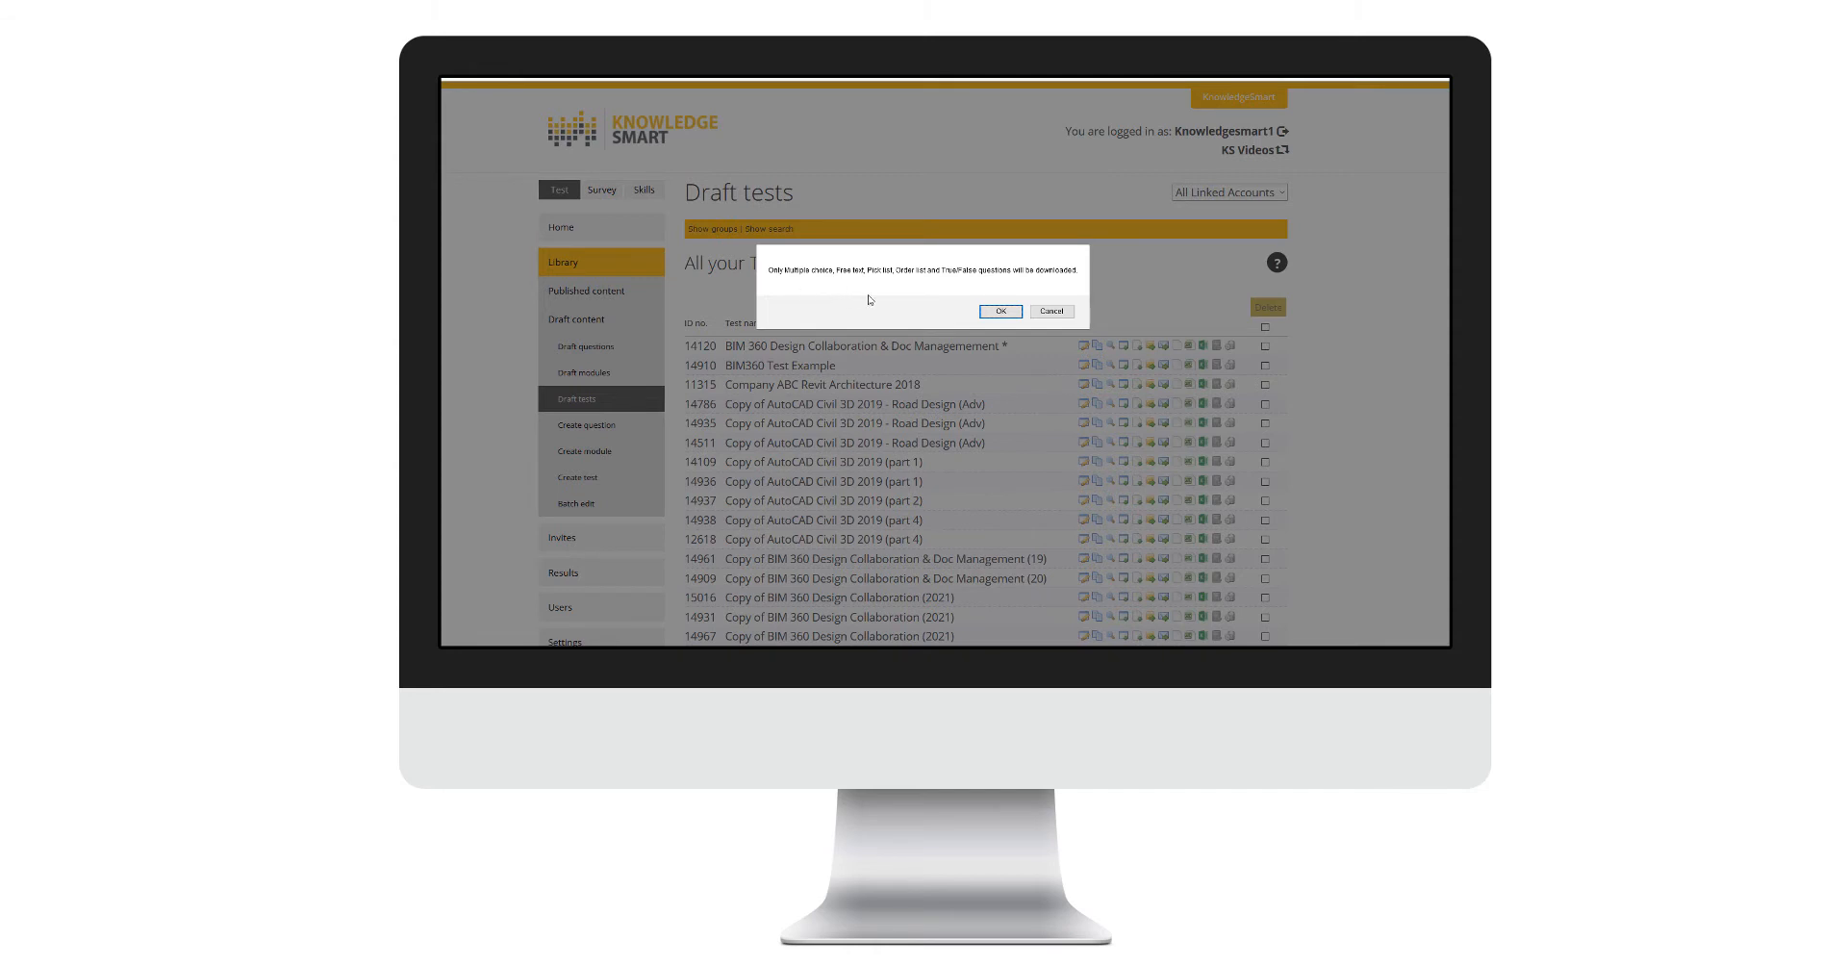
pyautogui.moveTo(960, 306)
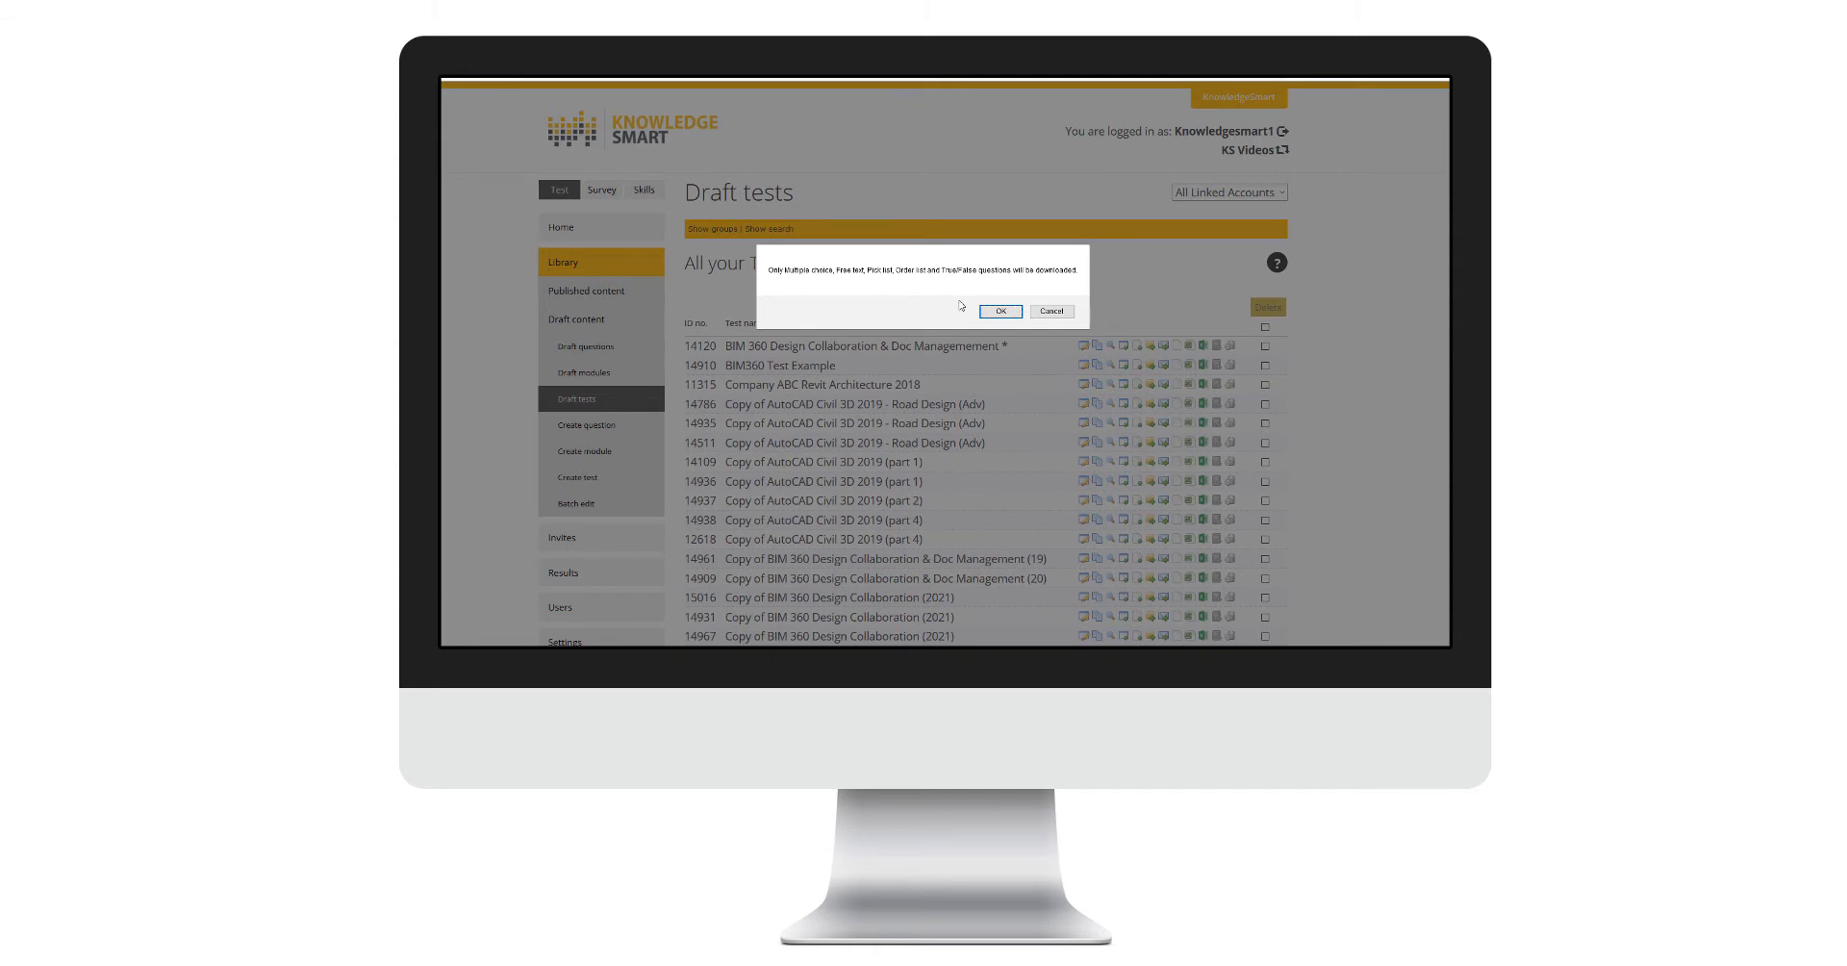
pyautogui.moveTo(854, 312)
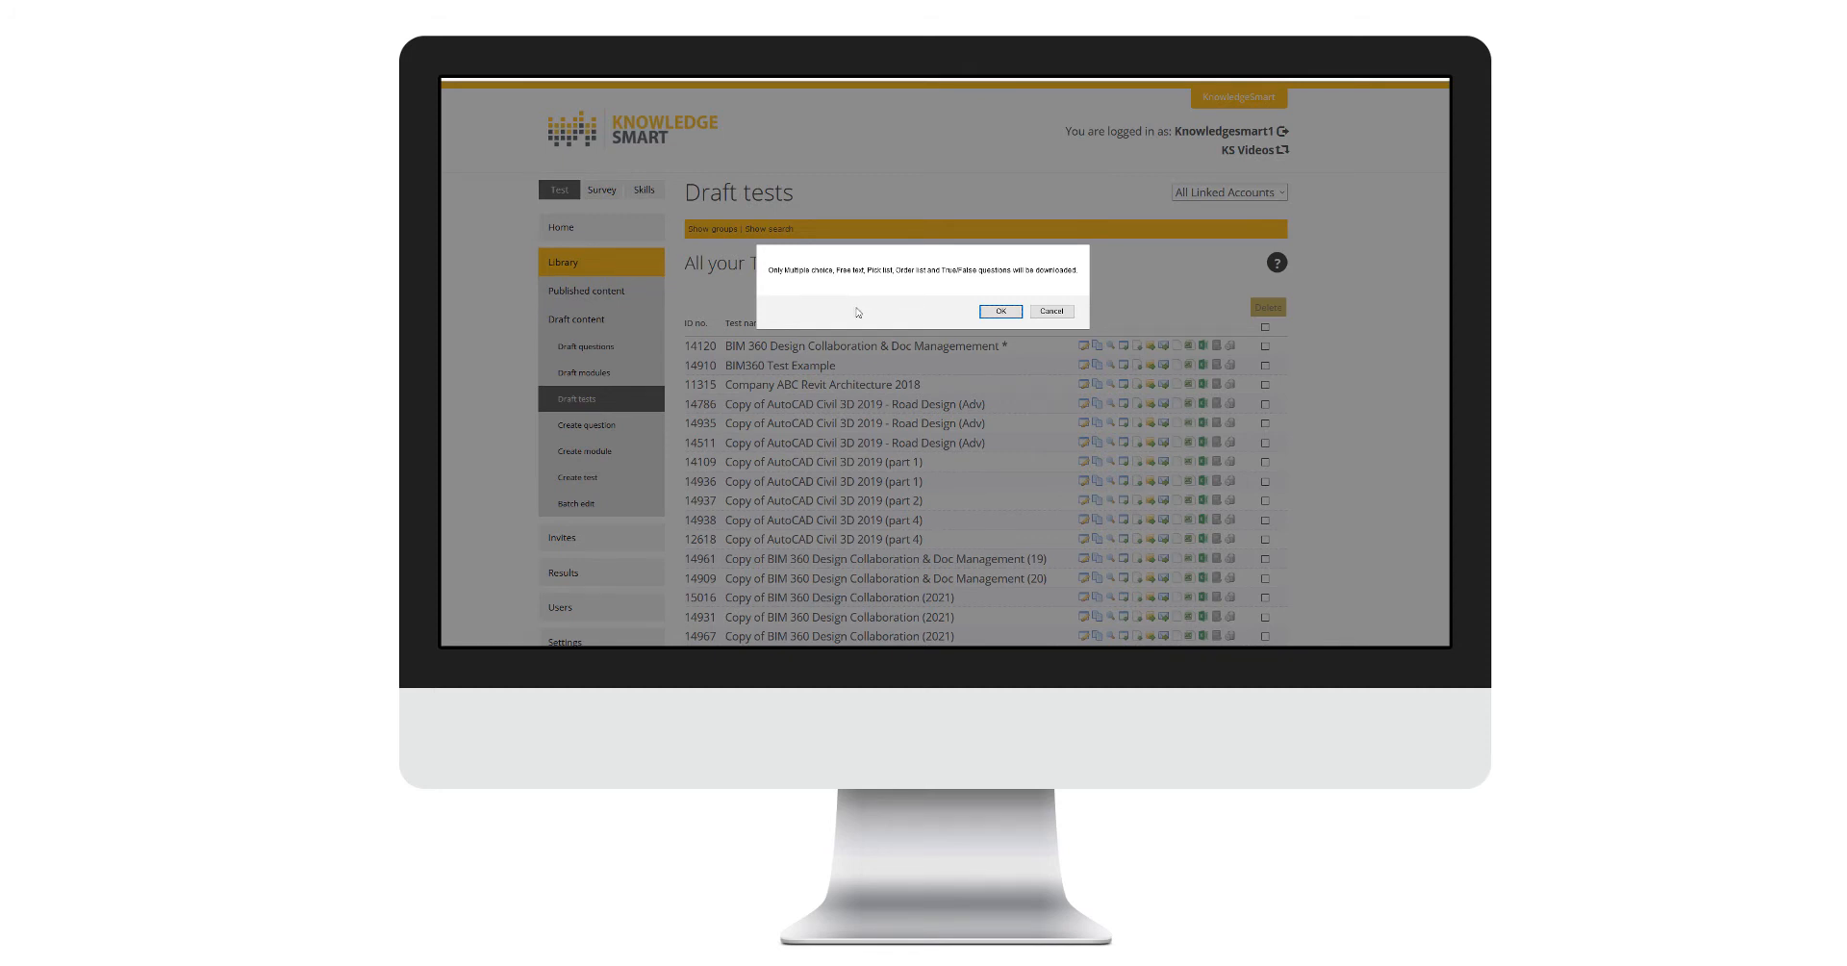
pyautogui.moveTo(898, 319)
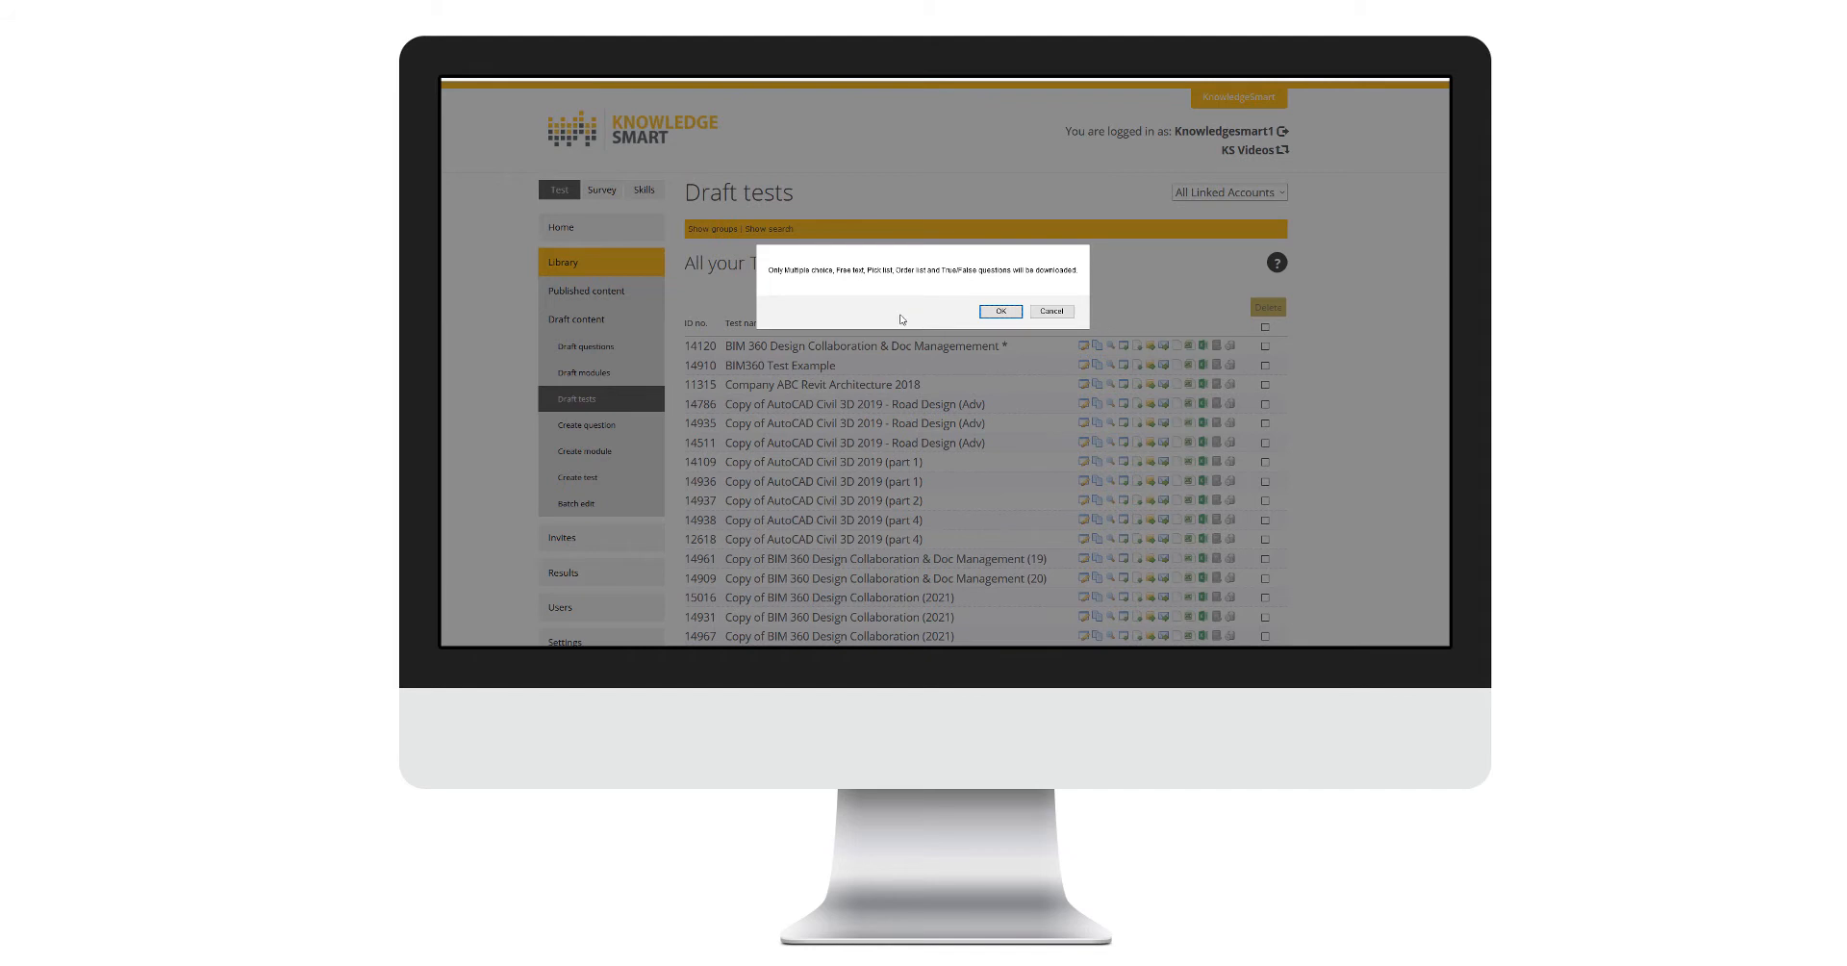
# - Accept the exported question types notice and open the downloaded file in Excel
pyautogui.click(998, 312)
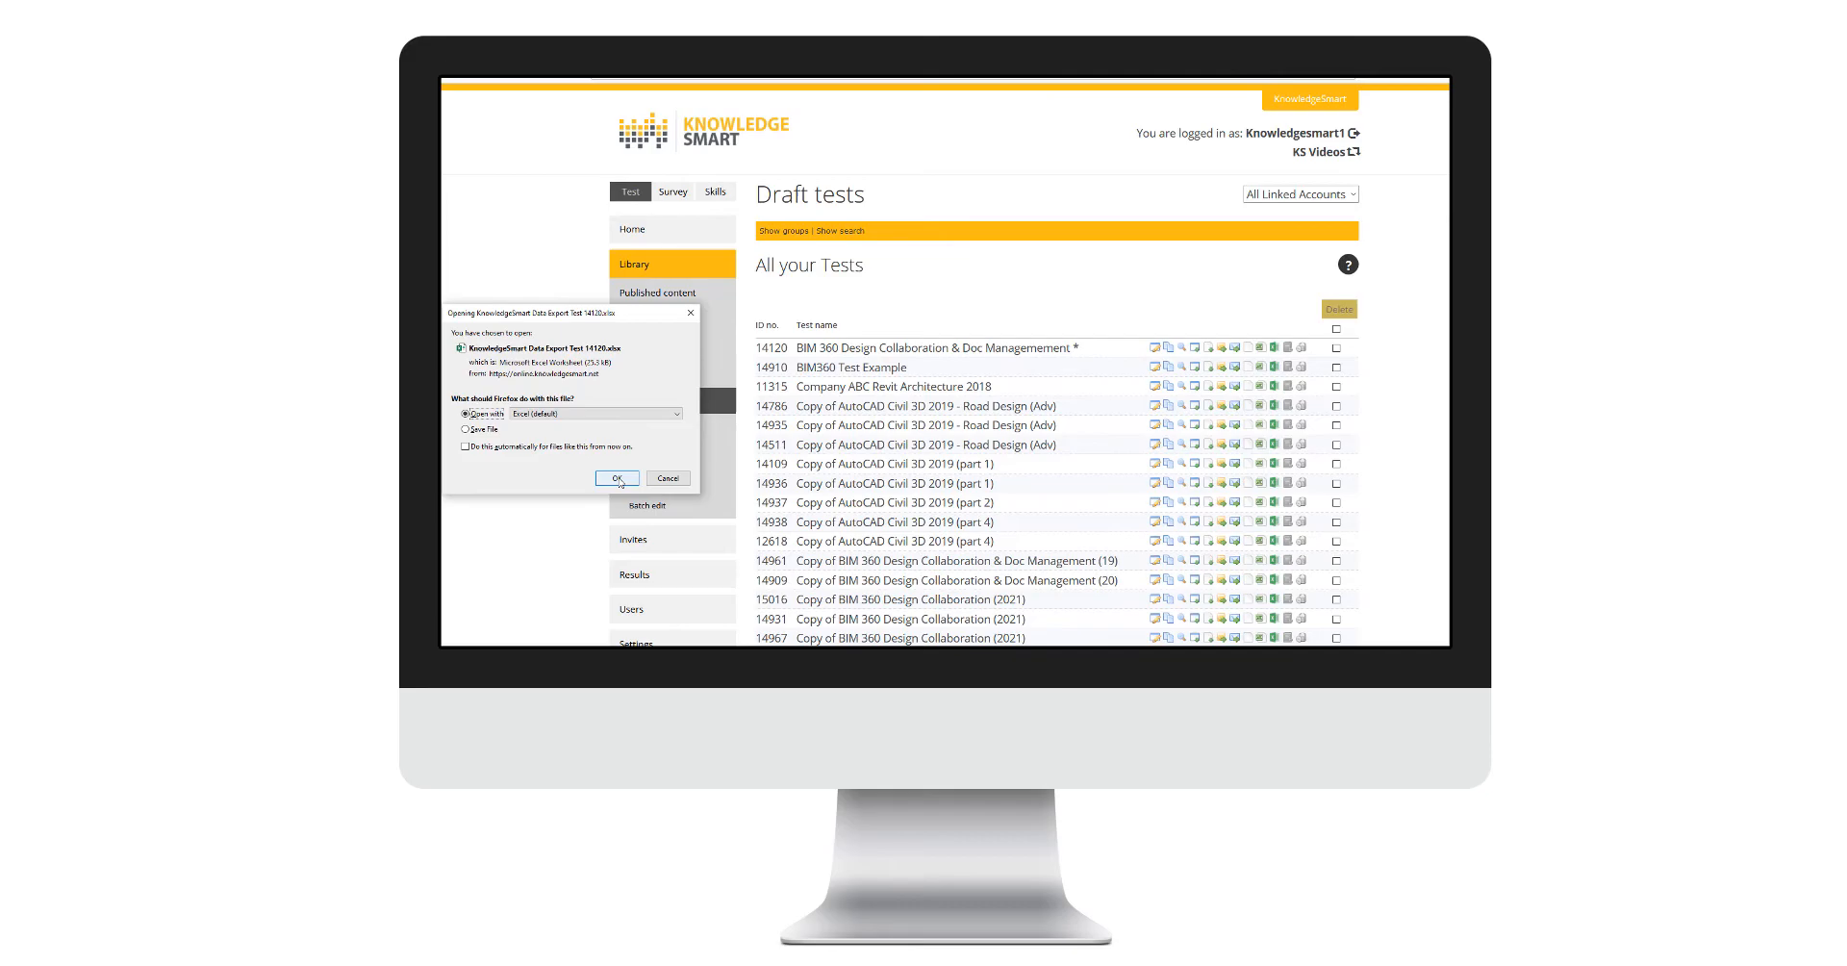
pyautogui.click(617, 479)
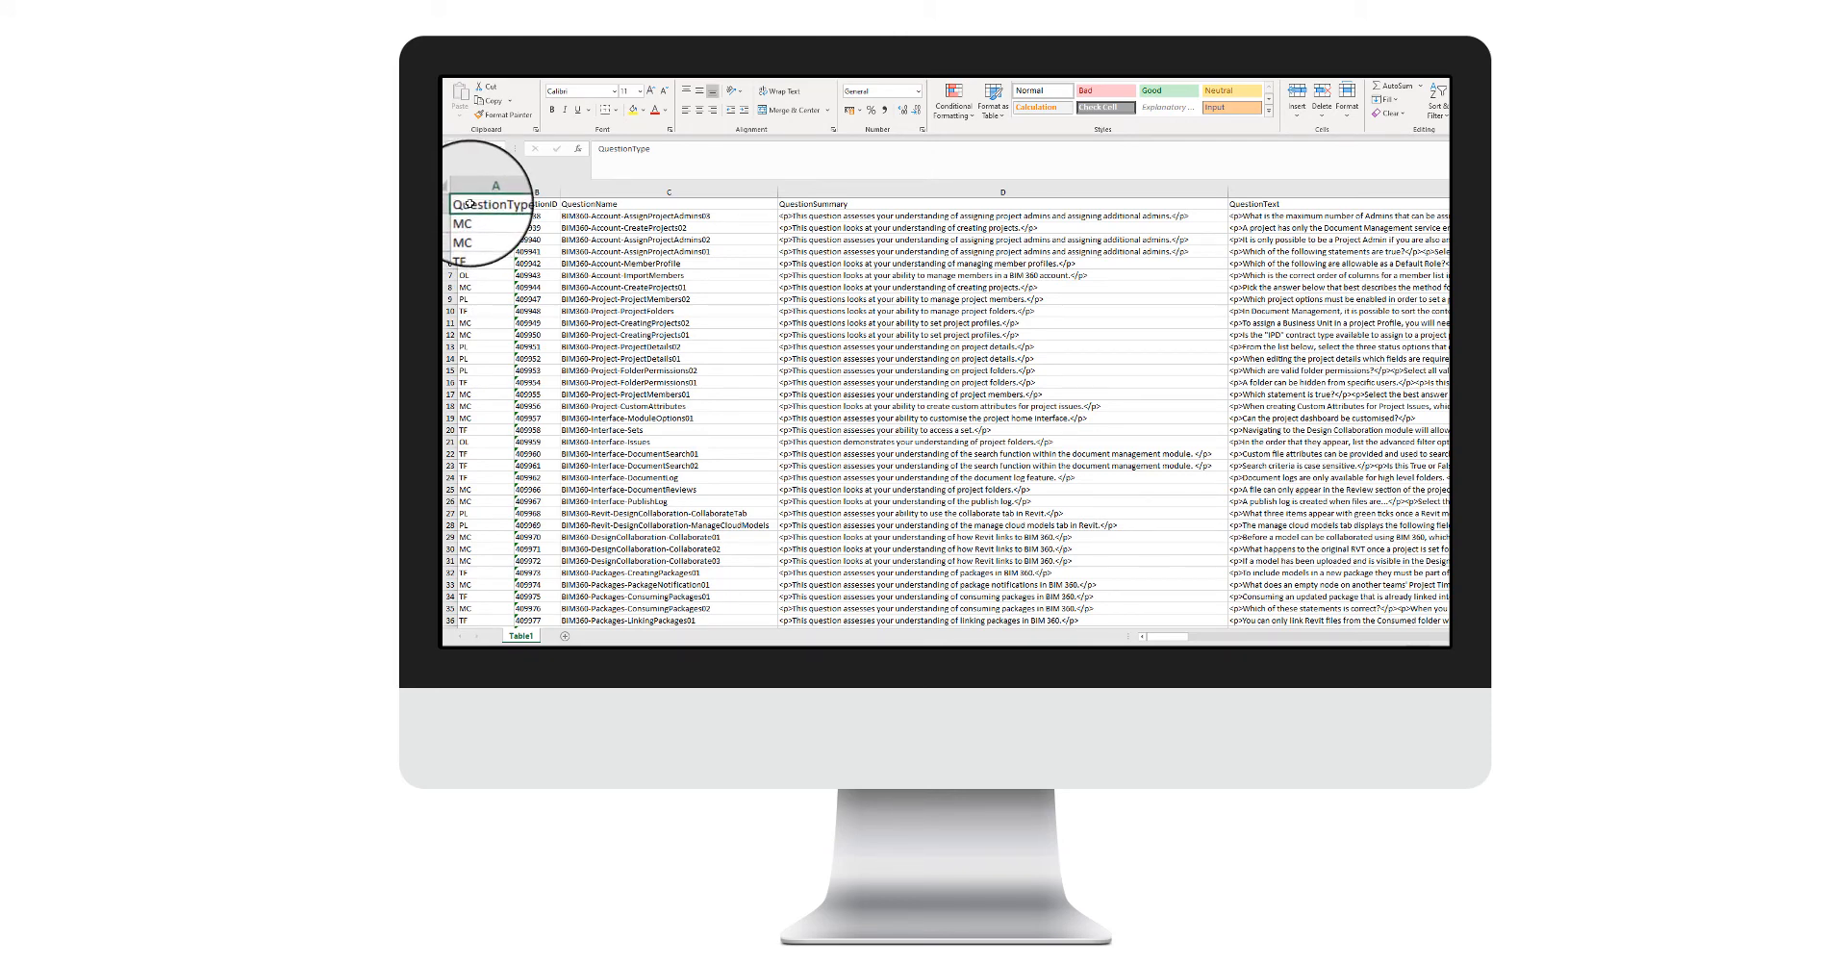
pyautogui.click(487, 196)
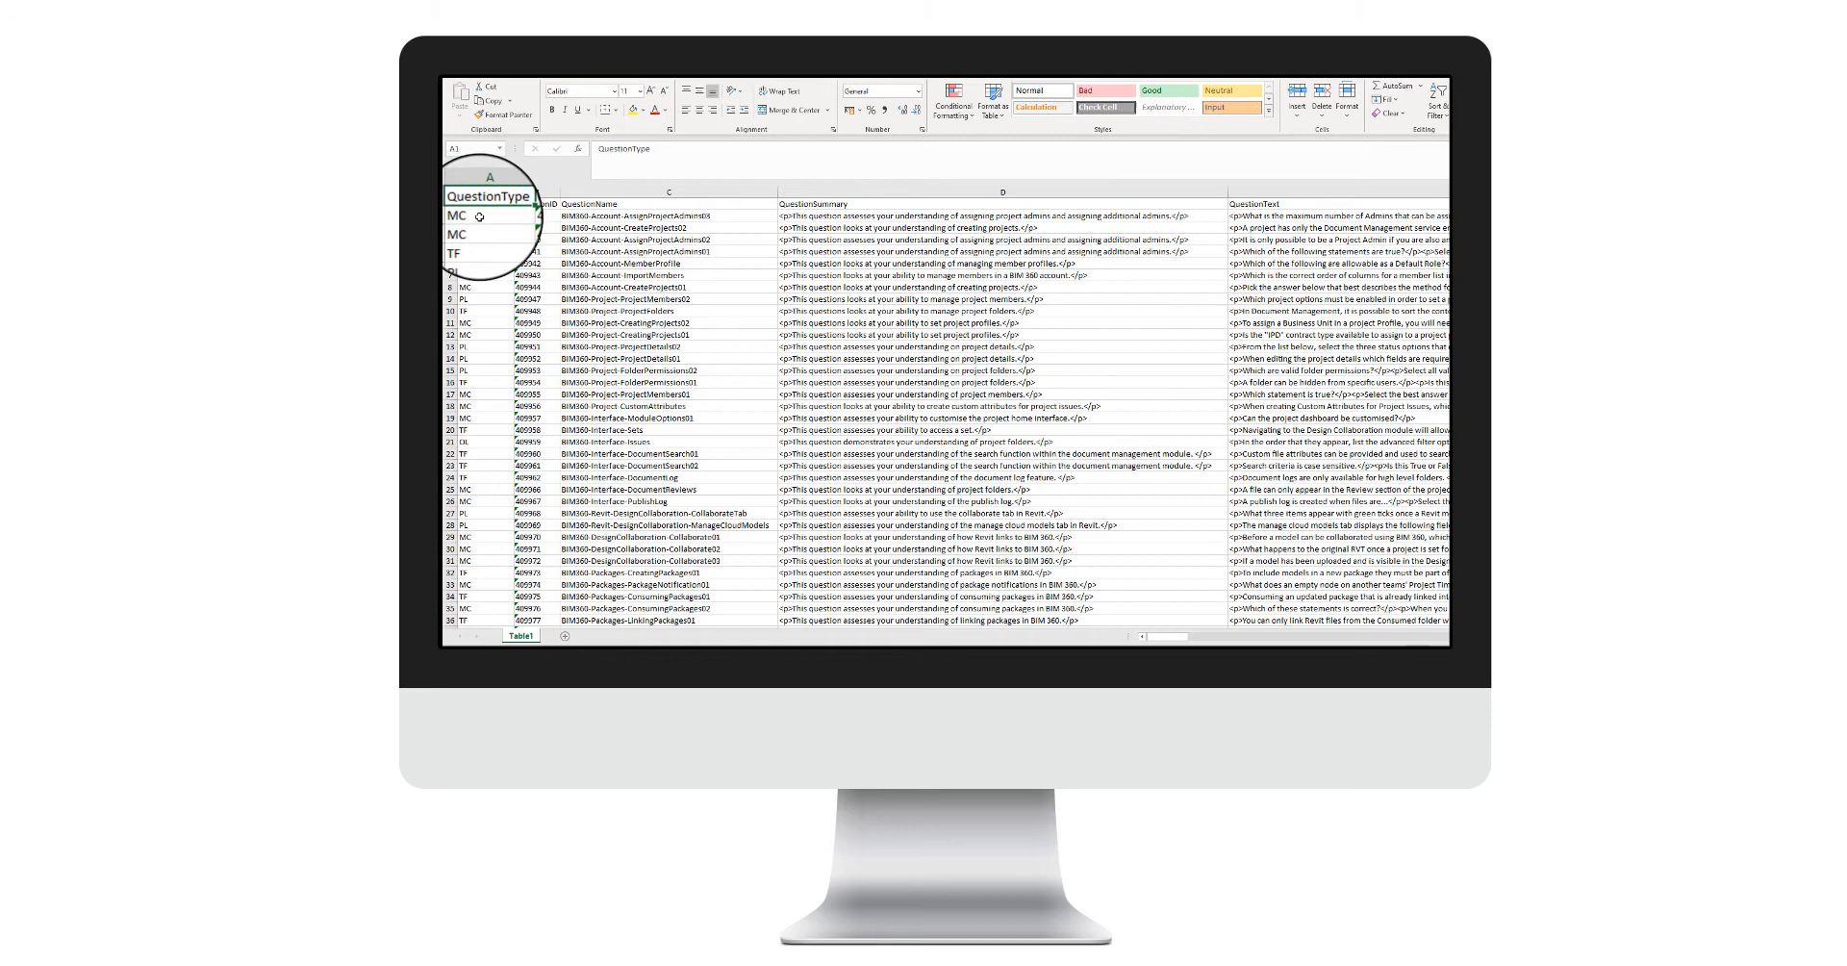
pyautogui.click(456, 218)
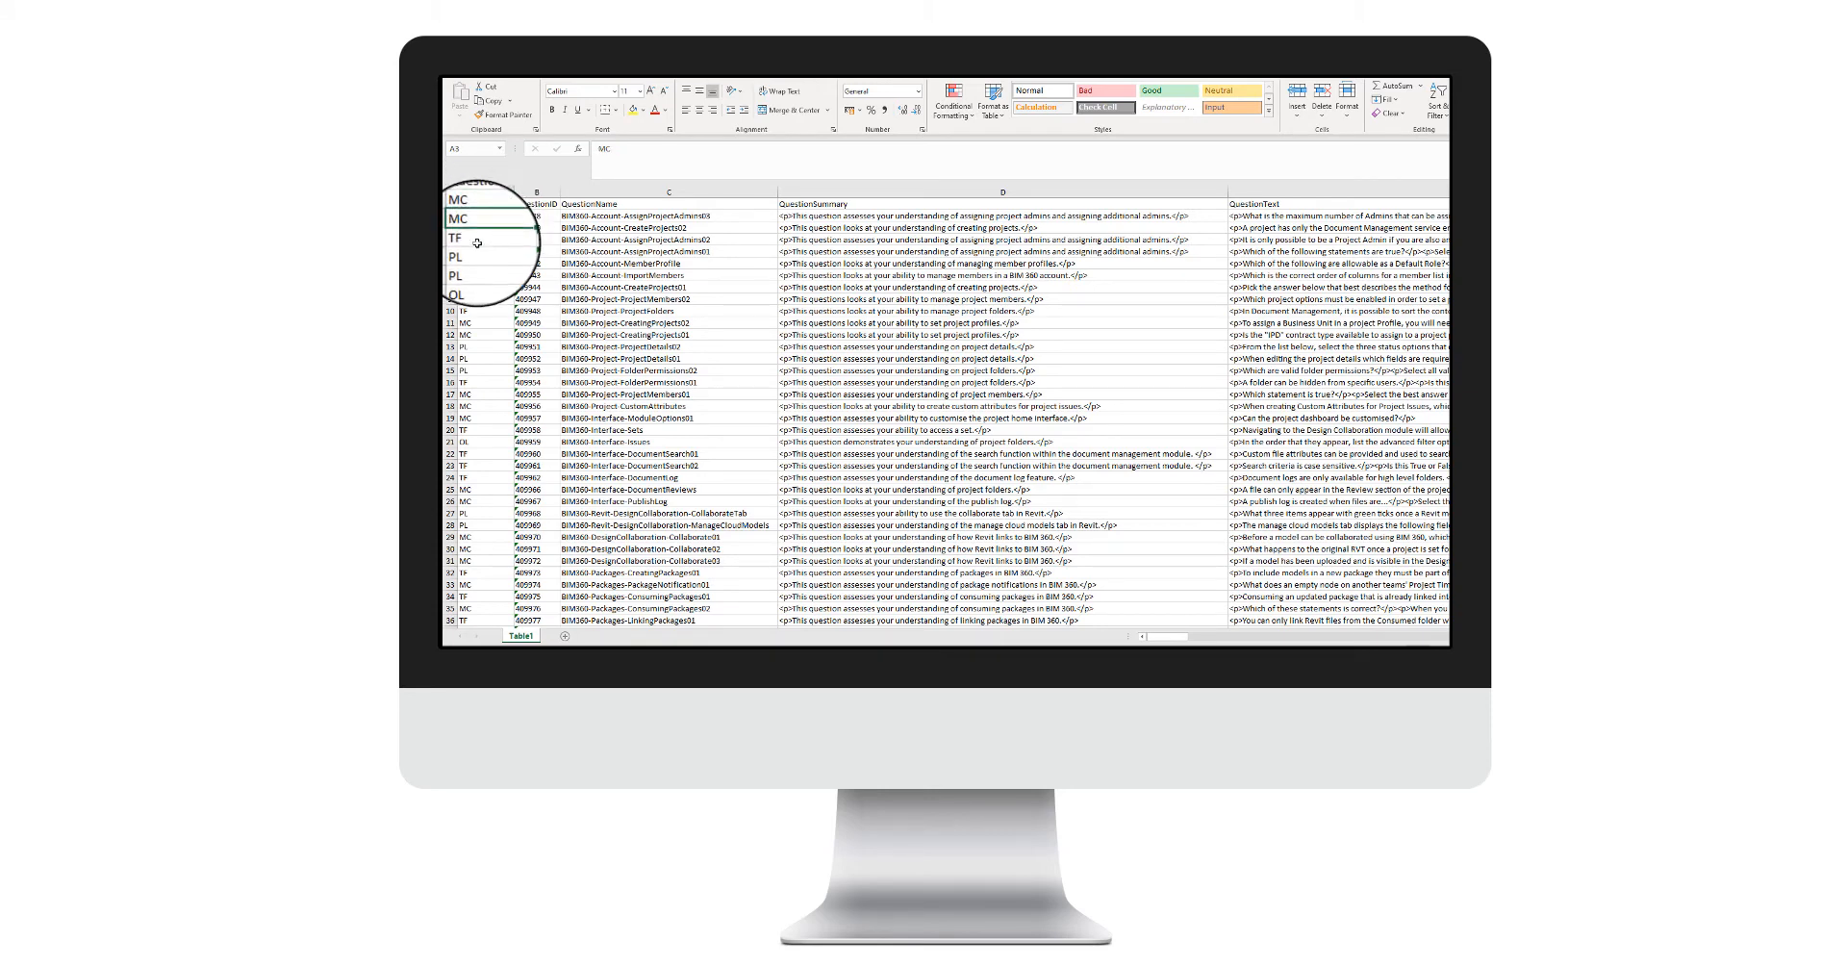
pyautogui.click(477, 250)
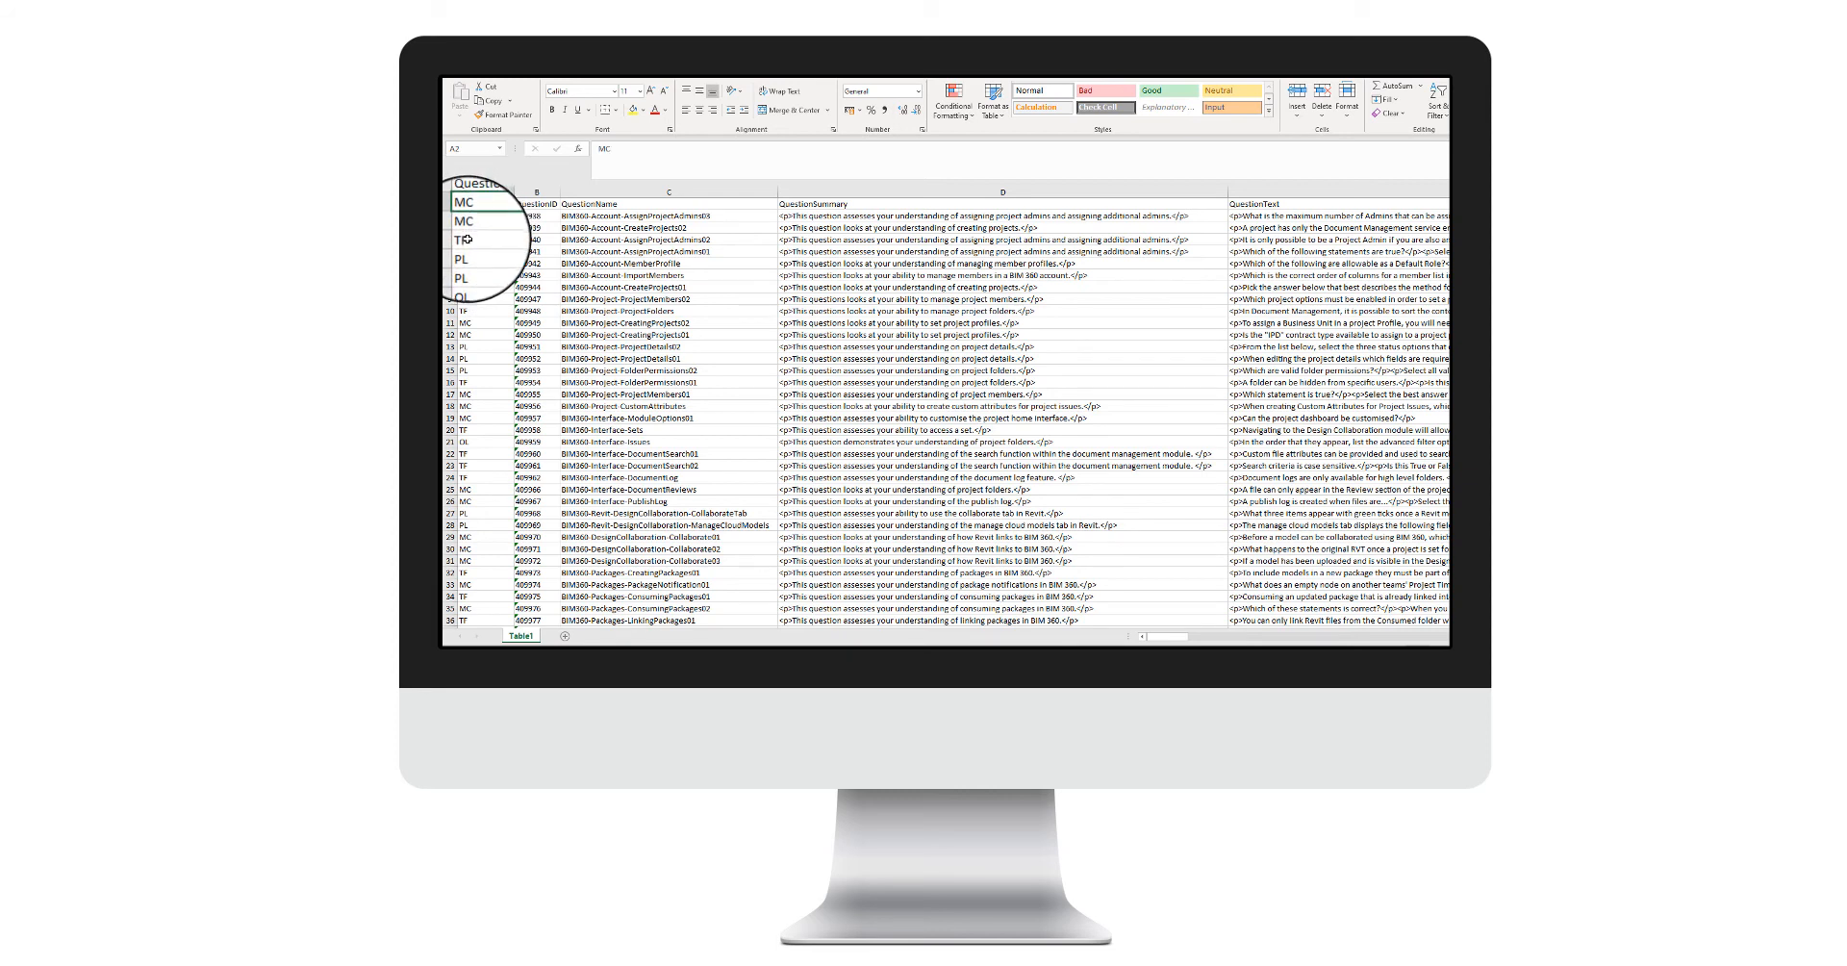
pyautogui.click(462, 234)
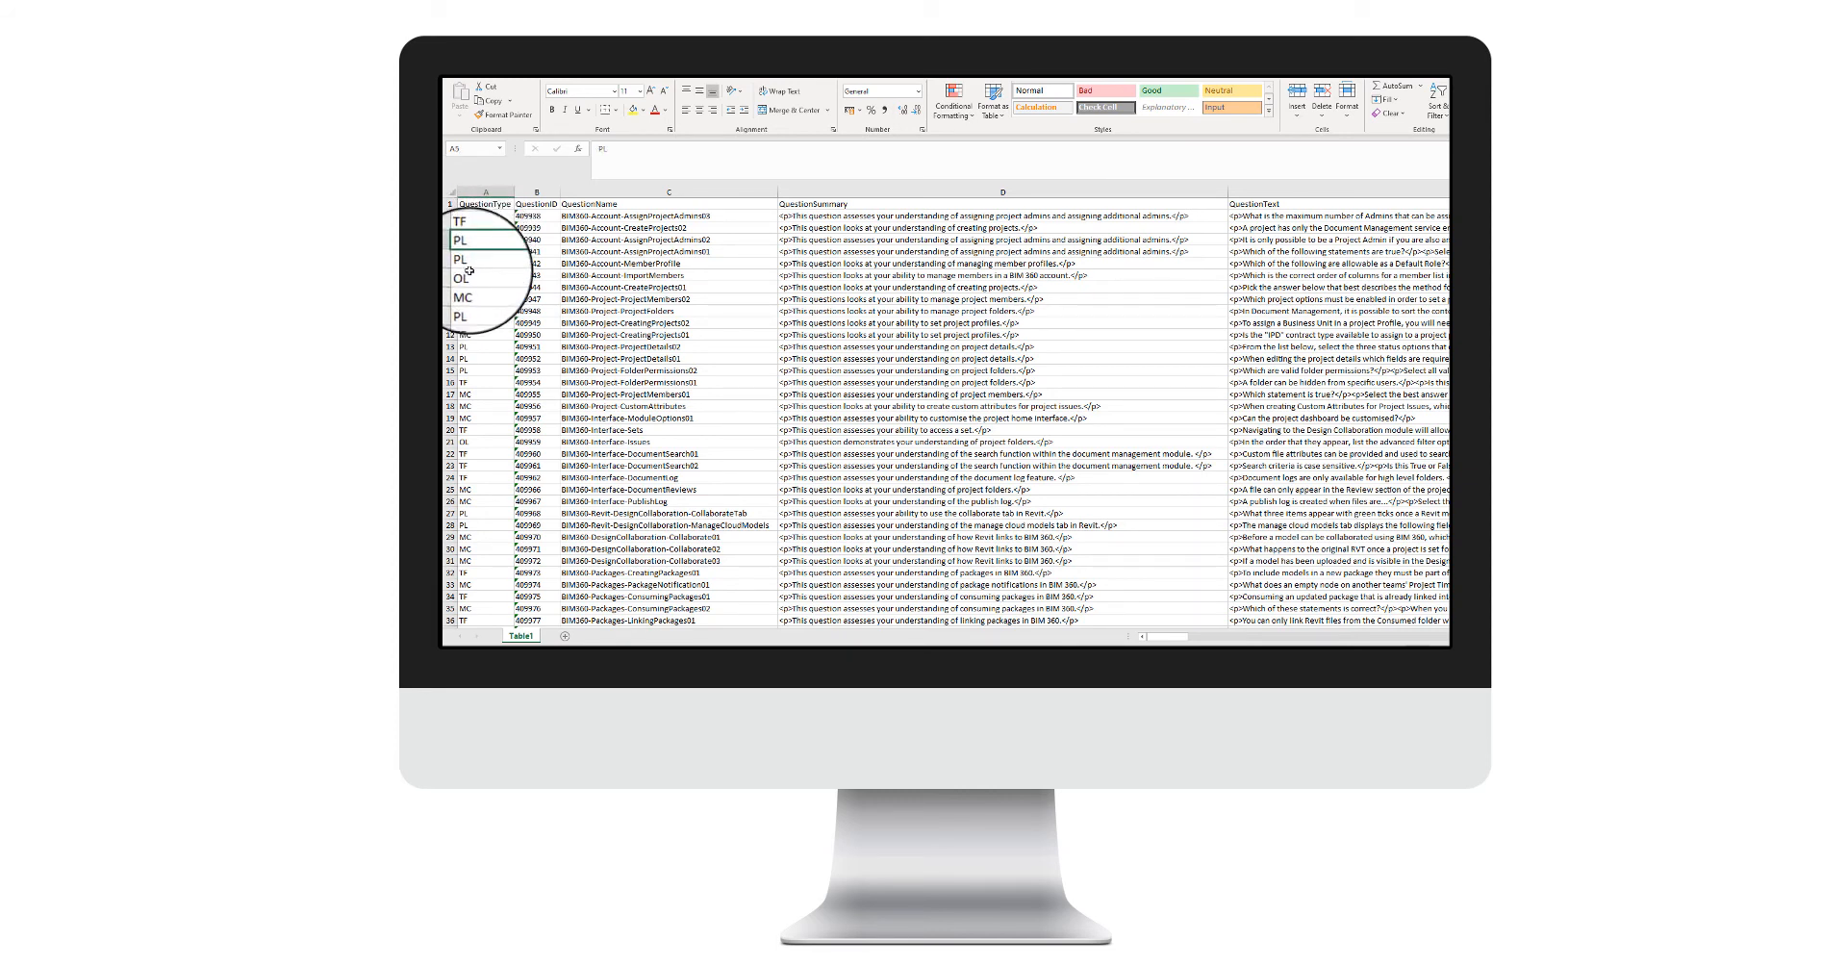
pyautogui.click(483, 279)
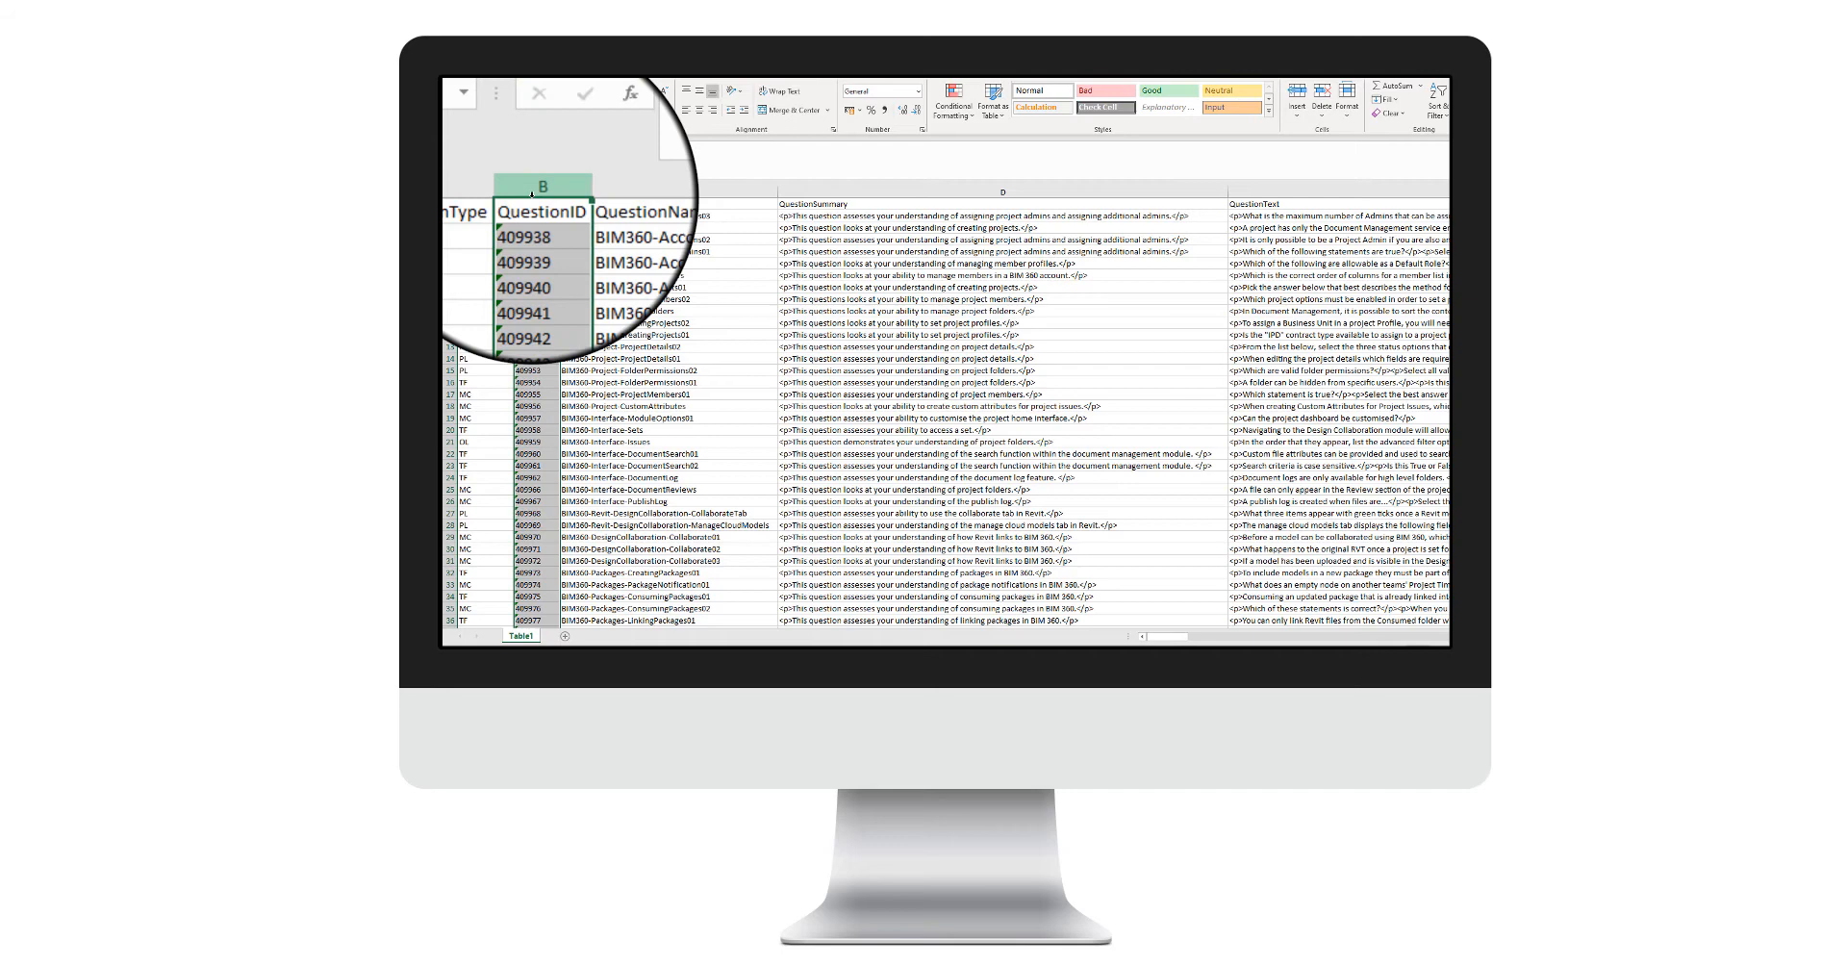
pyautogui.click(542, 186)
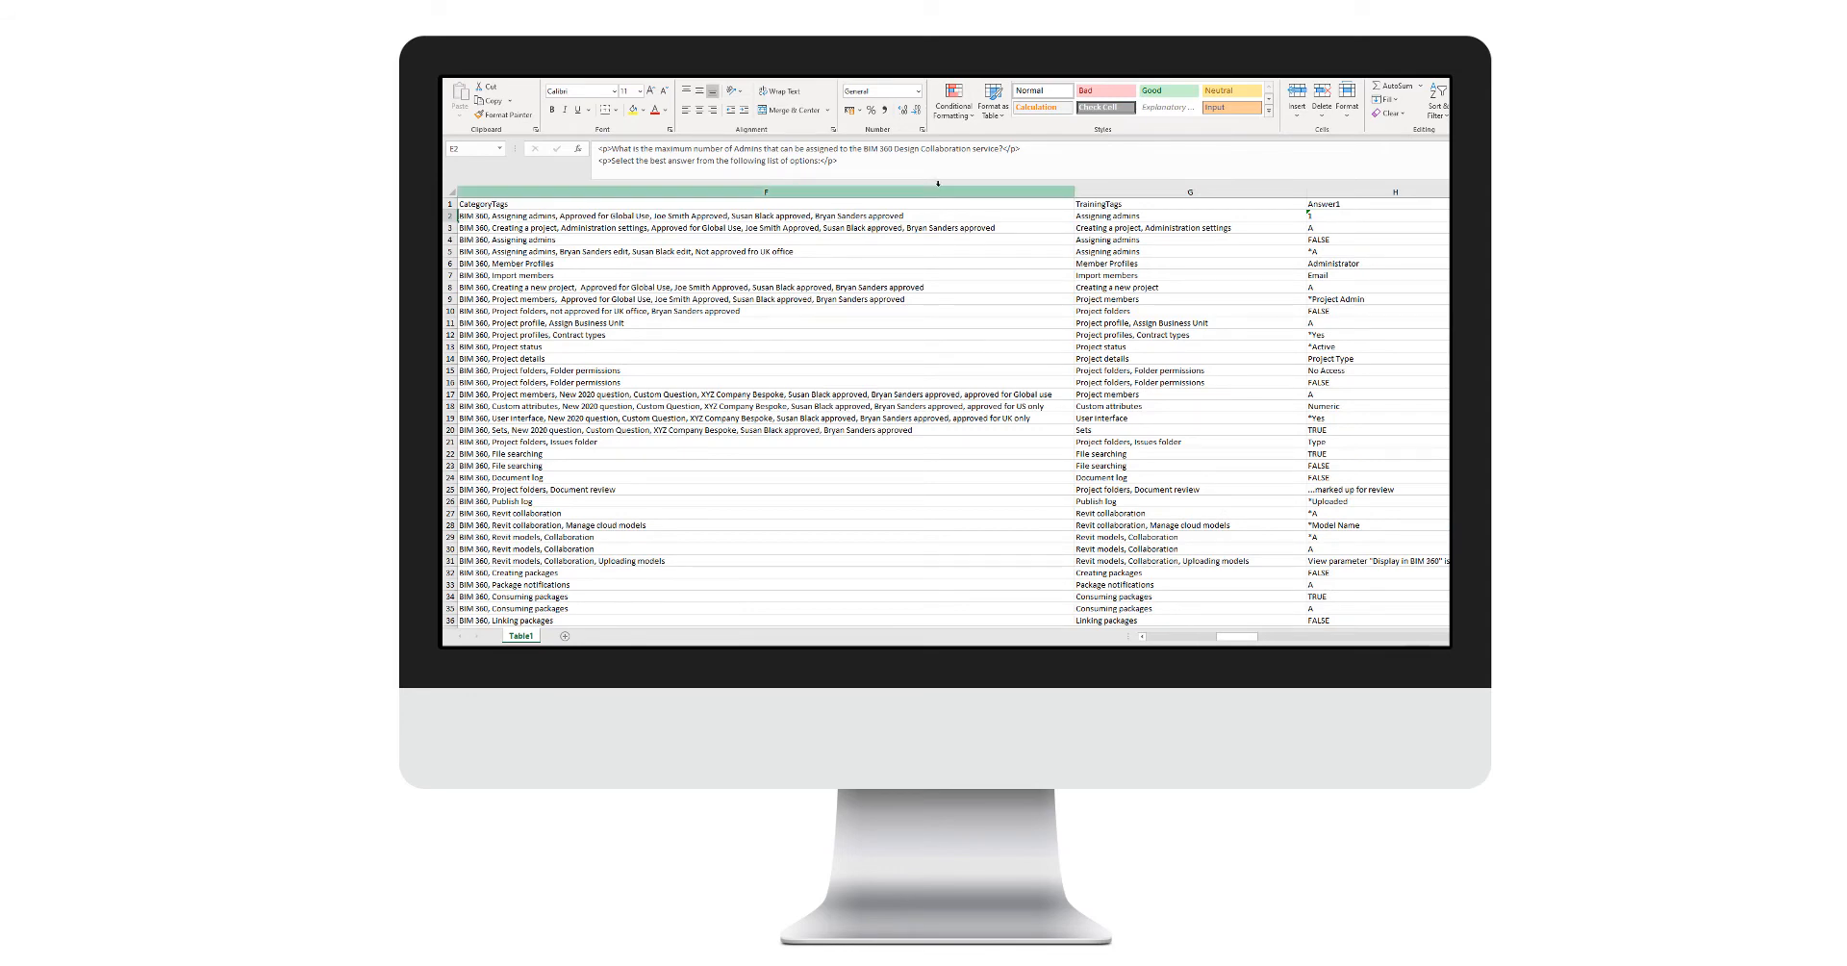
# - Review the TrainingTags column before appending ', my training tag' to cell G2
pyautogui.click(1189, 204)
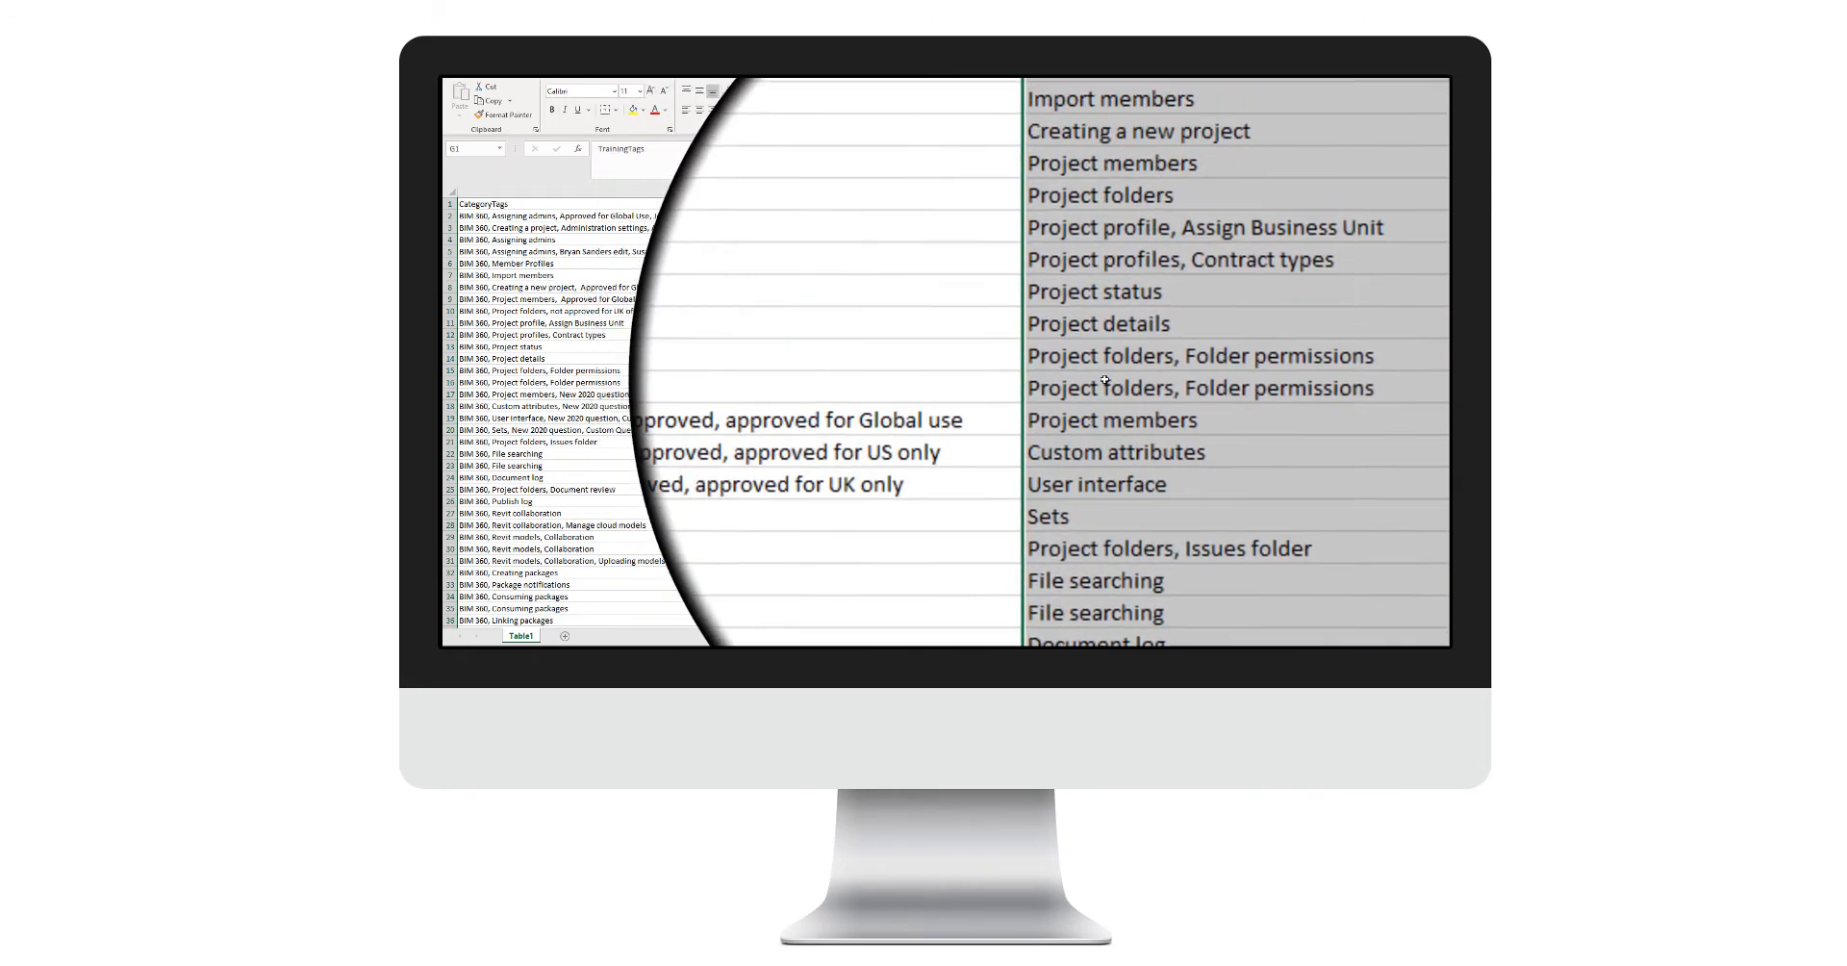
pyautogui.scroll(-3)
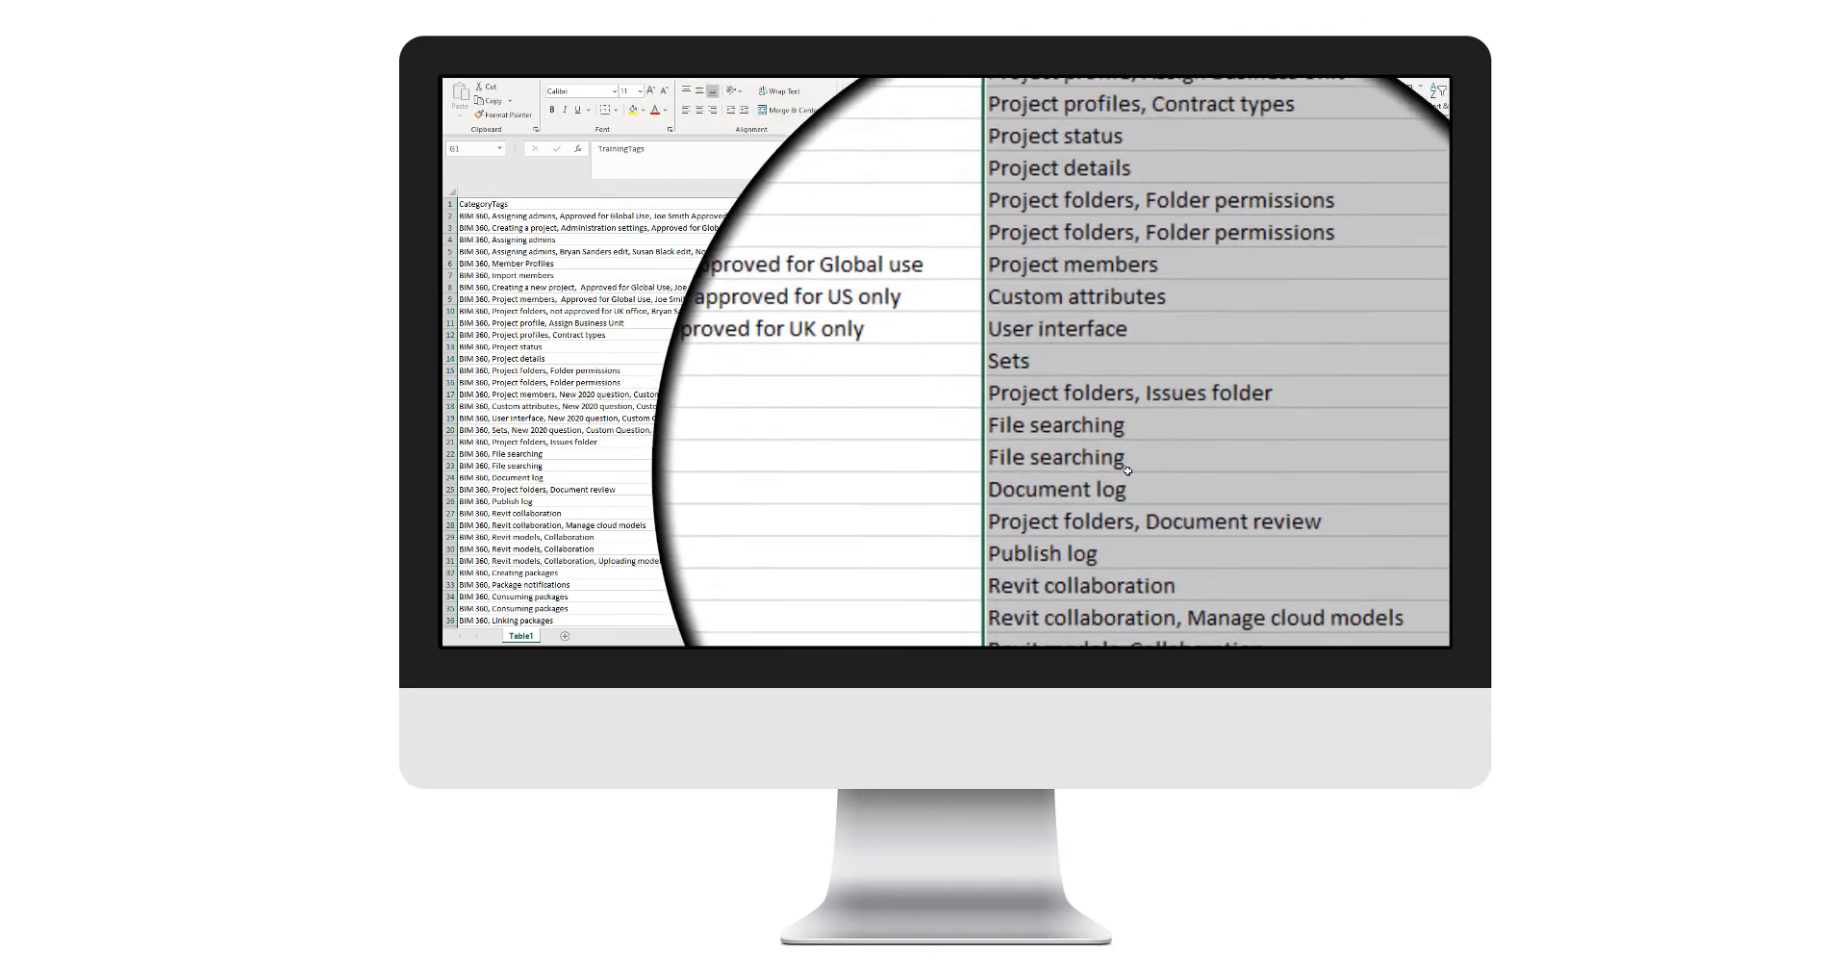
pyautogui.scroll(3)
pyautogui.write('Assigning admins, my training tag')
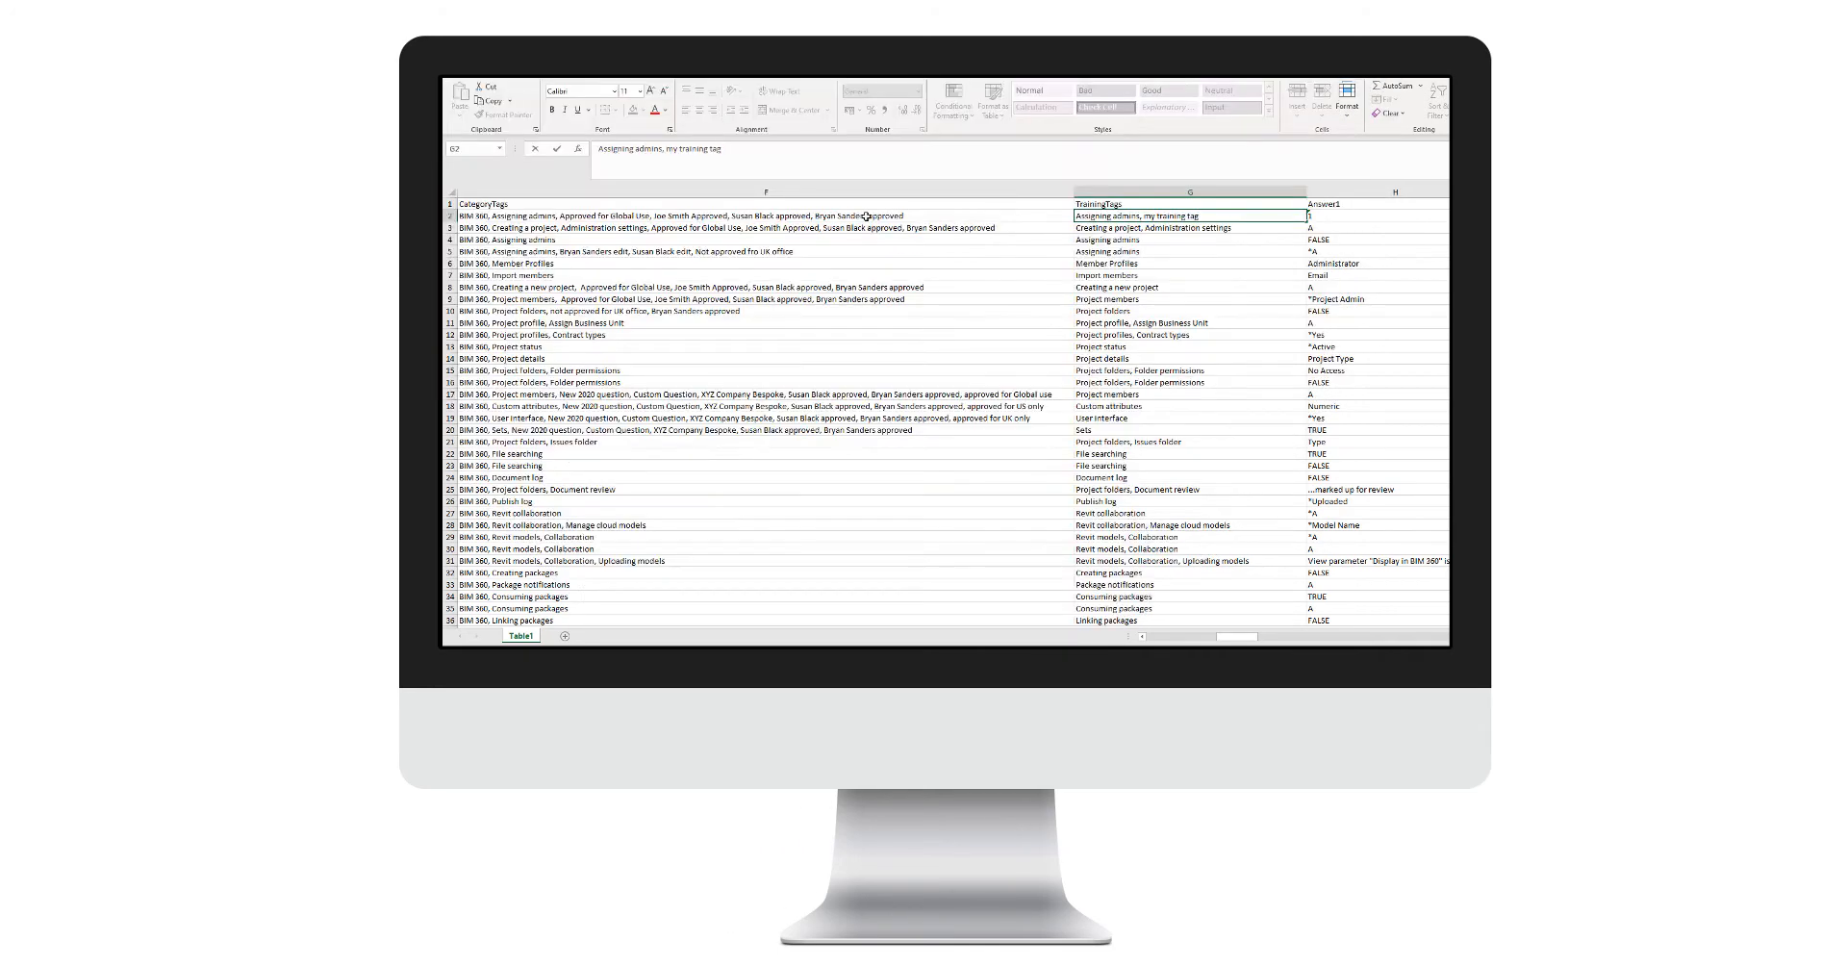
pyautogui.click(766, 216)
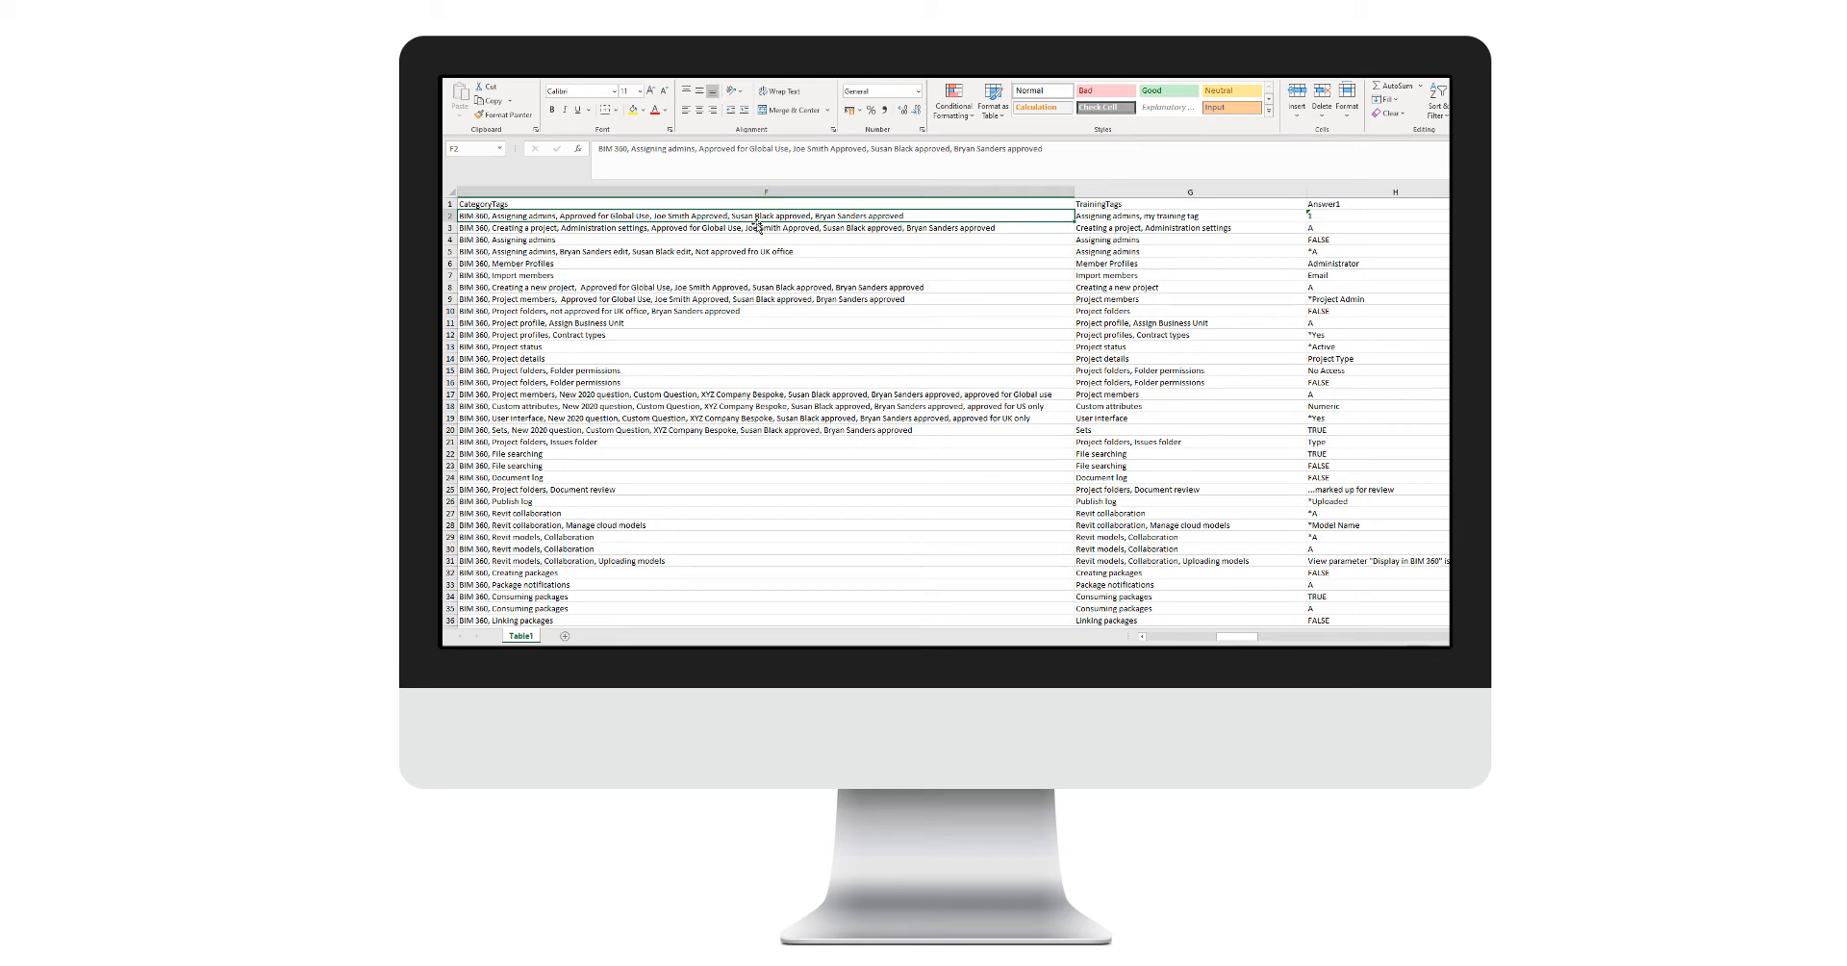
pyautogui.moveTo(760, 225)
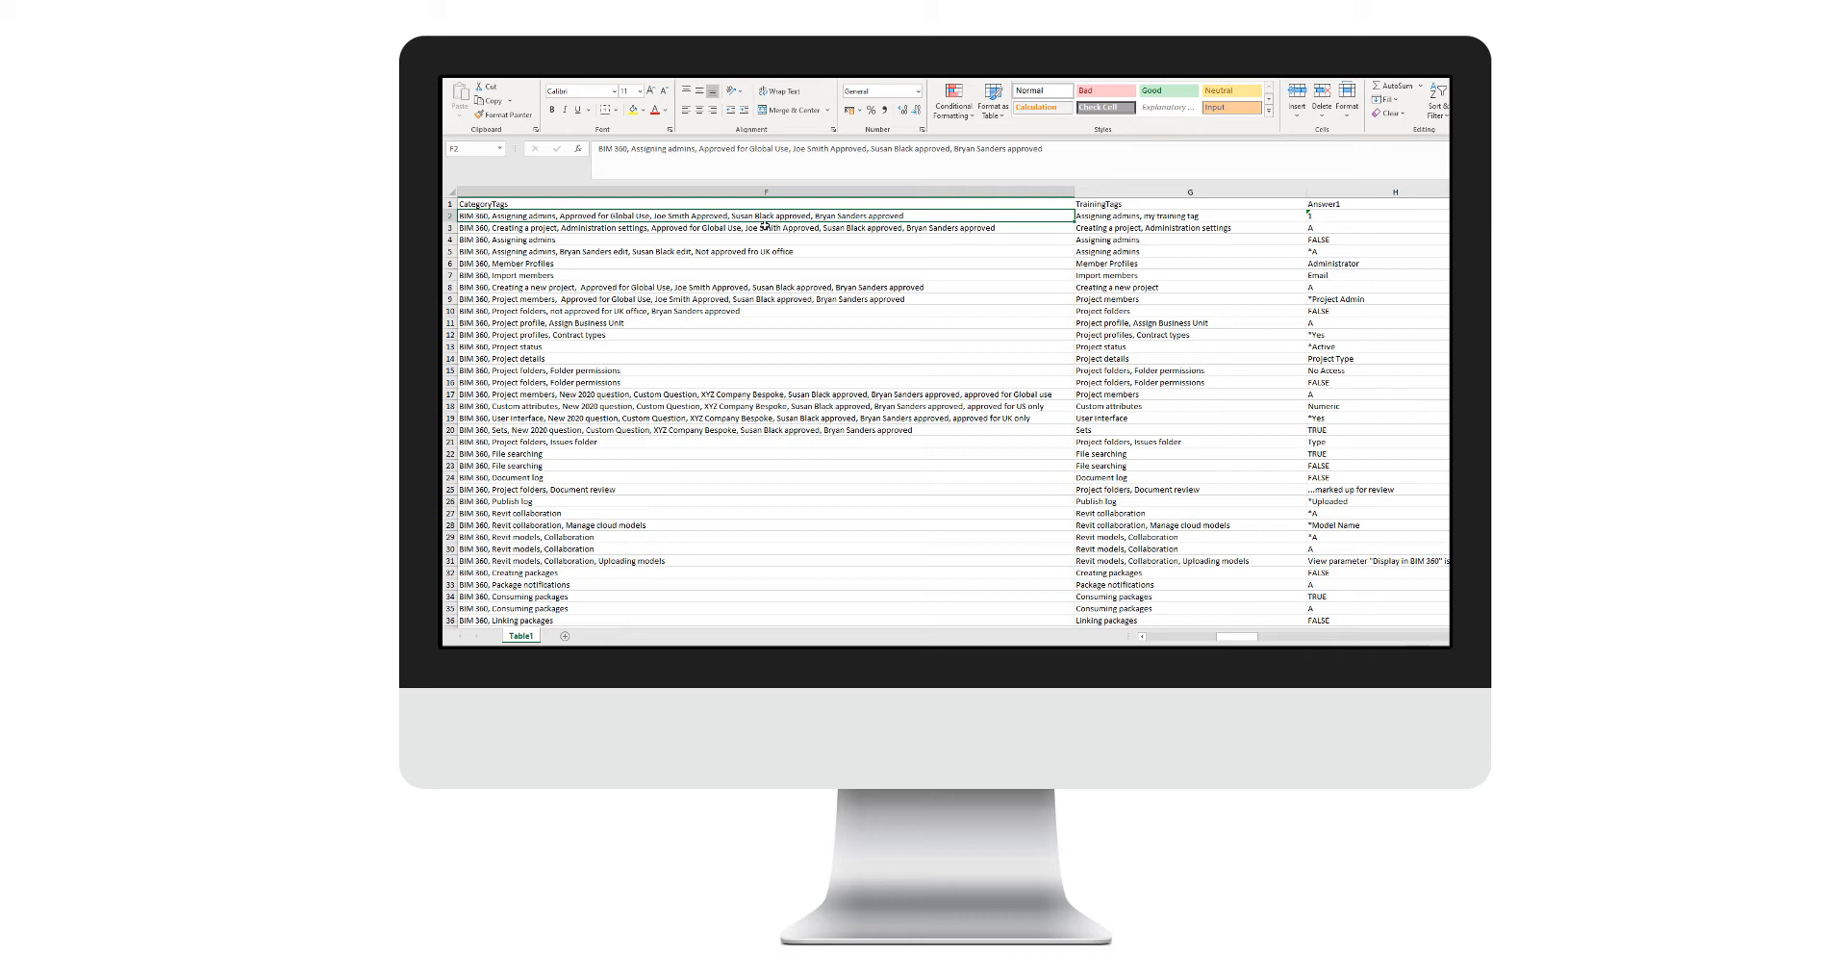
pyautogui.moveTo(770, 245)
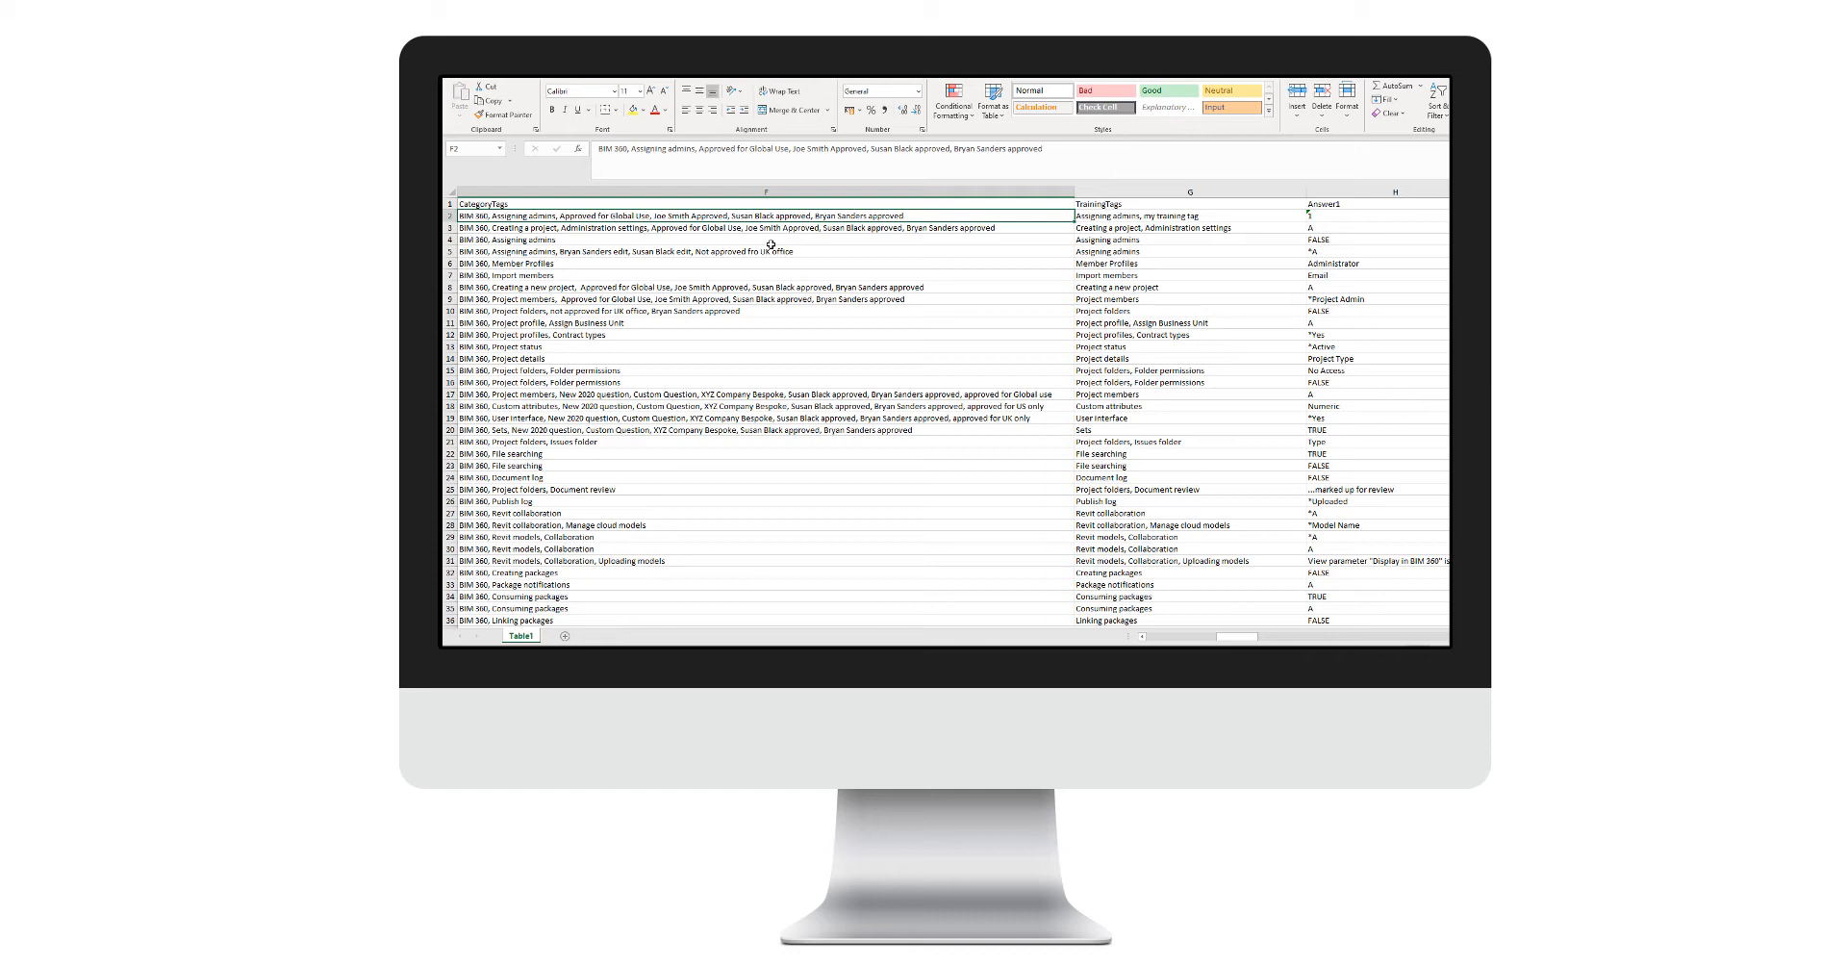
pyautogui.moveTo(683, 206)
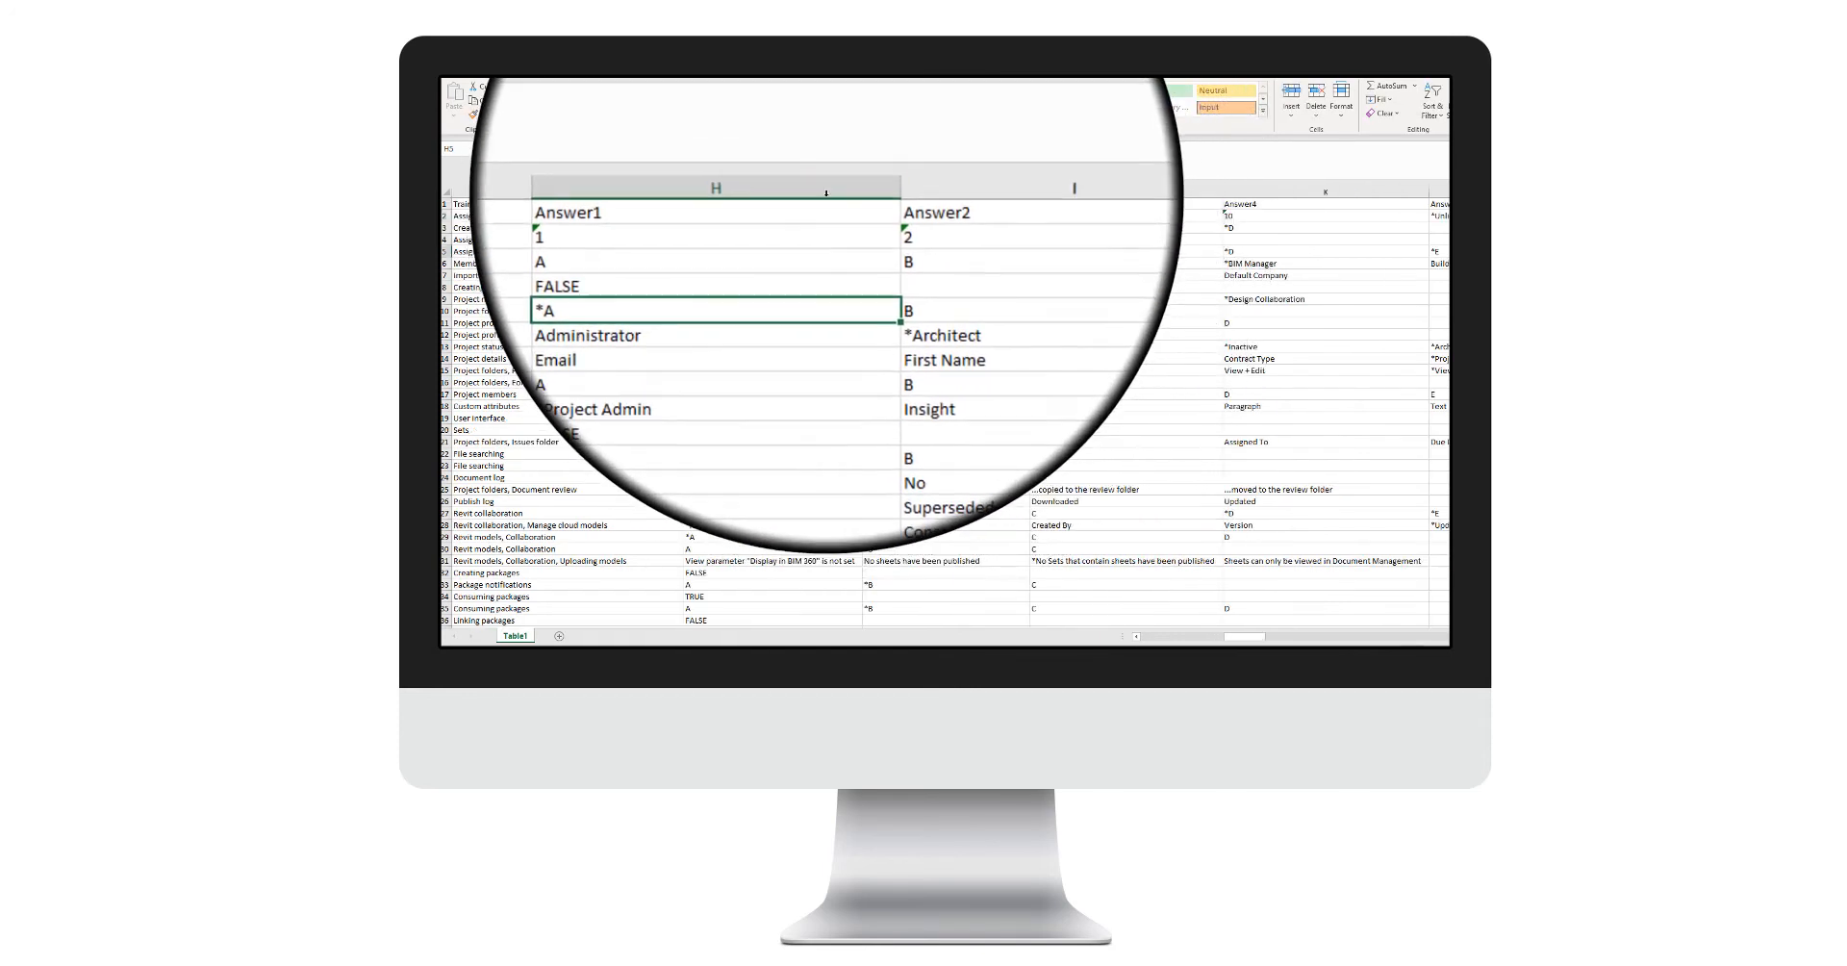
# - Bring the Answer1 and Answer2 columns with their asterisk-marked correct answers into view
pyautogui.scroll(-3)
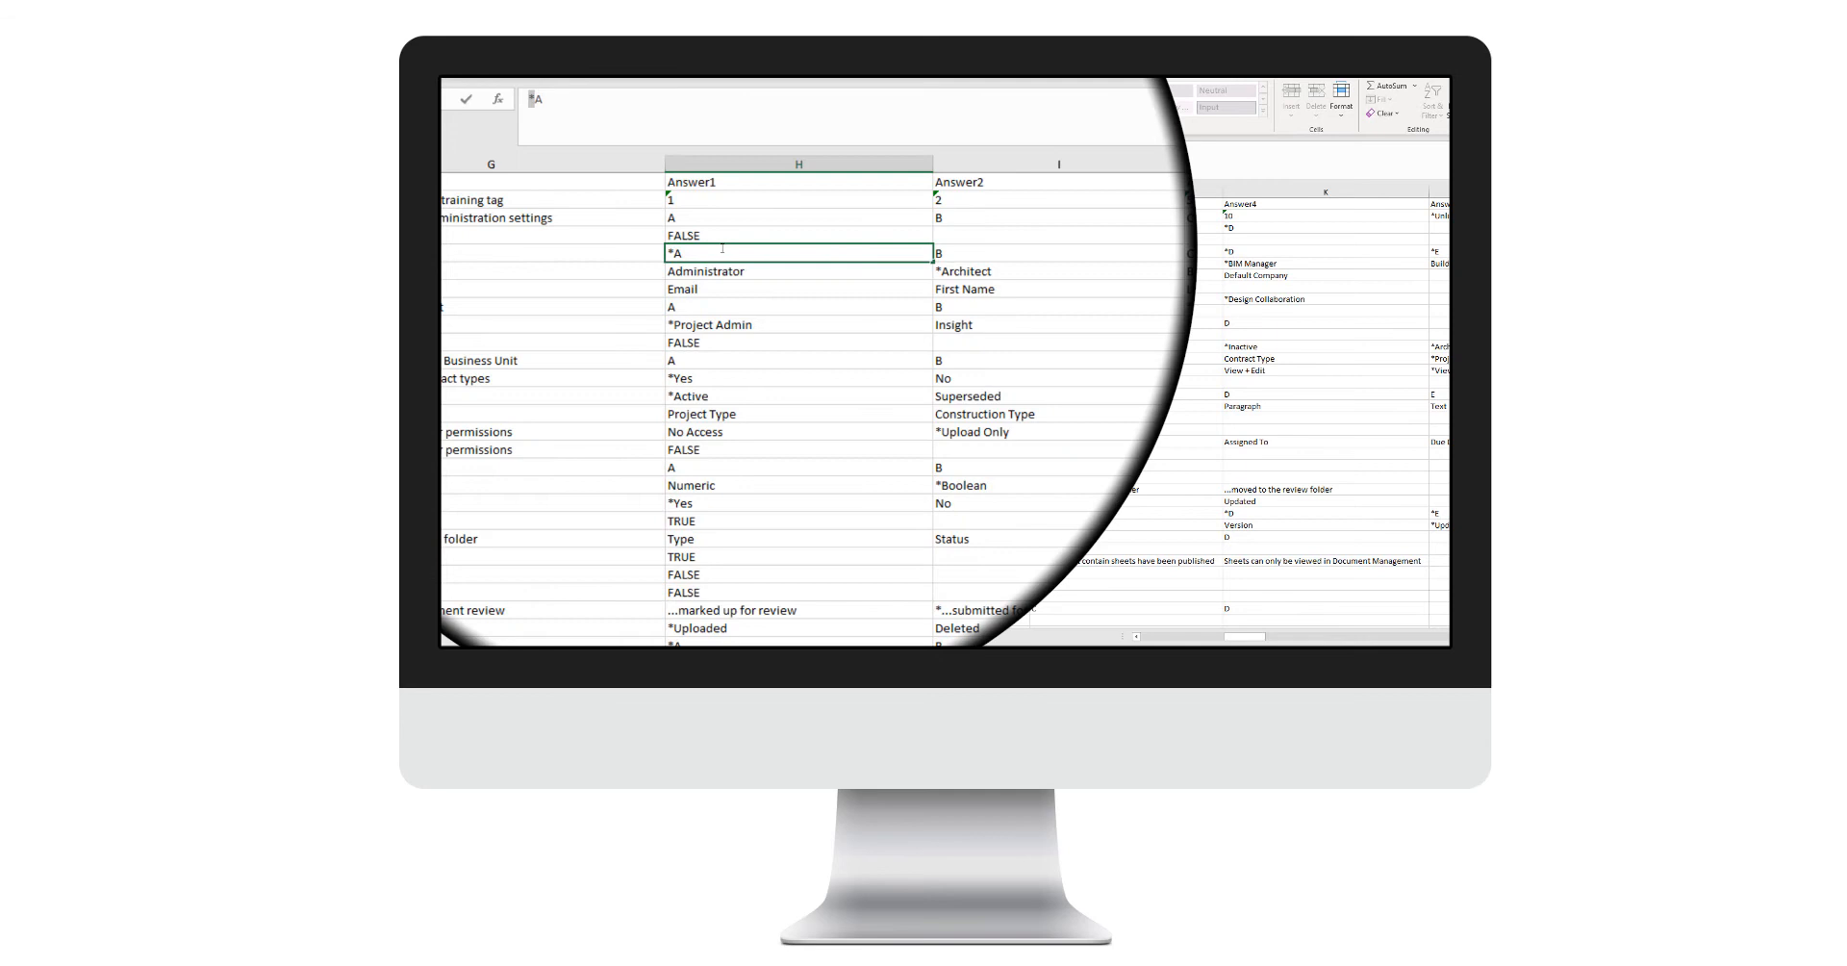
pyautogui.hscroll(3)
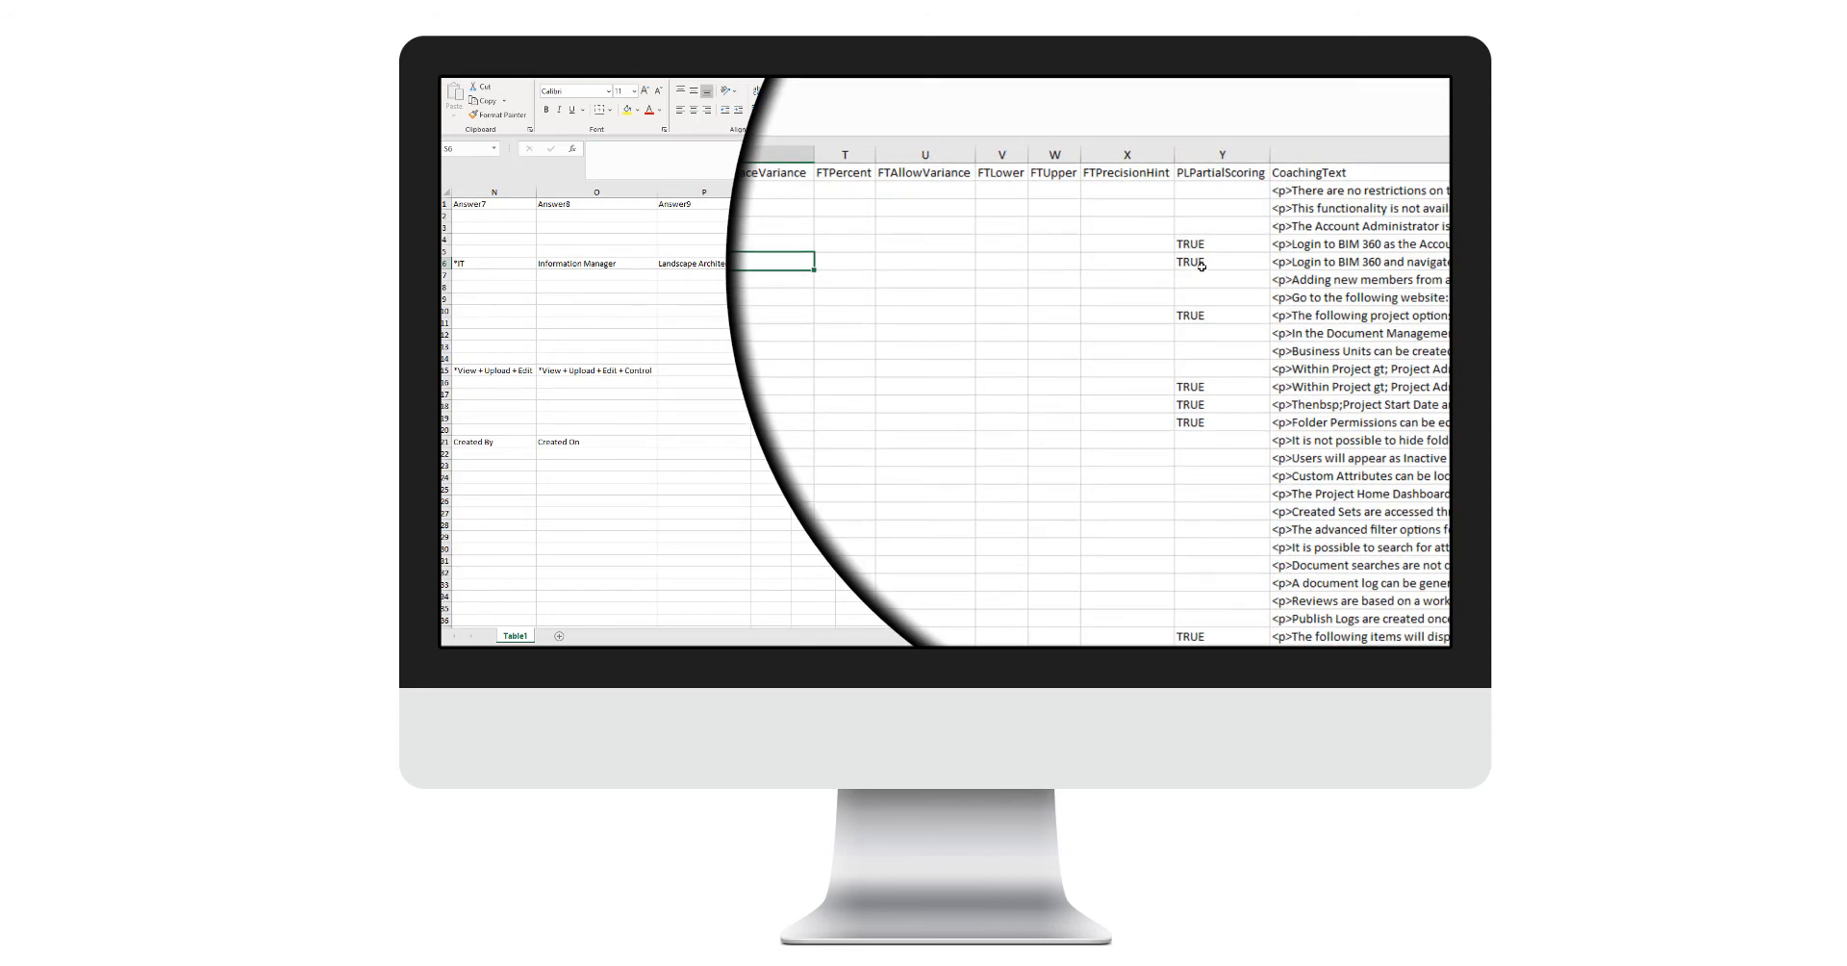
# - Inspect a TRUE value in the PLPartialScoring column
pyautogui.click(1233, 264)
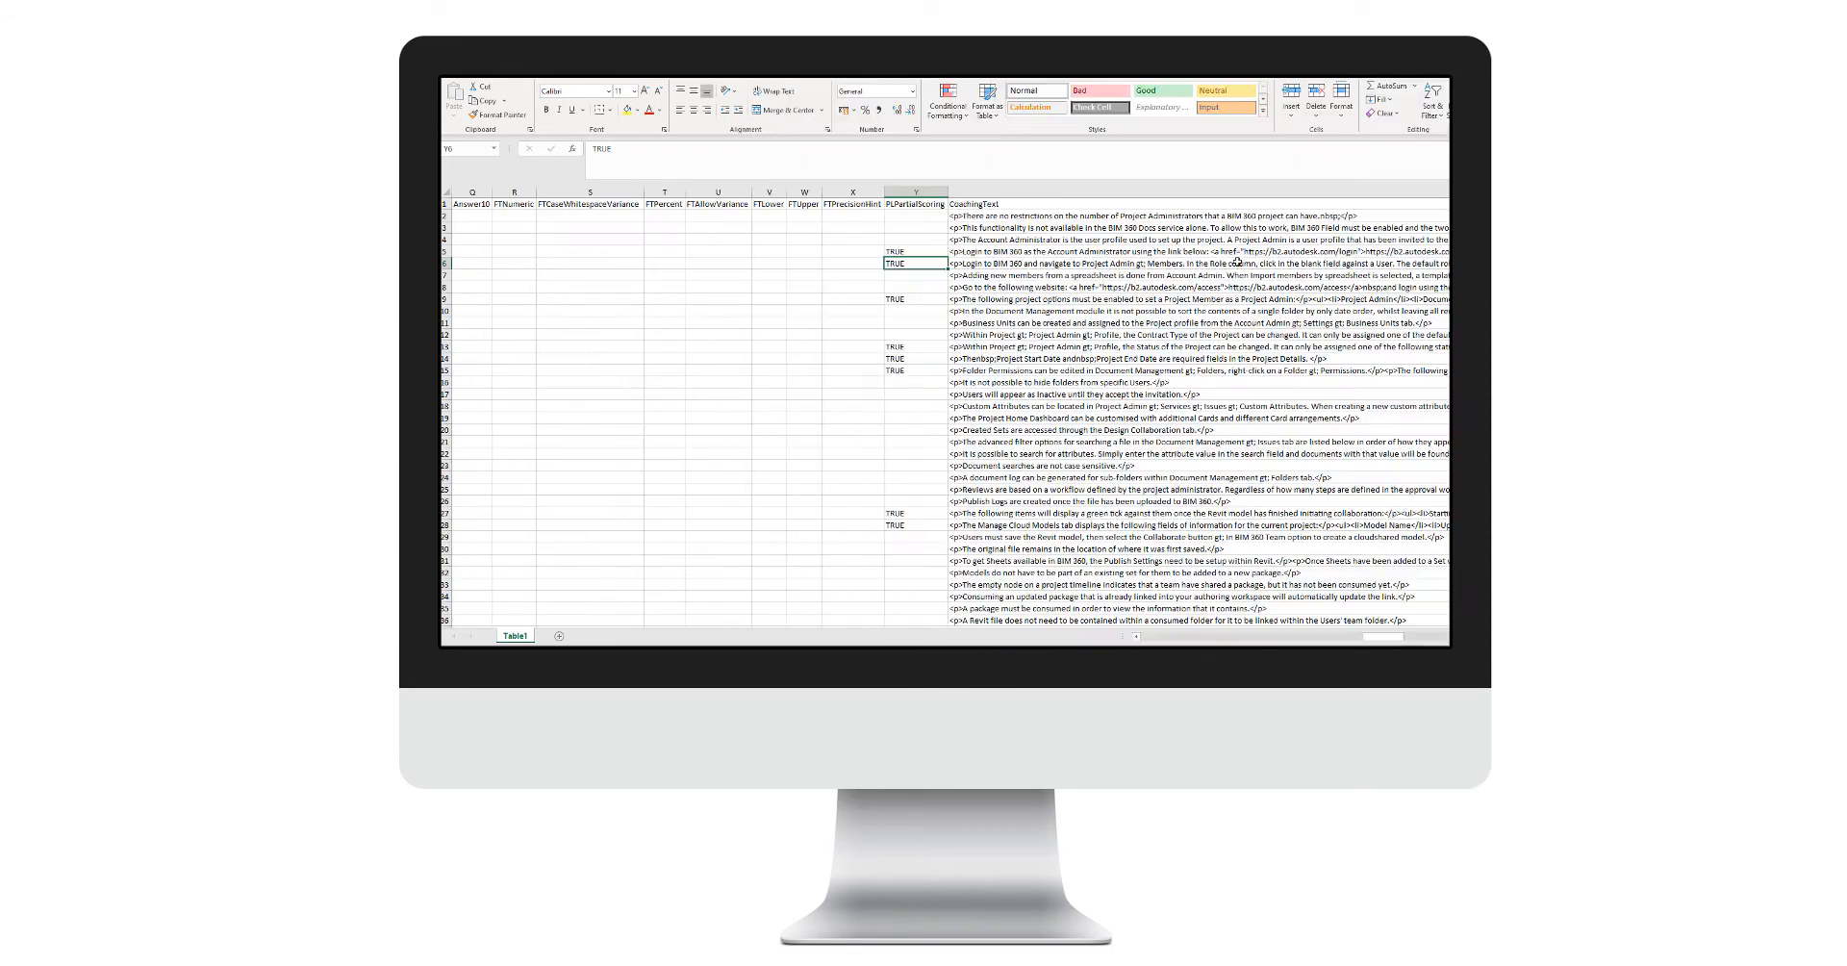
# - Bring the CoachingText column with its HTML paragraph explanations into full view
pyautogui.hscroll(3)
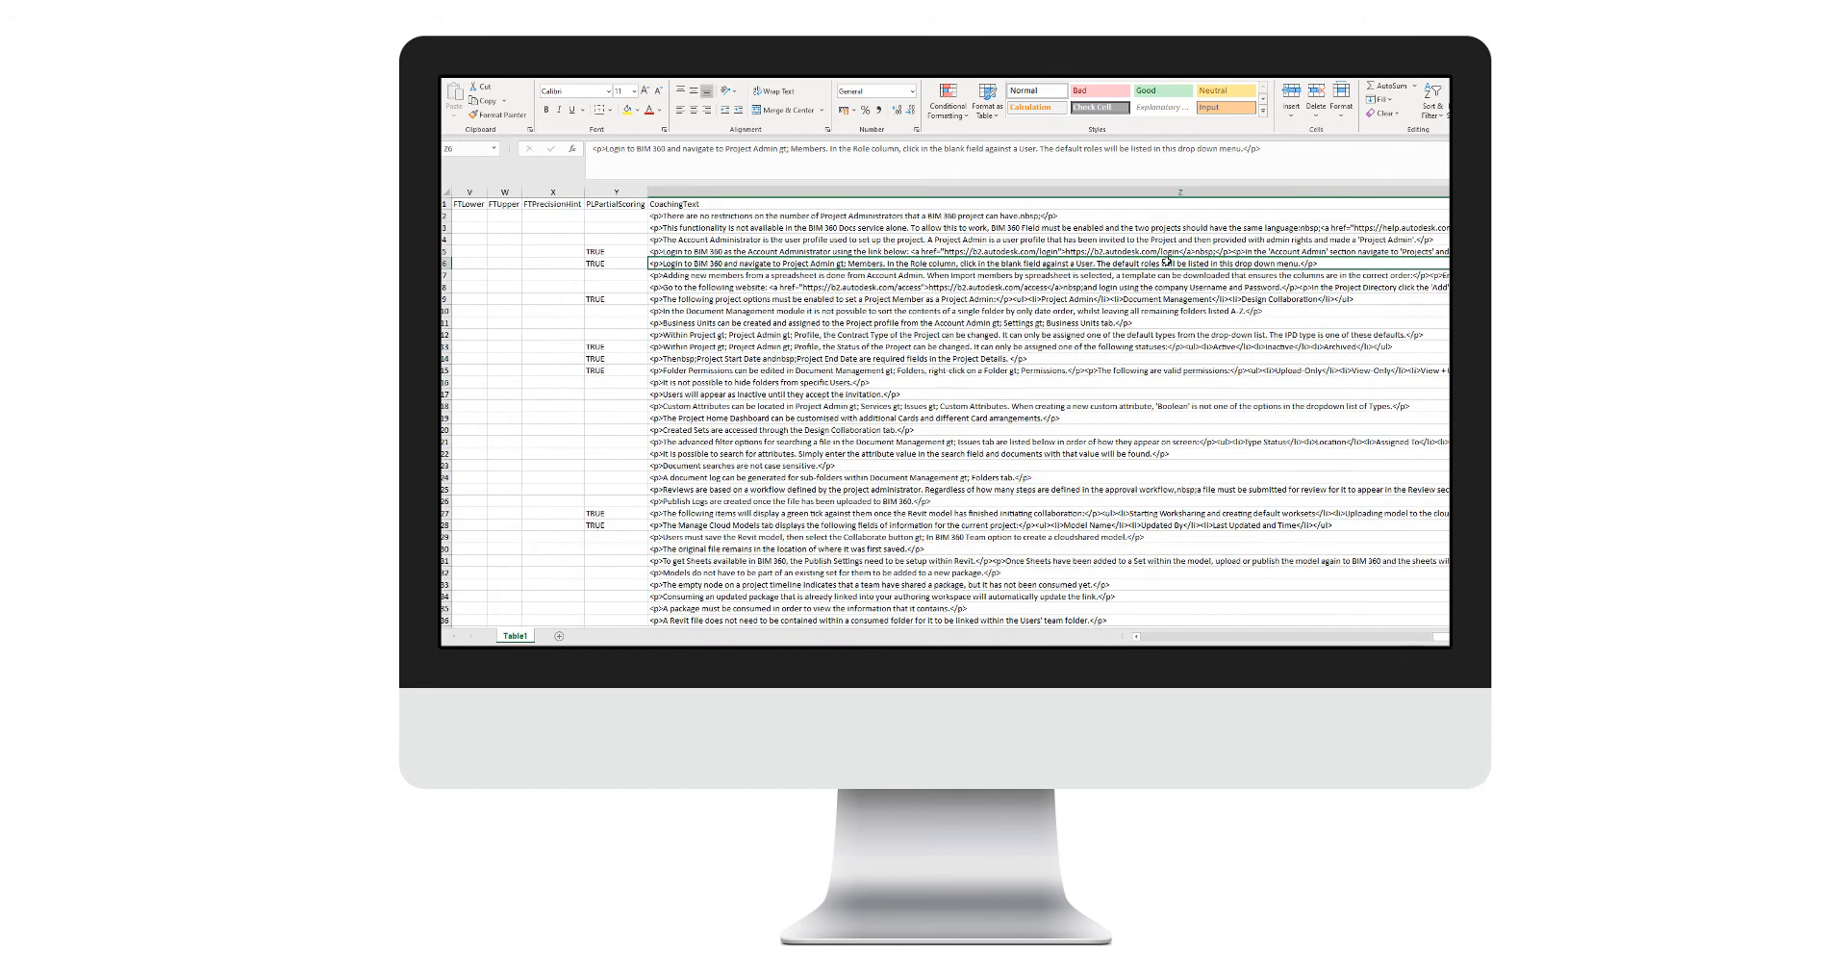
pyautogui.hscroll(3)
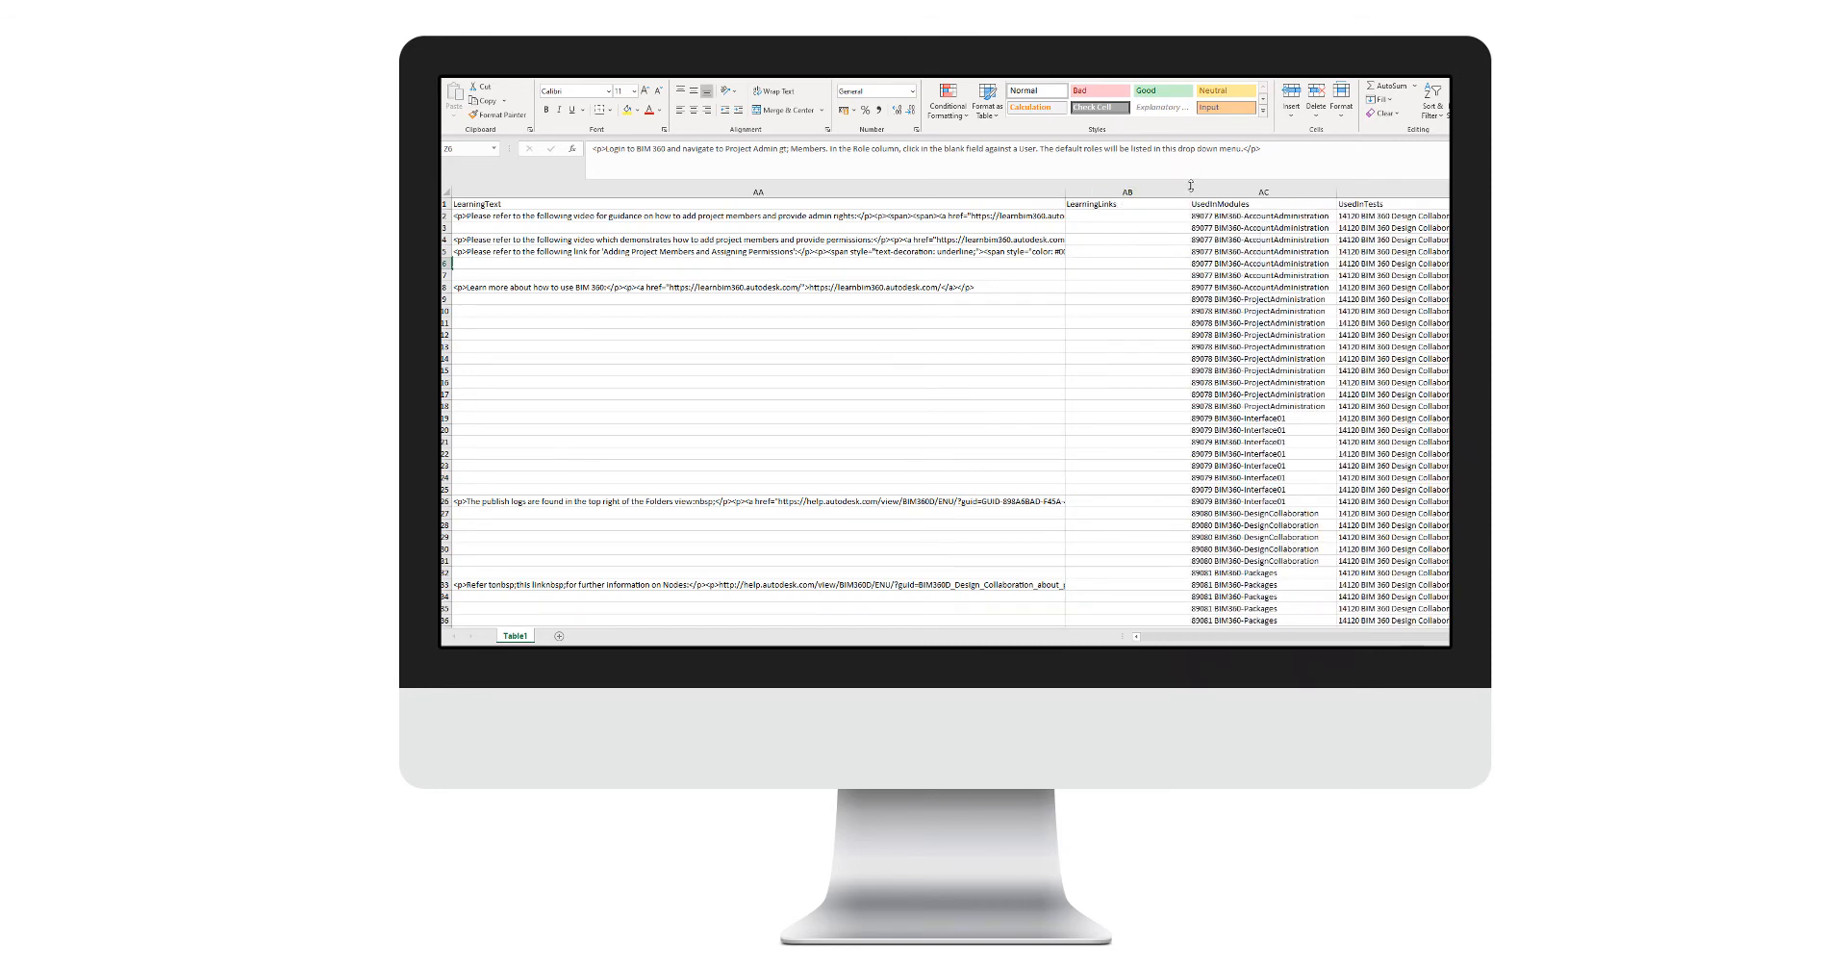
pyautogui.moveTo(1104, 287)
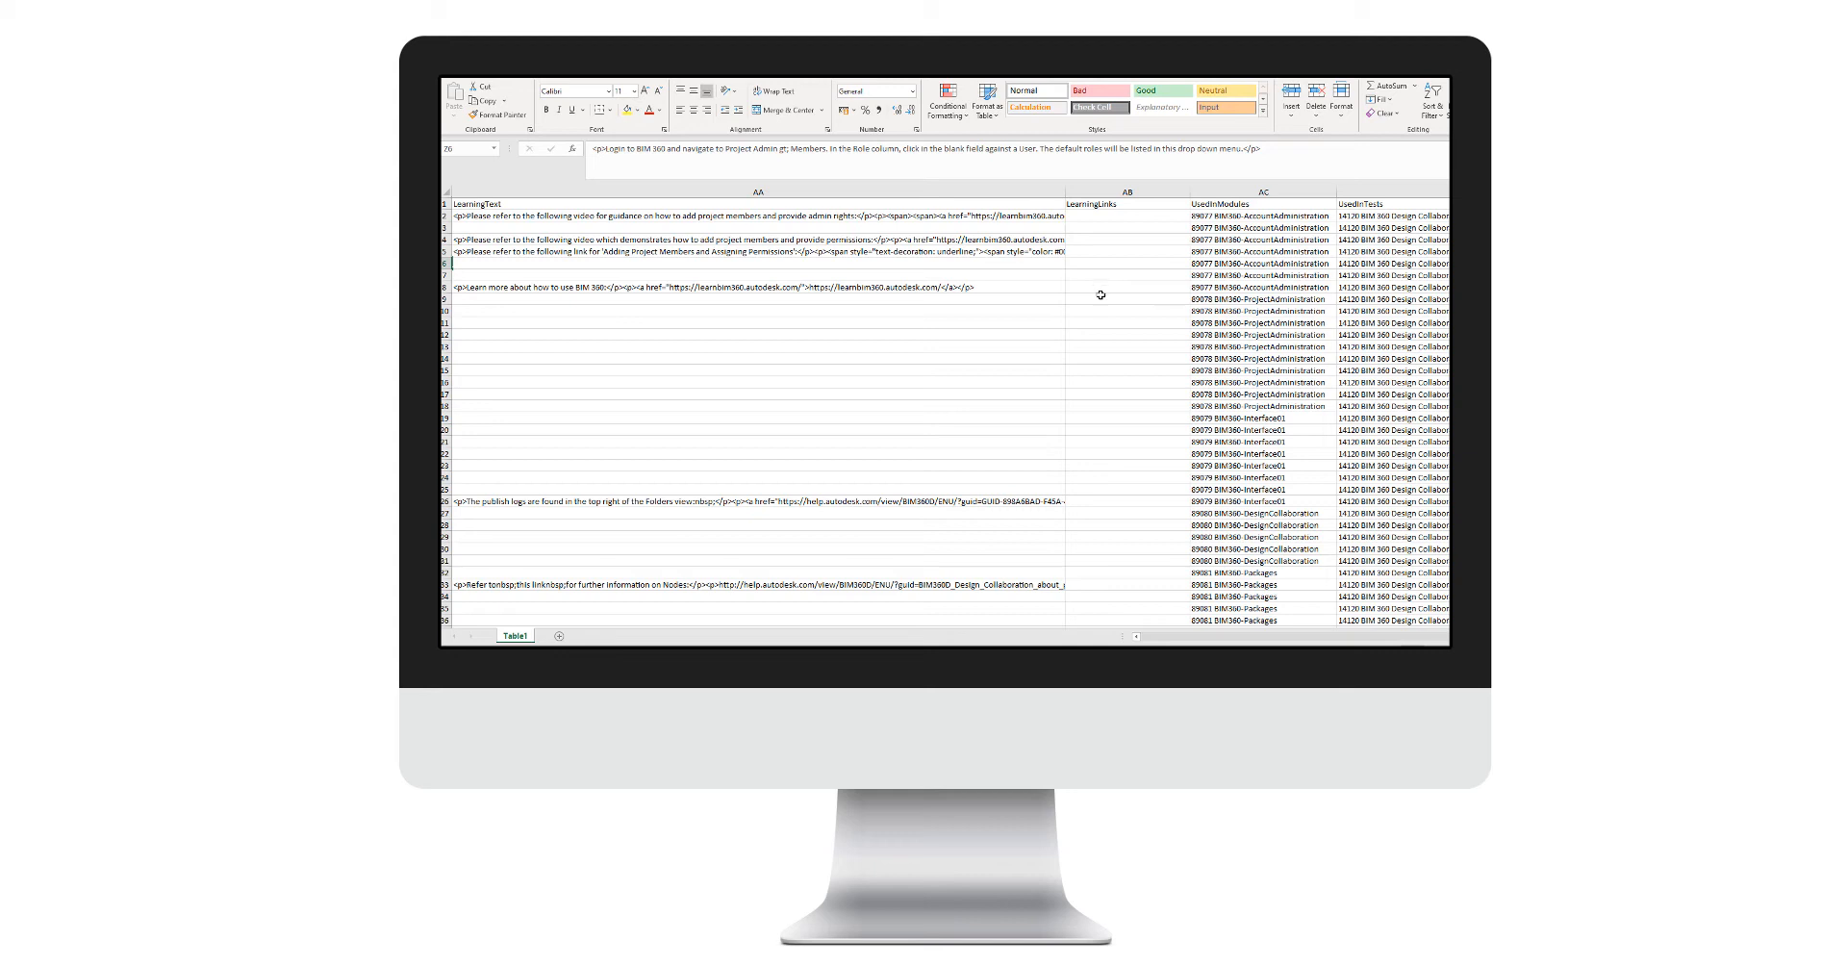
# - Inspect a LearningText cell containing a BIM 360 reference link
pyautogui.click(754, 286)
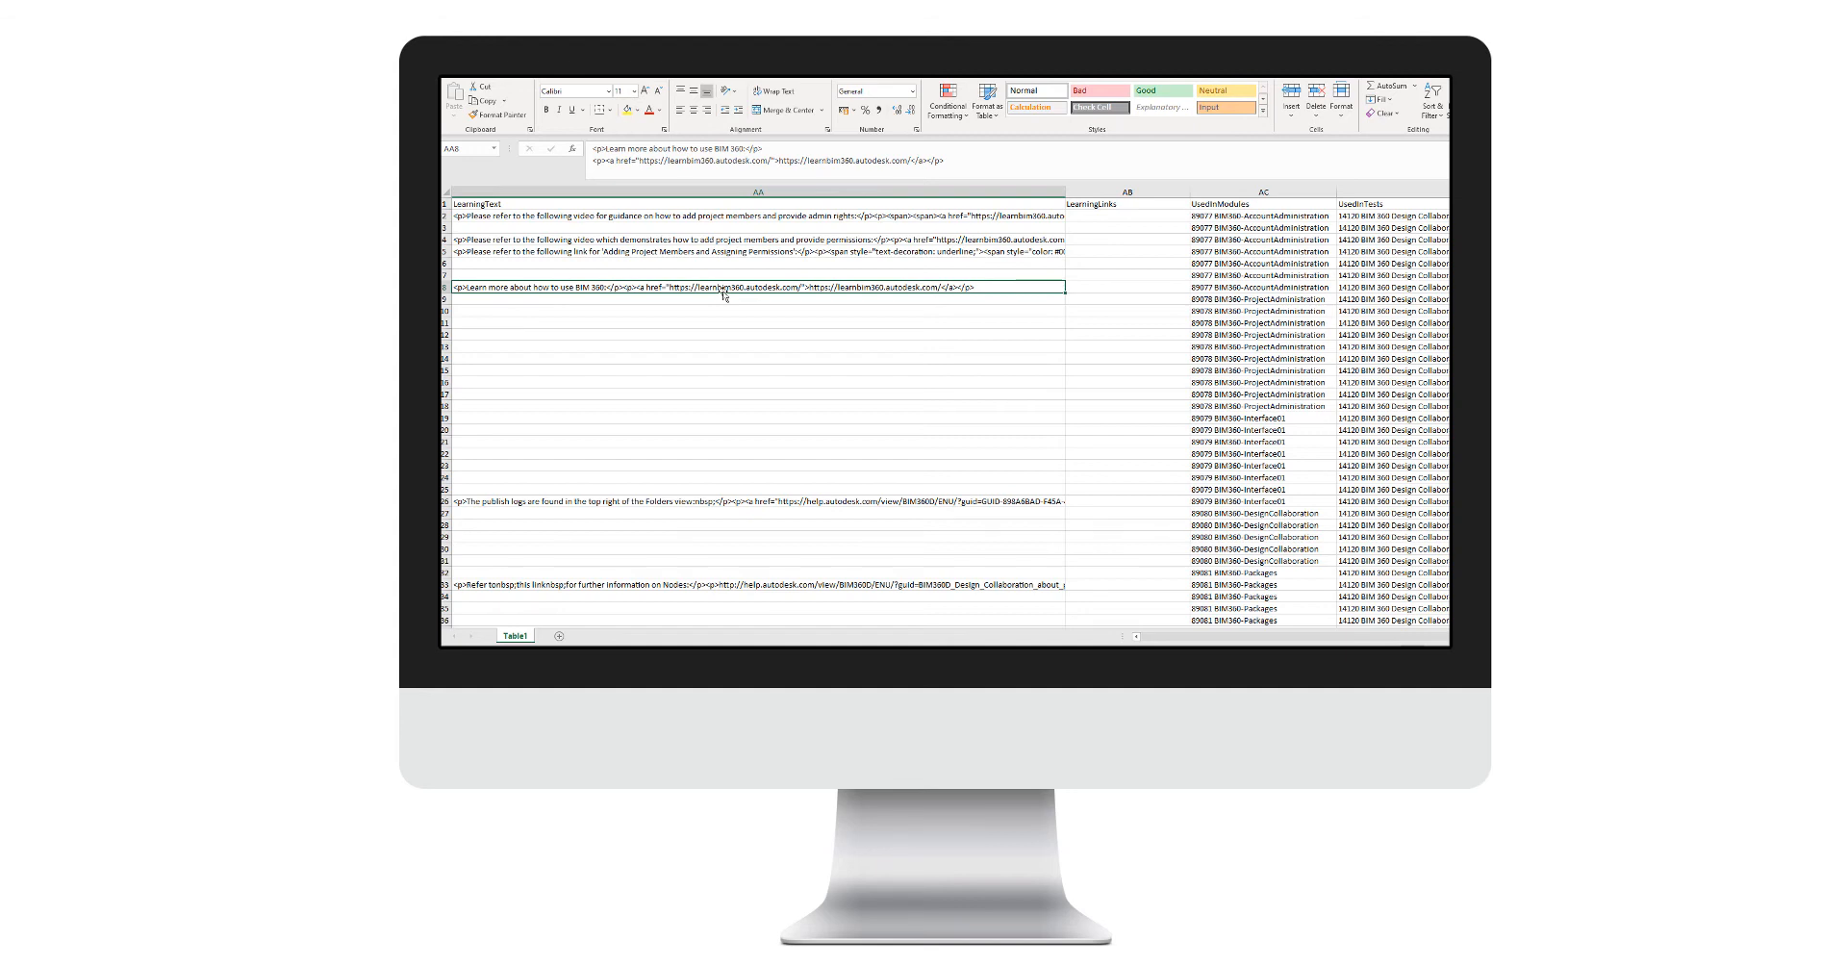
pyautogui.moveTo(725, 266)
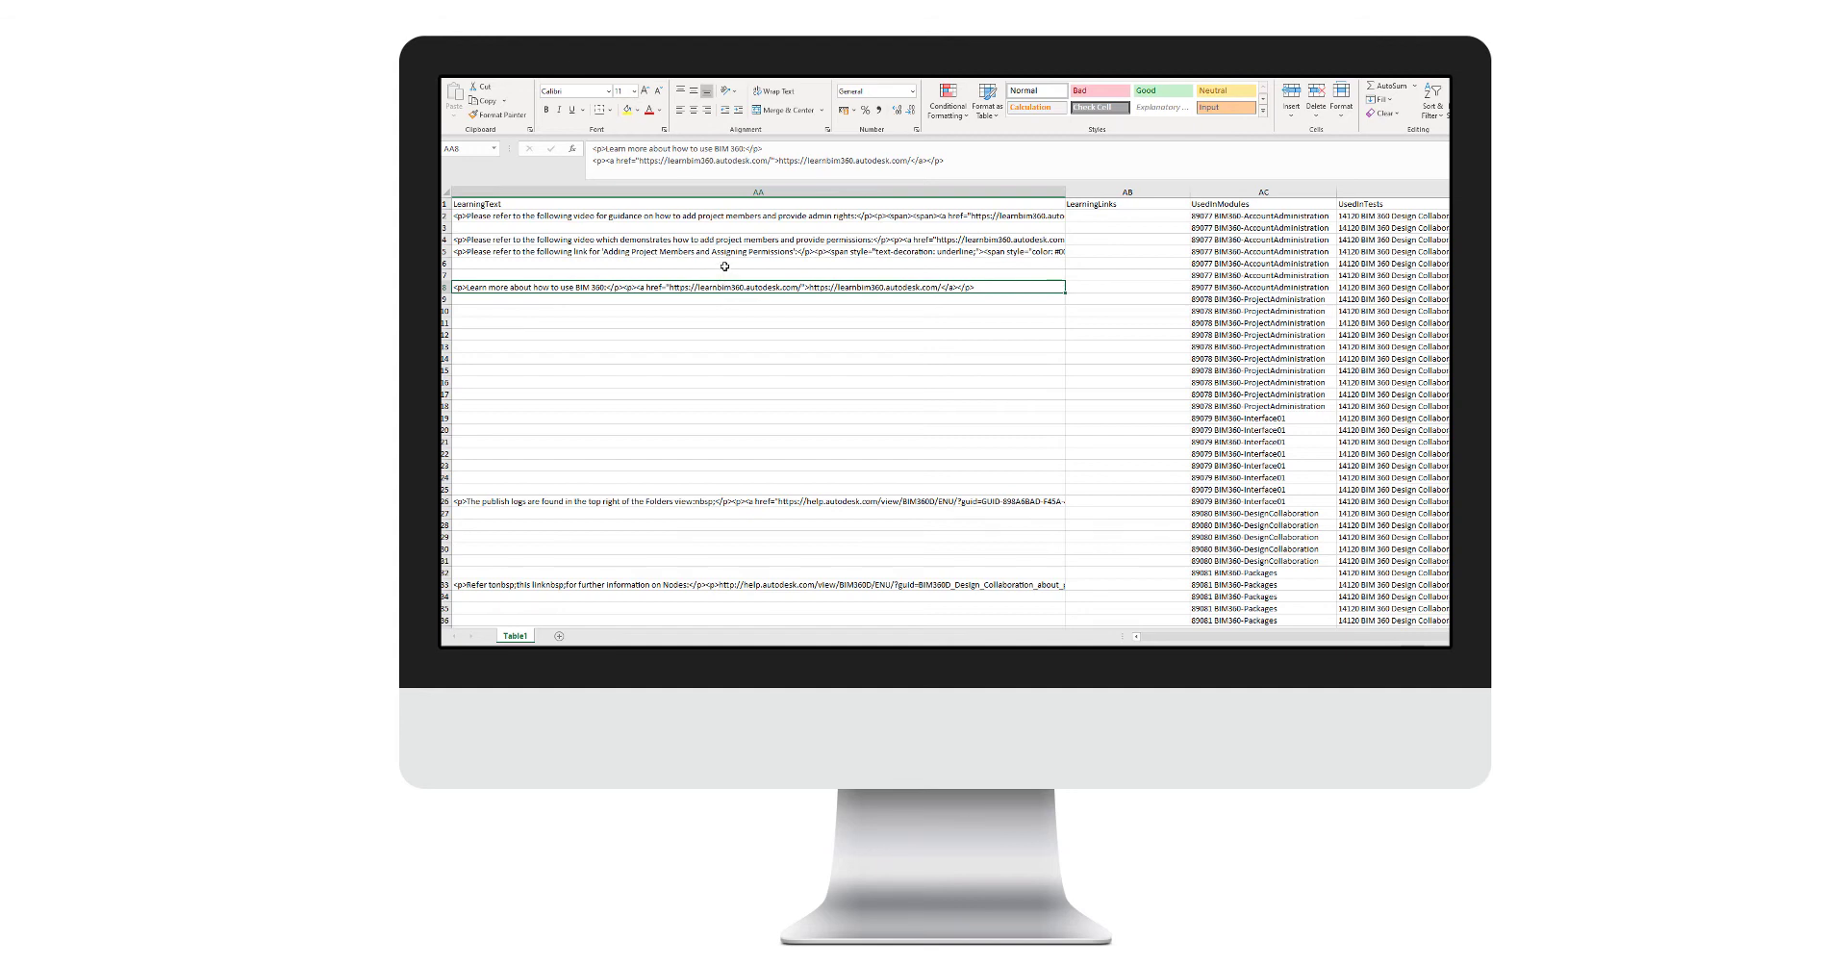
pyautogui.moveTo(731, 250)
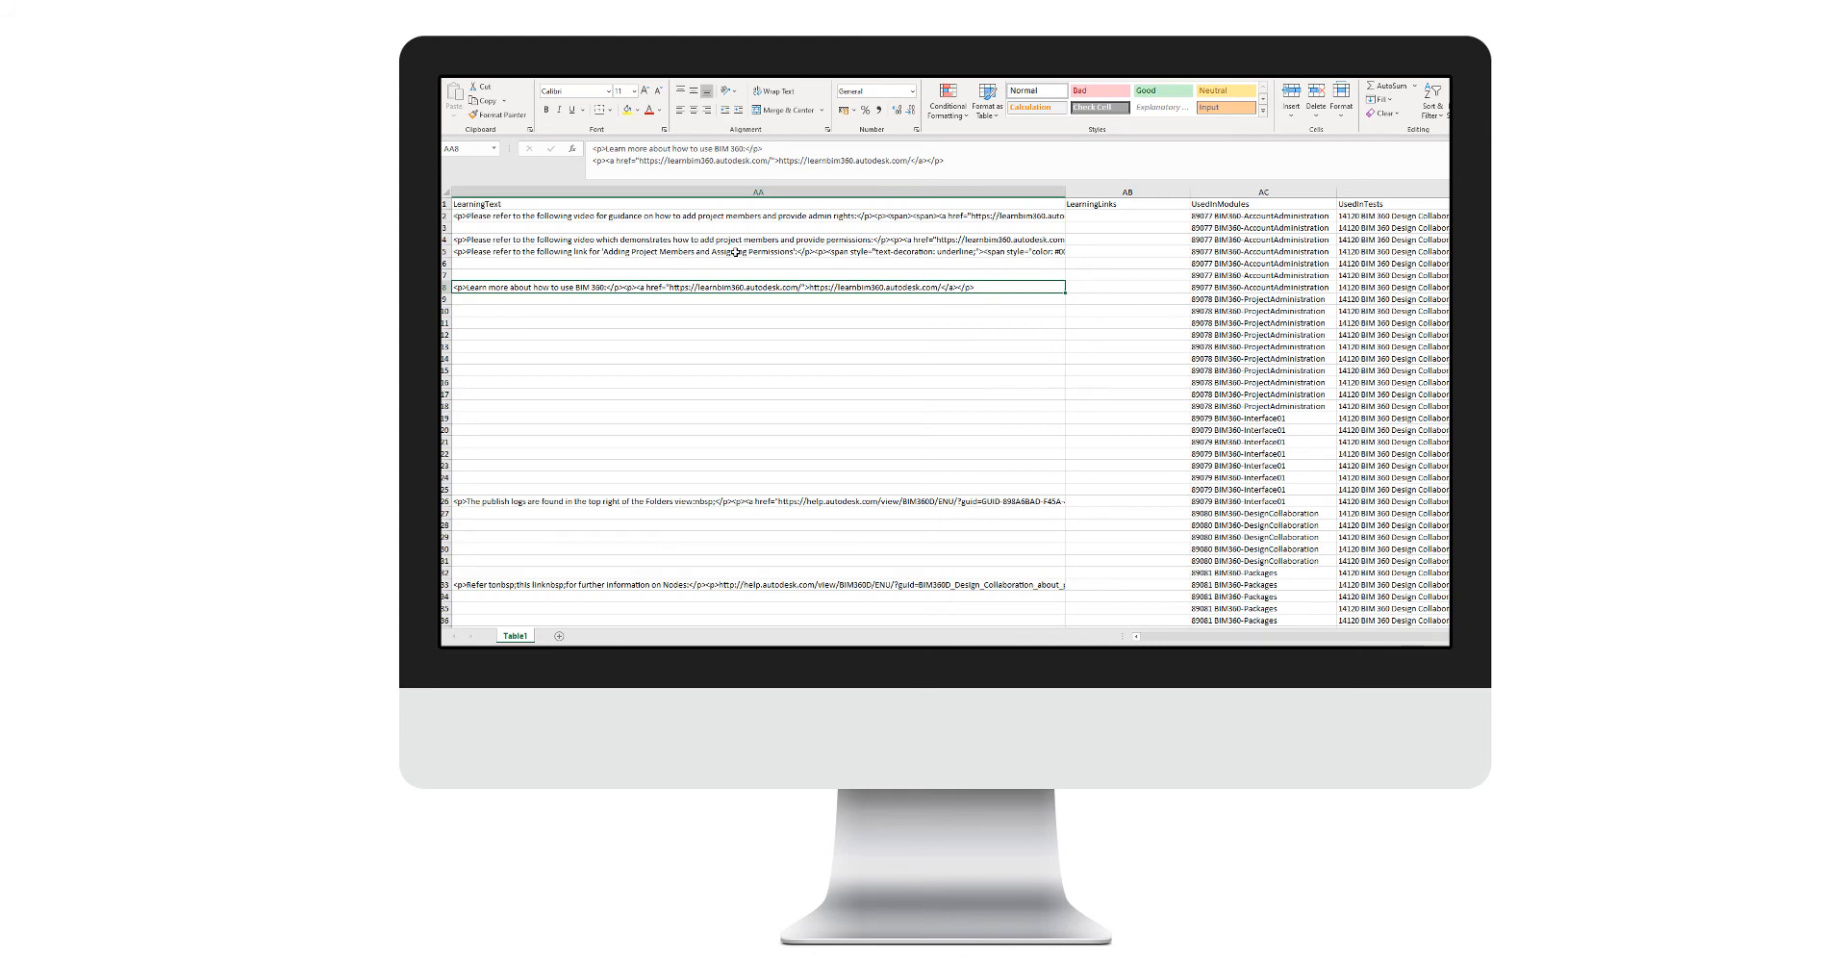
pyautogui.moveTo(726, 312)
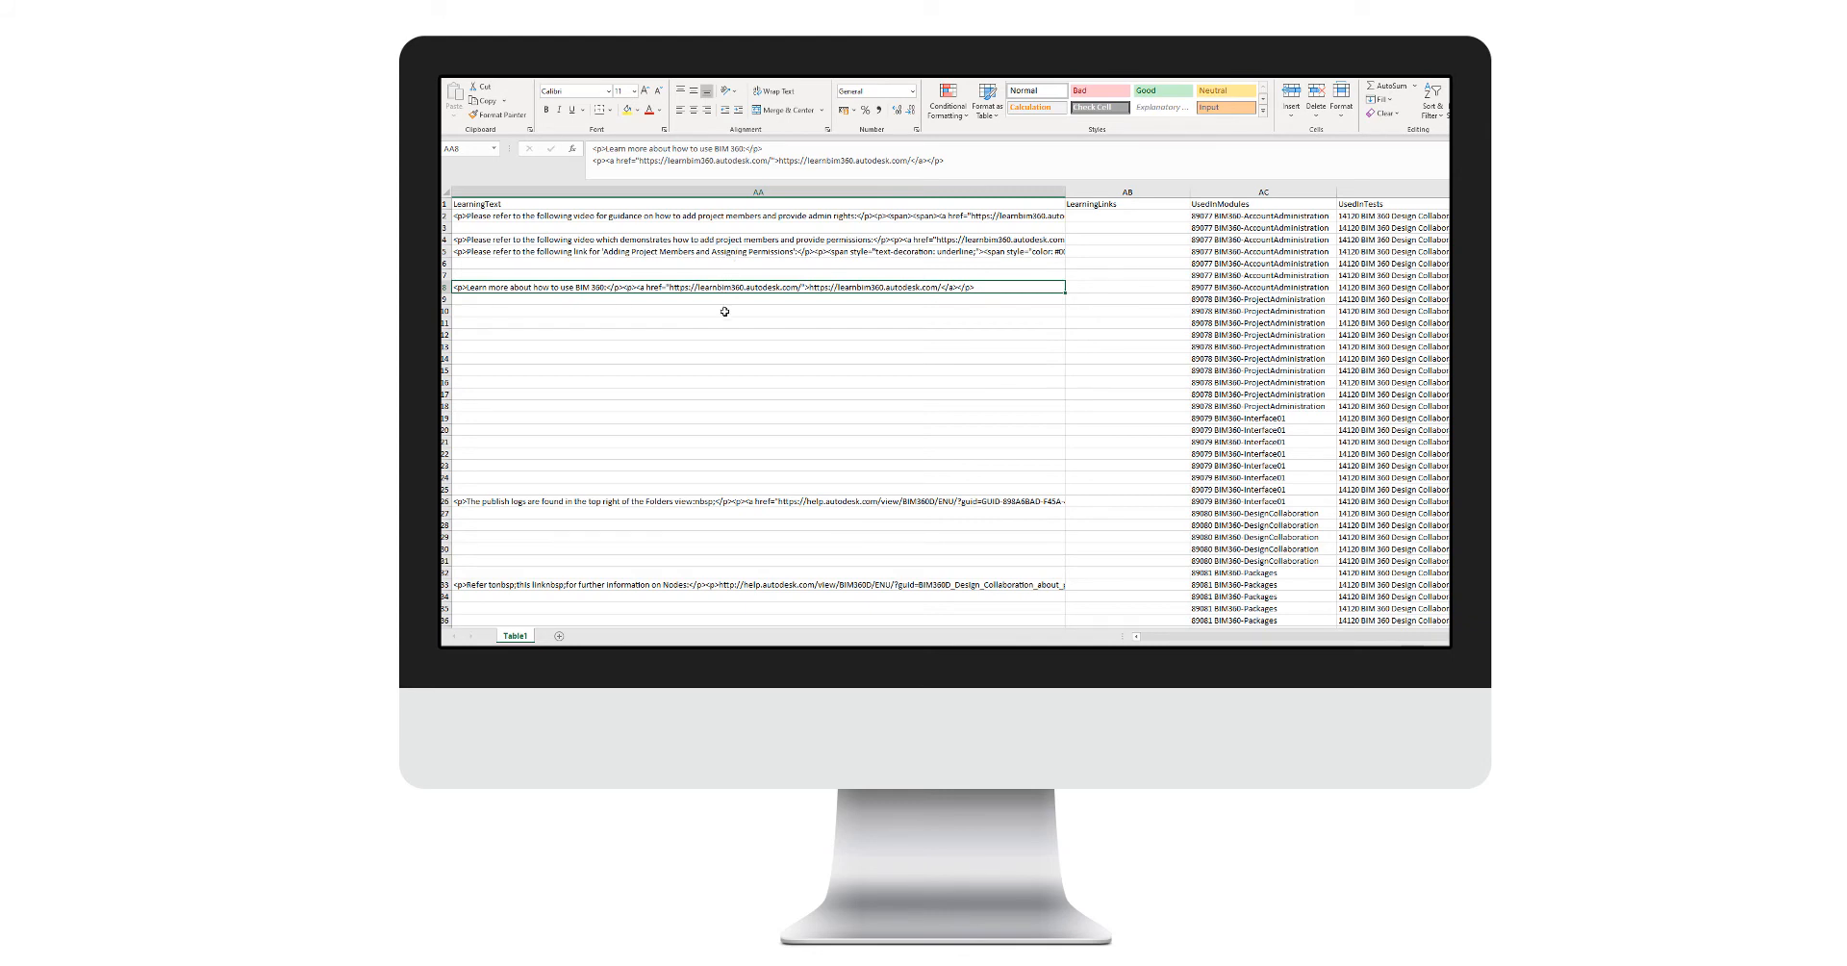
pyautogui.moveTo(716, 354)
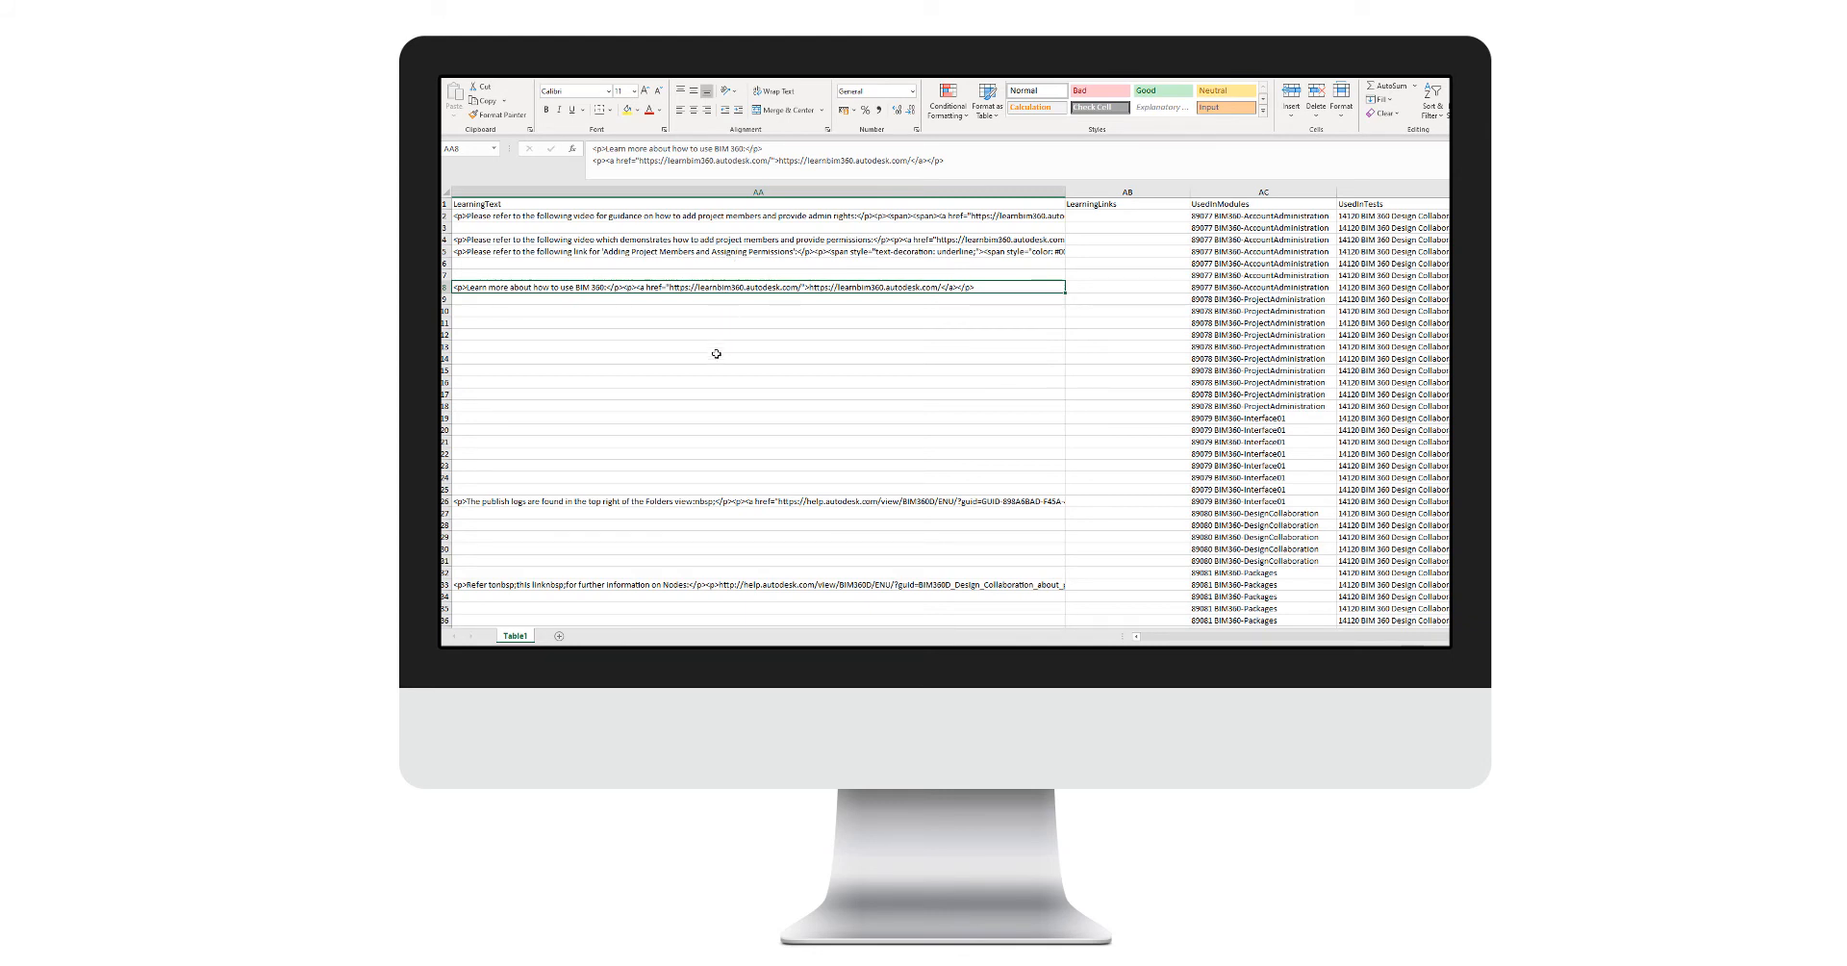
pyautogui.moveTo(727, 322)
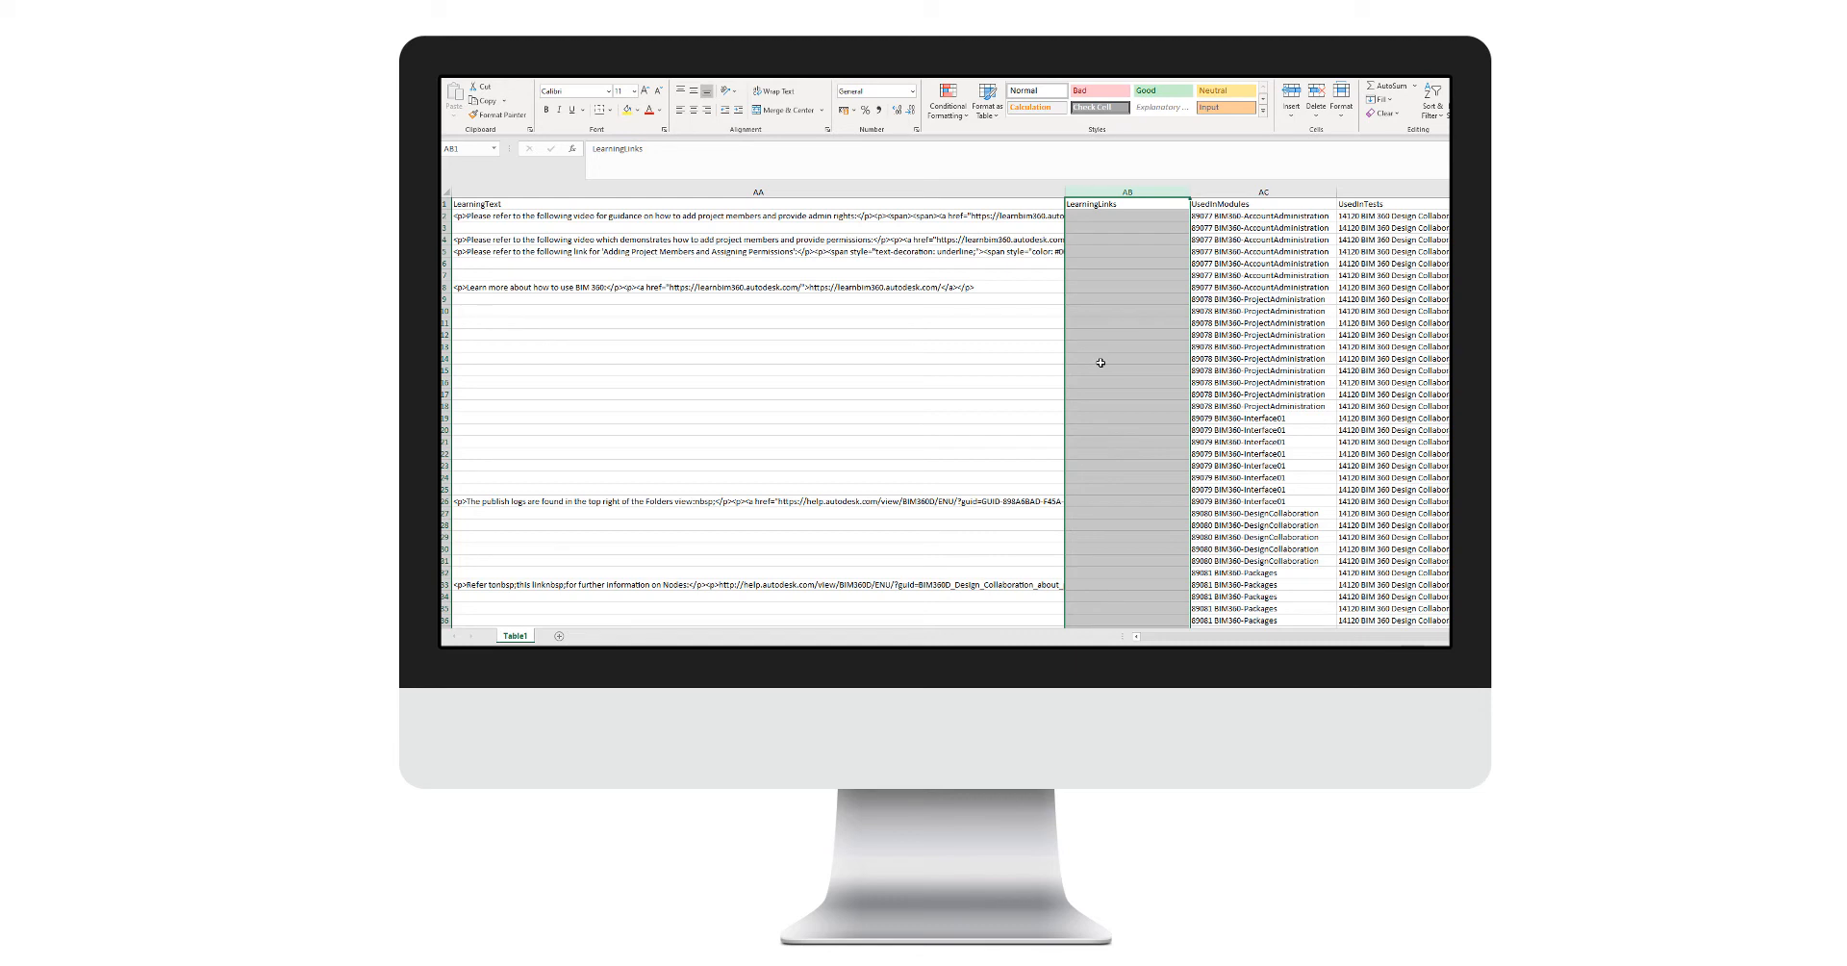
pyautogui.moveTo(1197, 279)
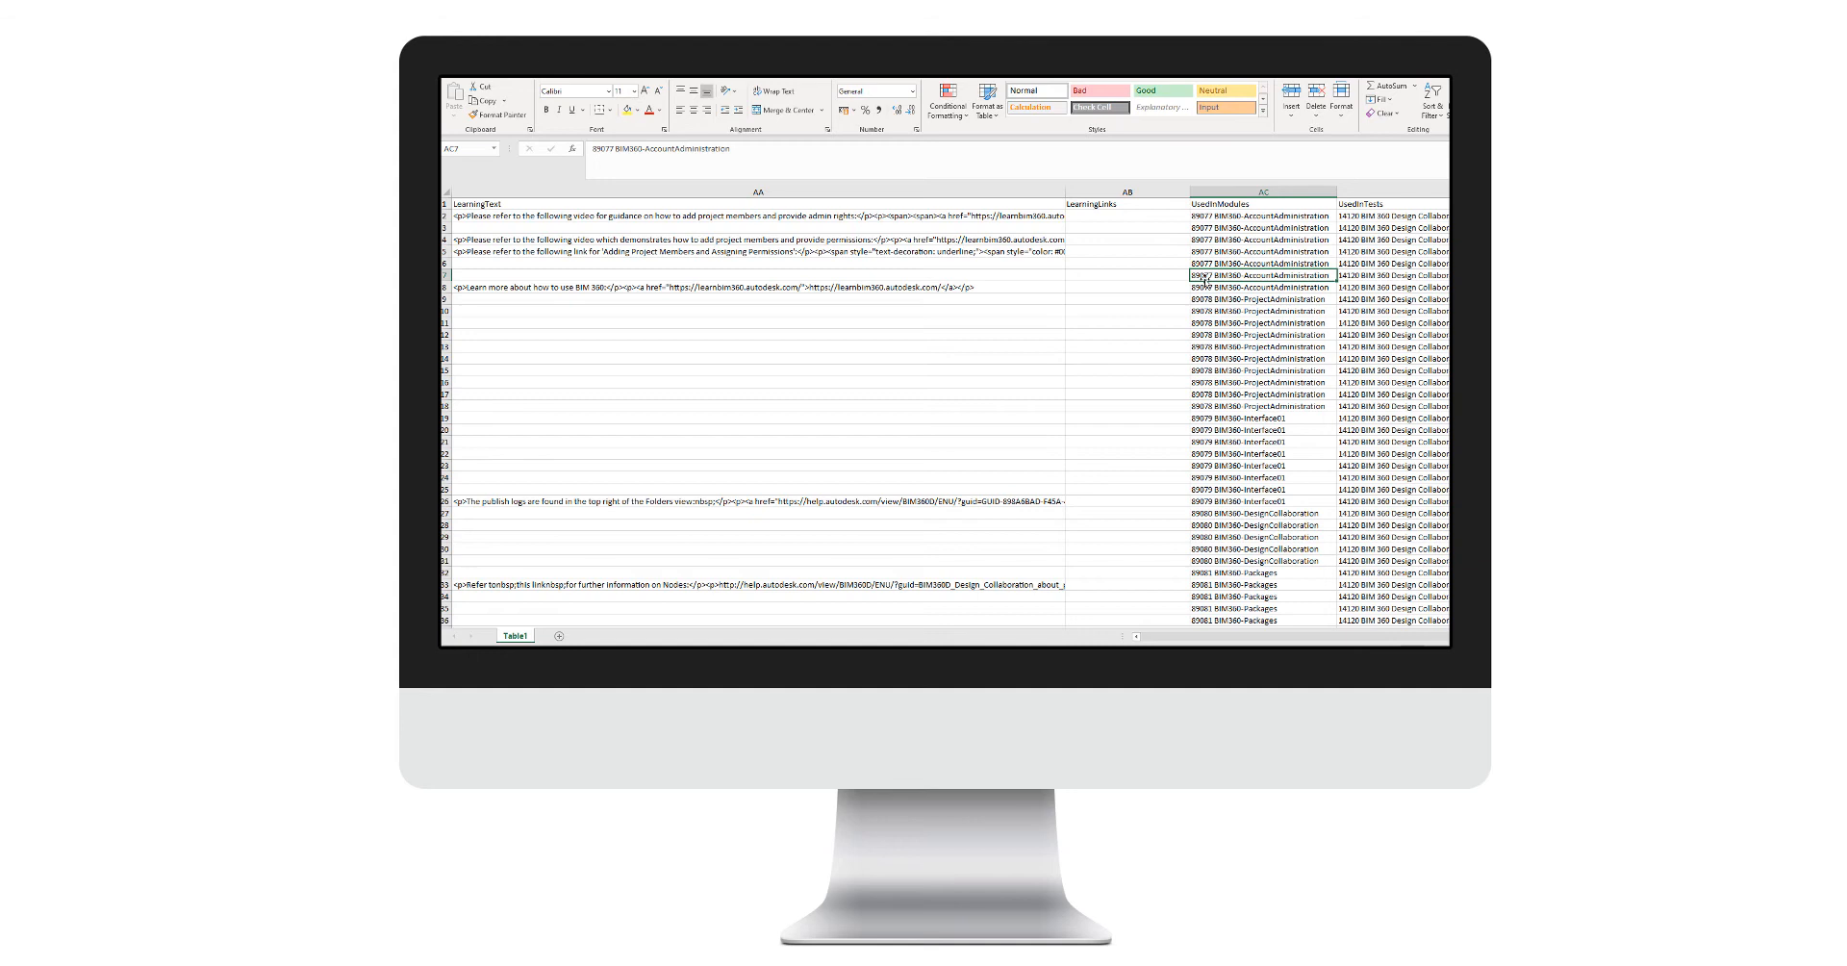
# - Review the remaining columns and check the empty row after the last question
pyautogui.hscroll(3)
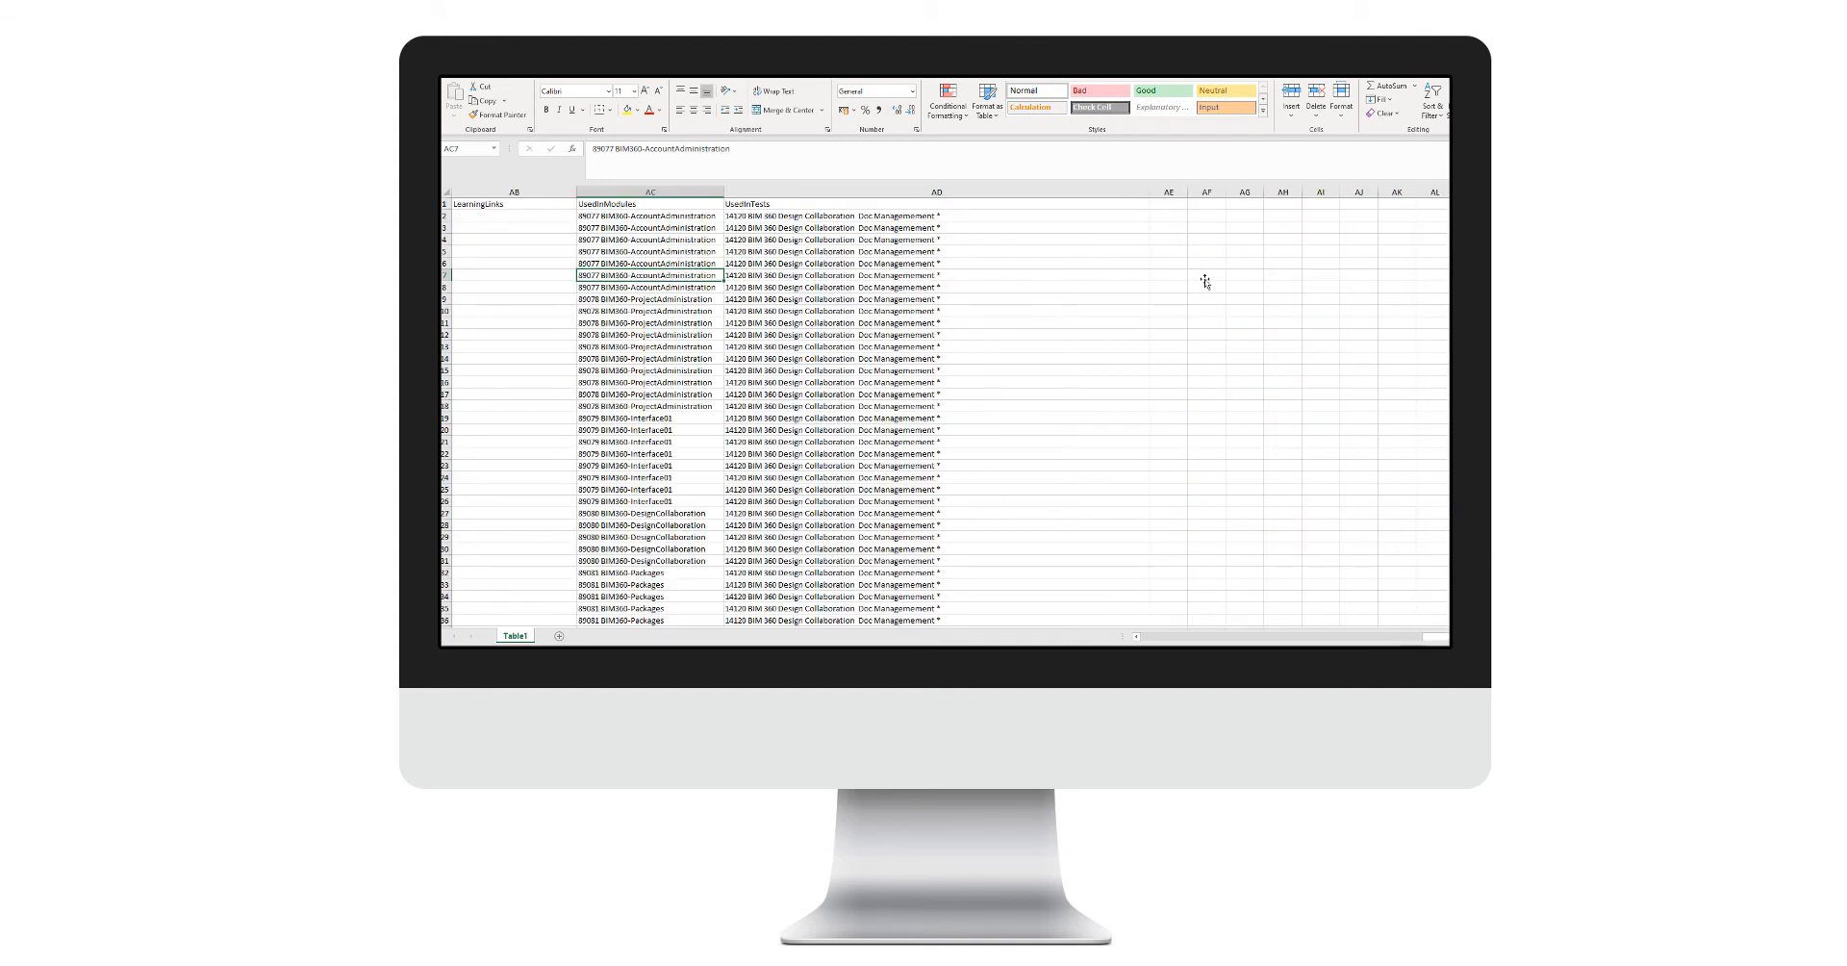
pyautogui.hscroll(3)
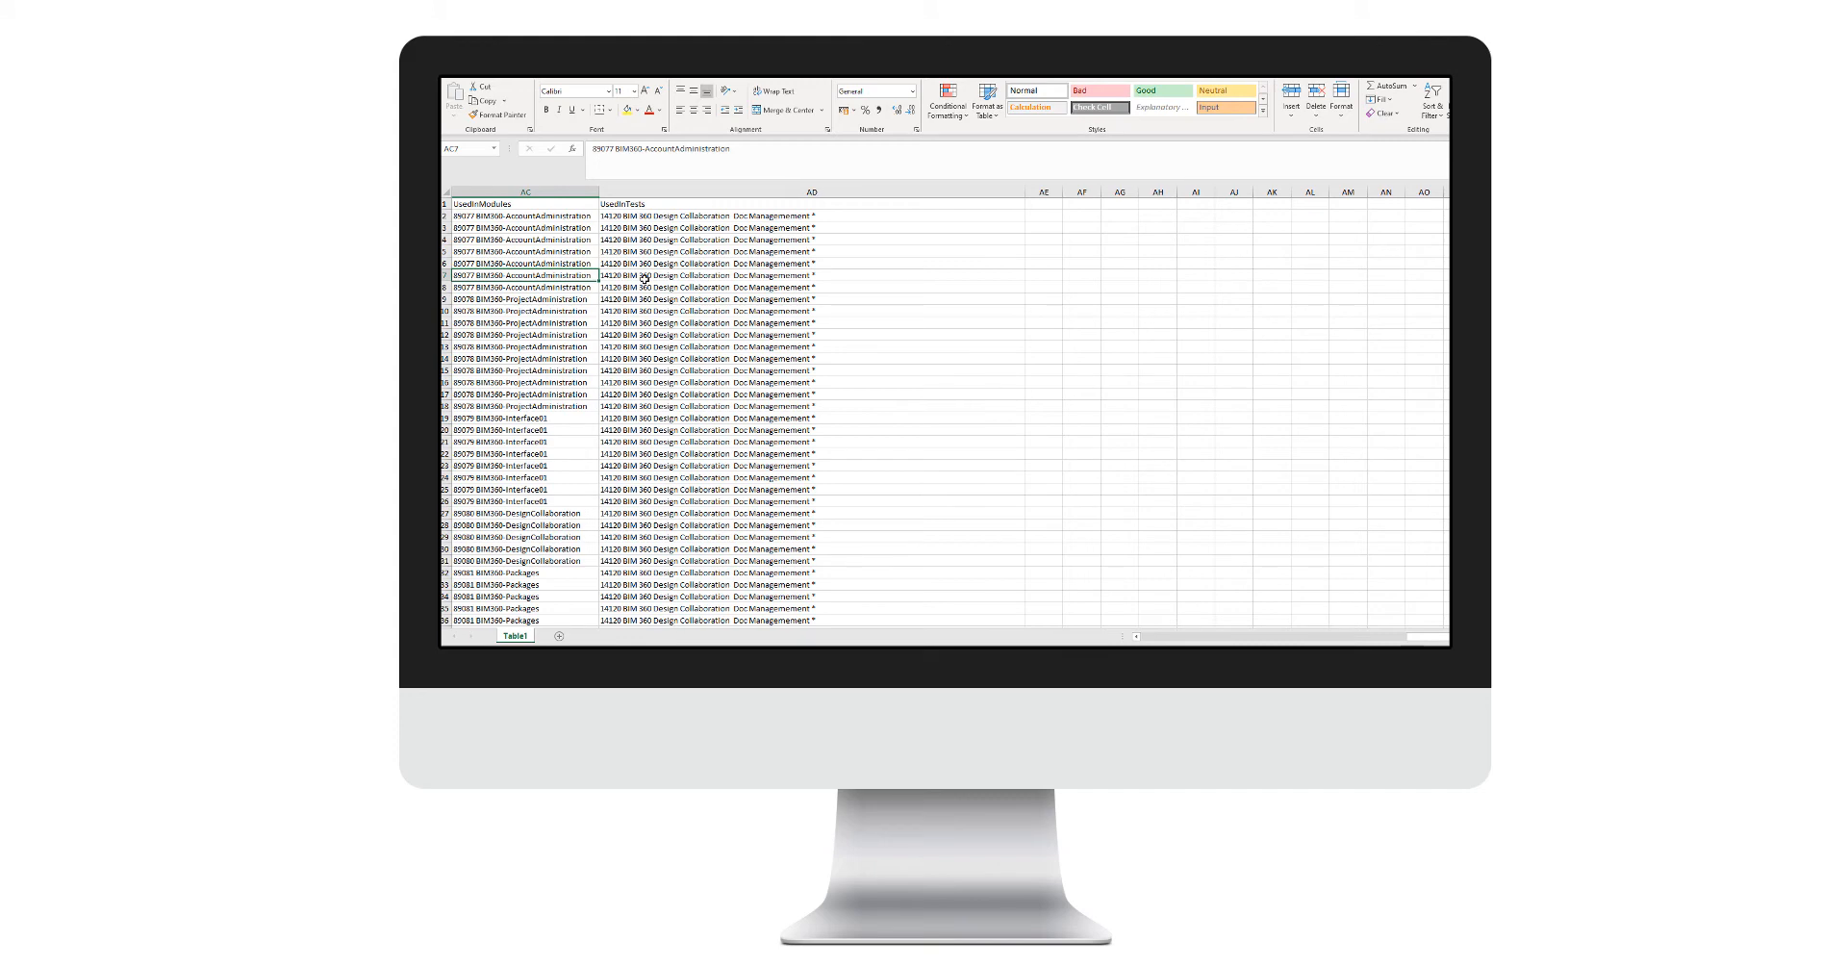
pyautogui.hscroll(3)
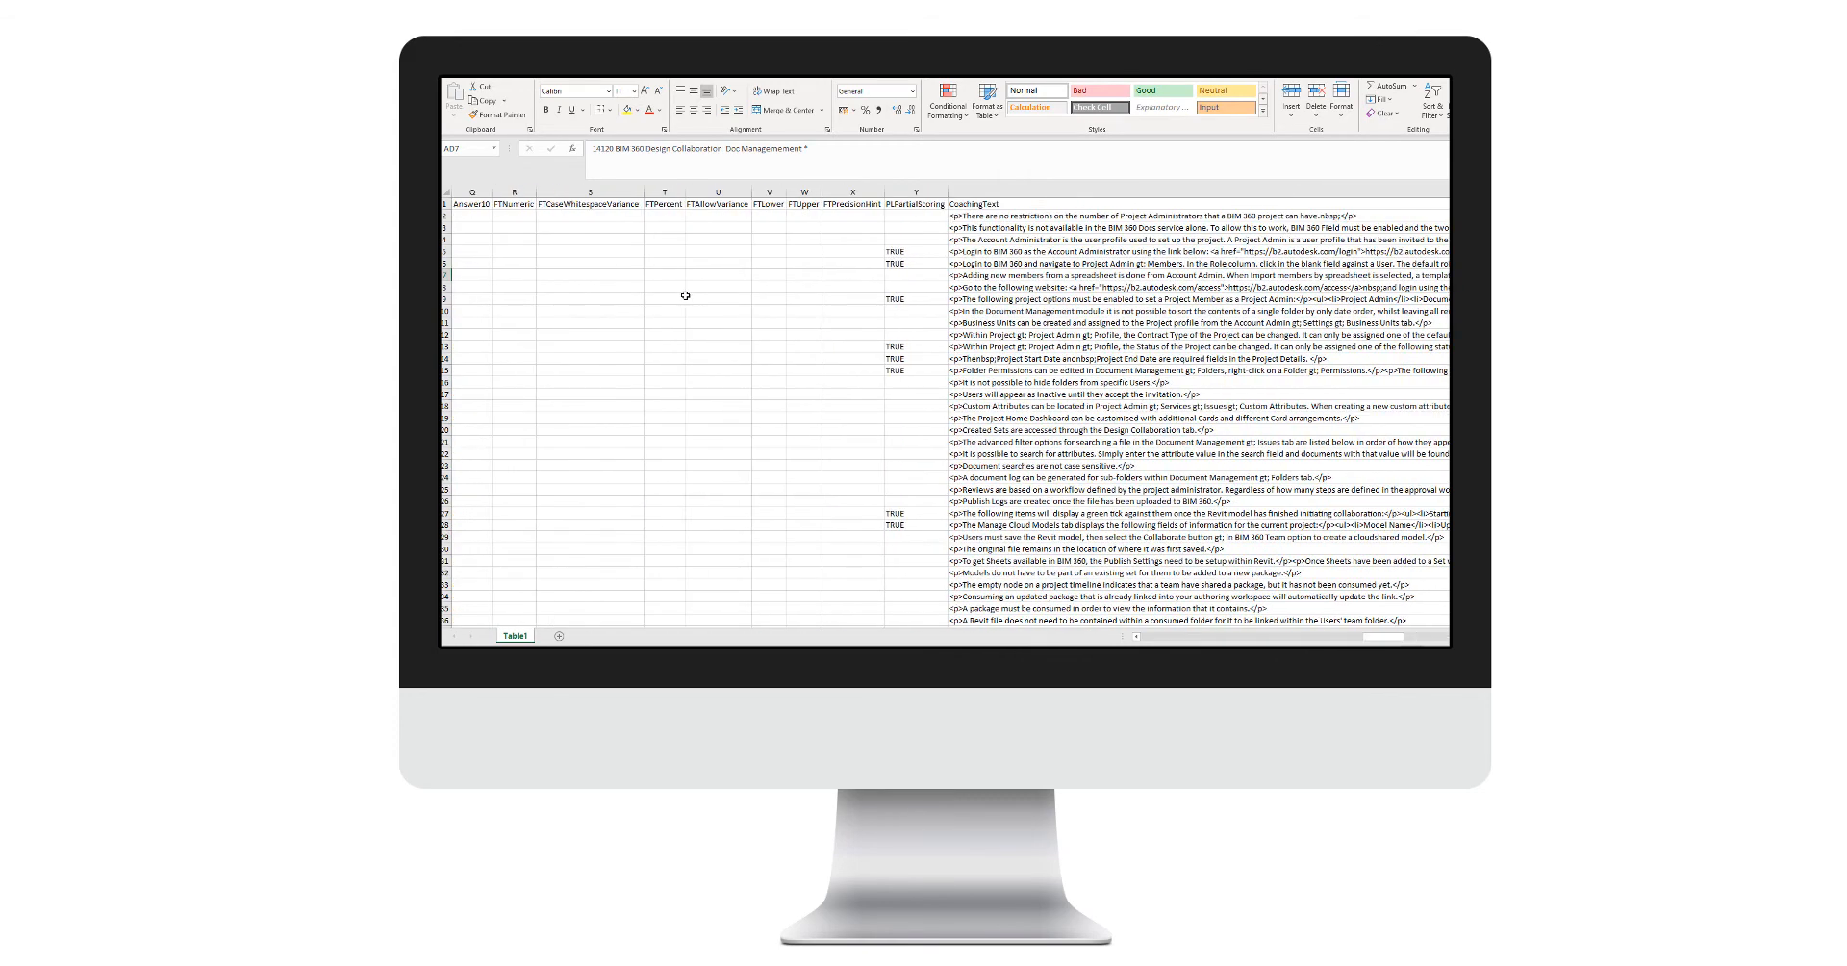
pyautogui.moveTo(495, 273)
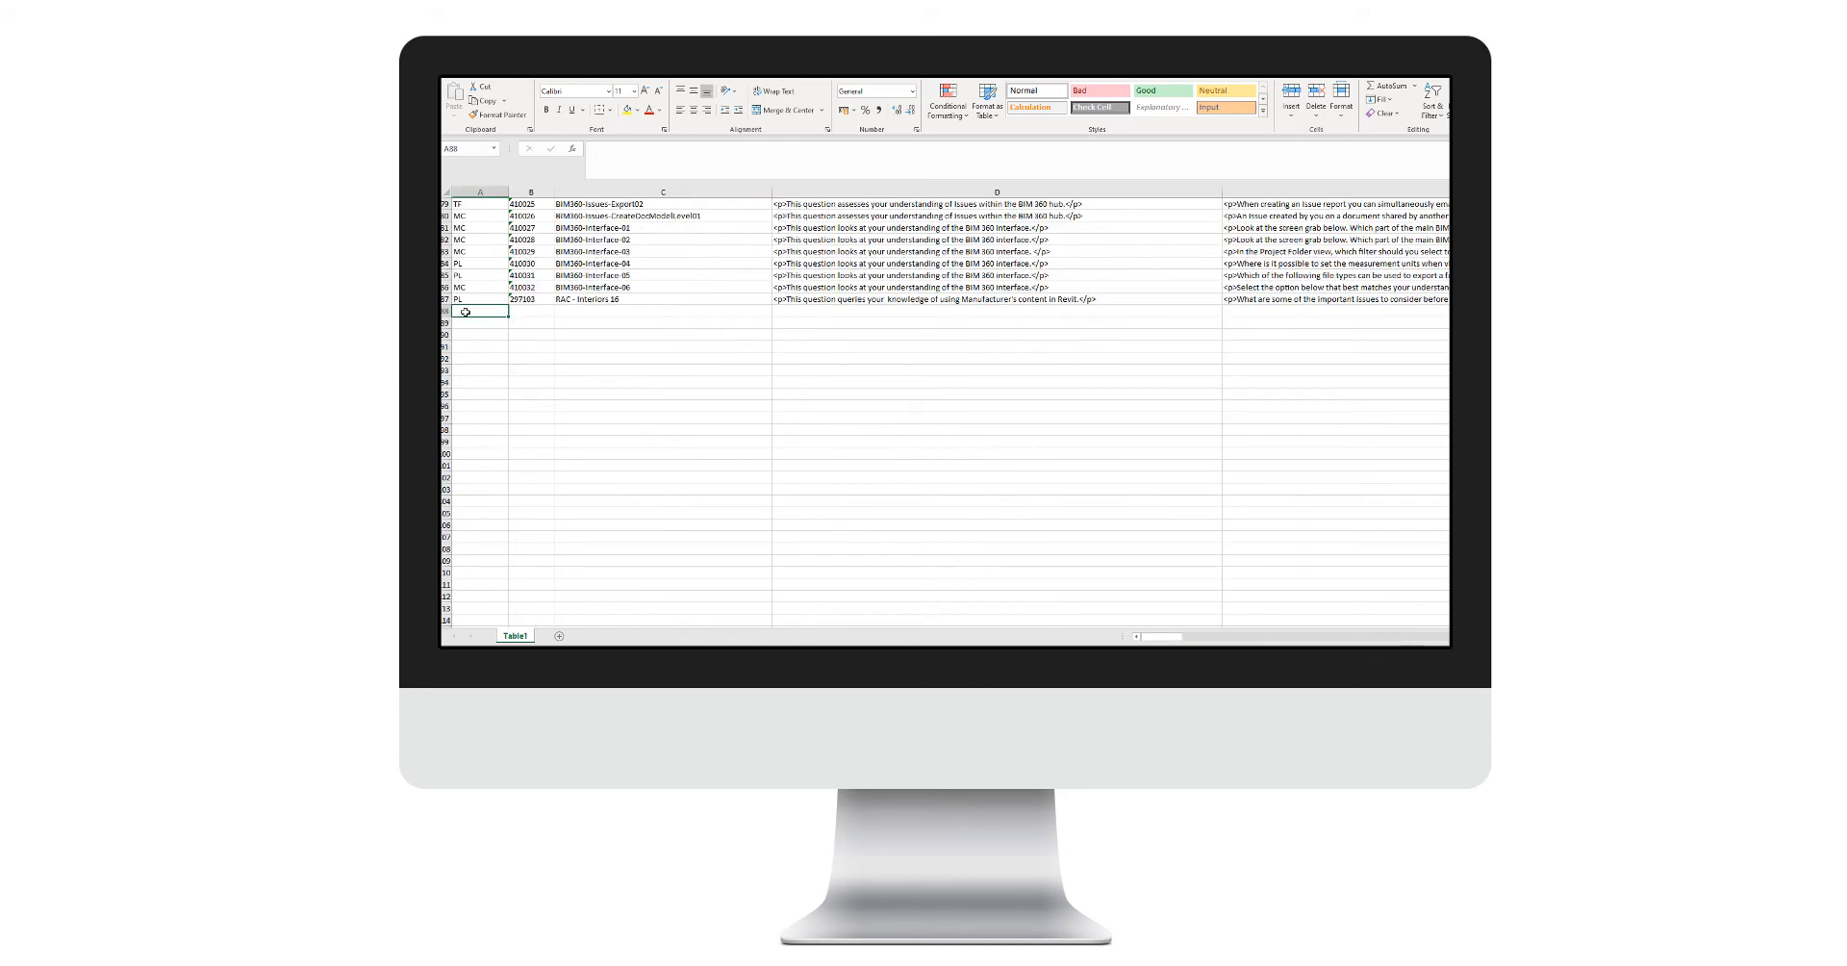
pyautogui.moveTo(572, 314)
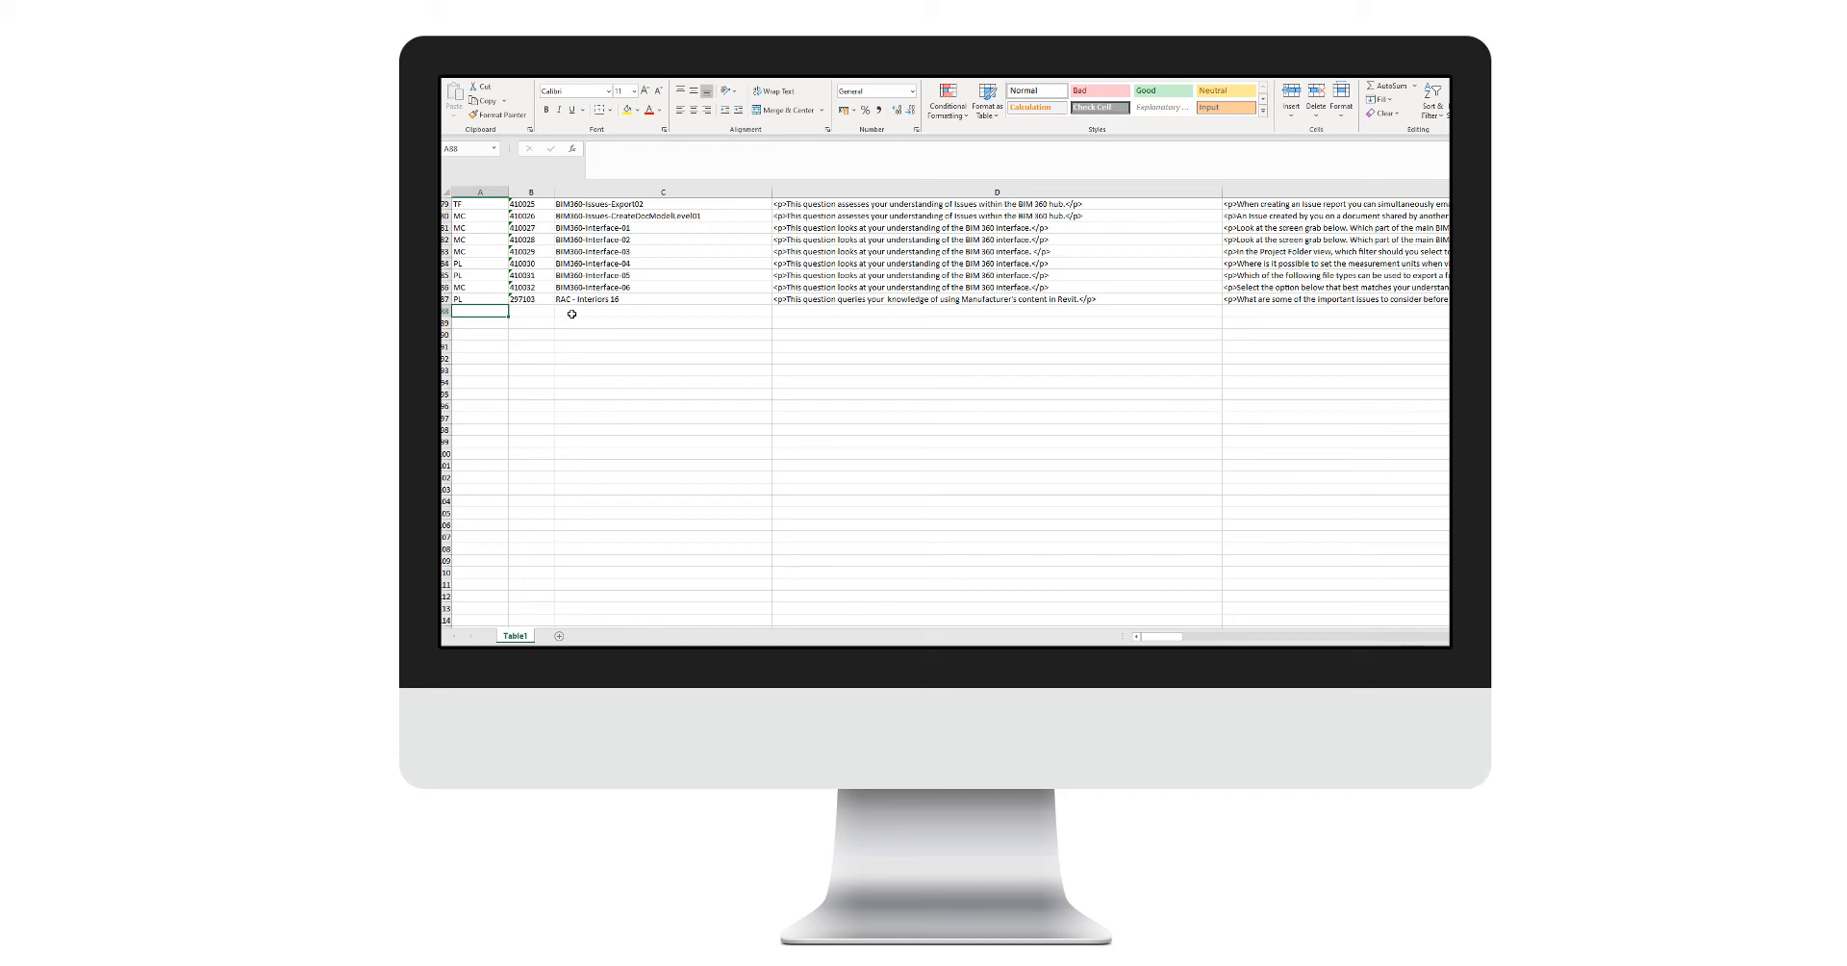
pyautogui.moveTo(479, 308)
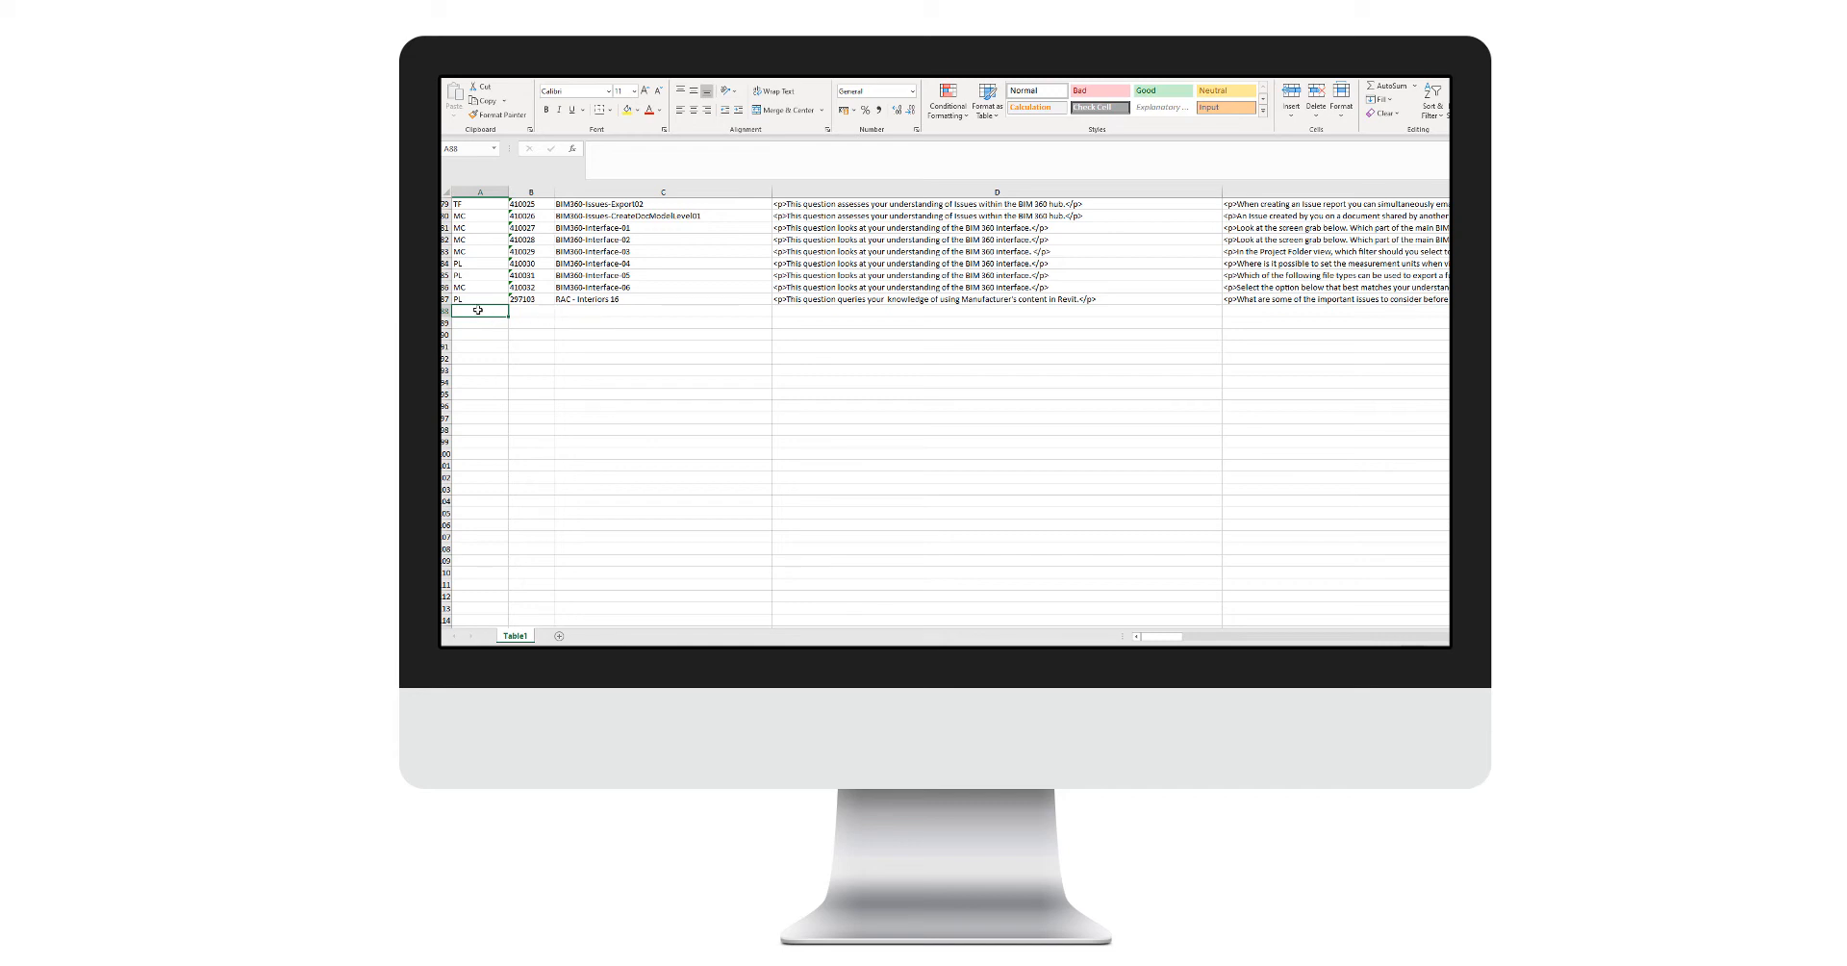
pyautogui.click(531, 312)
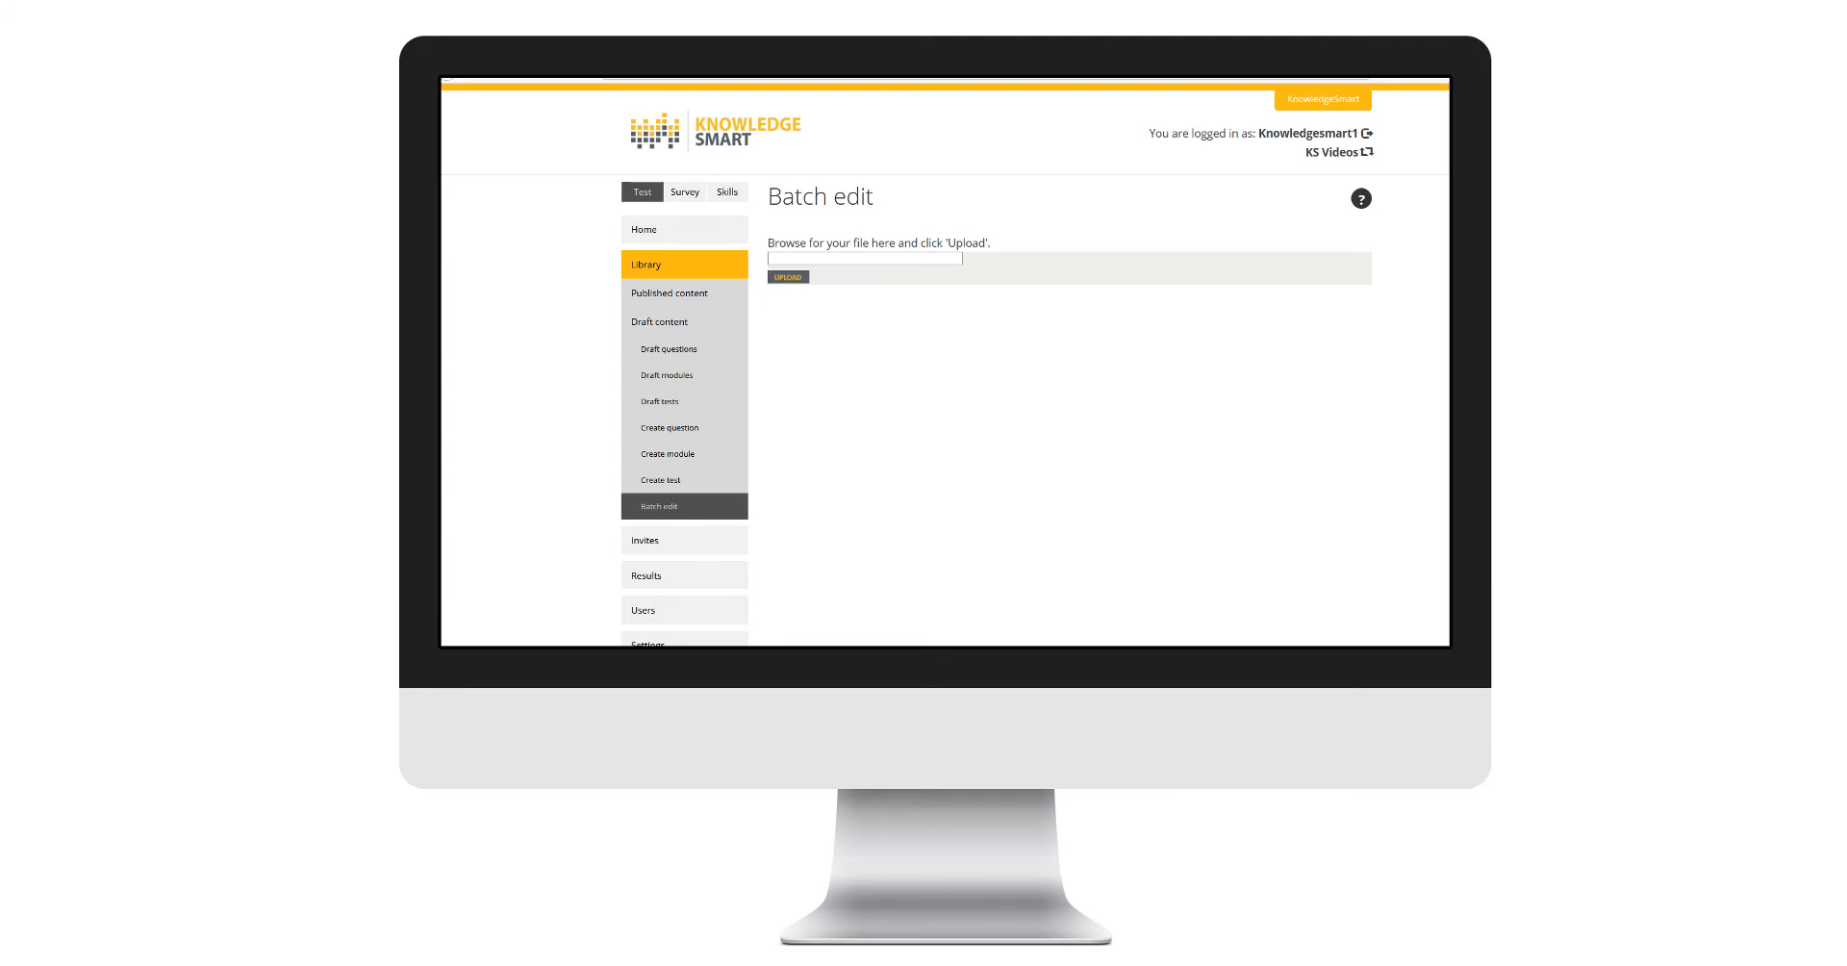
pyautogui.moveTo(1377, 244)
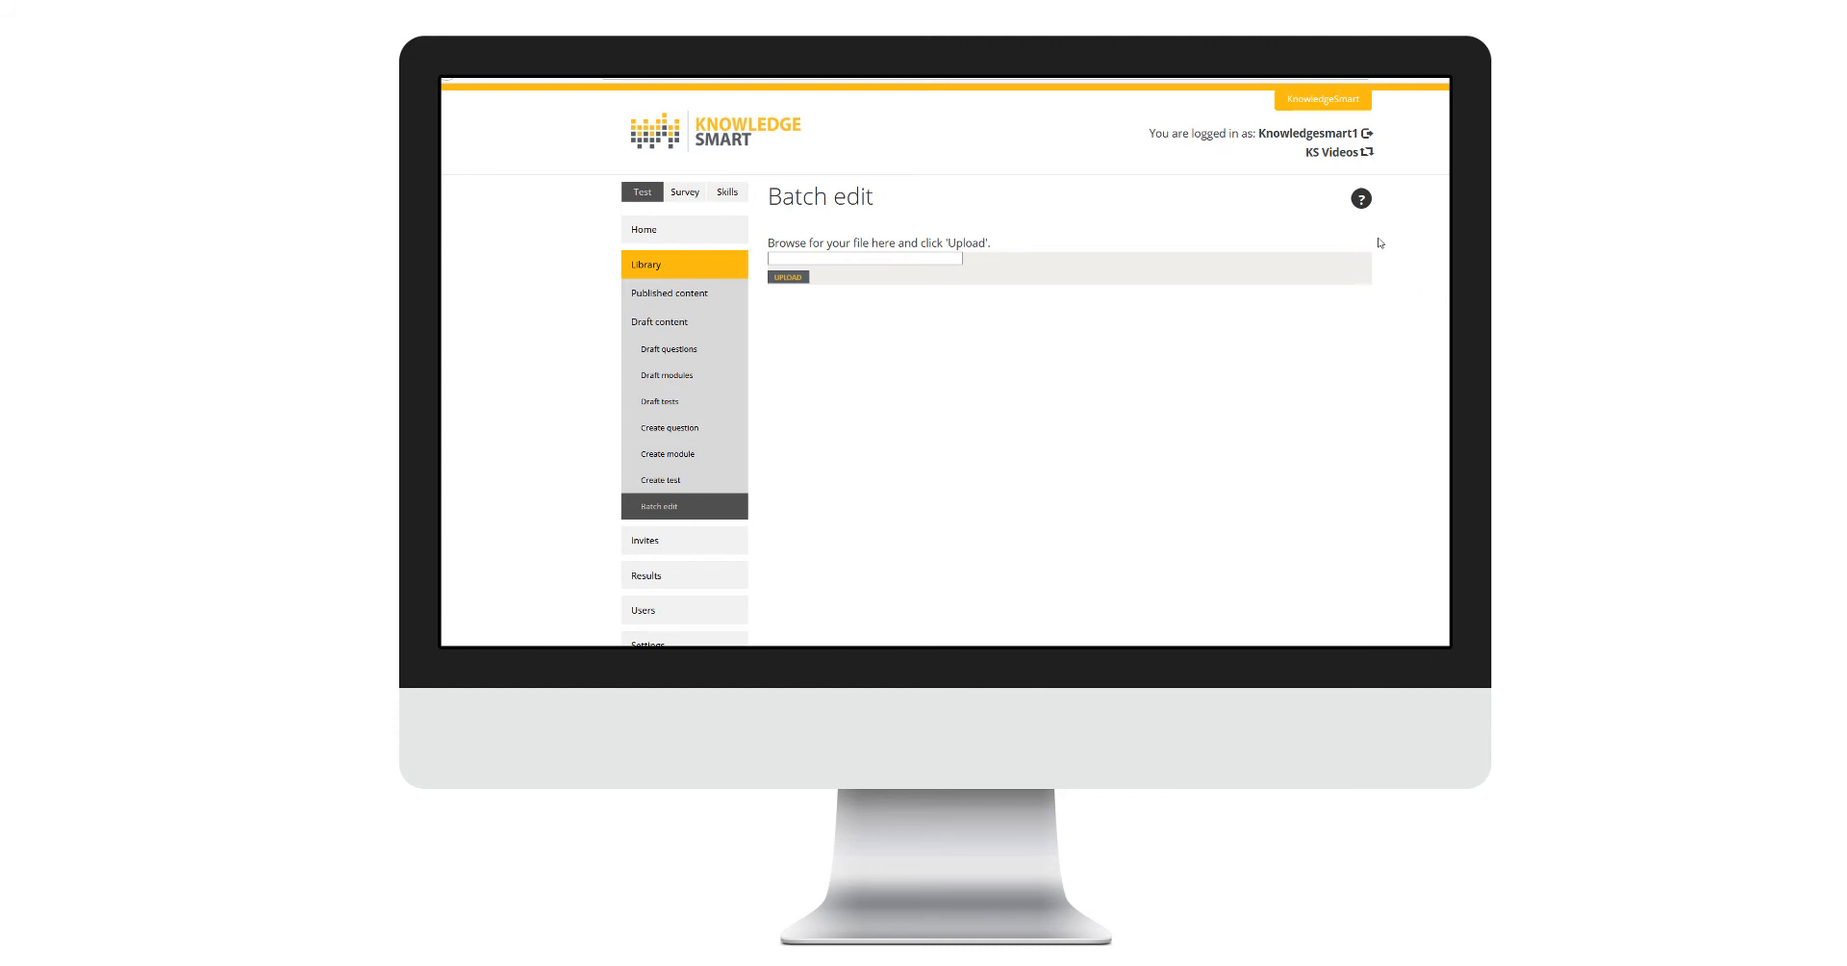
# - Show the Help panel explaining spreadsheet batch uploads on the Batch edit page
pyautogui.click(1360, 199)
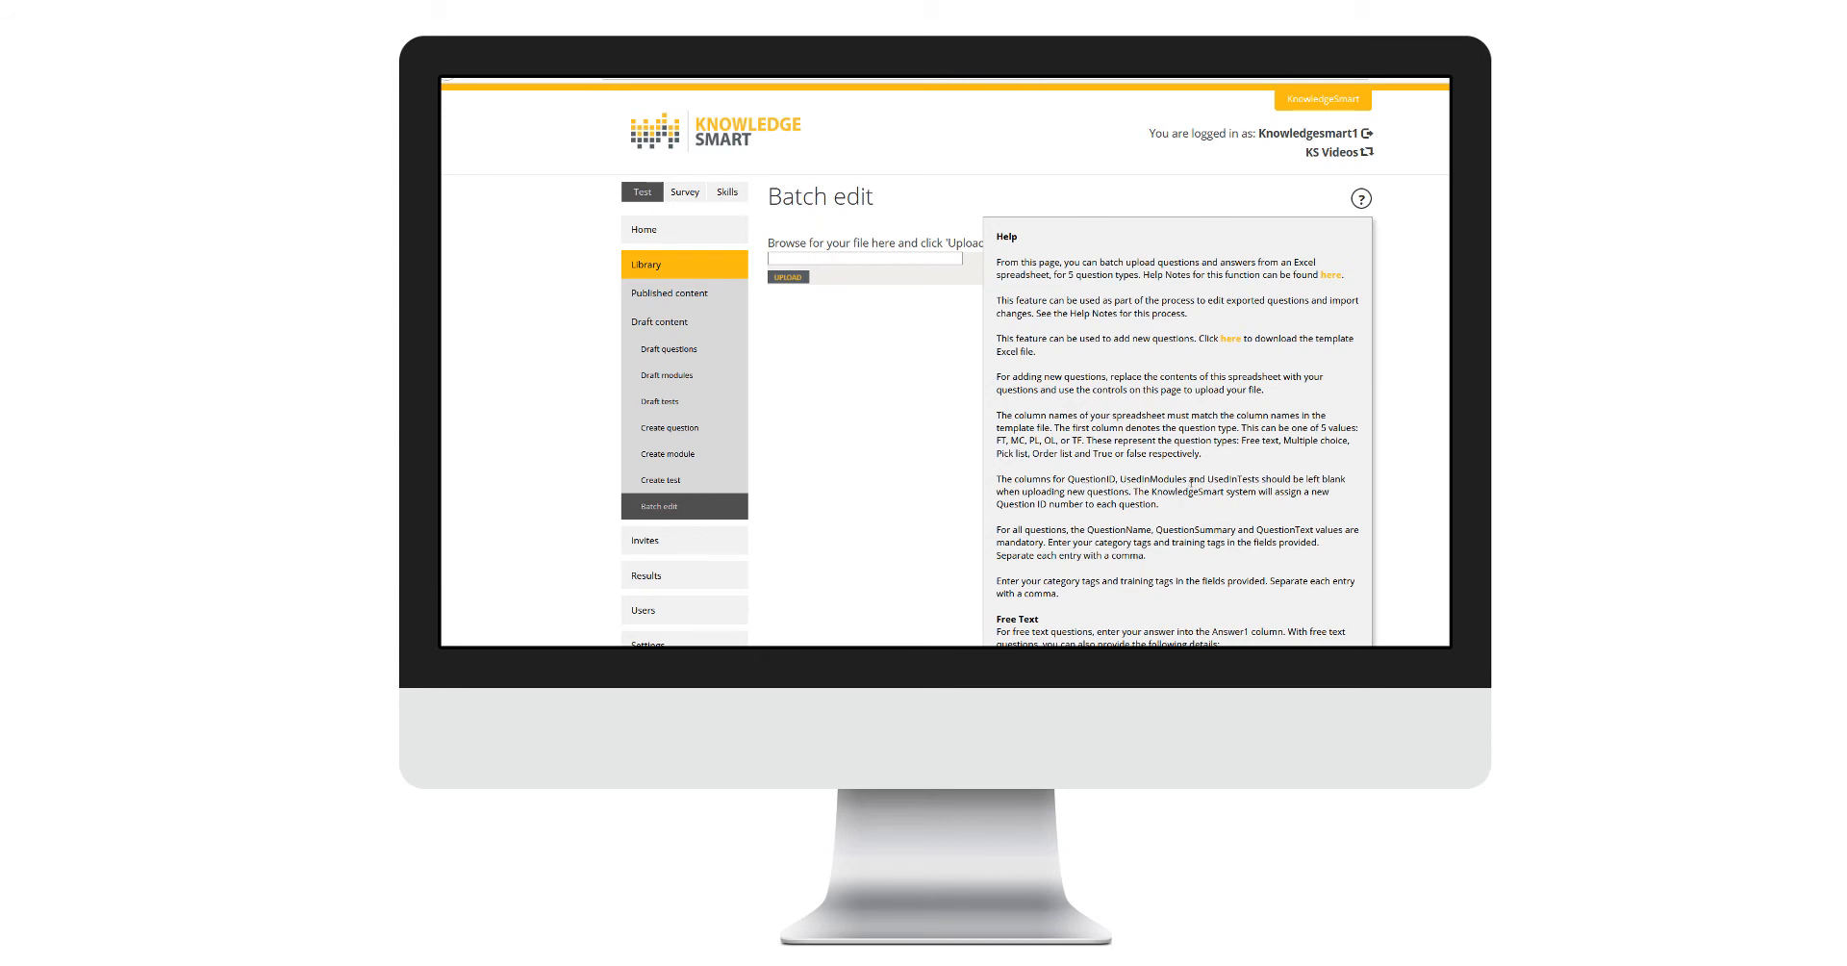
pyautogui.scroll(-3)
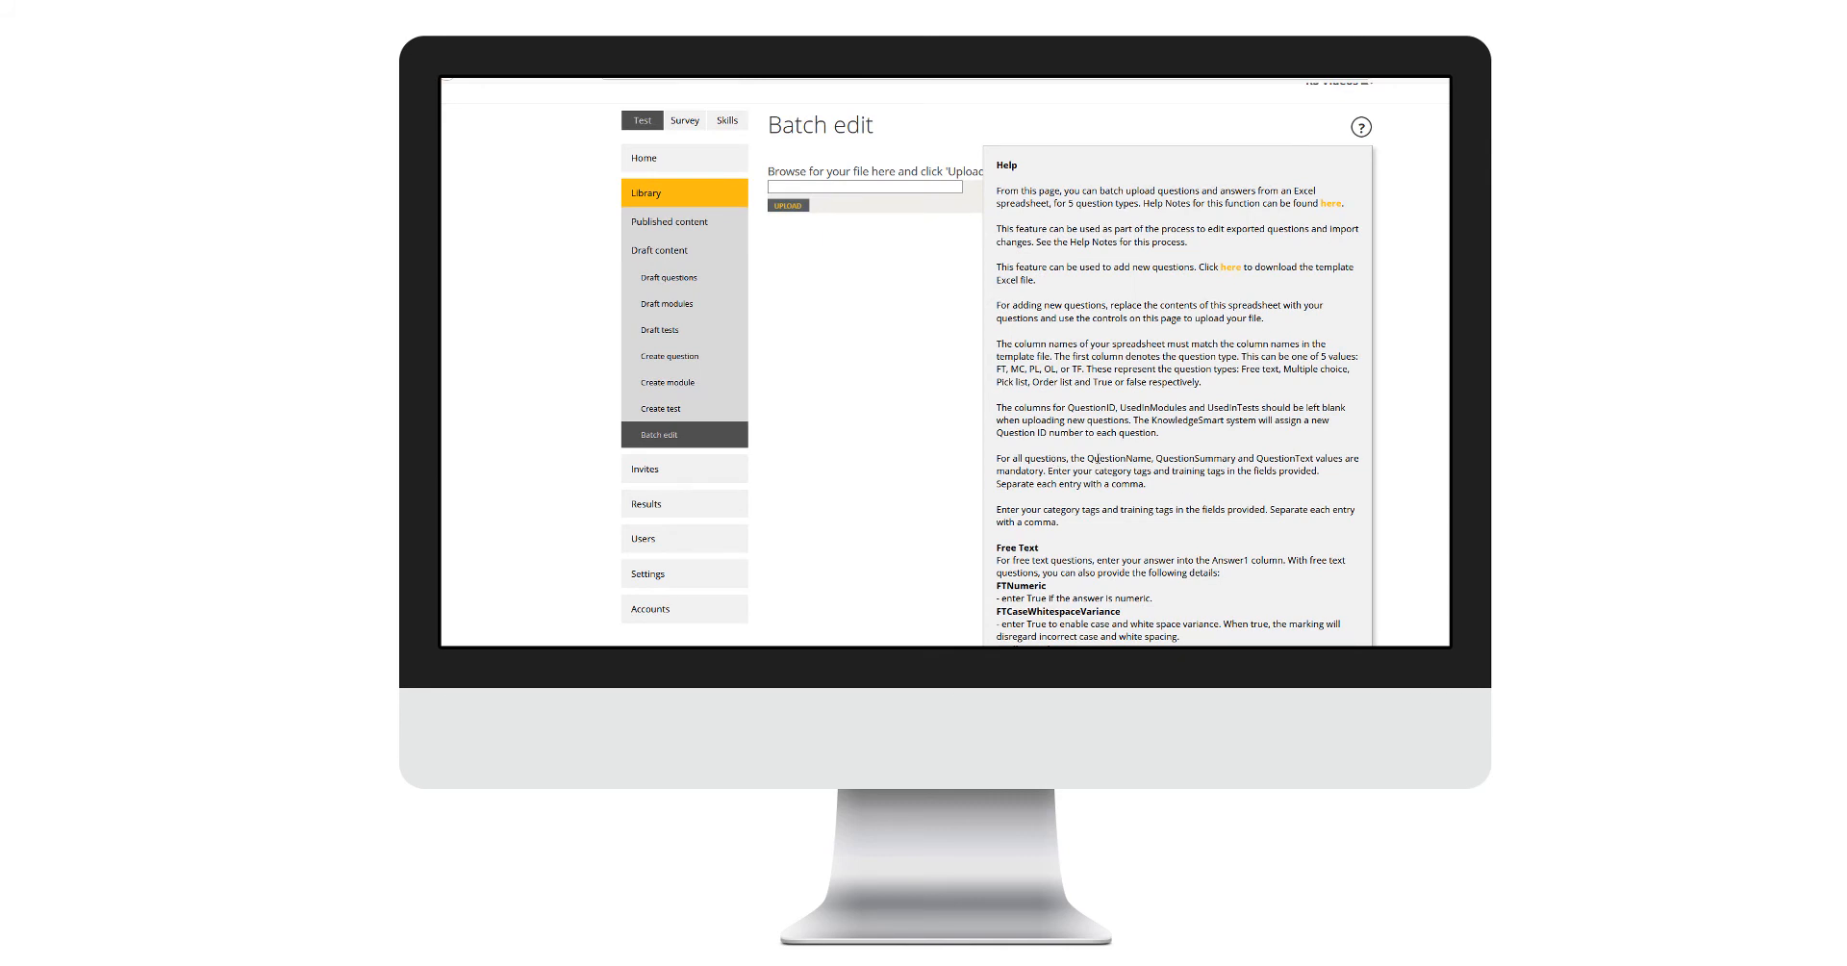
pyautogui.moveTo(1133, 457)
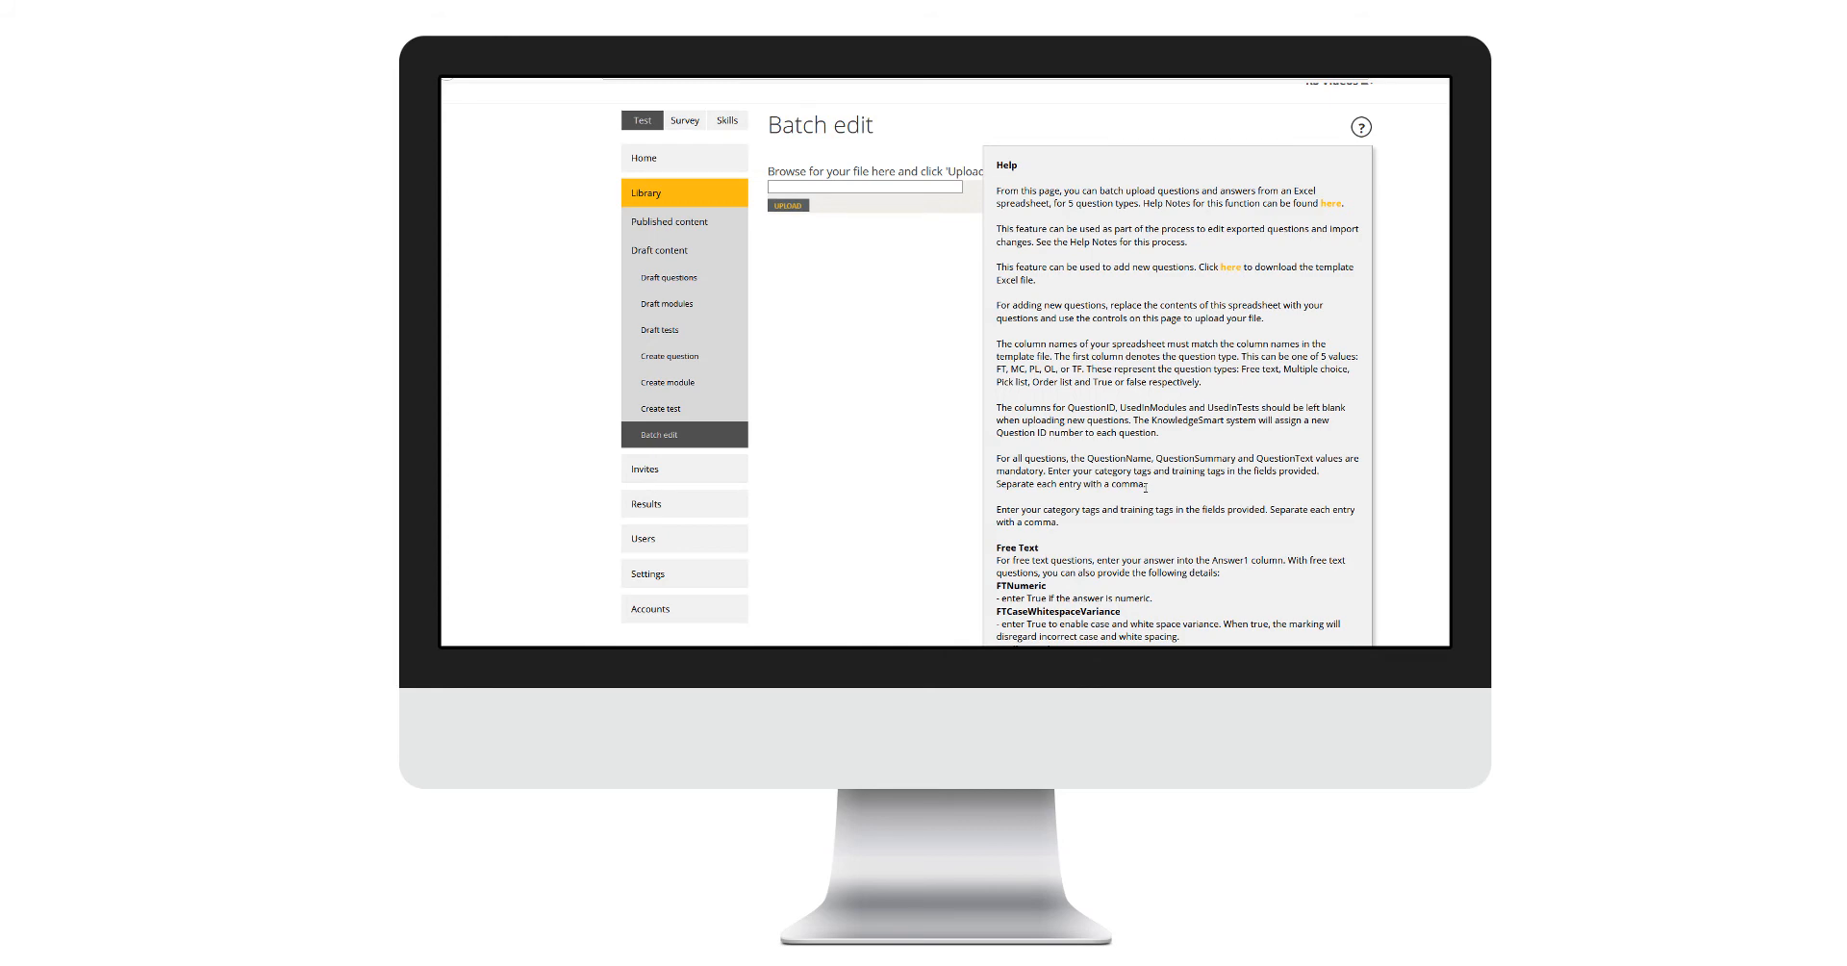
pyautogui.scroll(-3)
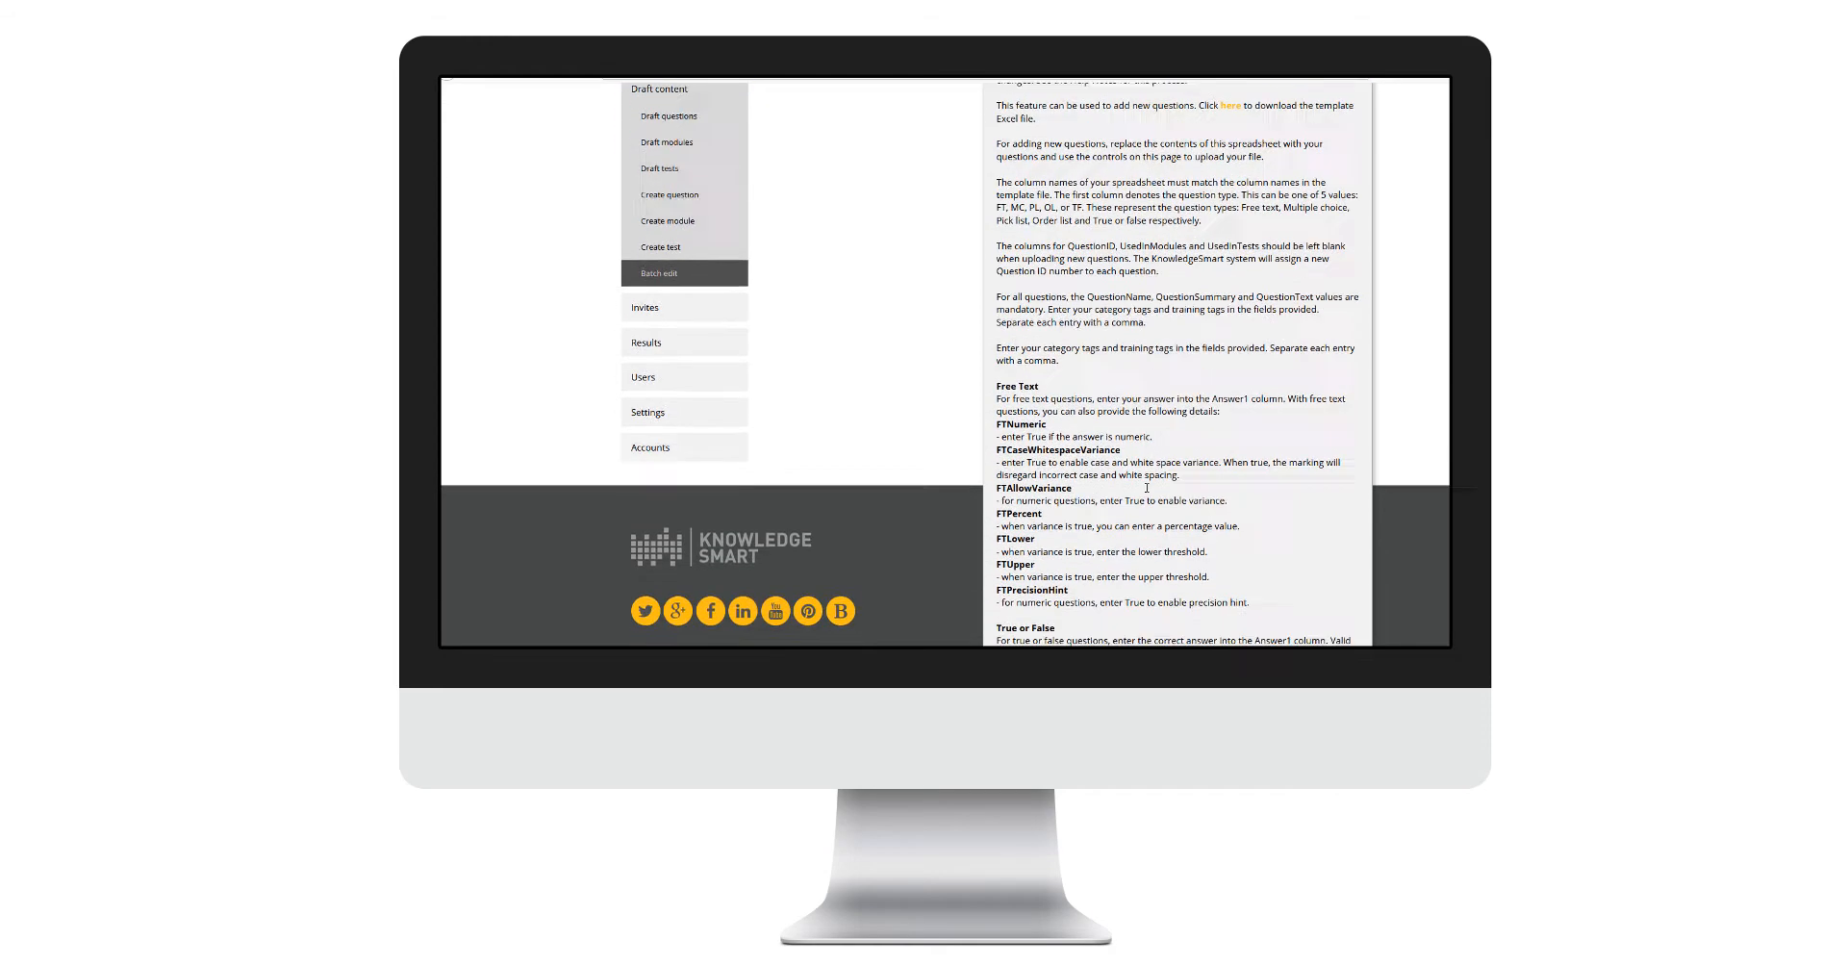
pyautogui.scroll(-3)
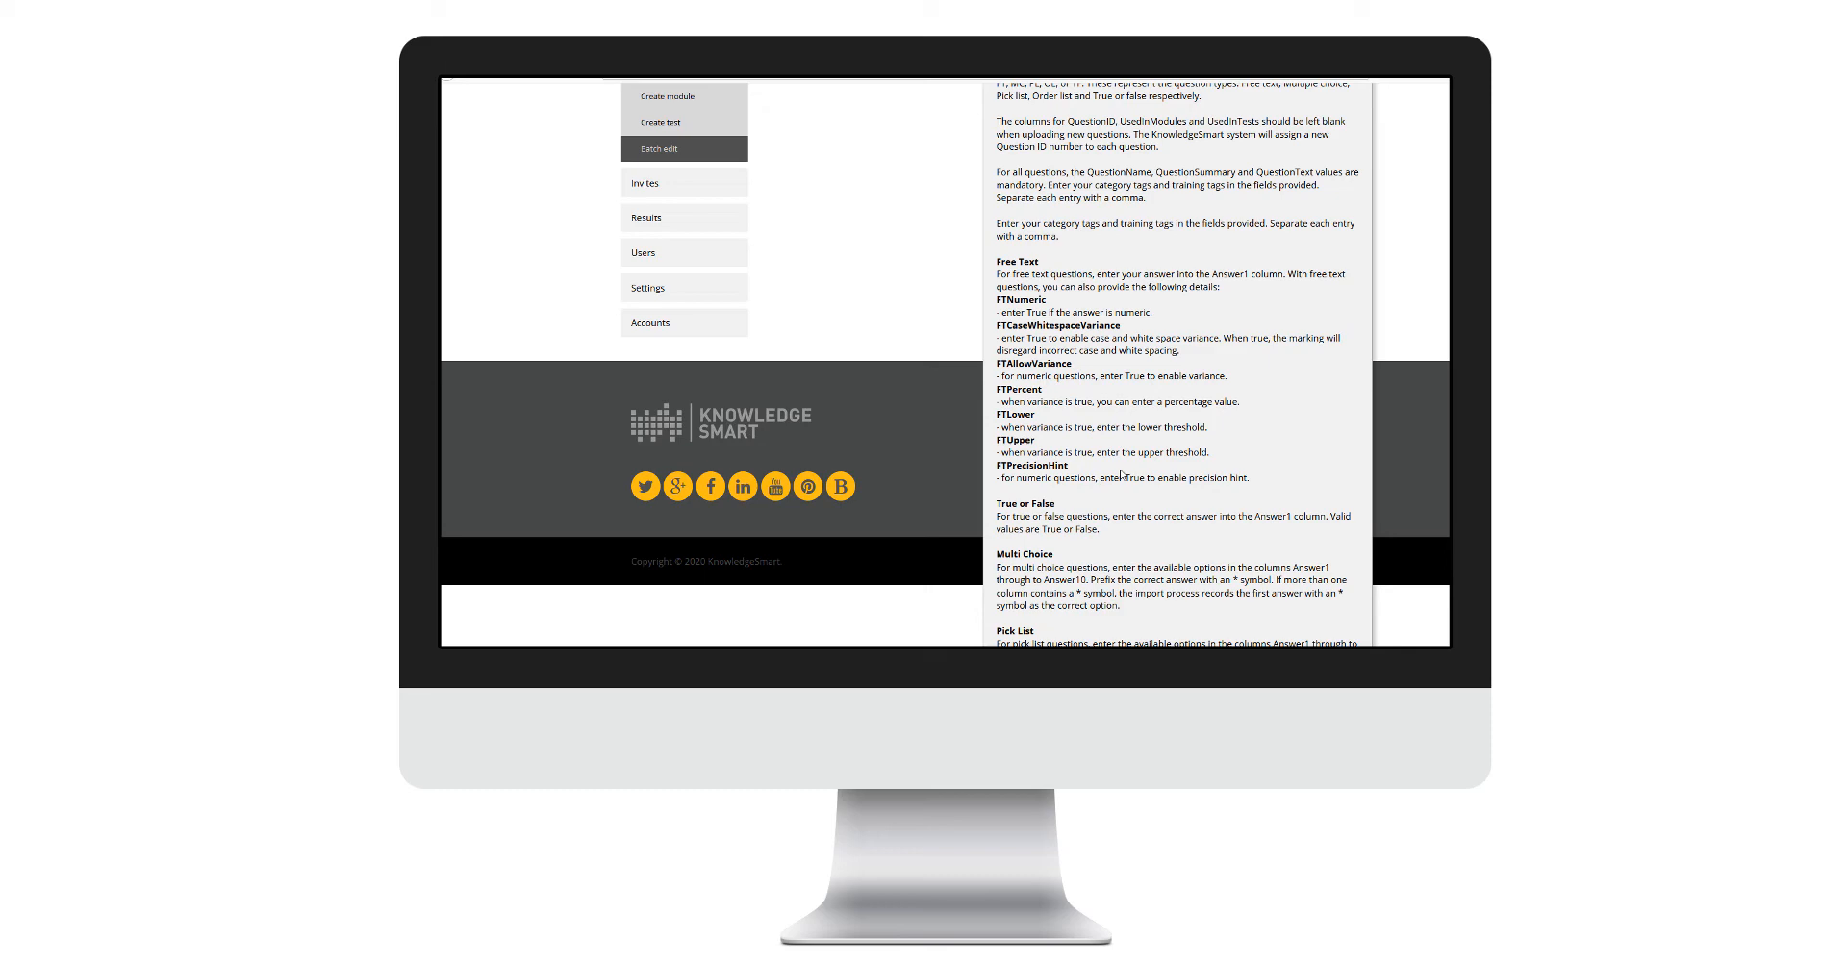
pyautogui.scroll(-3)
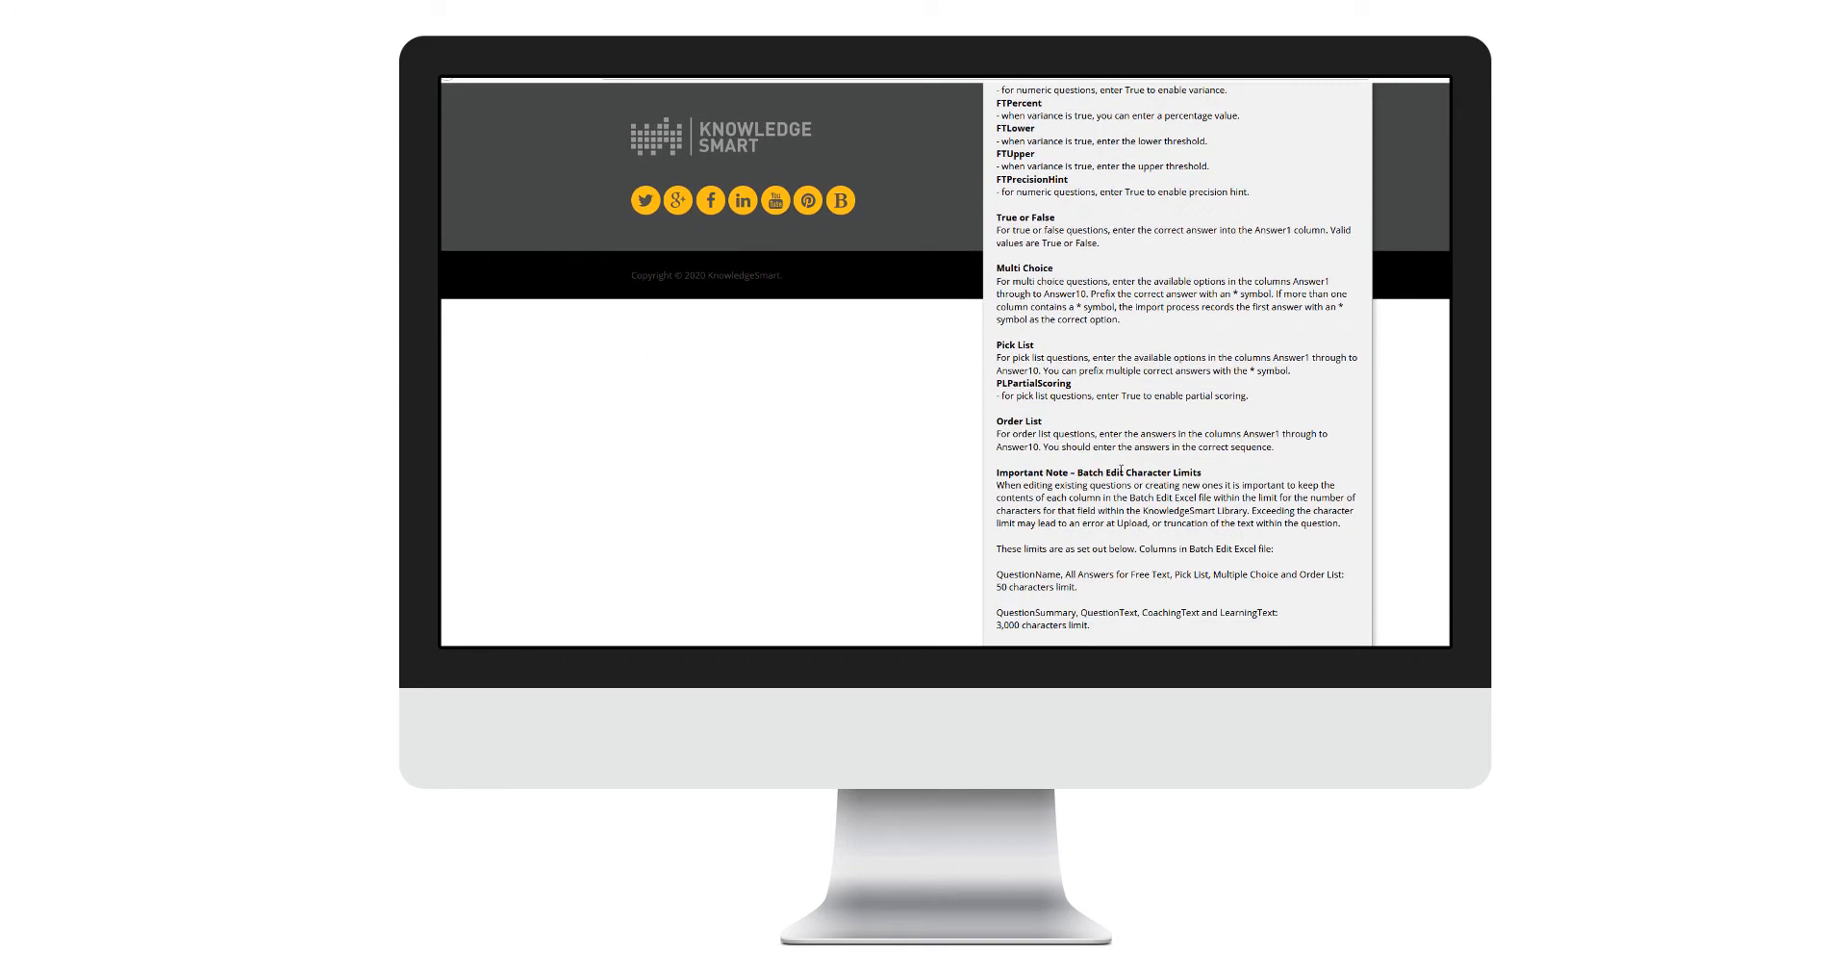
pyautogui.scroll(-3)
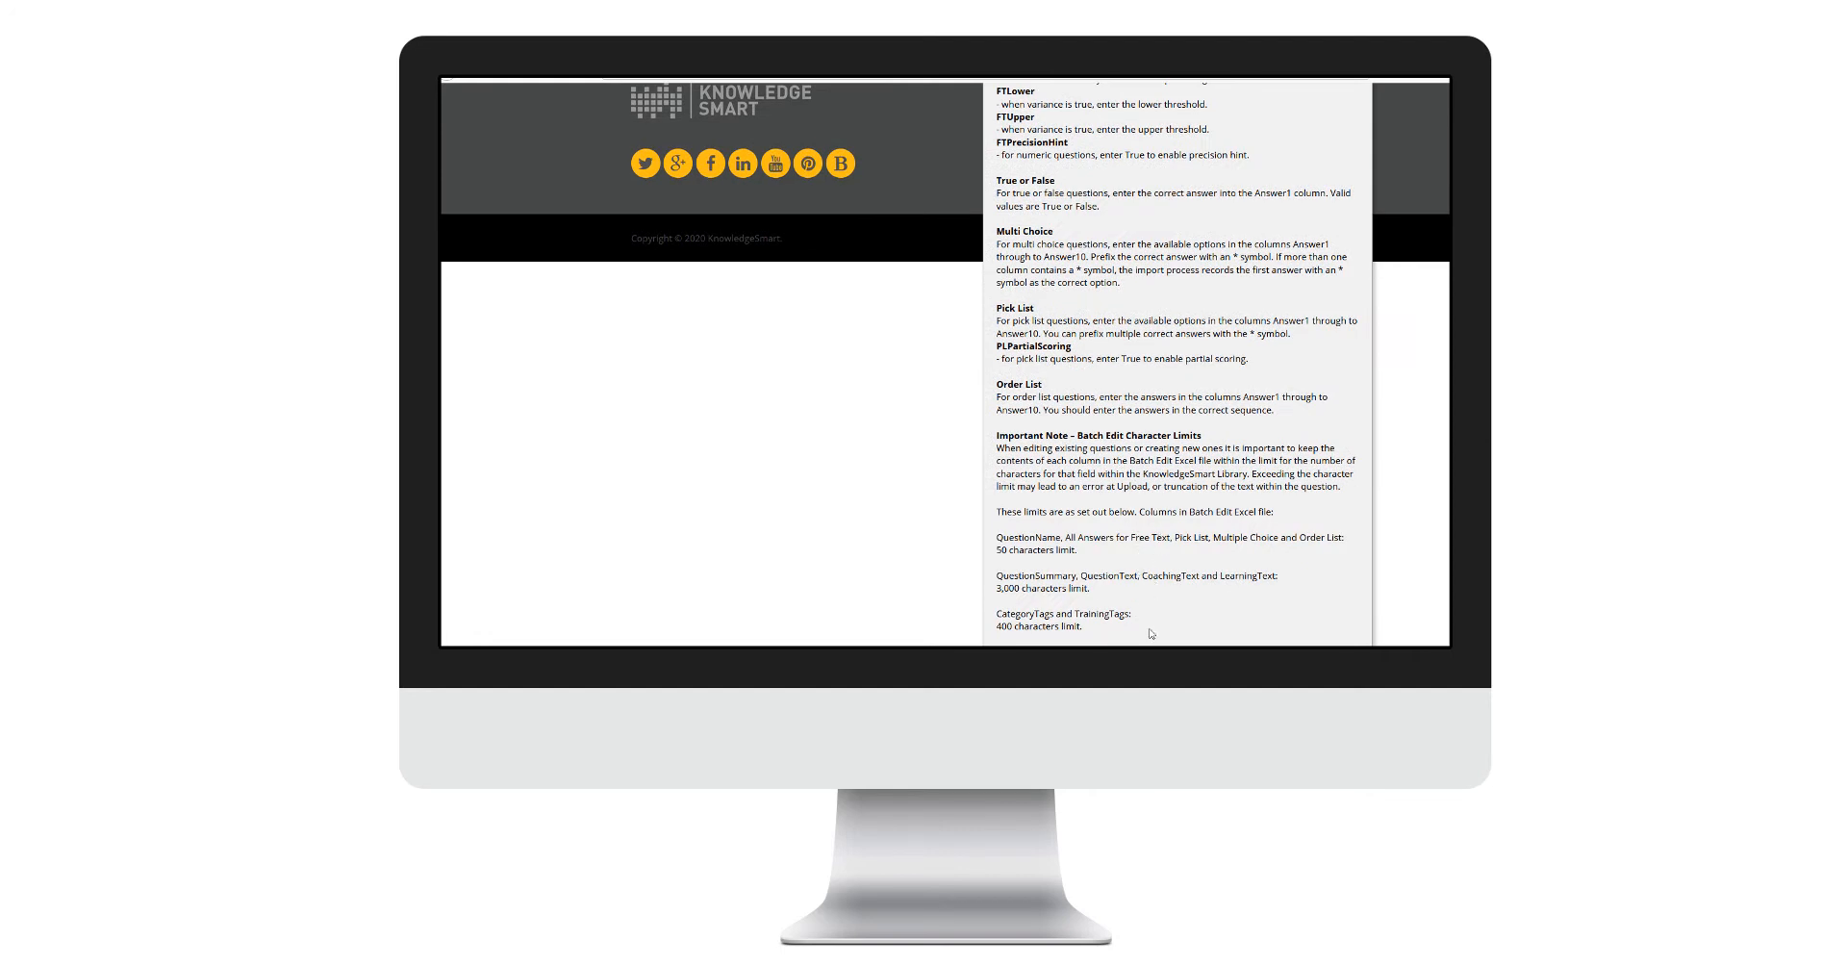
pyautogui.moveTo(1153, 622)
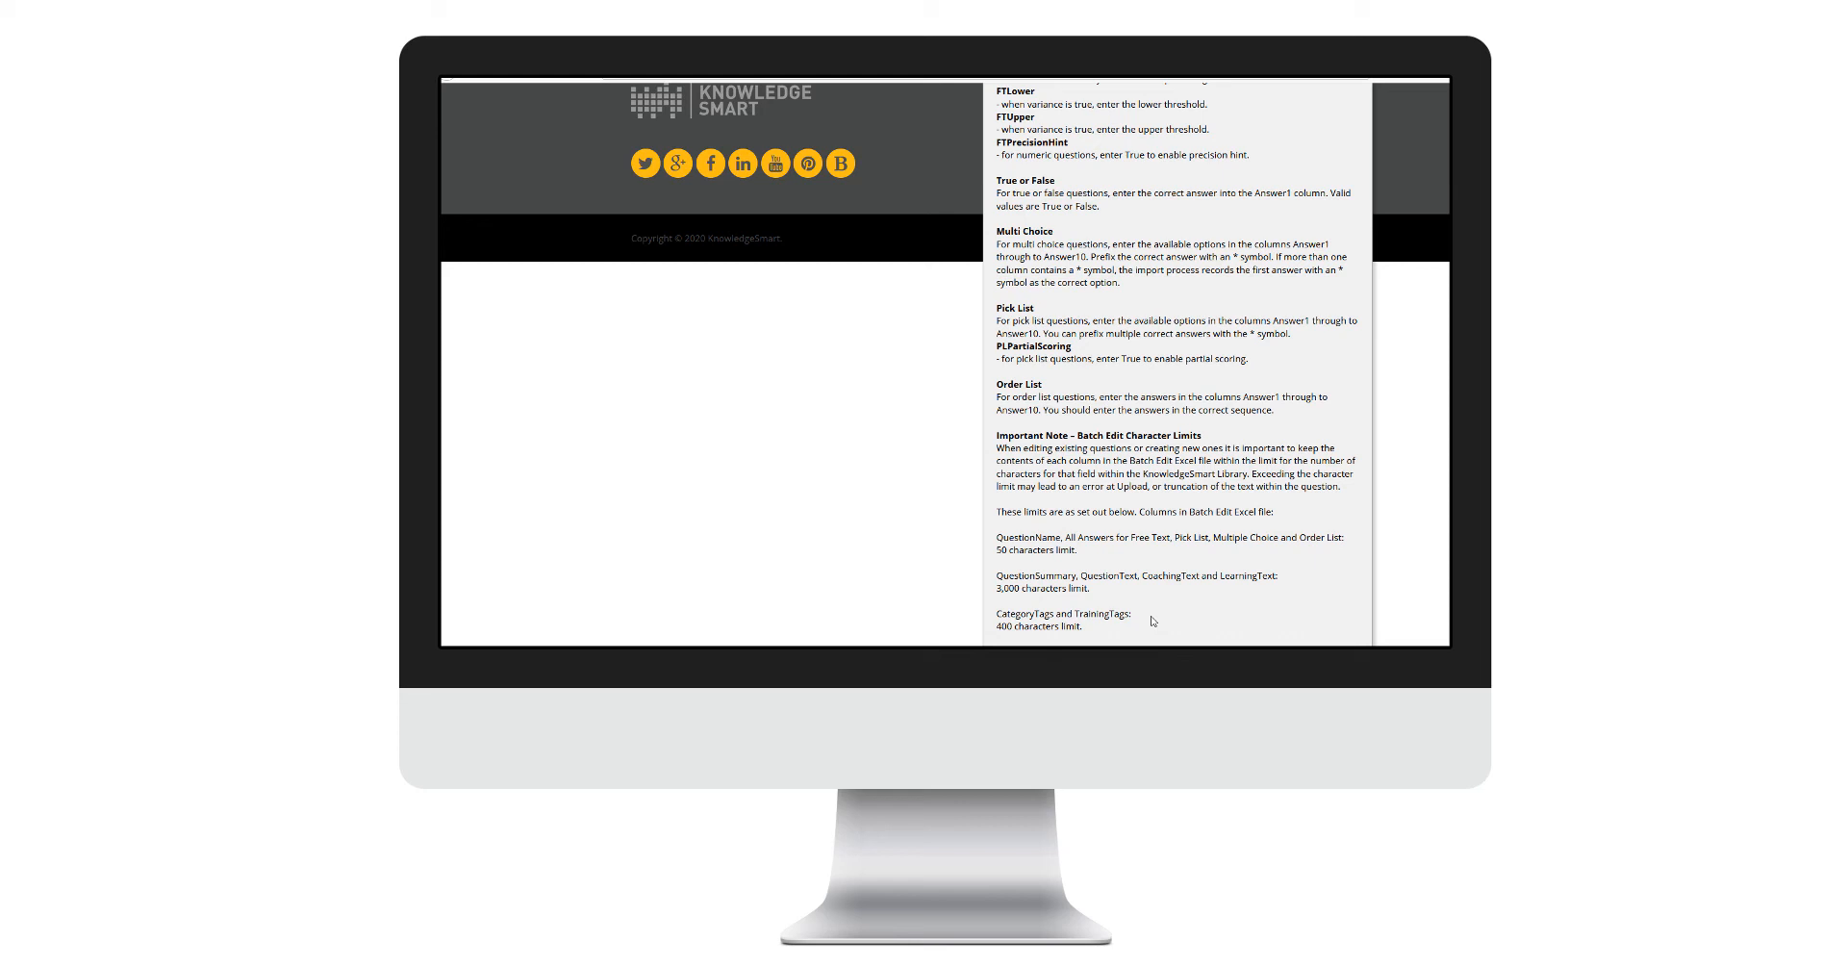
pyautogui.moveTo(1289, 591)
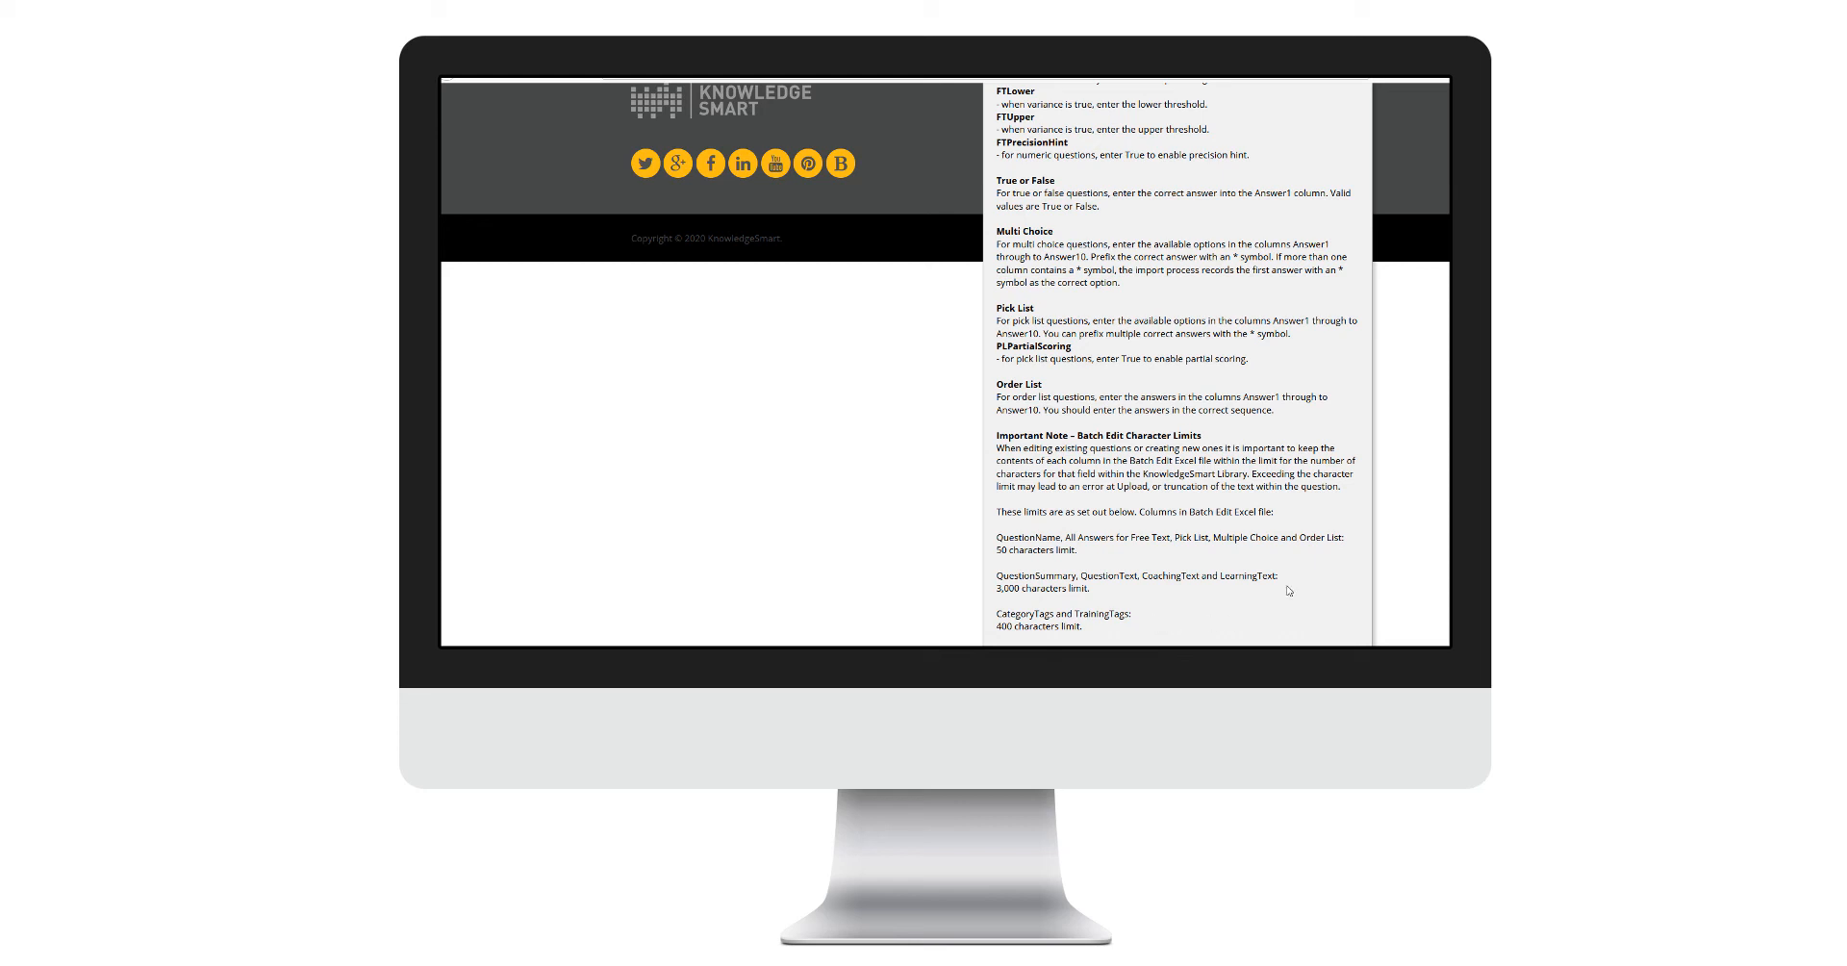
pyautogui.moveTo(1283, 636)
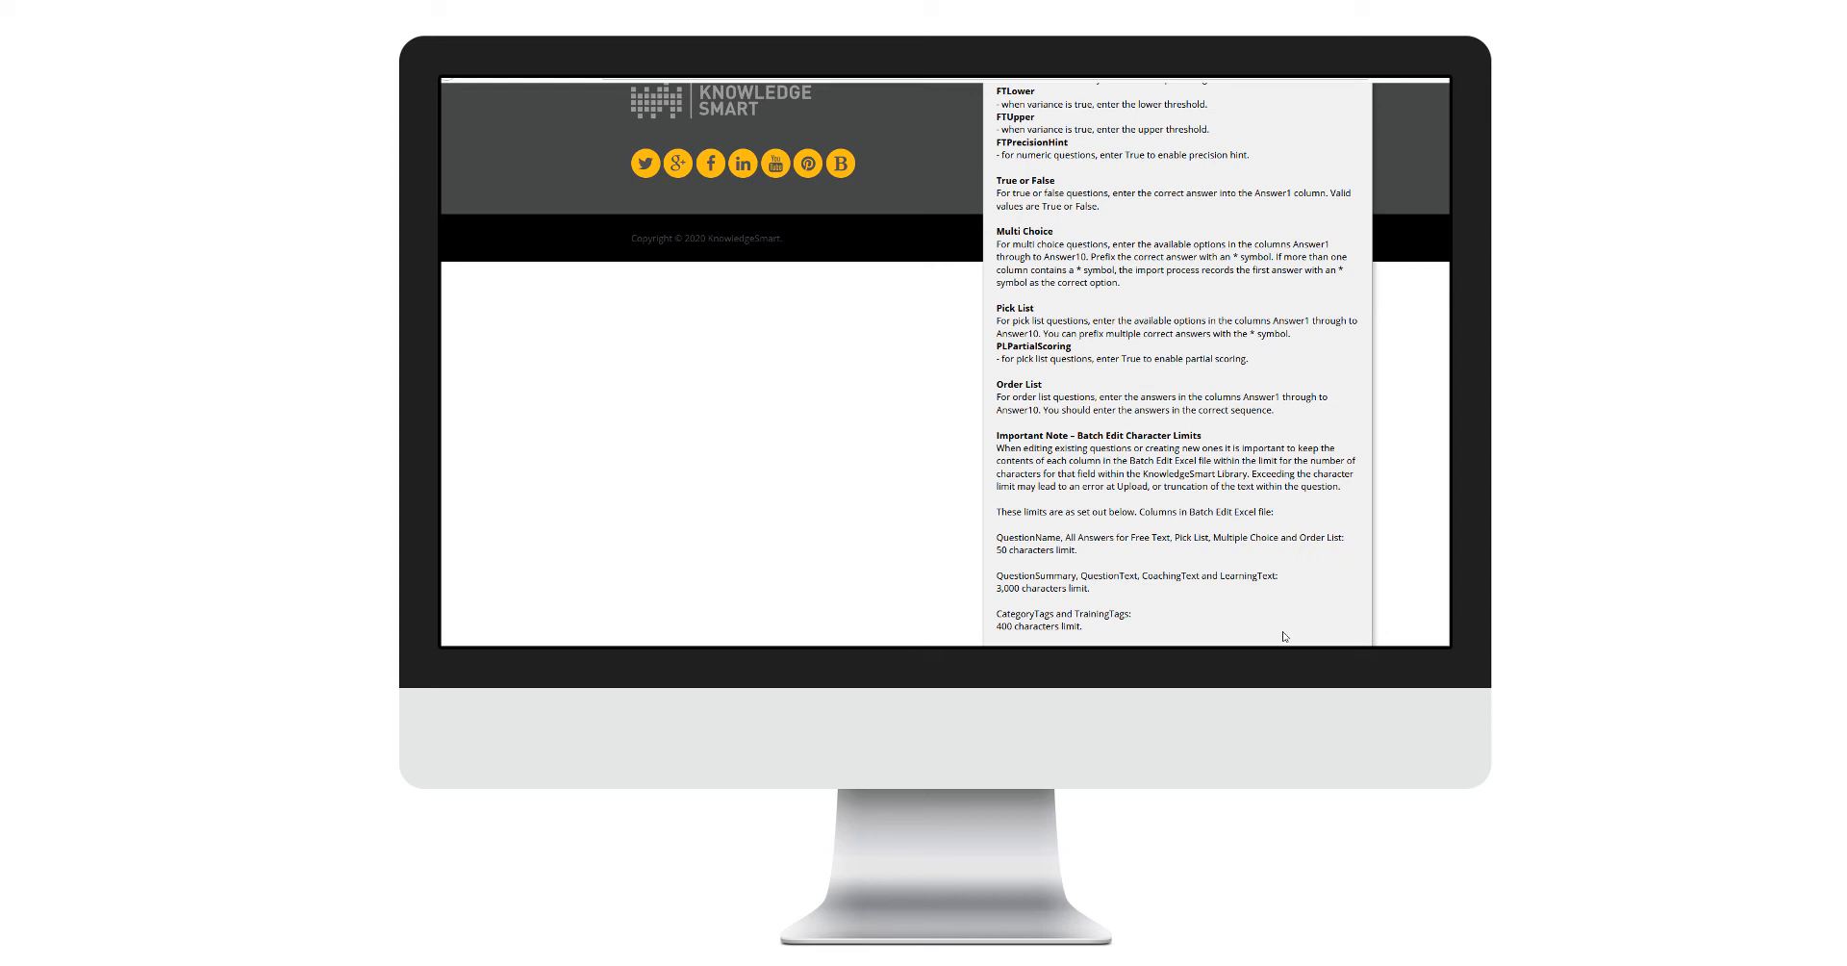
pyautogui.scroll(3)
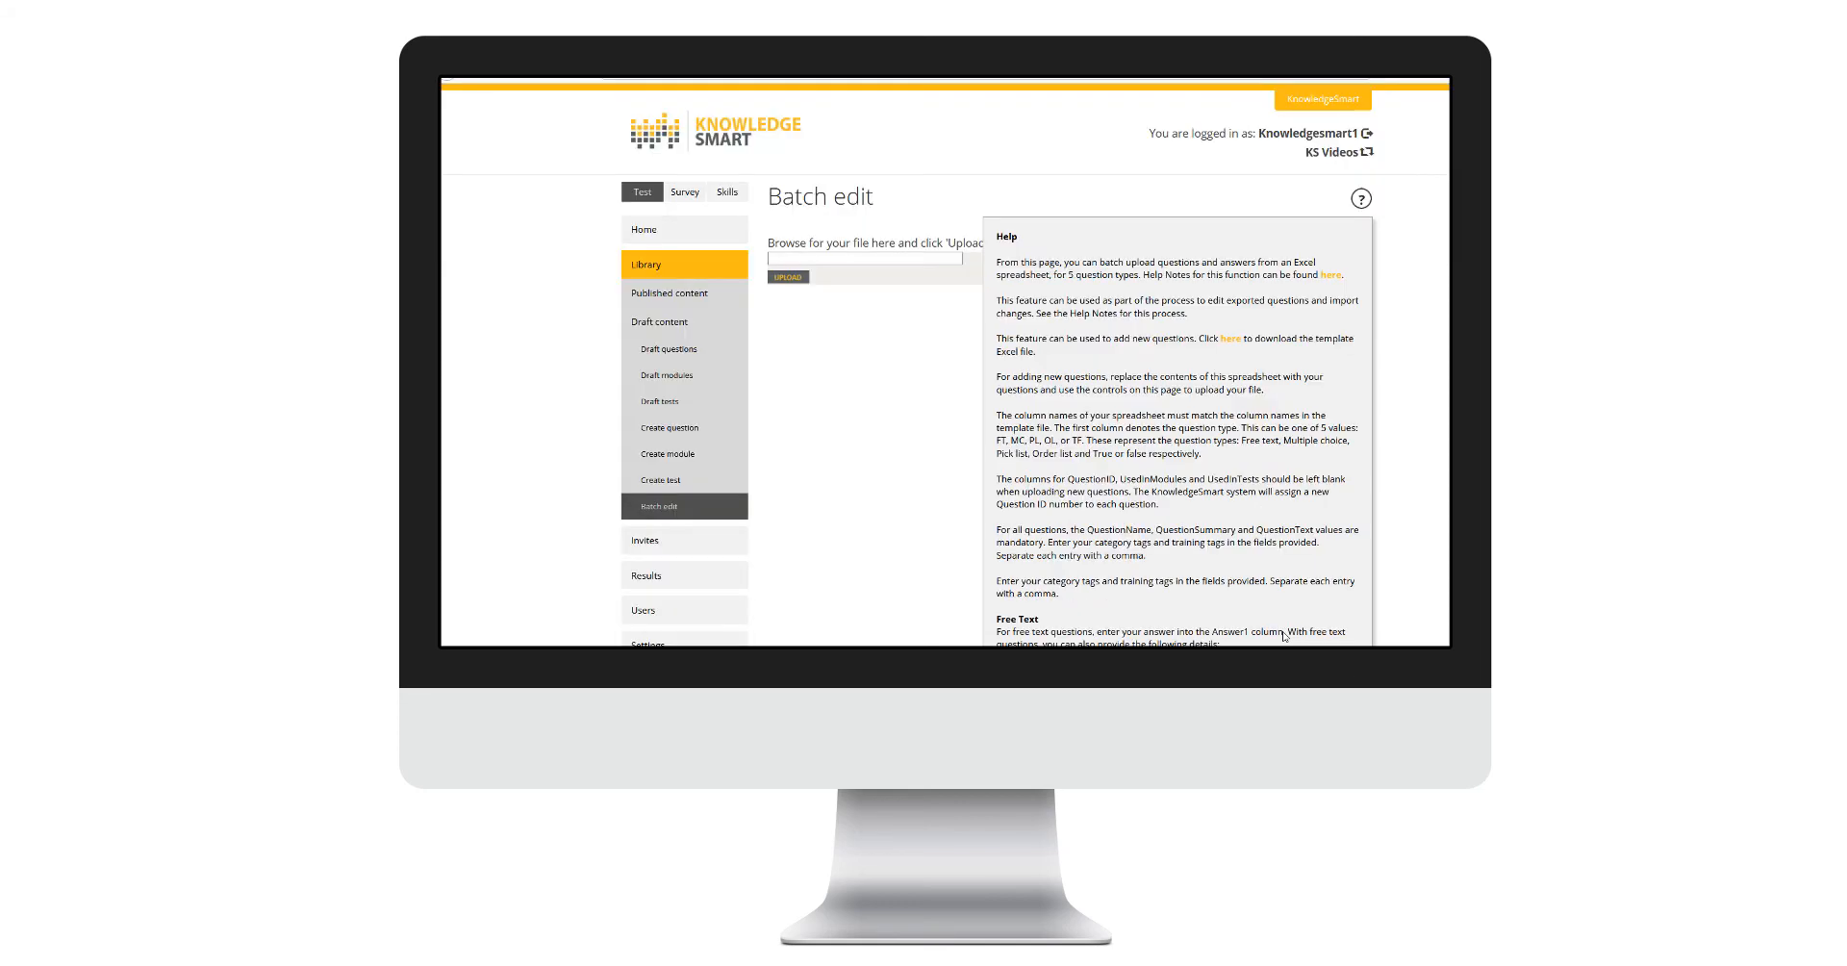
pyautogui.moveTo(1262, 604)
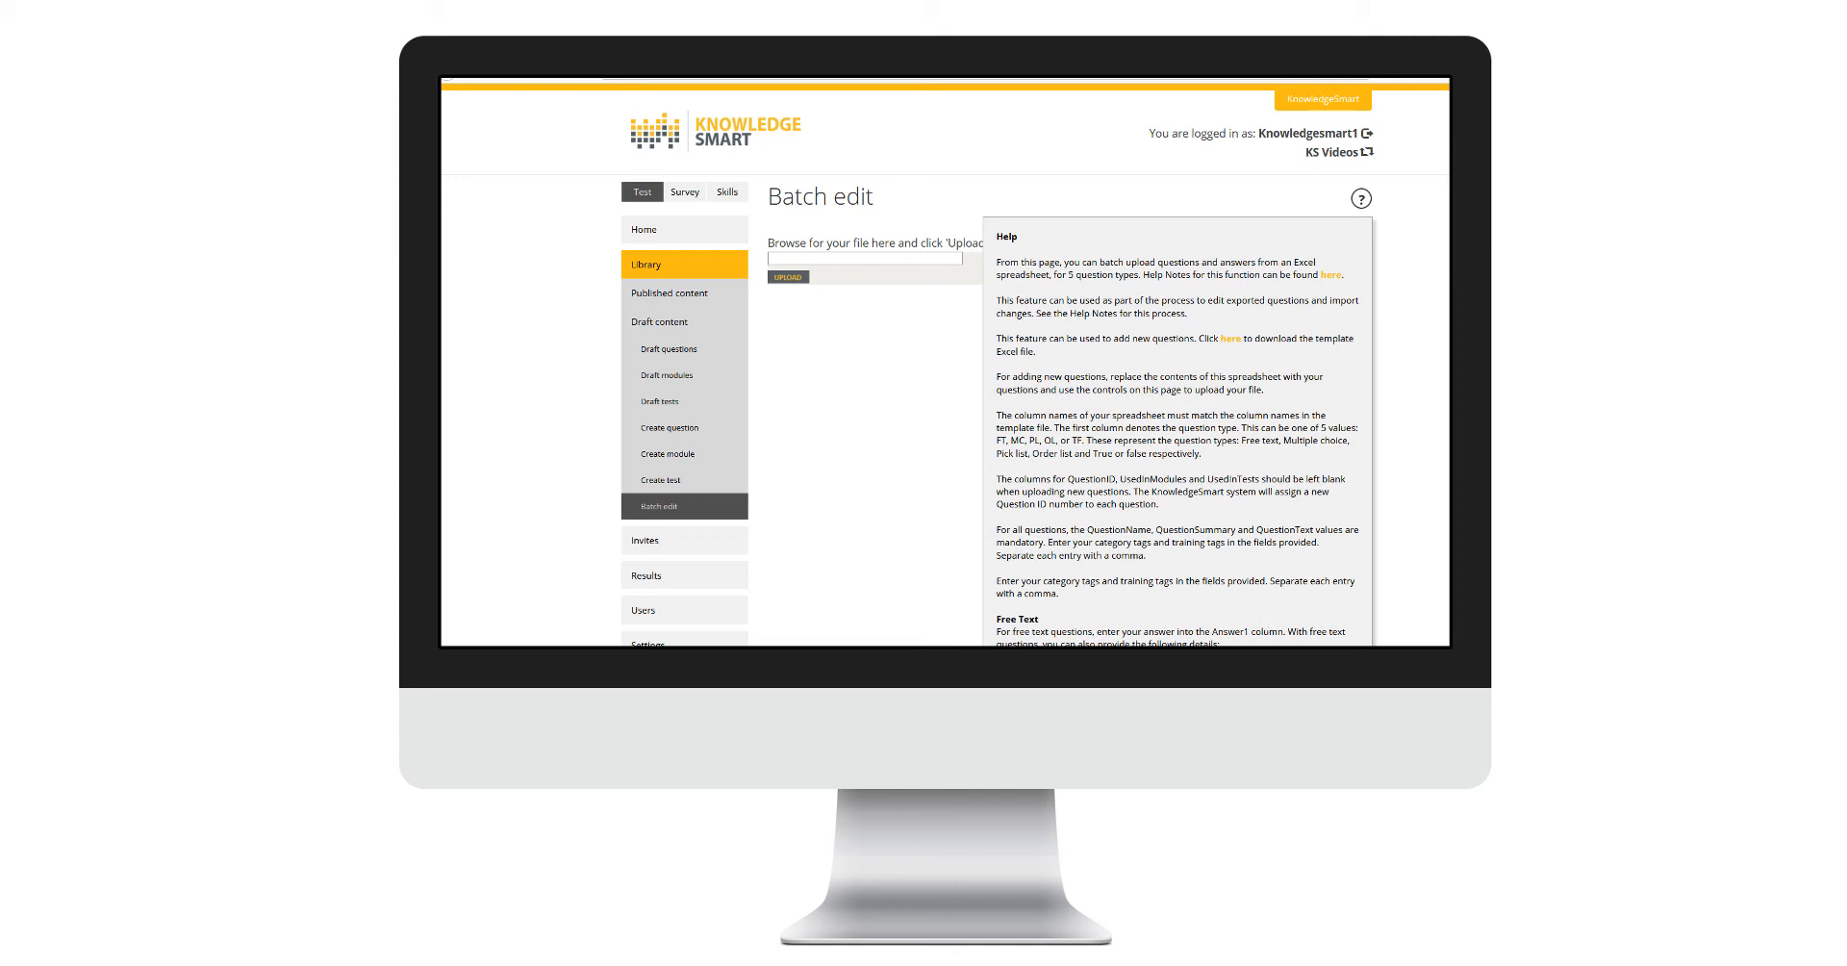
pyautogui.moveTo(1228, 342)
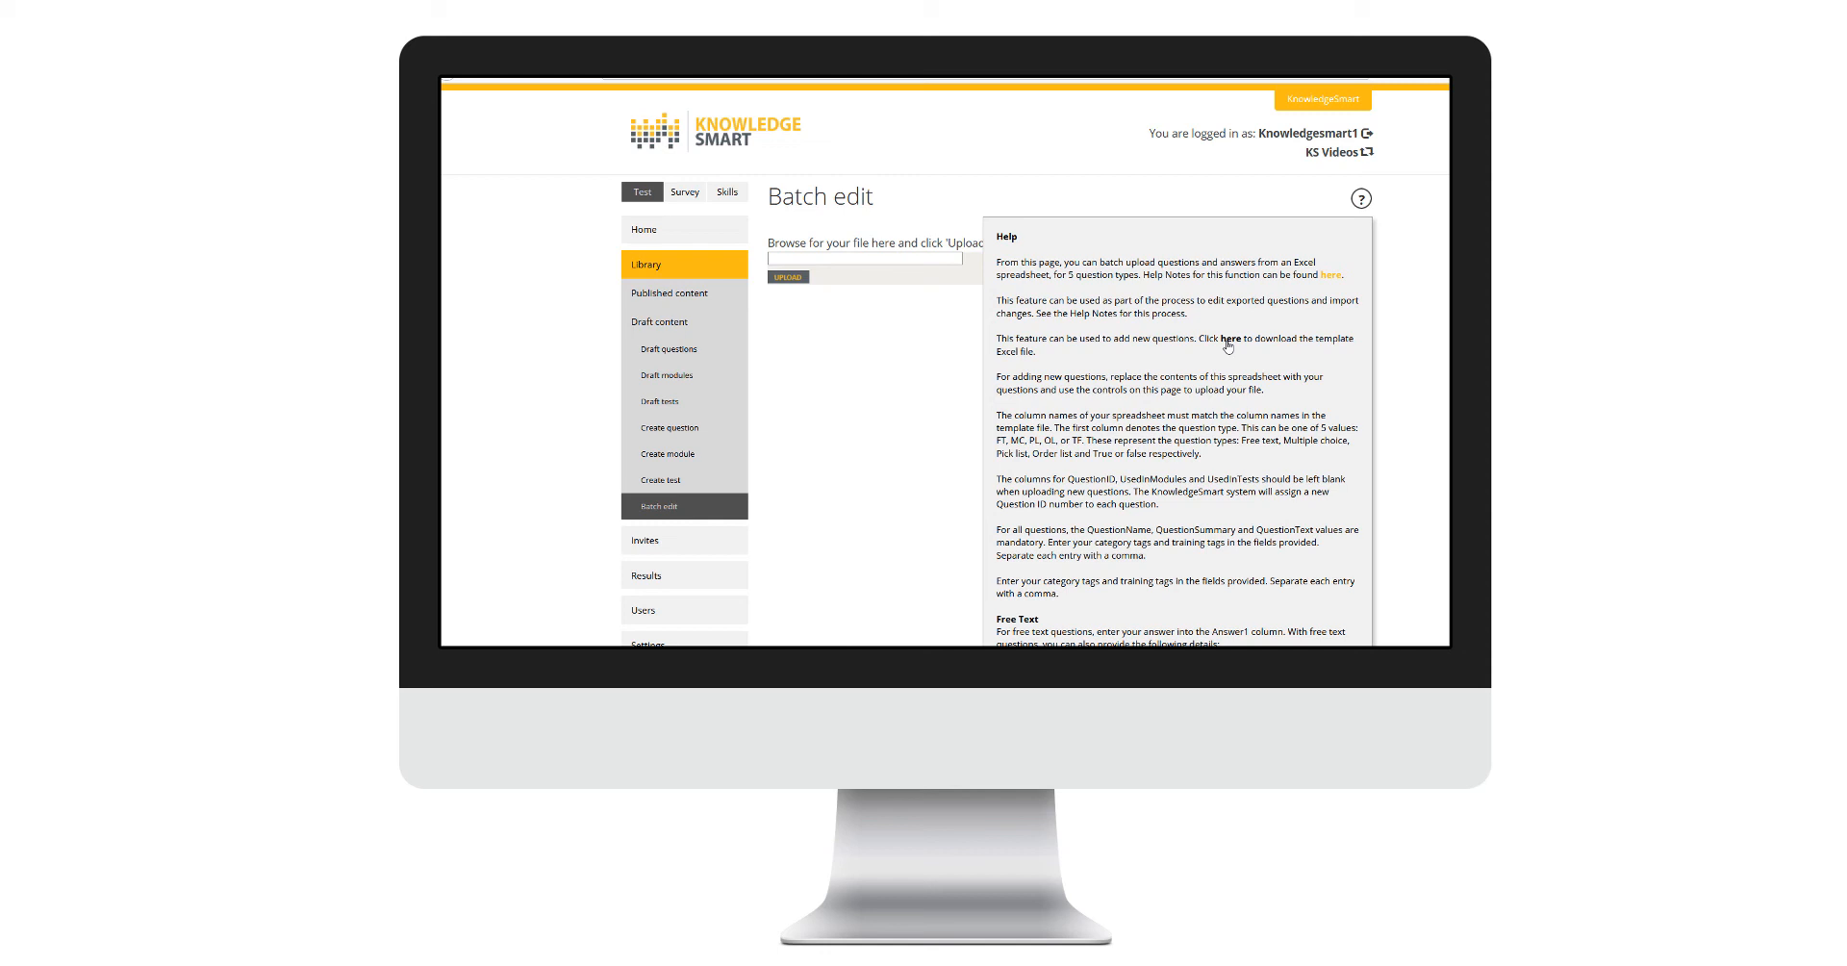
# - Close the Help panel, leaving the Batch edit upload form with its file browse field
pyautogui.click(1361, 198)
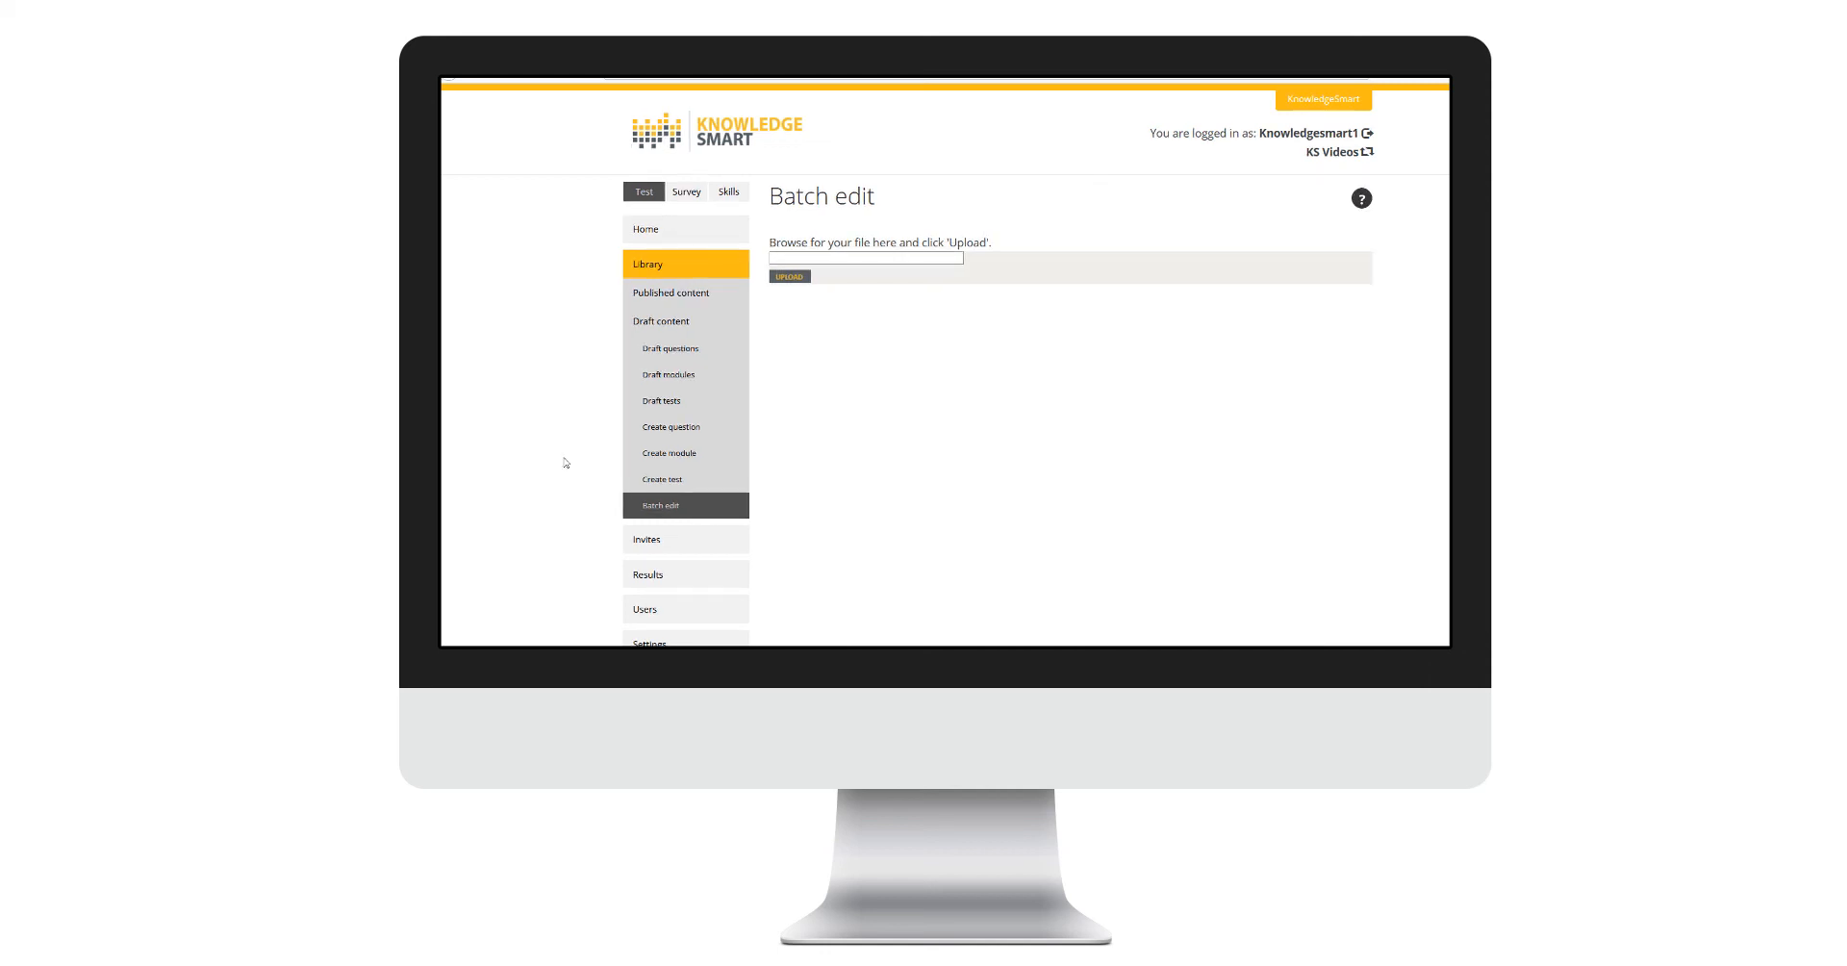
pyautogui.moveTo(550, 554)
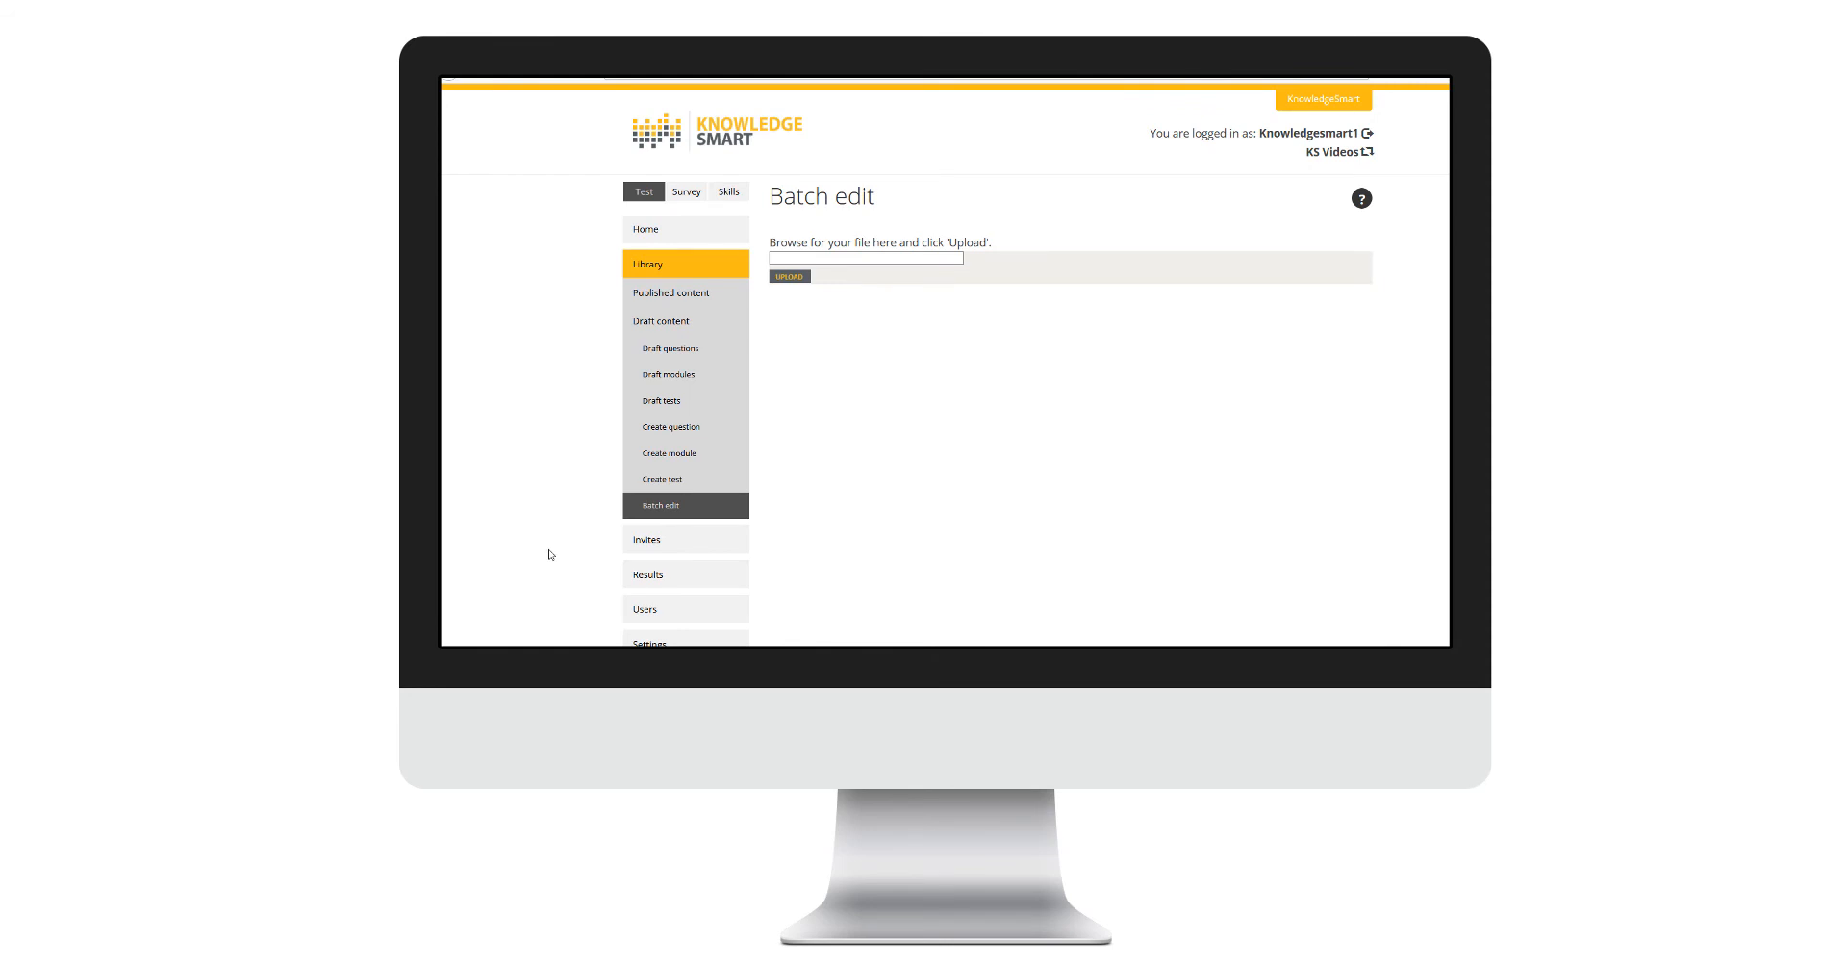
pyautogui.moveTo(639, 269)
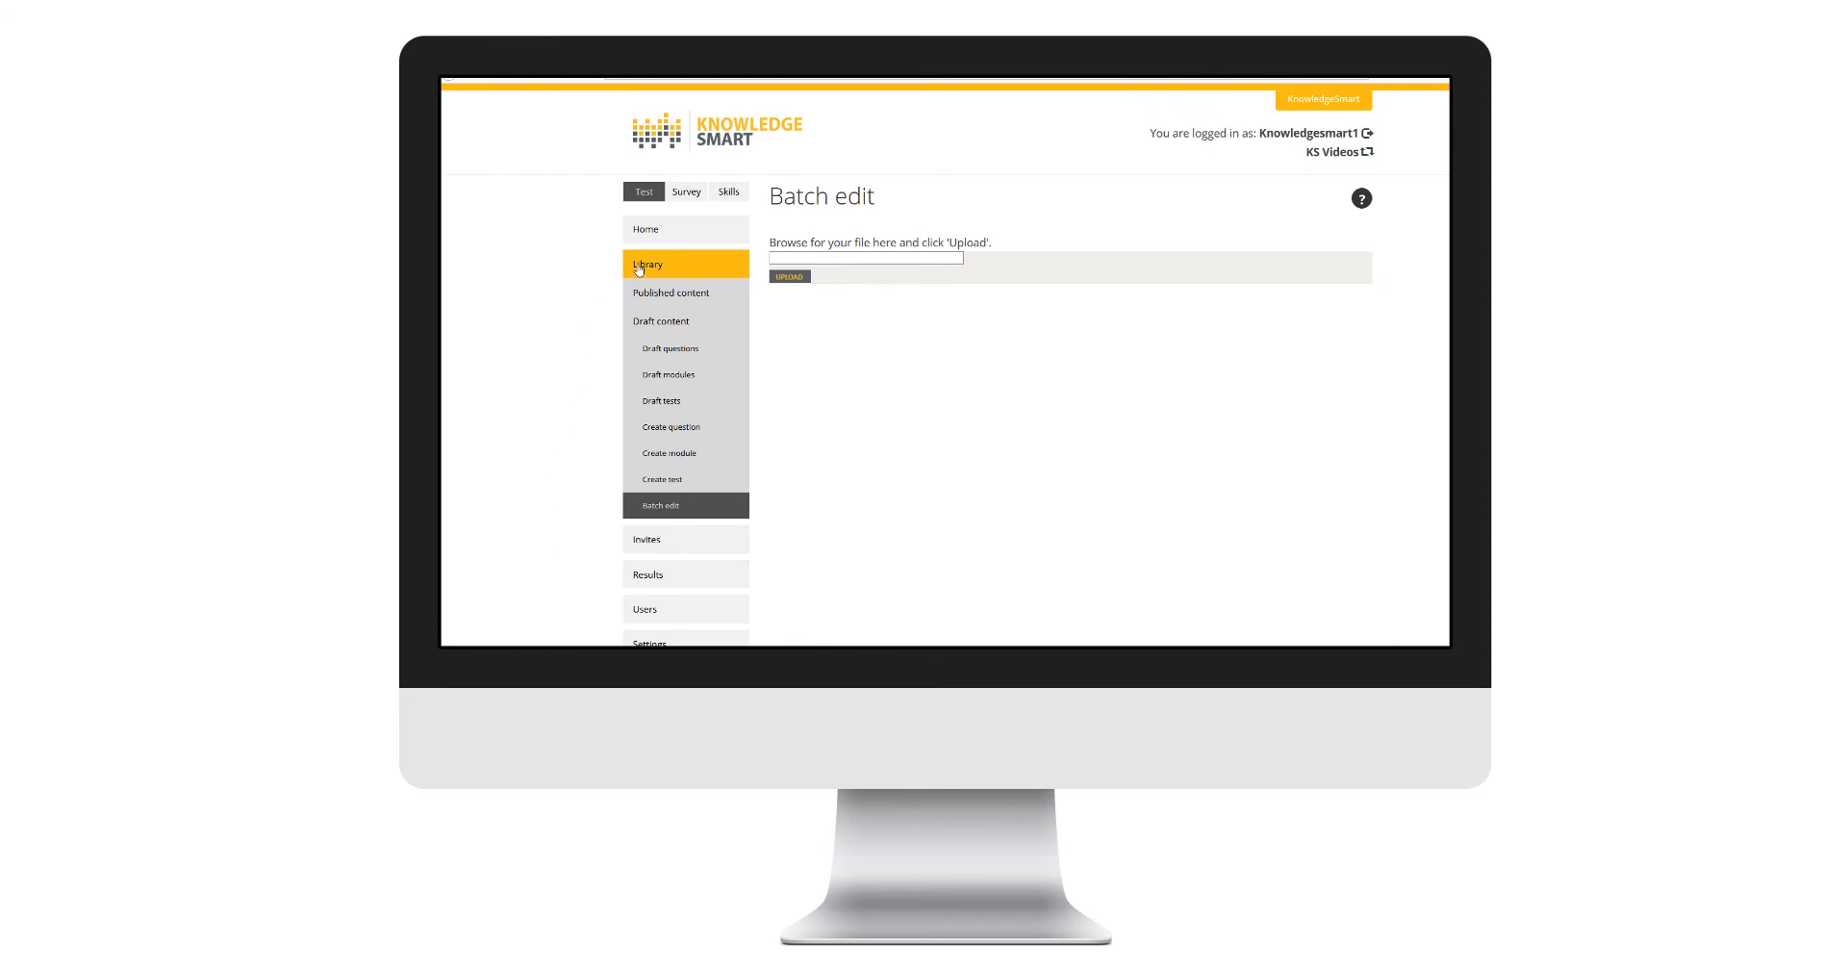
pyautogui.moveTo(660, 322)
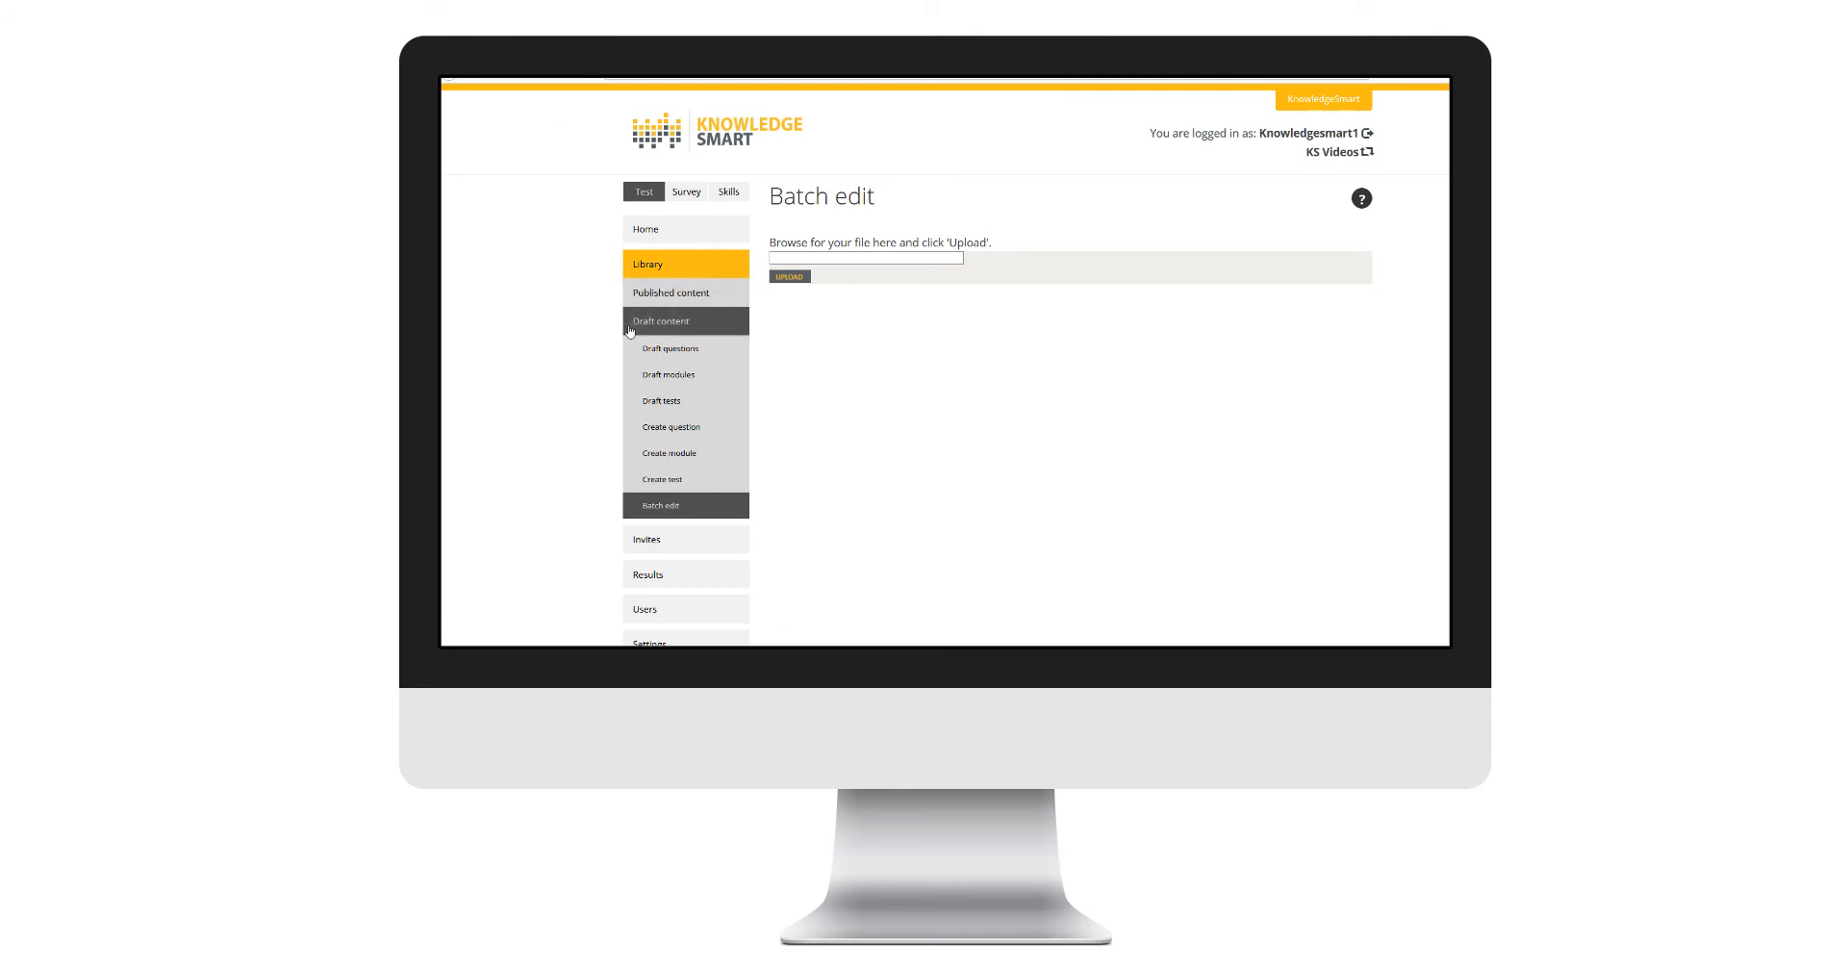
pyautogui.moveTo(621, 523)
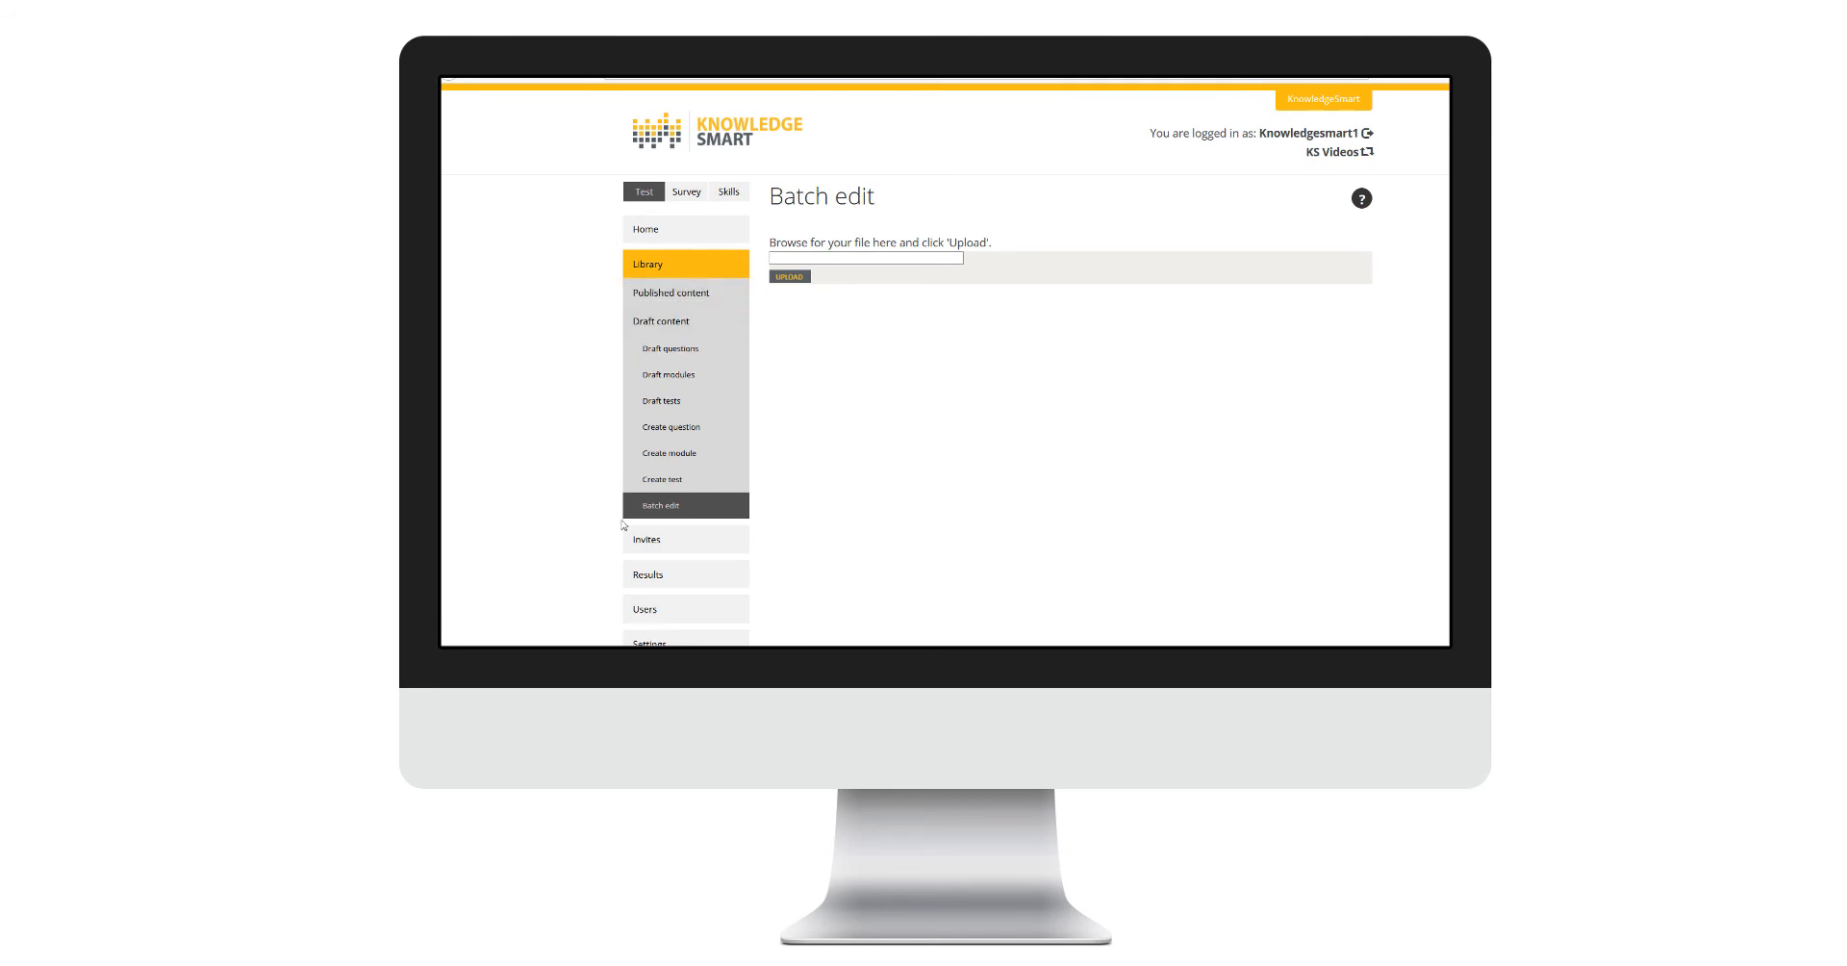
pyautogui.moveTo(837, 258)
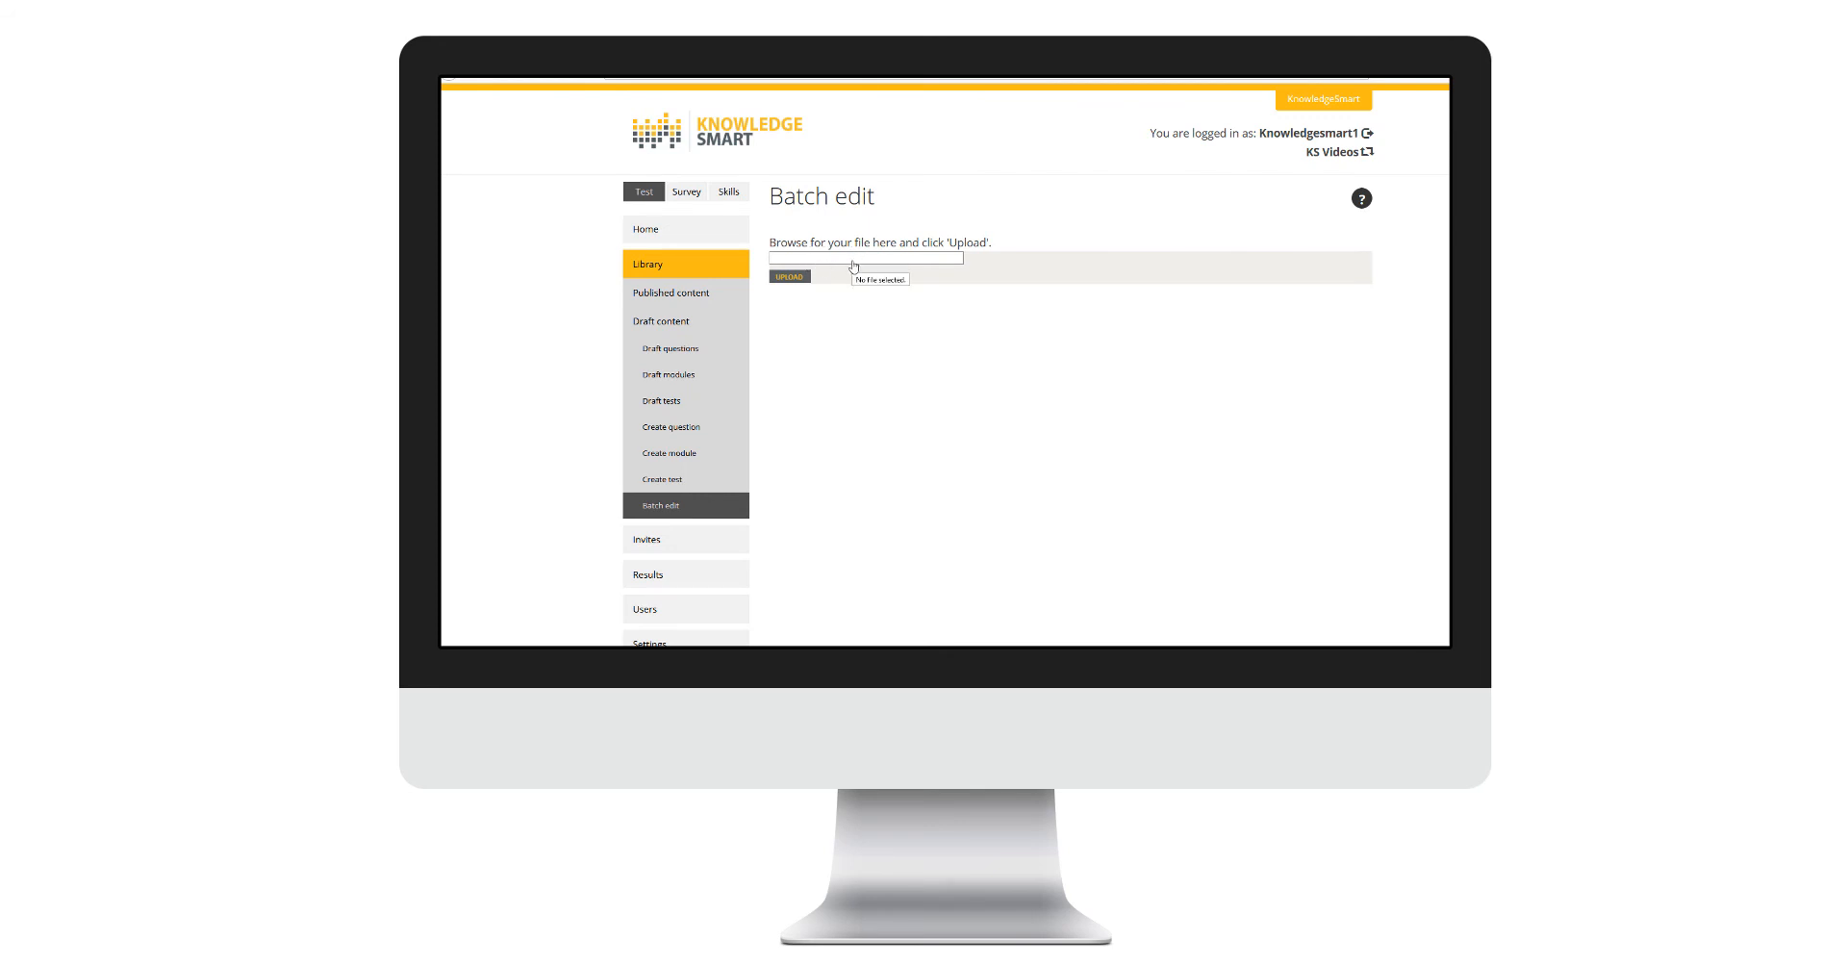
# - Choose the 'Copy of KnowledgeSmart Data Export Test 14120' spreadsheet as the batch upload file
pyautogui.click(866, 258)
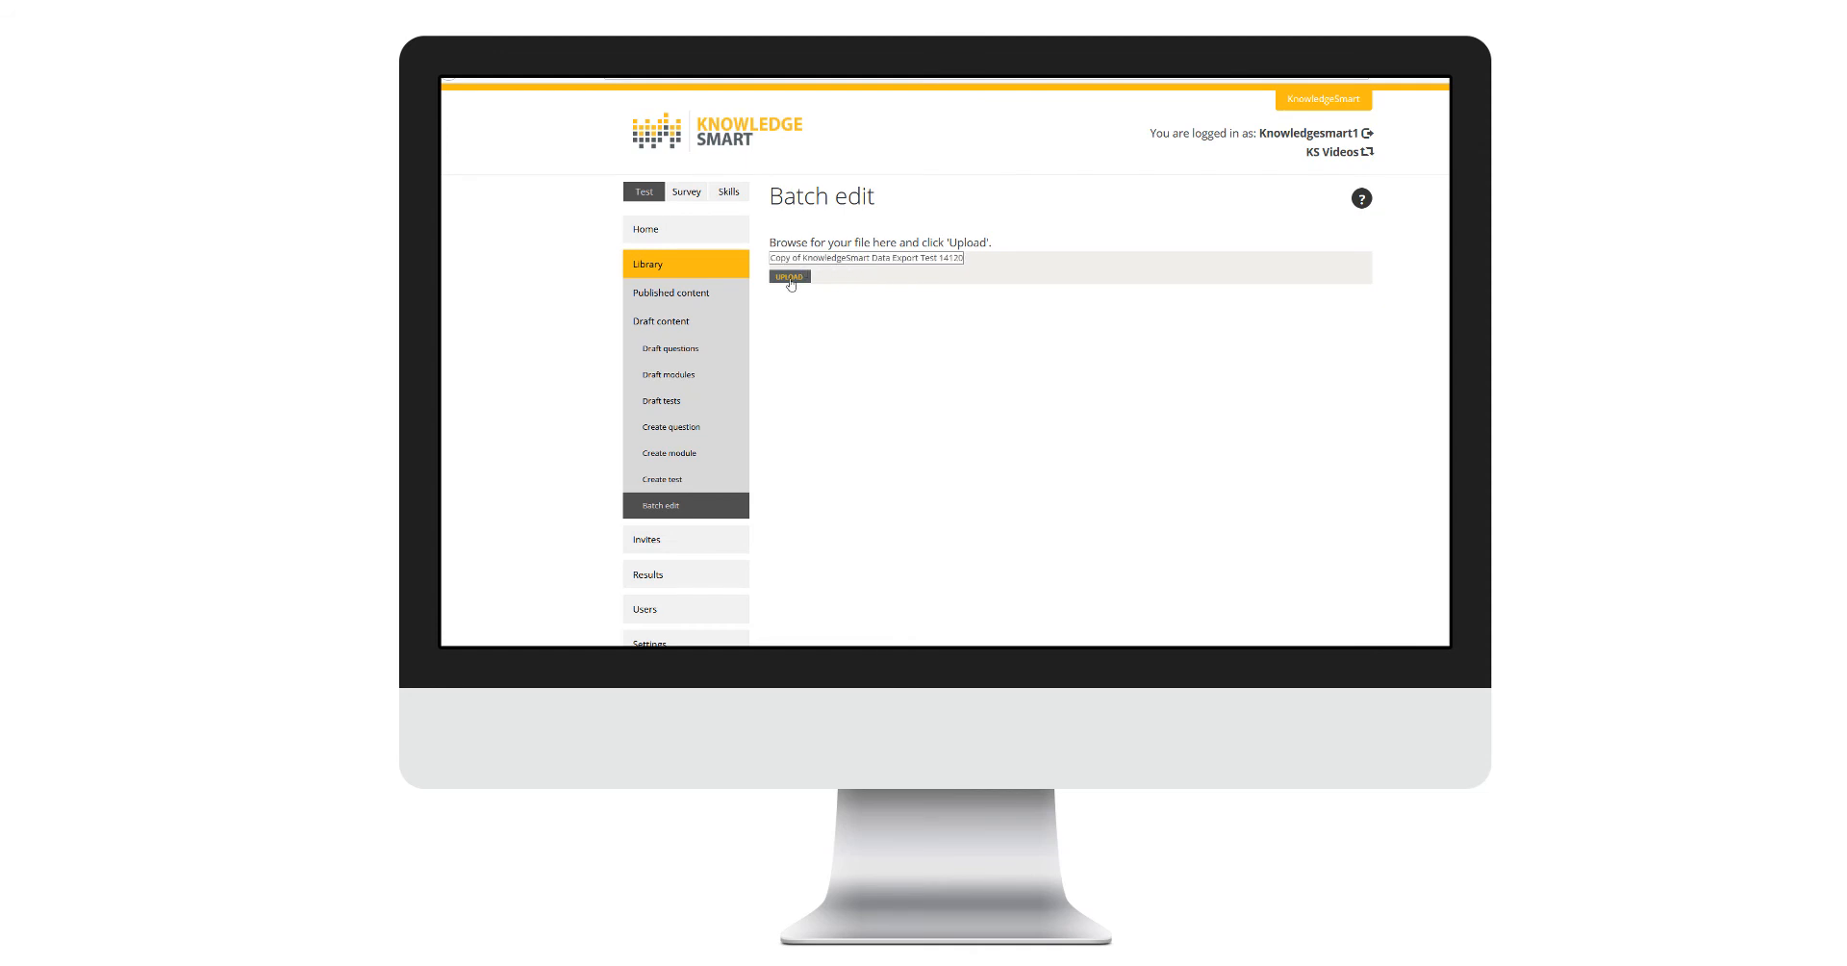
# - Upload the spreadsheet and review the 'questions to add' table down to Import Questions
pyautogui.click(789, 275)
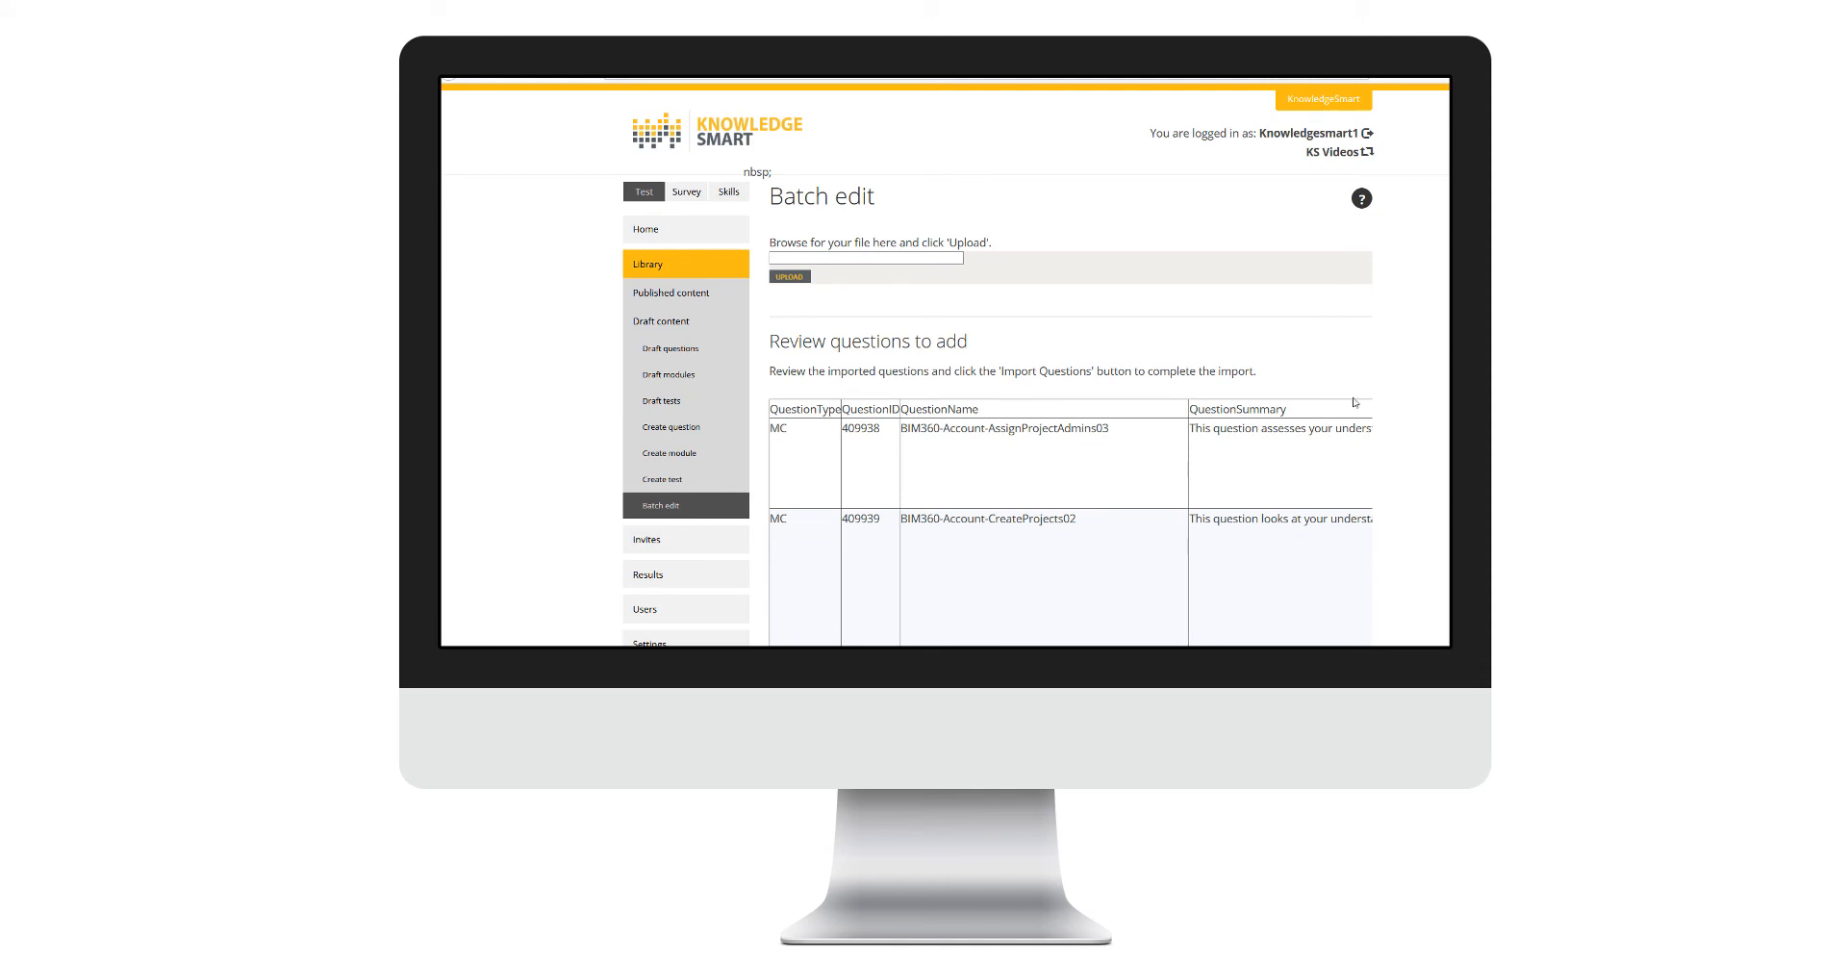
pyautogui.moveTo(1378, 379)
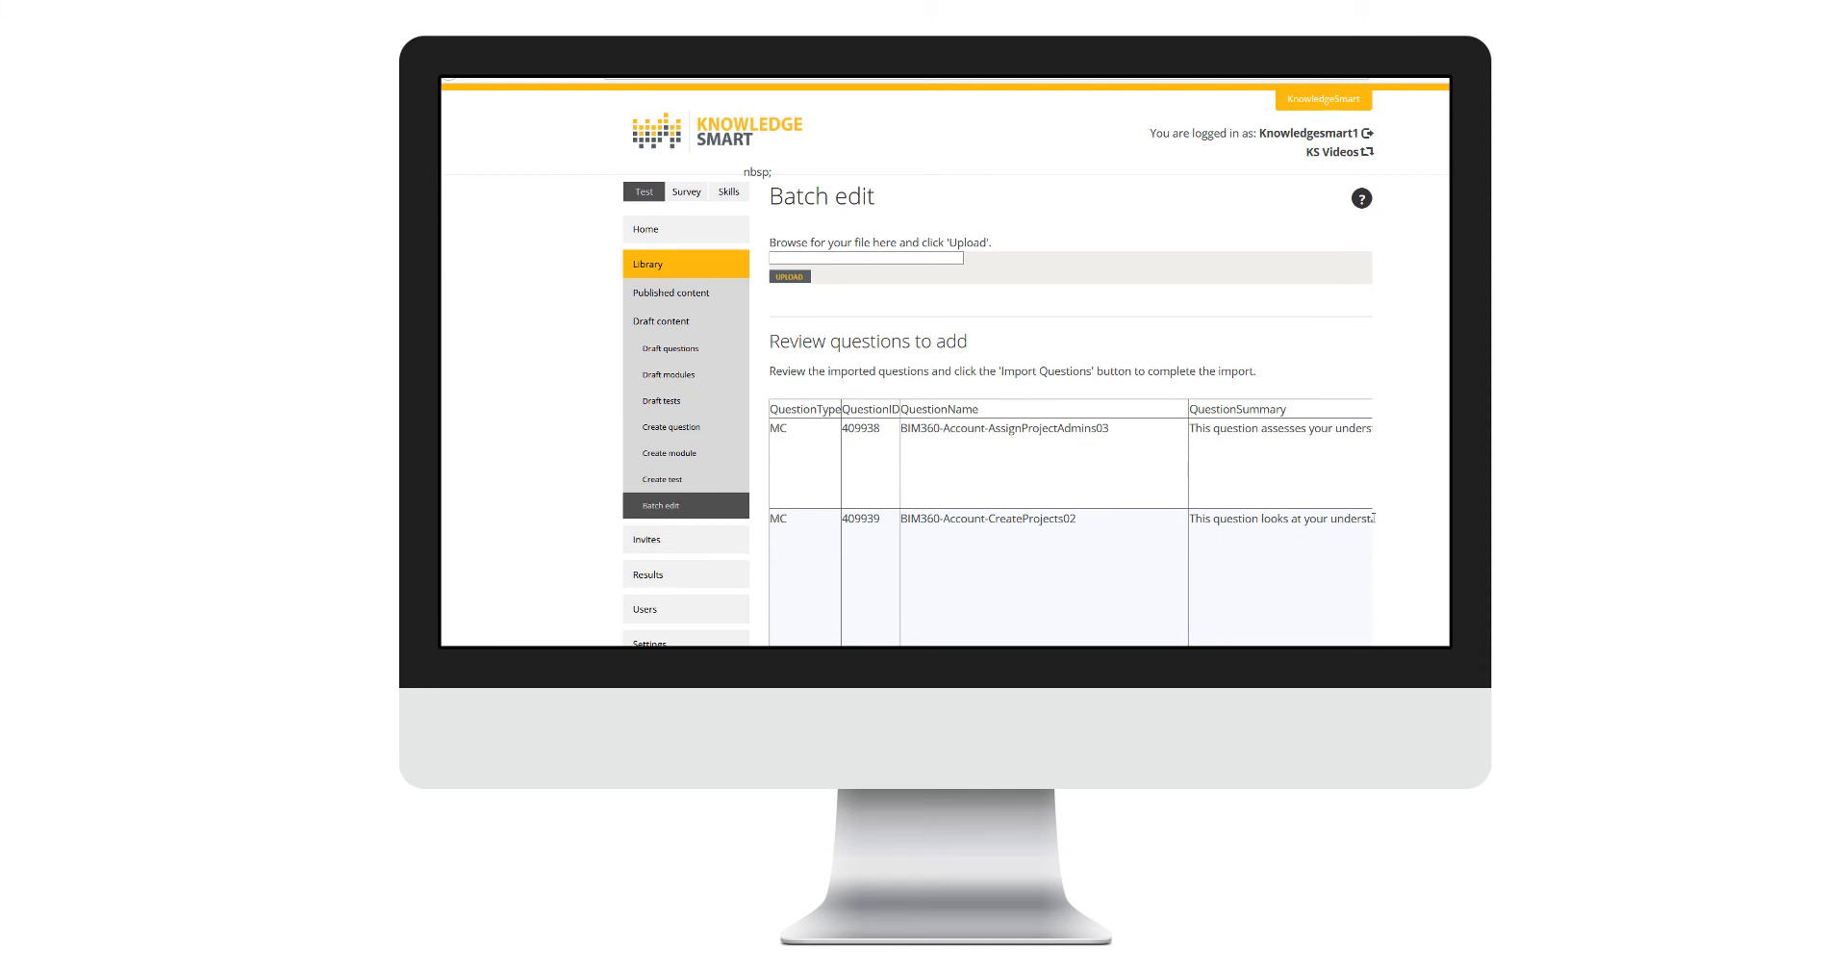
pyautogui.scroll(-3)
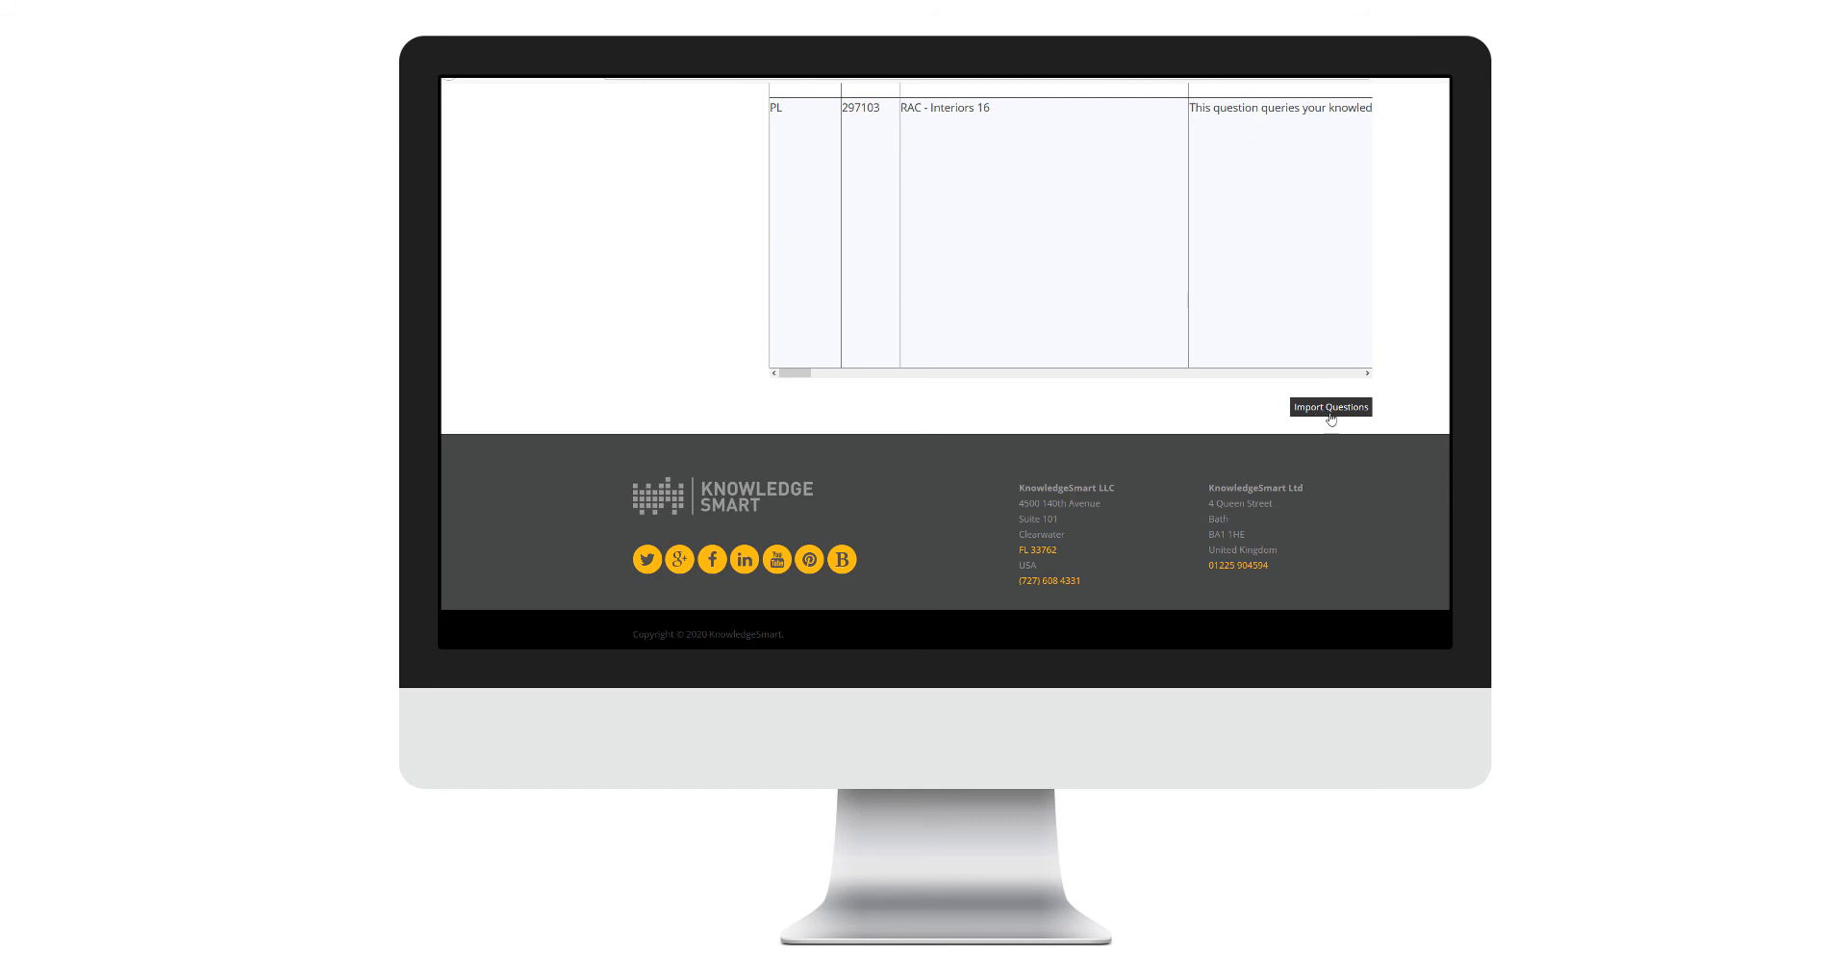
# - Import the reviewed questions into a new dated group and acknowledge the 'Questions imported to group' message
pyautogui.click(1329, 406)
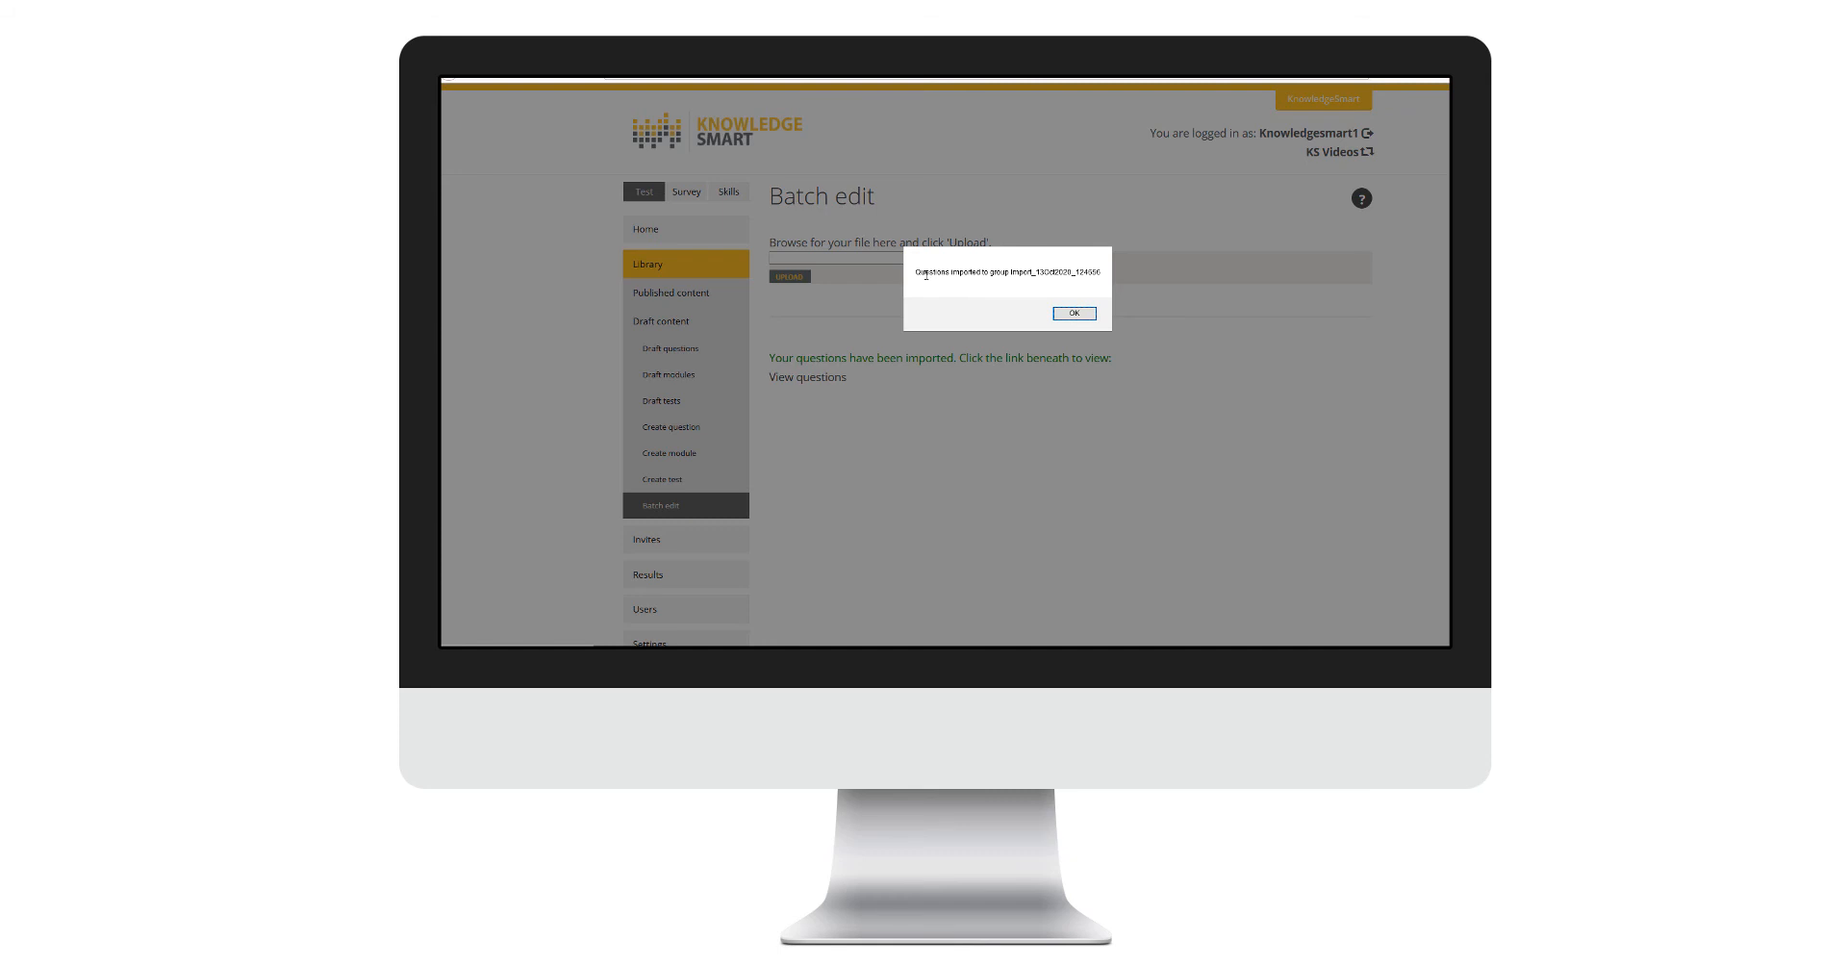
pyautogui.moveTo(974, 286)
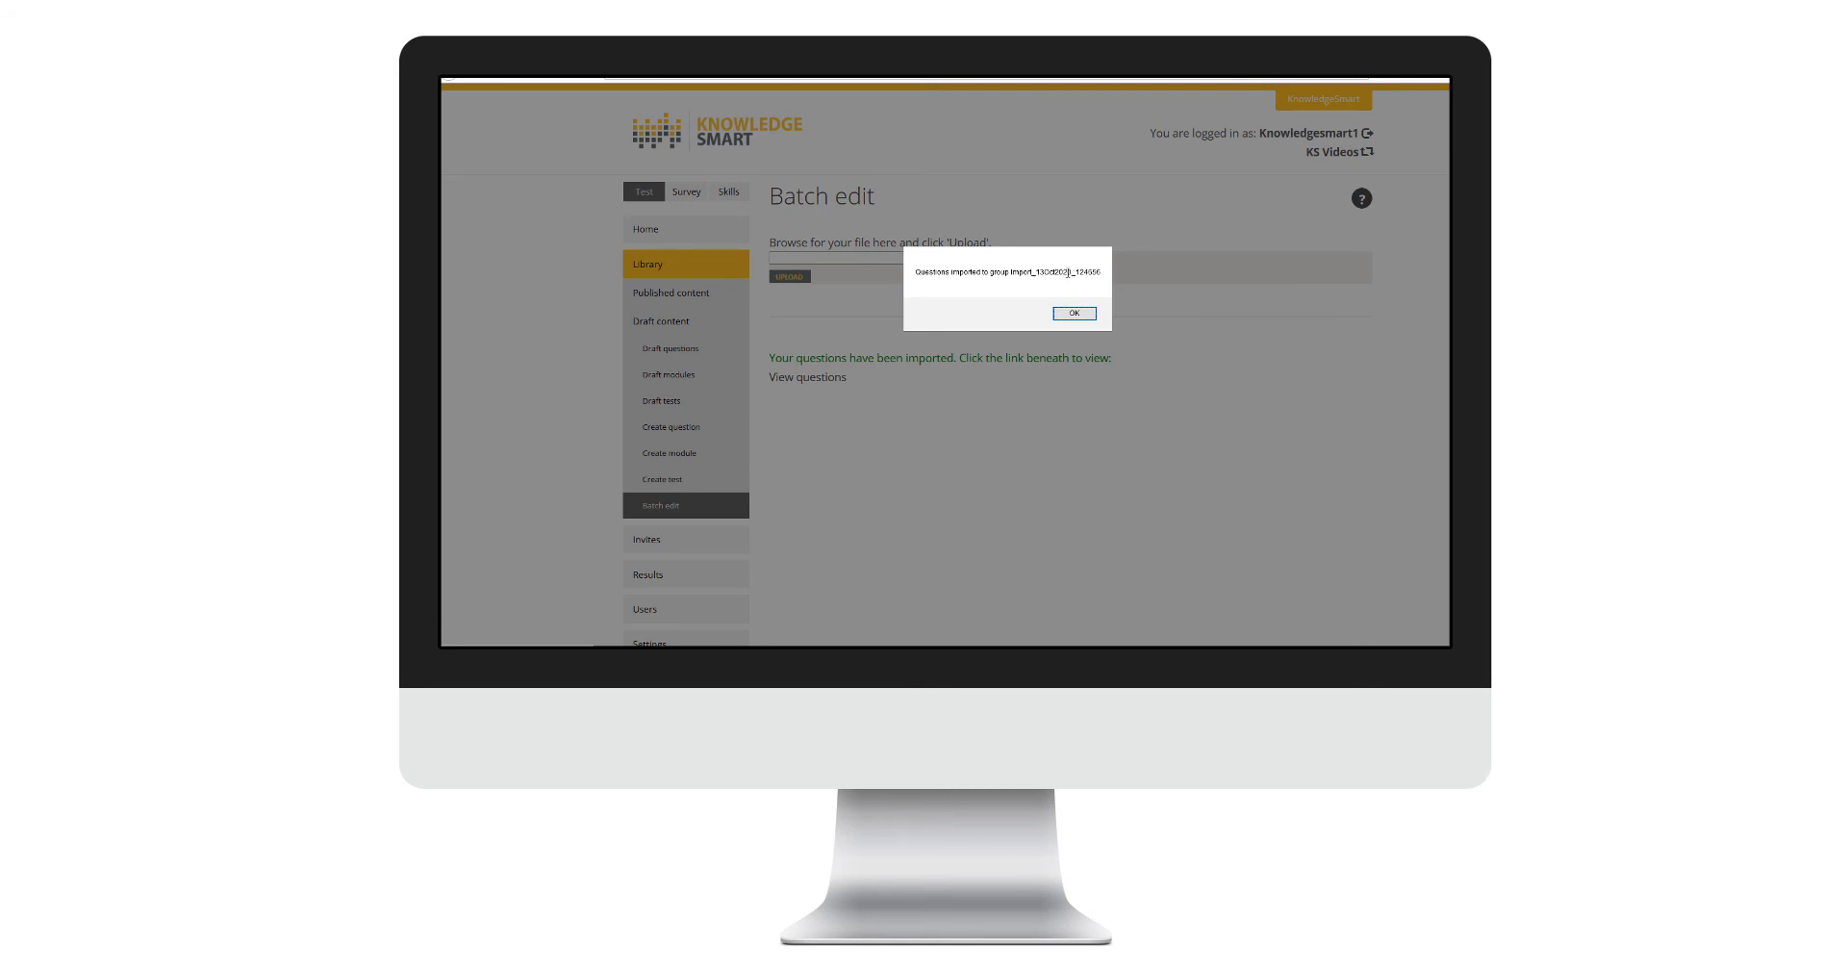
pyautogui.moveTo(1026, 290)
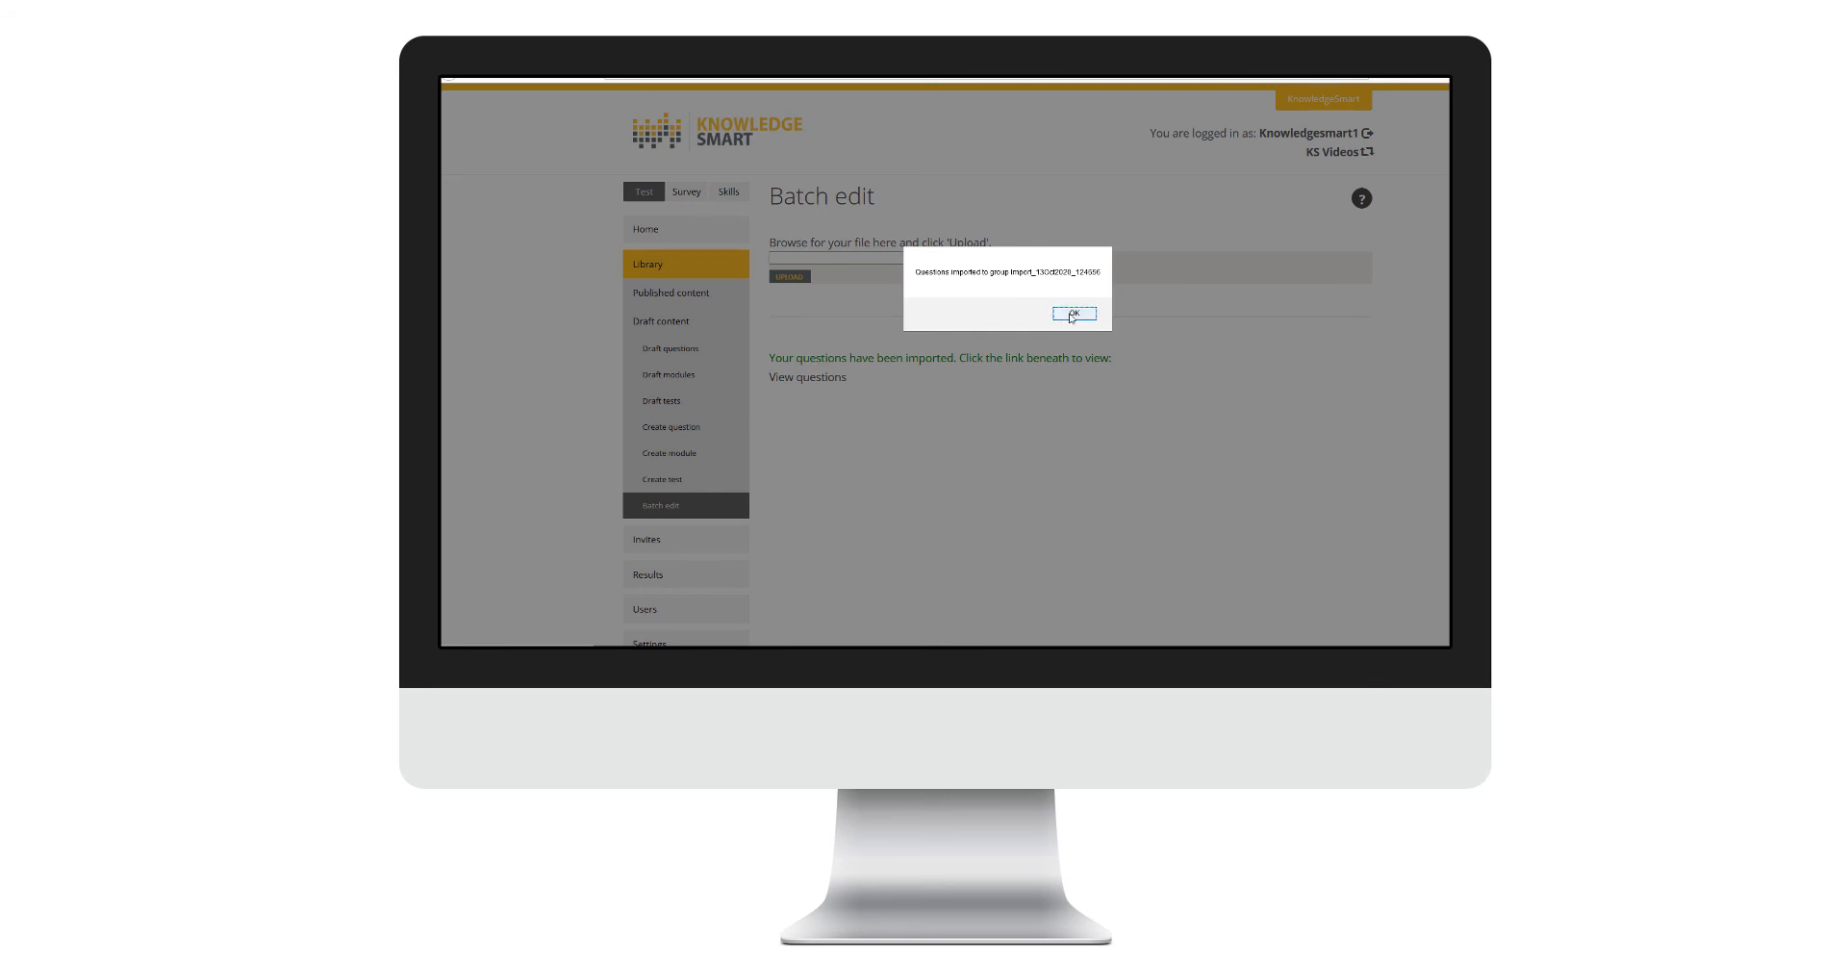
pyautogui.click(1073, 313)
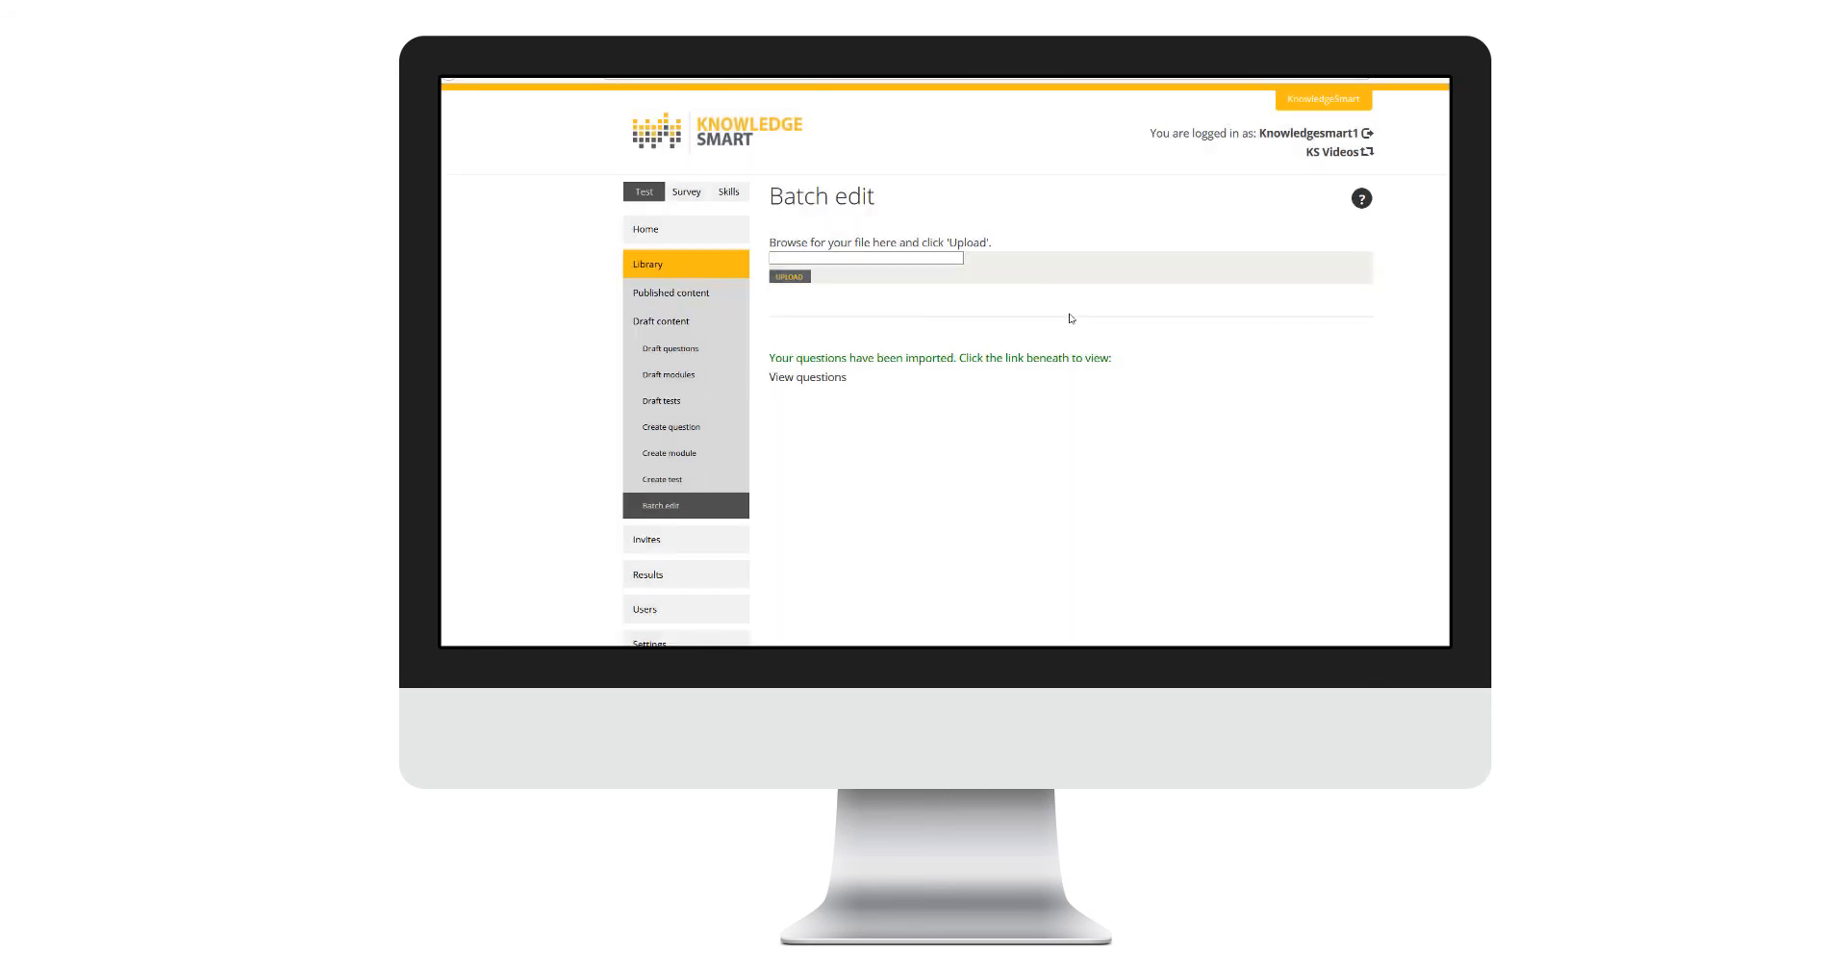
pyautogui.moveTo(1027, 339)
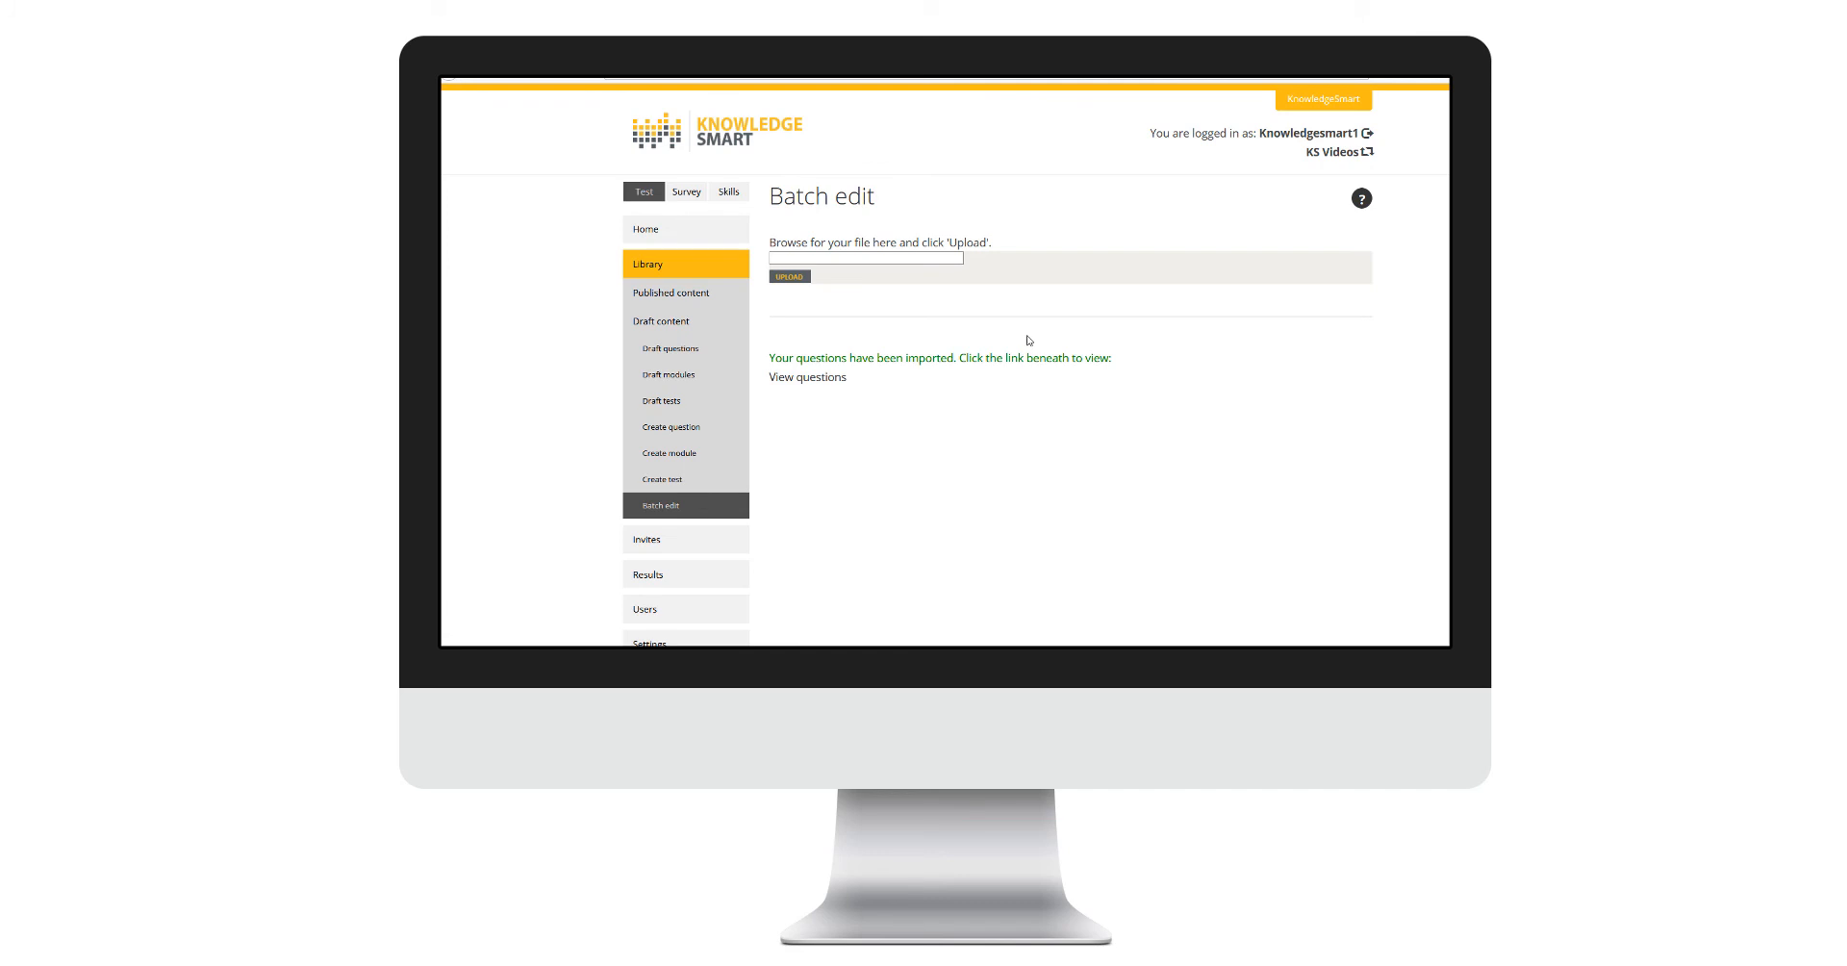
pyautogui.moveTo(806, 383)
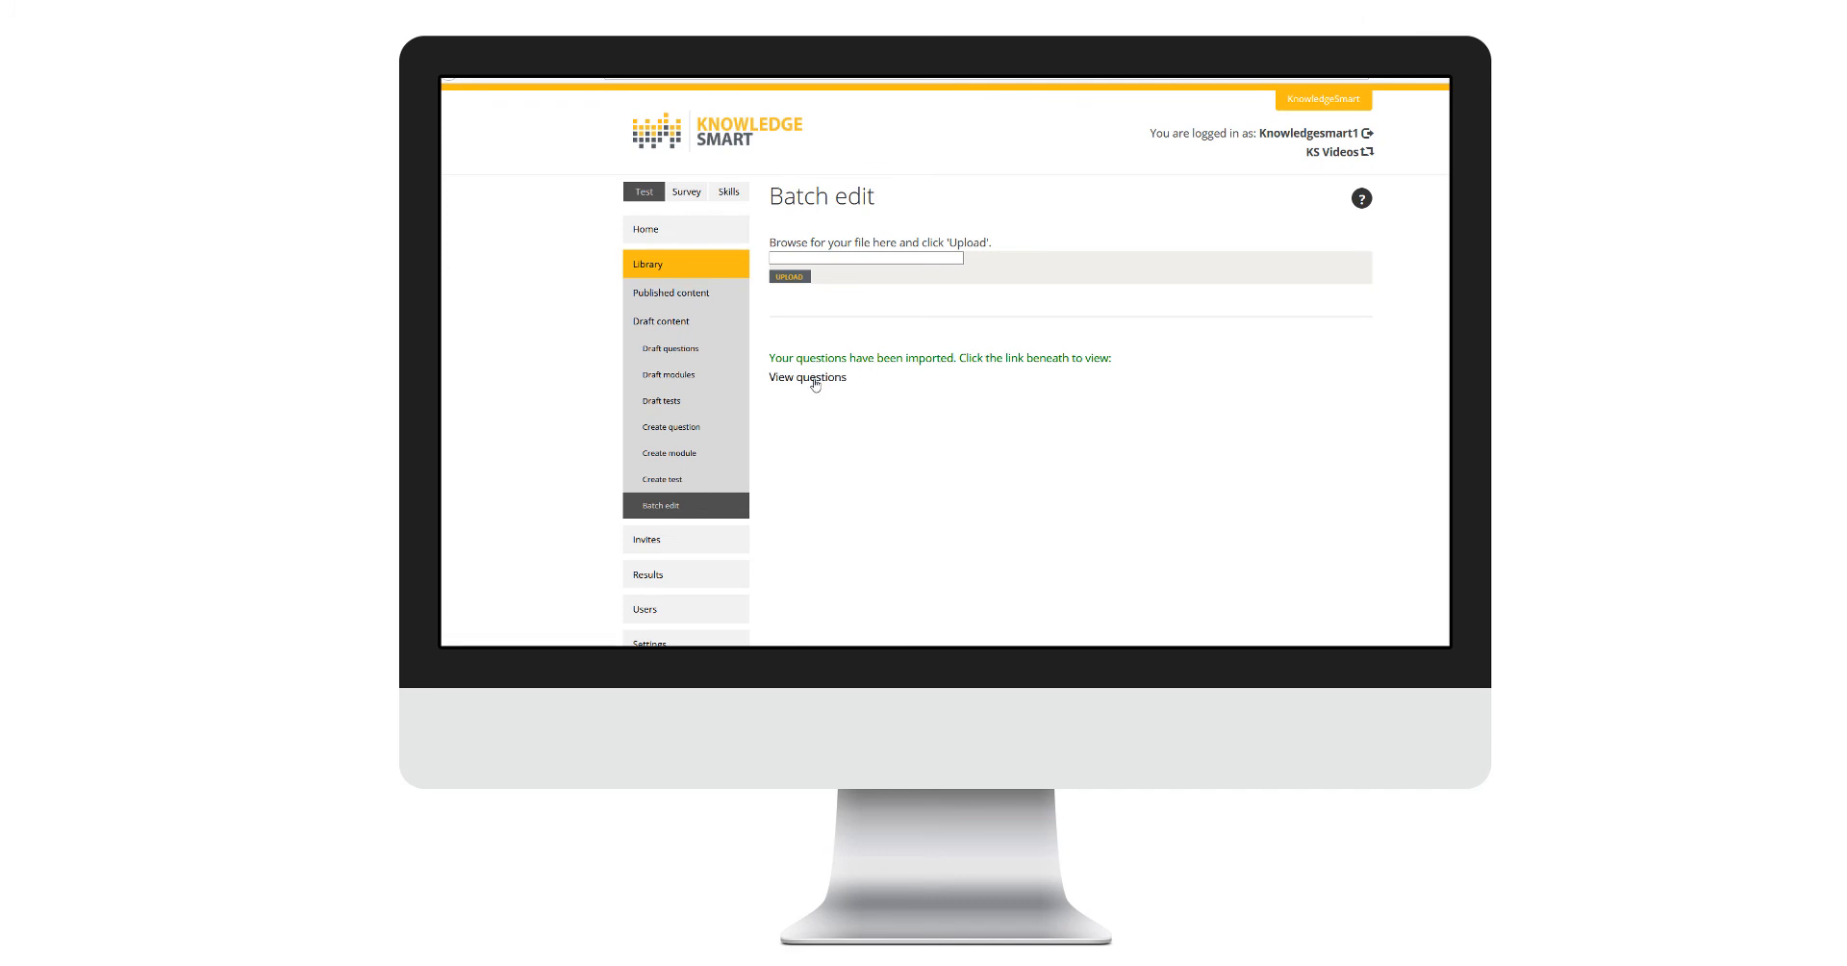
# - Show groups and view Import_13Oct2020_125105, holding the single question BIM360-Account-AssignProjectAdmins03
pyautogui.click(806, 377)
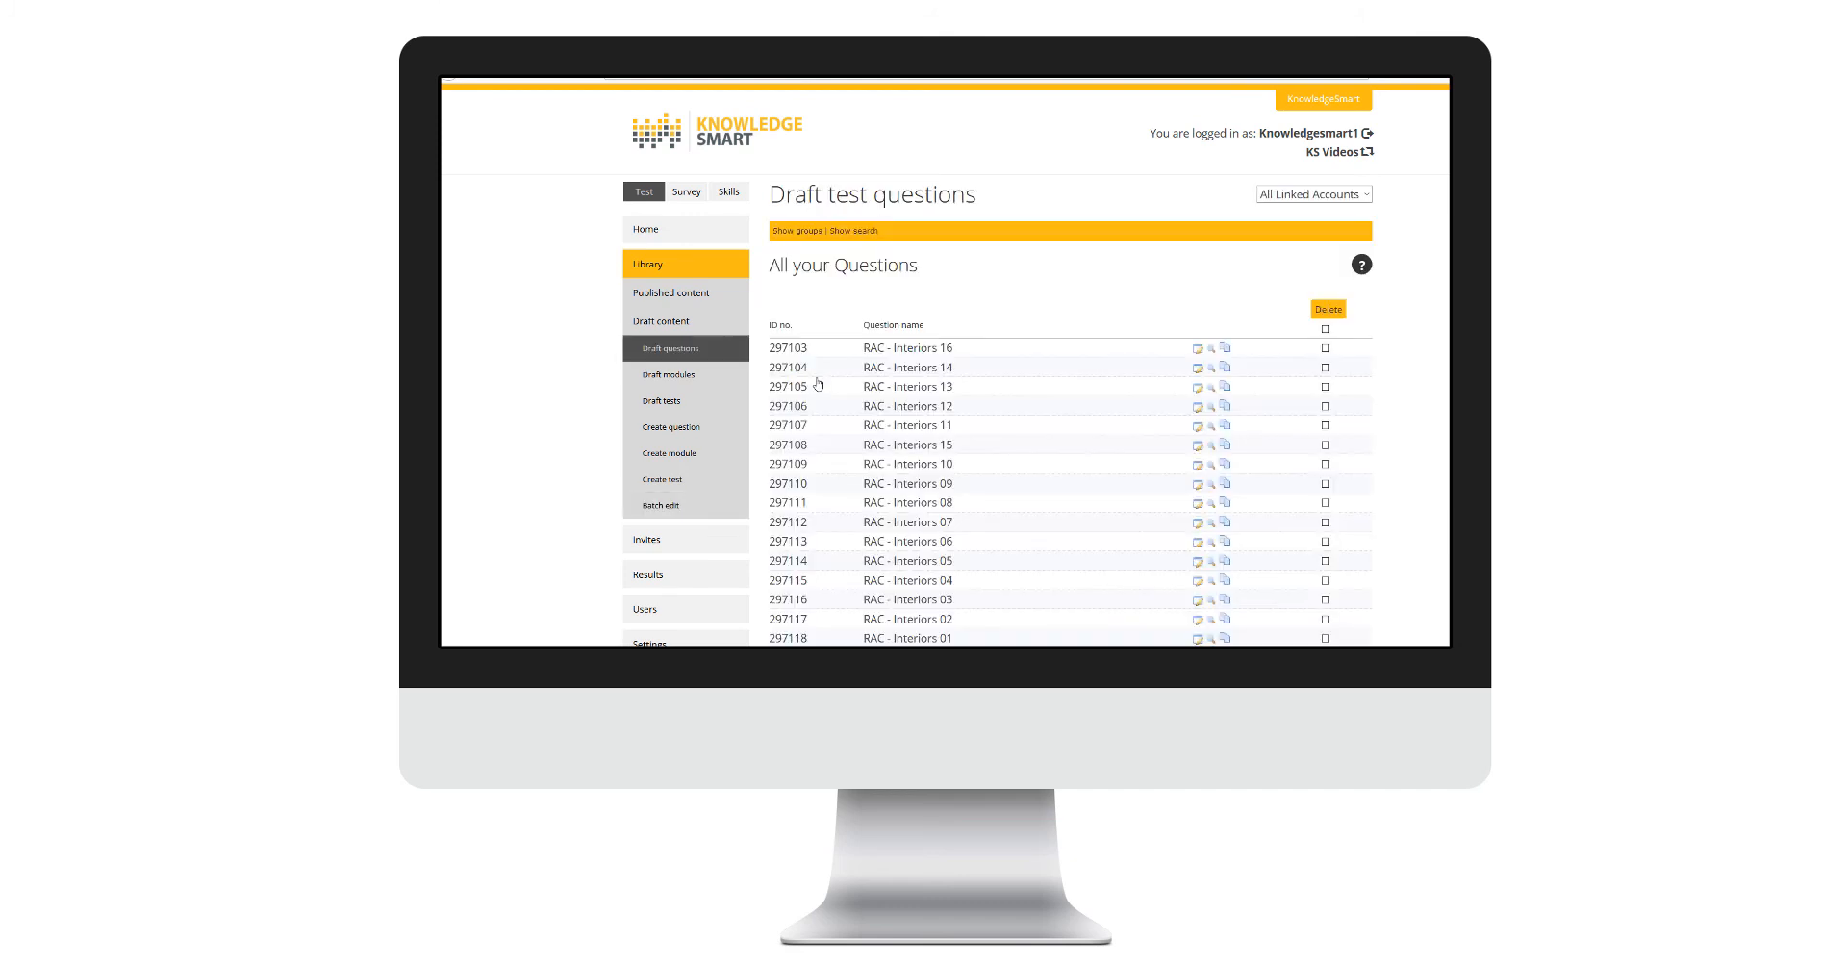
pyautogui.click(792, 229)
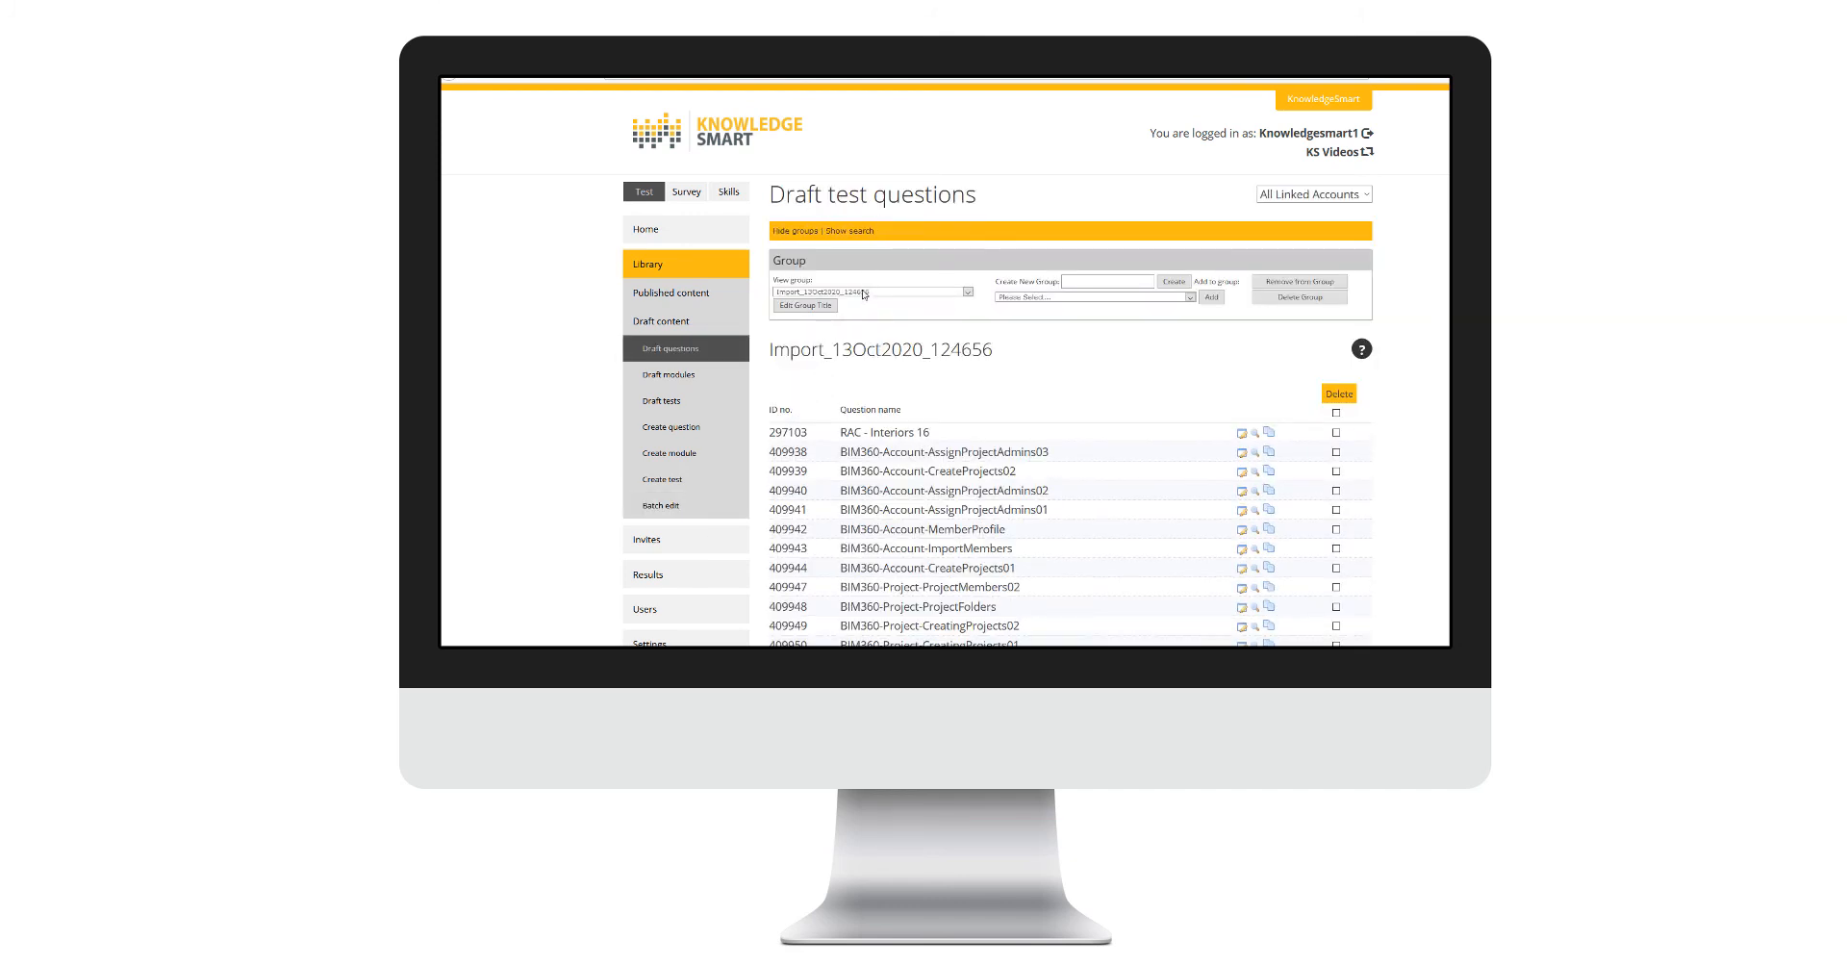
pyautogui.moveTo(901, 454)
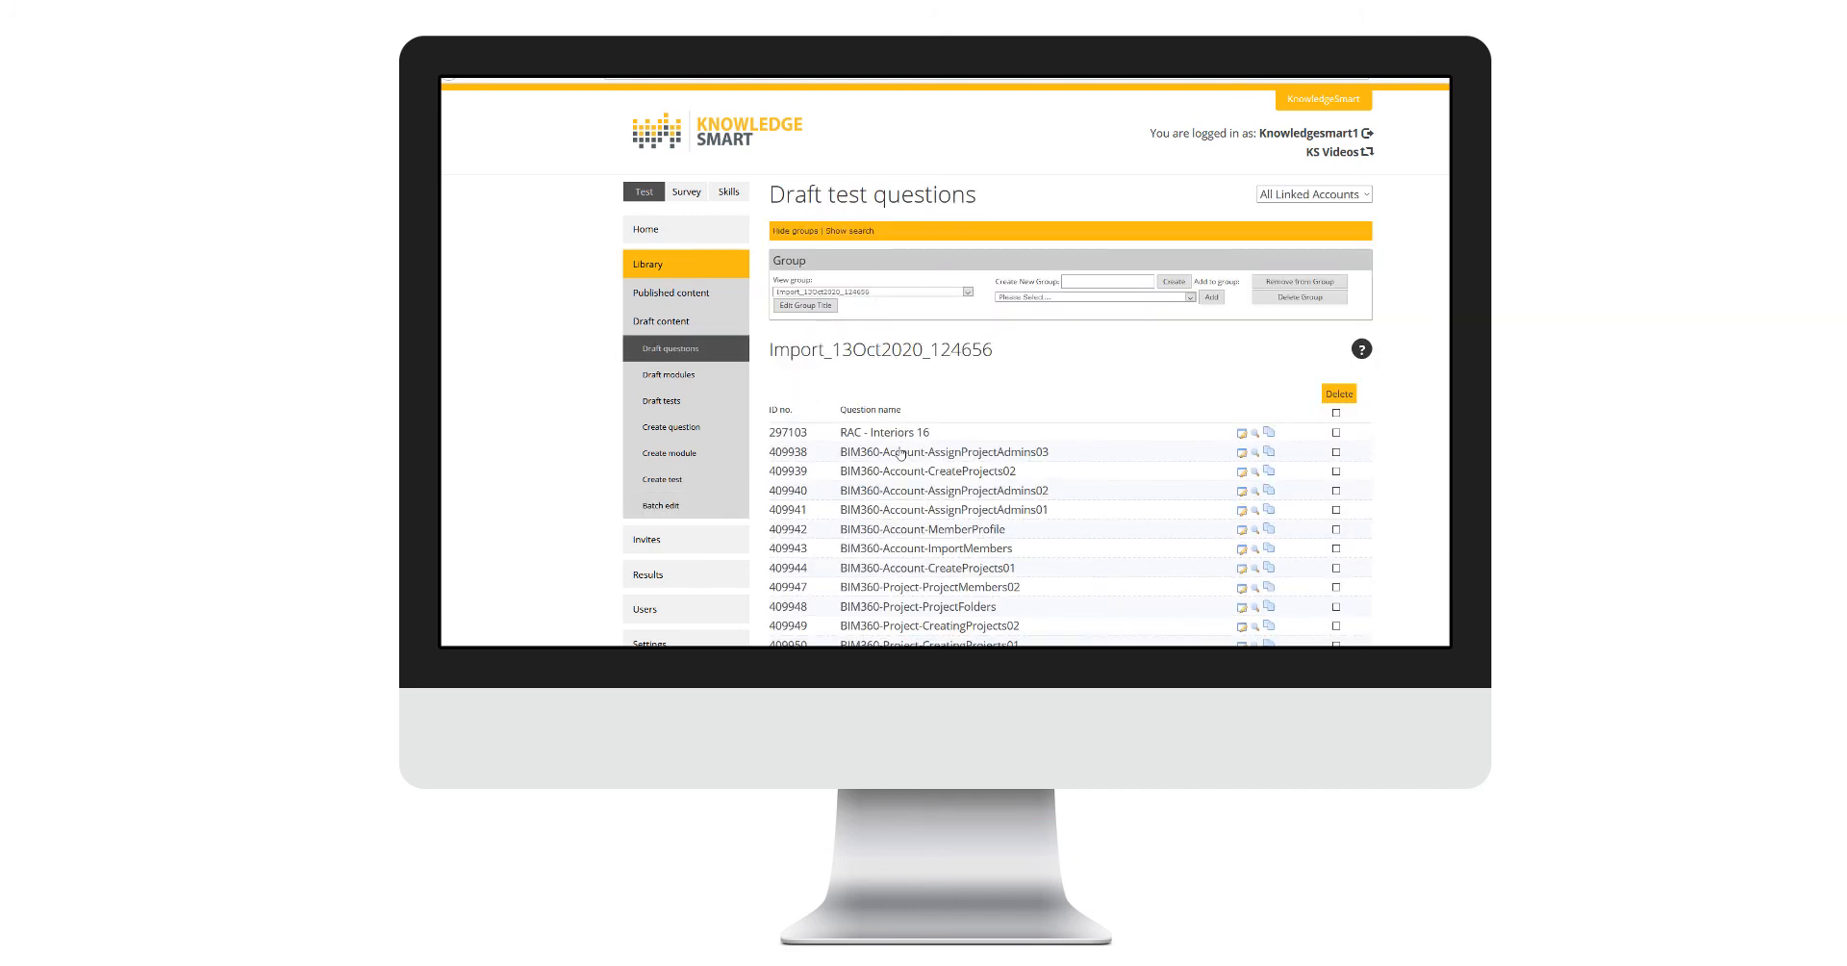
pyautogui.scroll(-3)
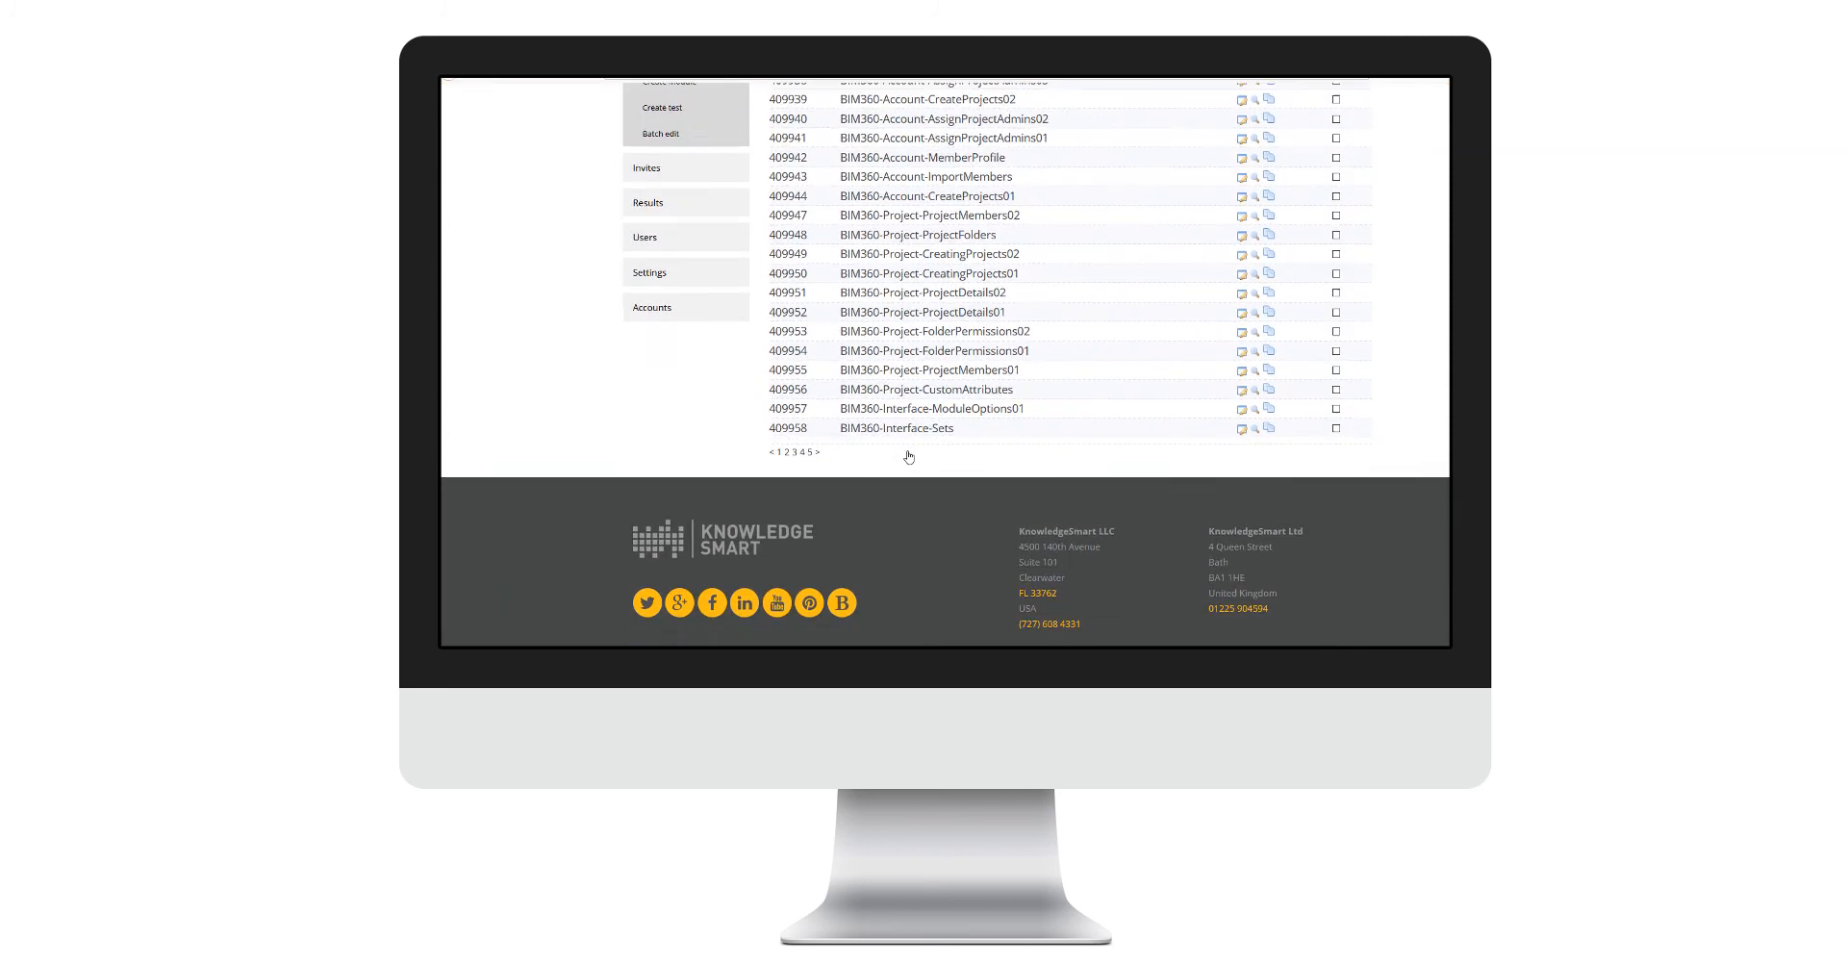
pyautogui.scroll(3)
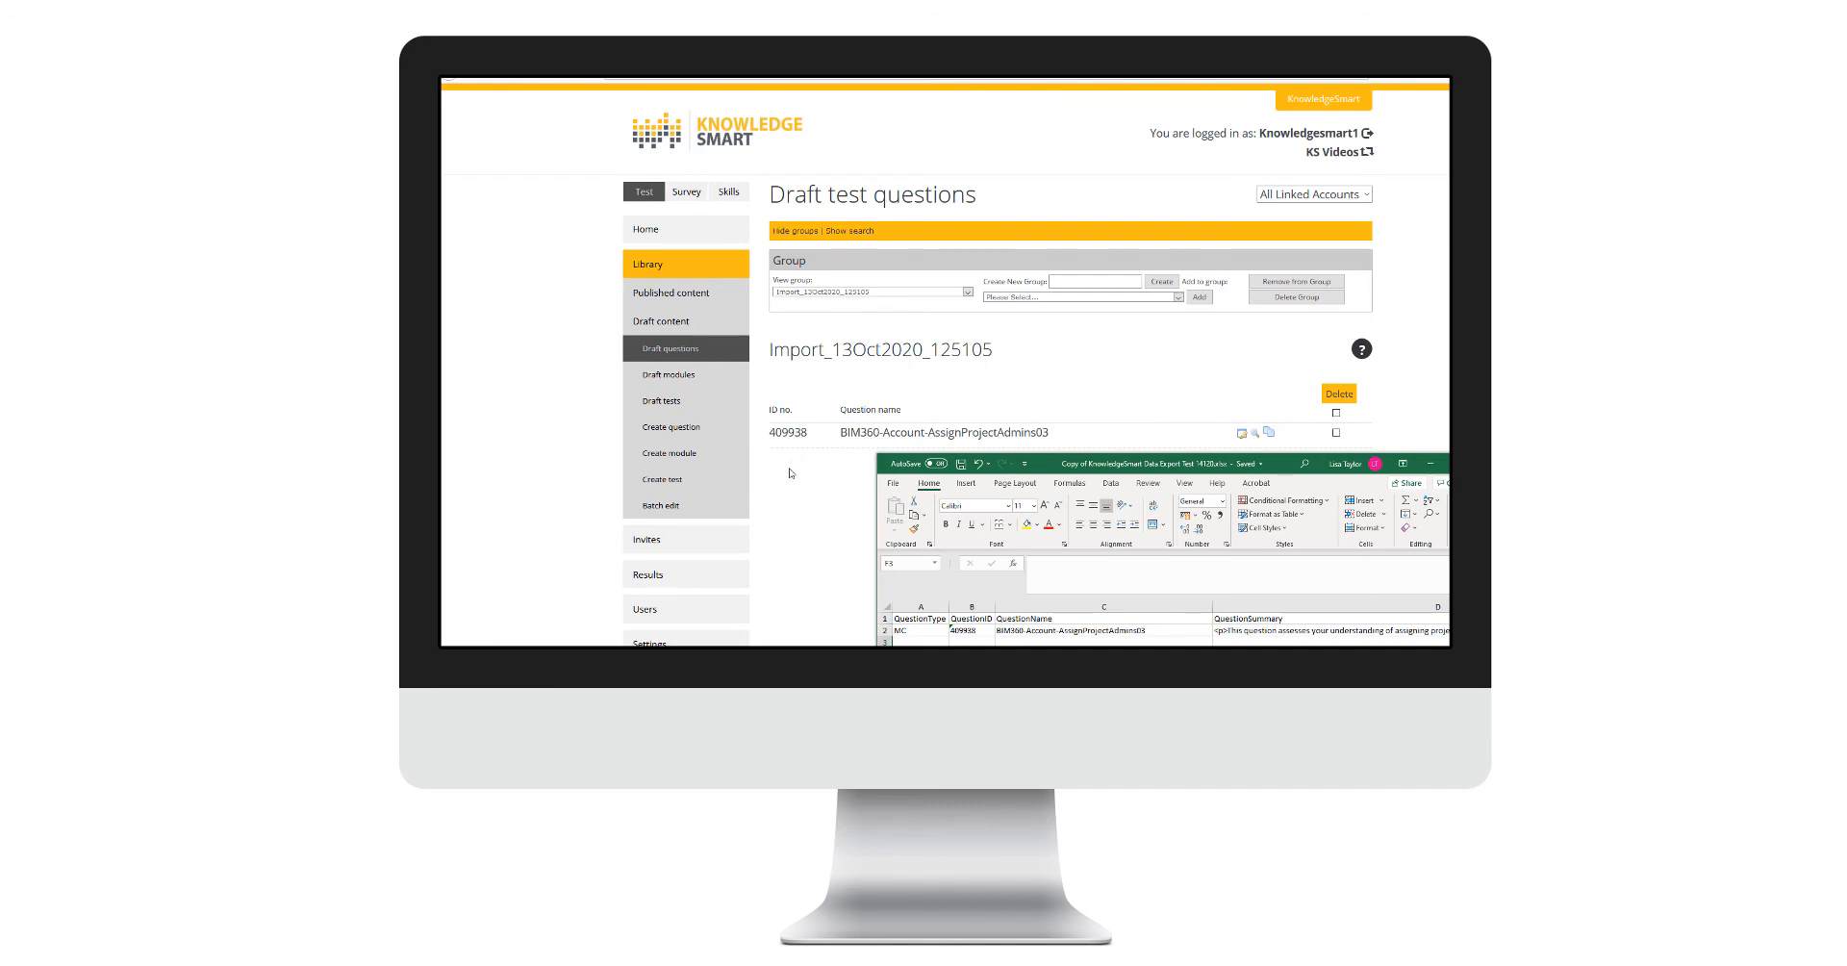
pyautogui.moveTo(788, 477)
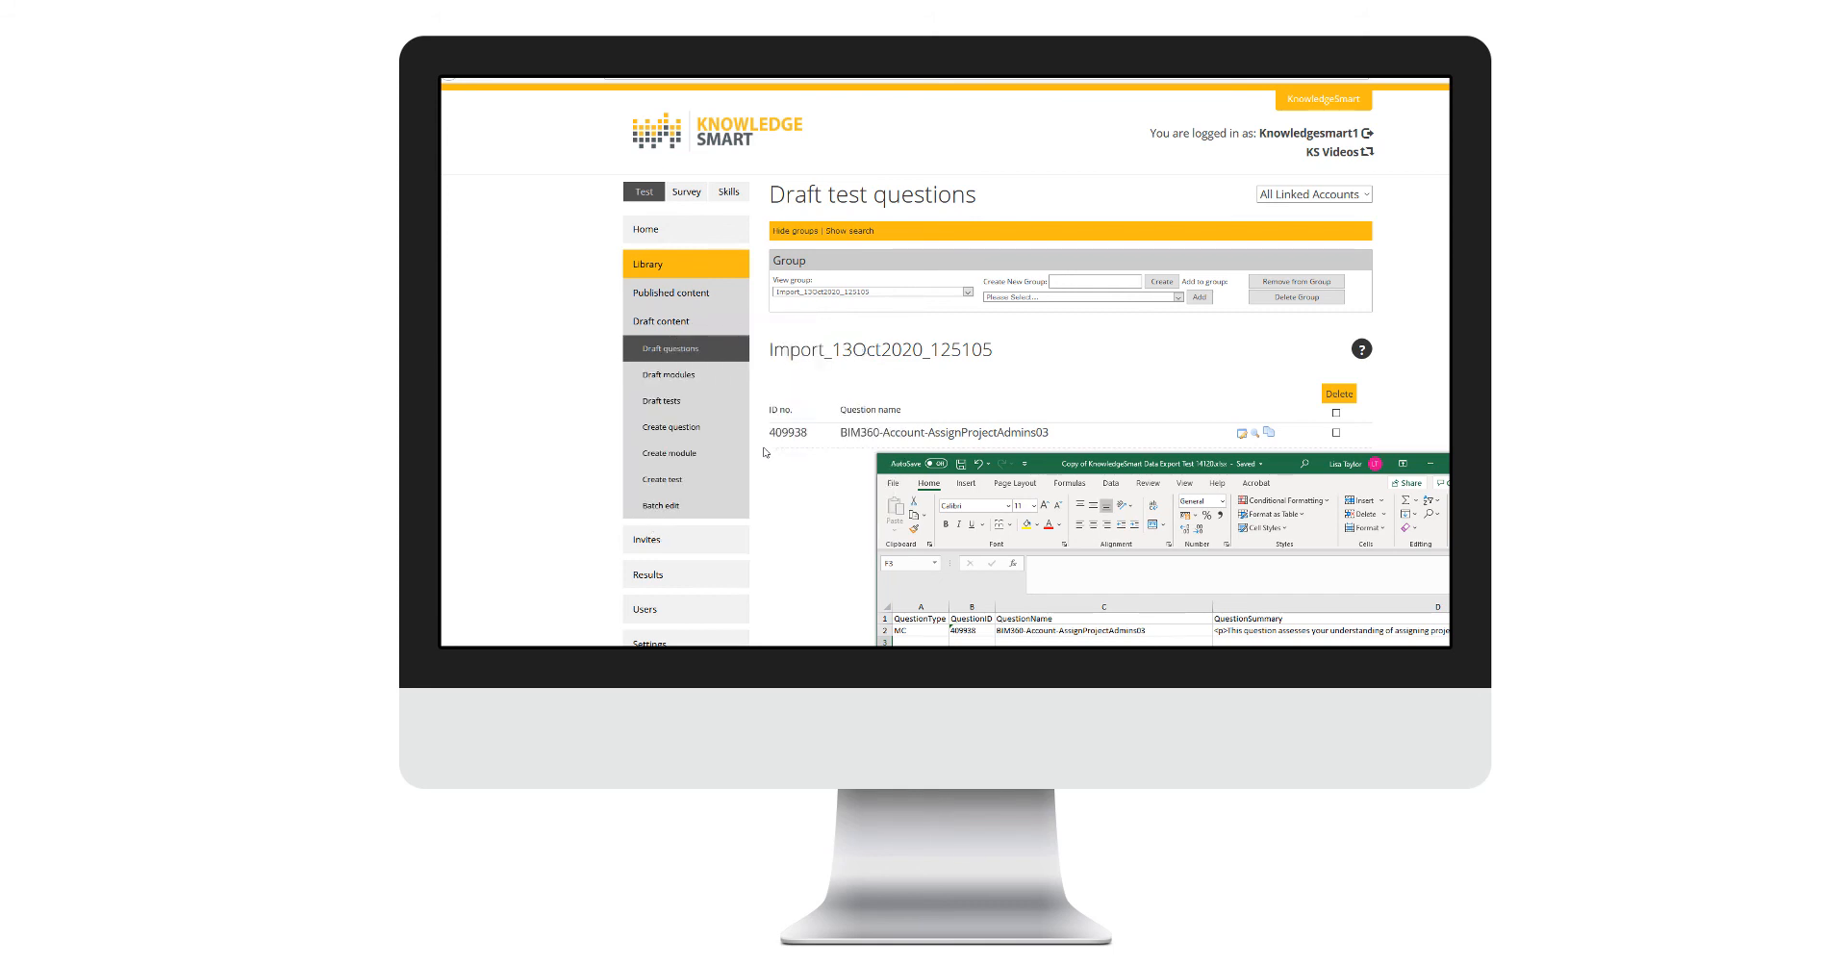
pyautogui.moveTo(1154, 428)
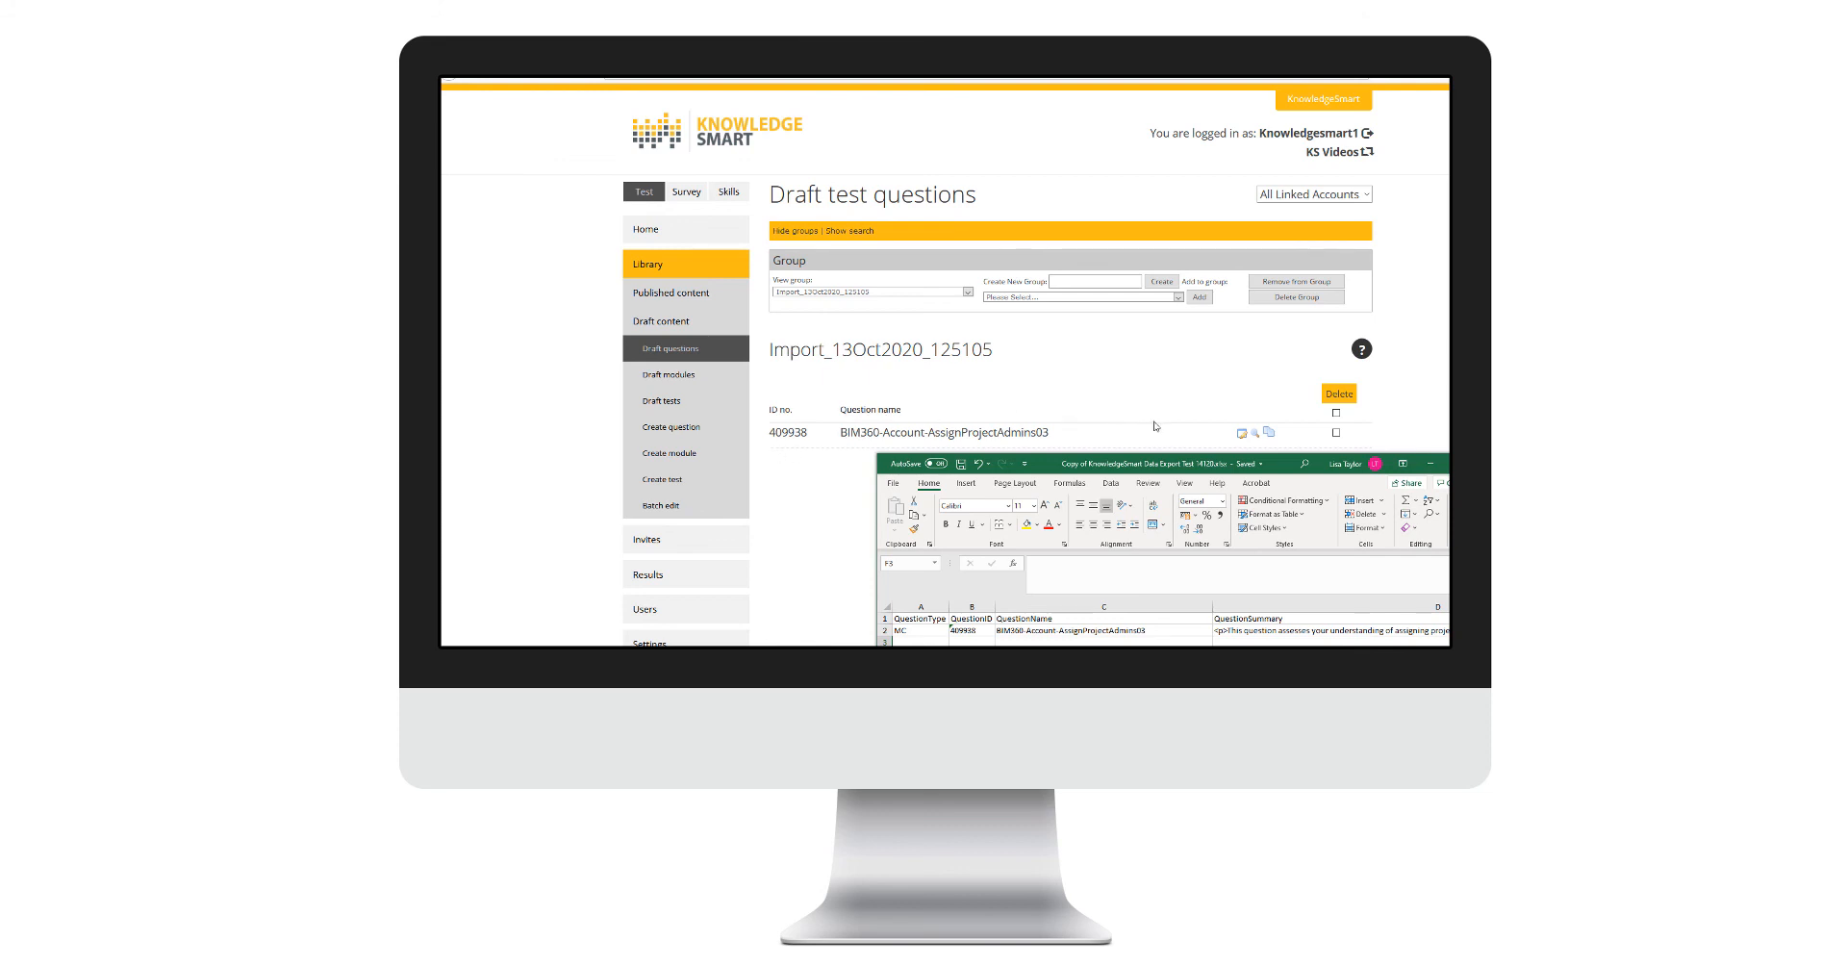
# - Review the imported question's tags, including 'my training tag', then return to the full draft questions list
pyautogui.click(1241, 433)
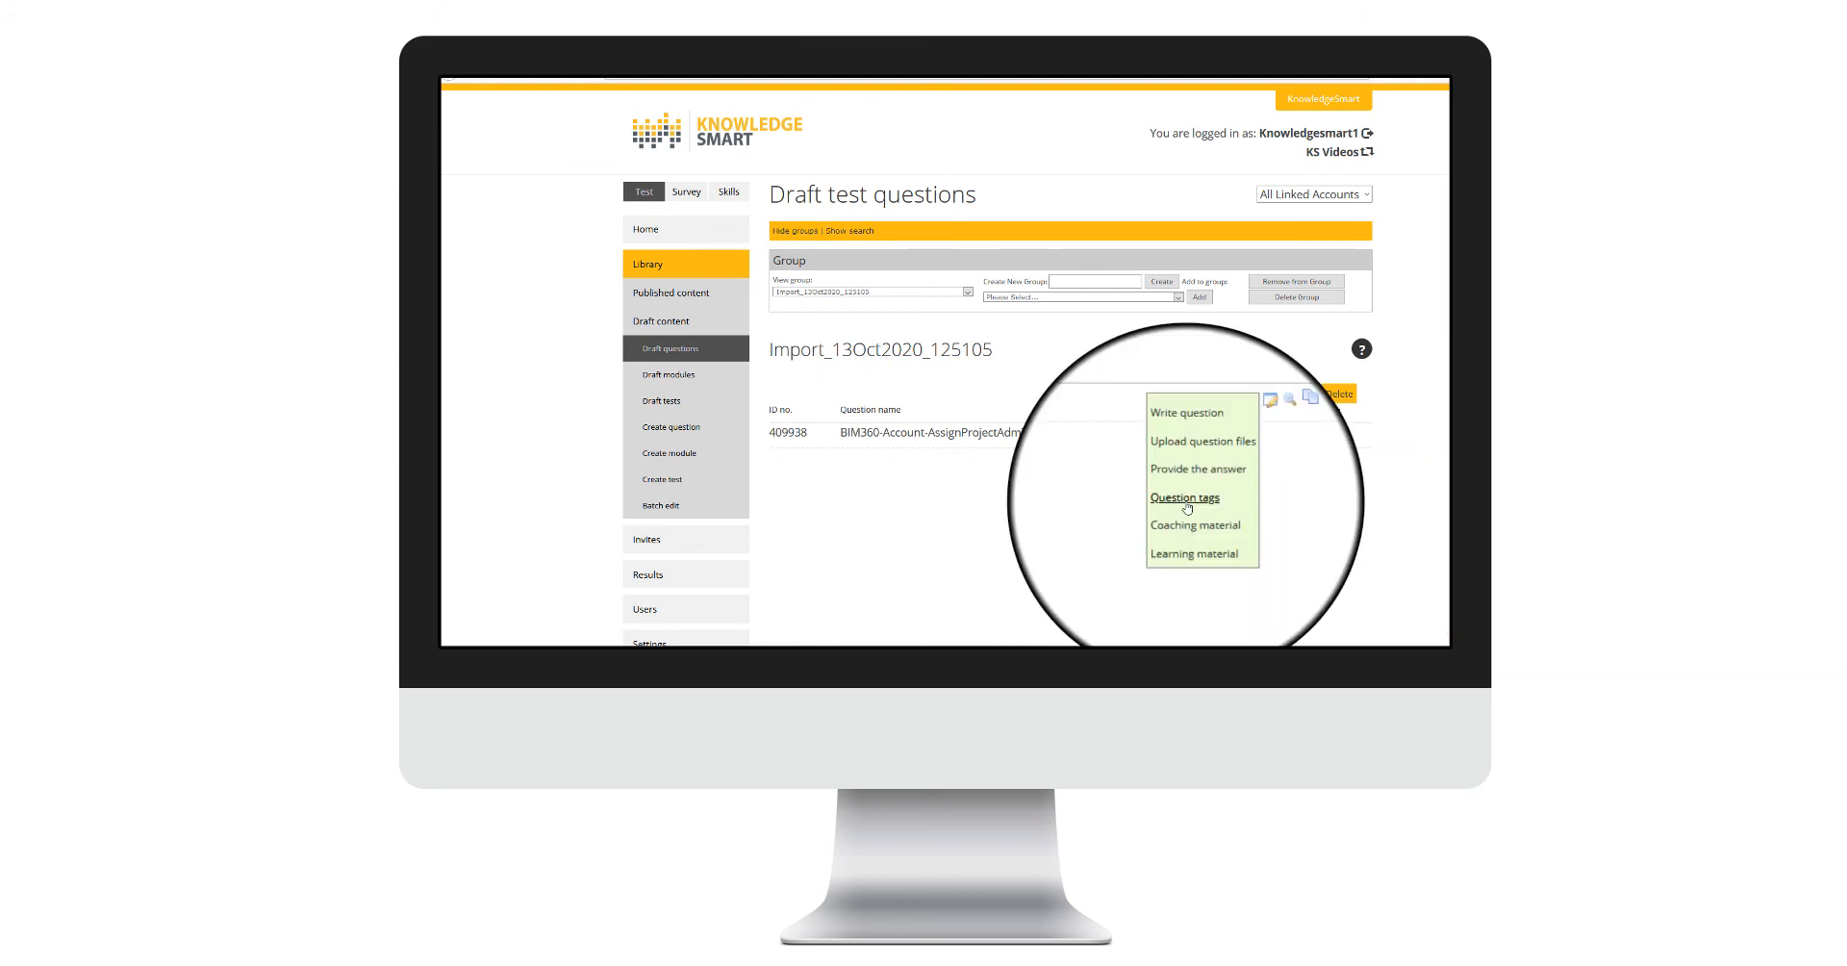
pyautogui.click(1183, 496)
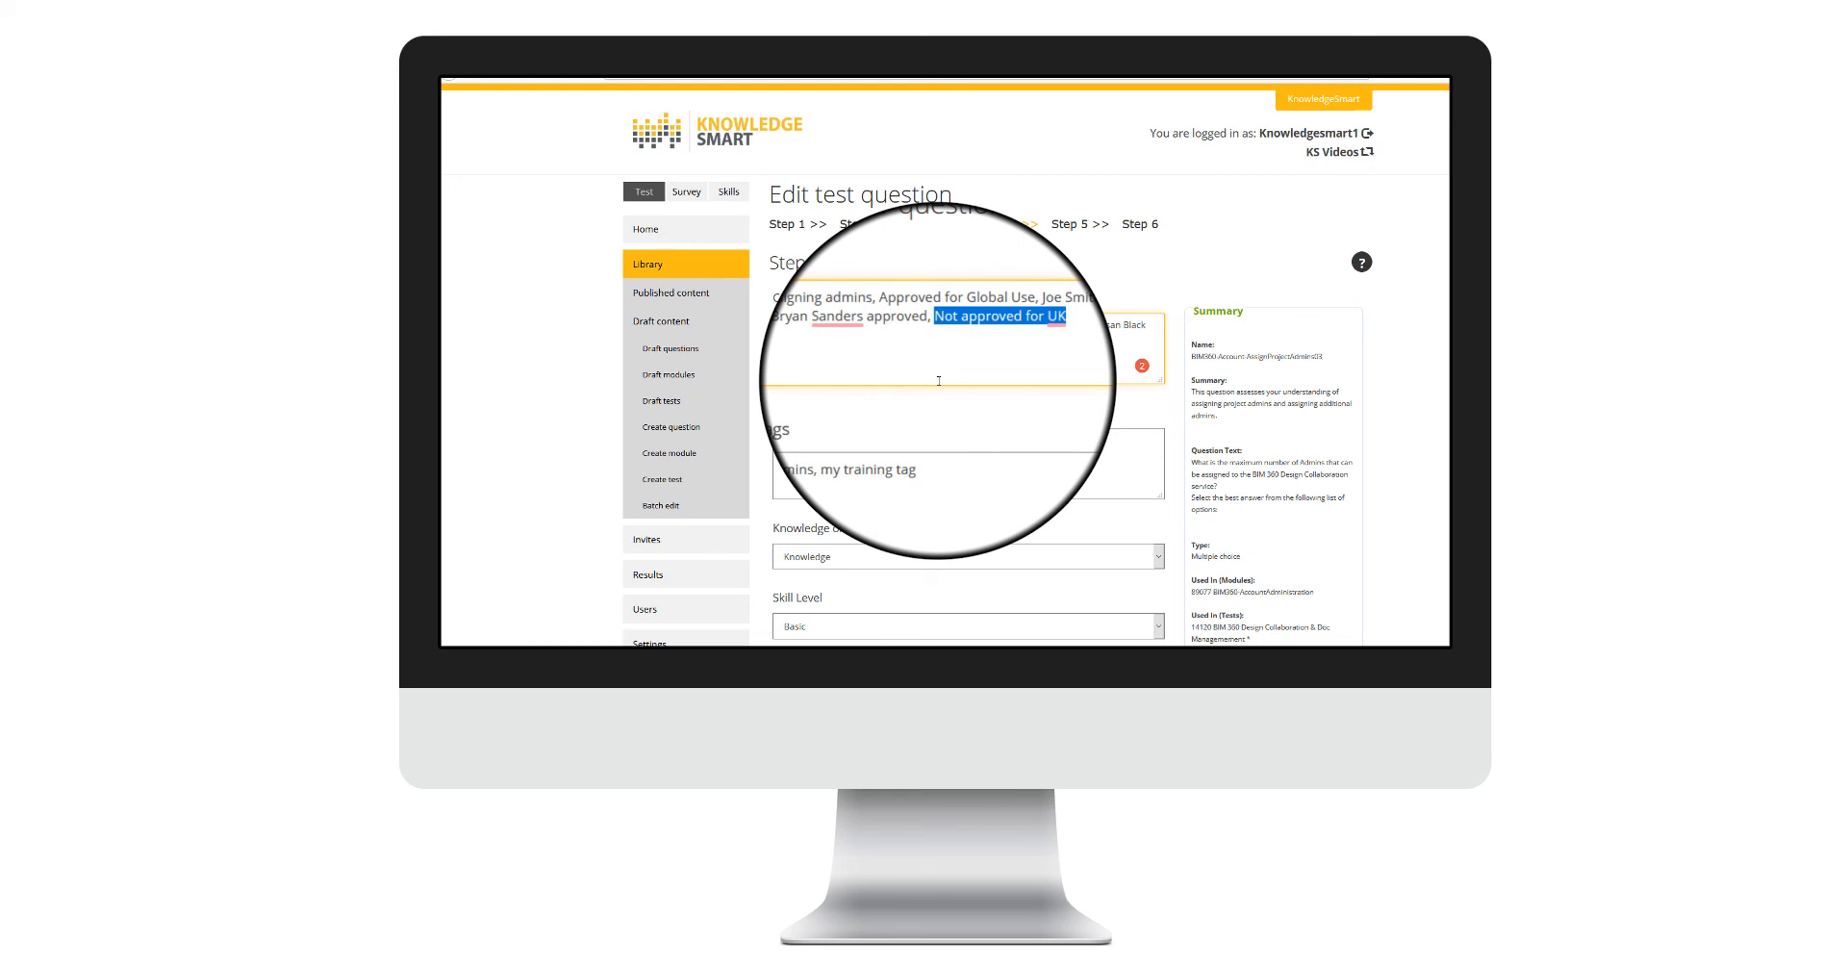
pyautogui.click(670, 348)
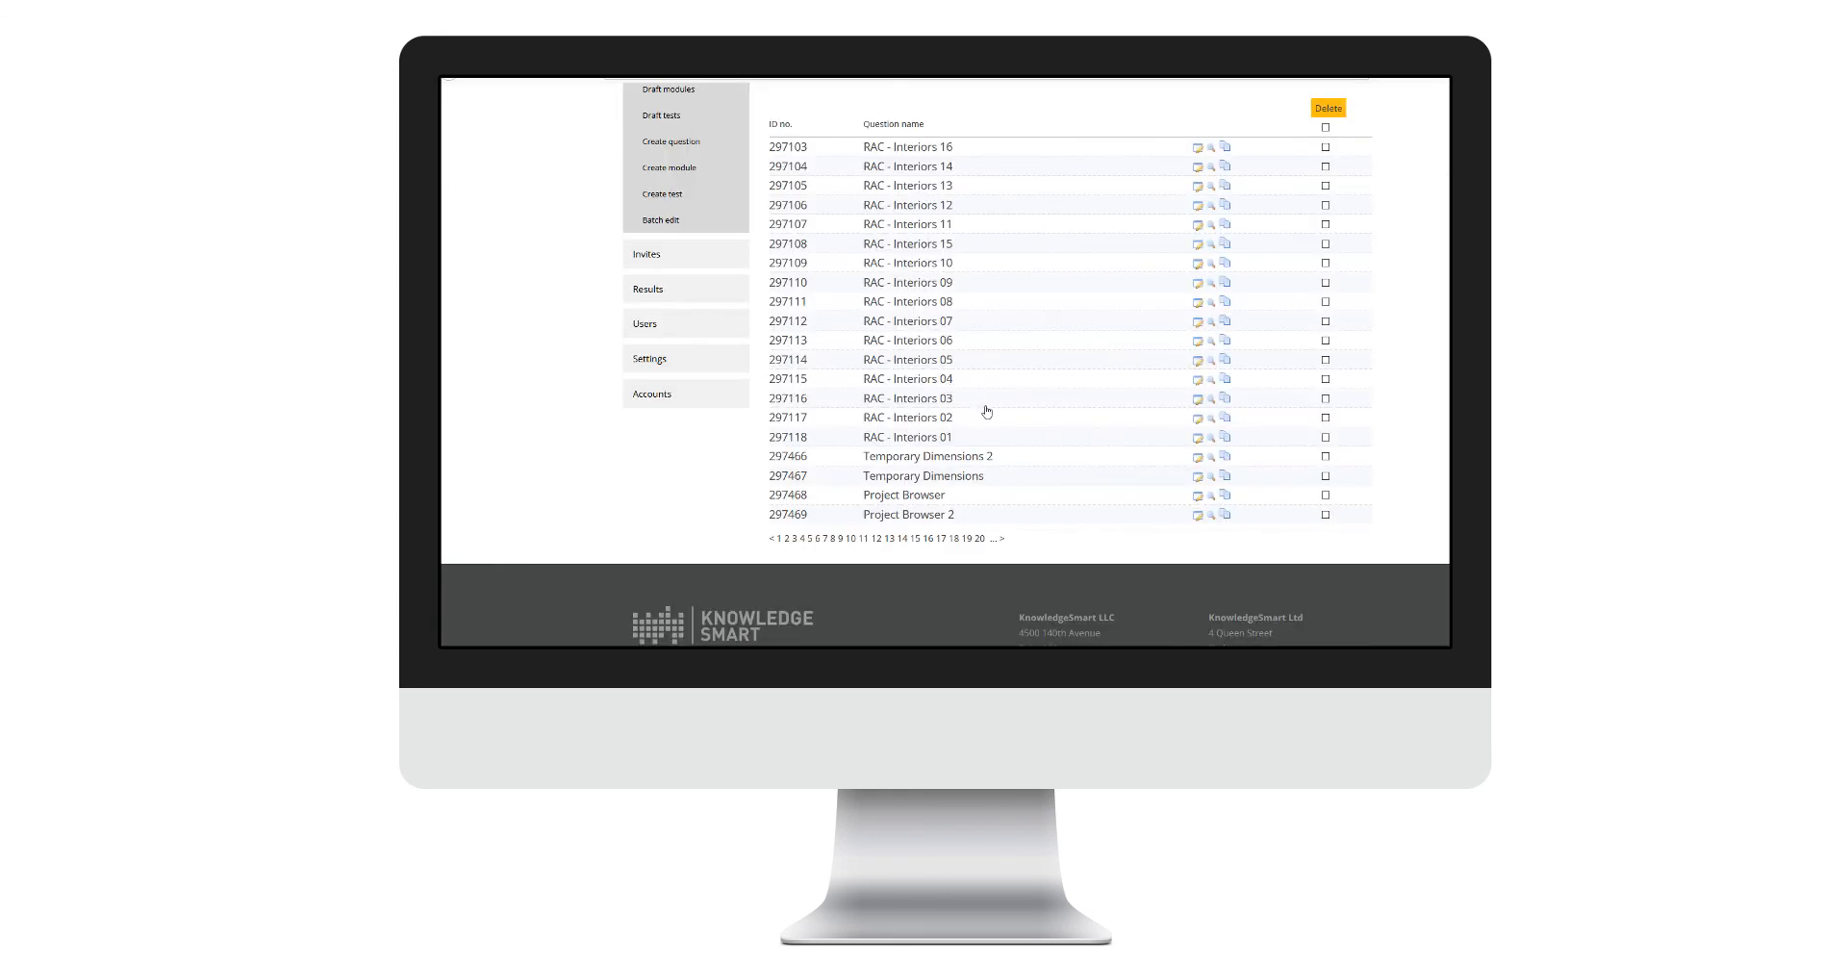
pyautogui.moveTo(910, 502)
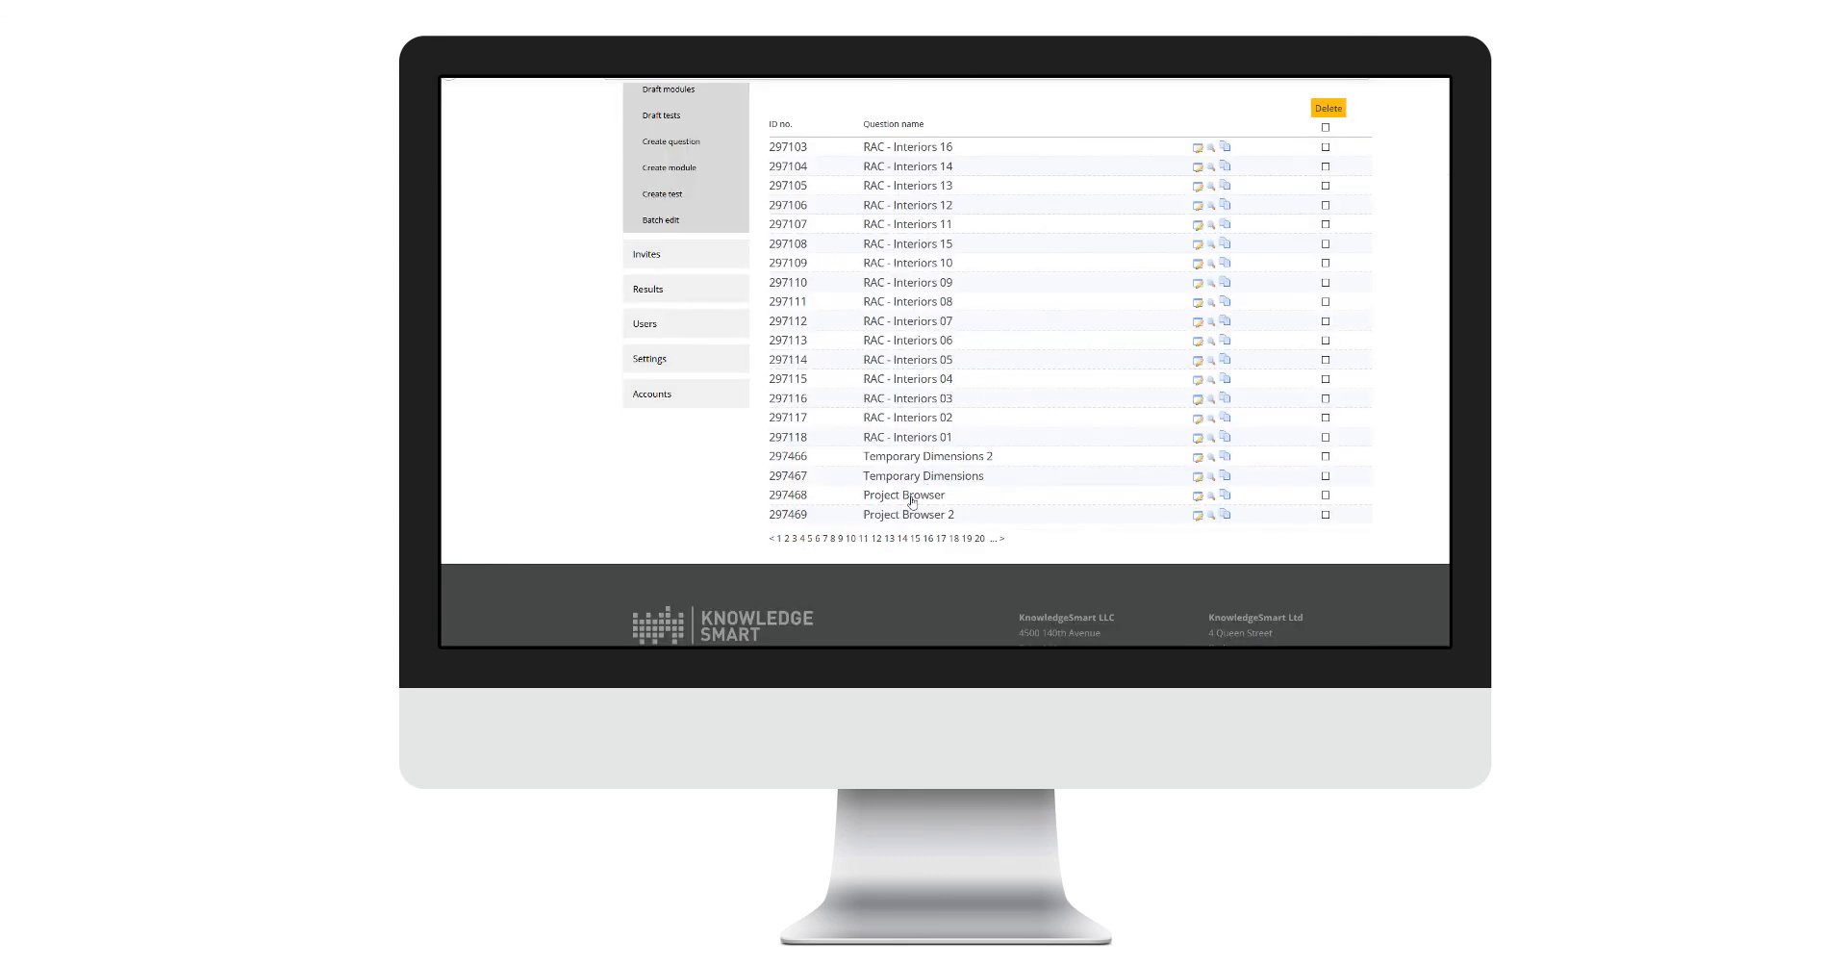
pyautogui.moveTo(908, 514)
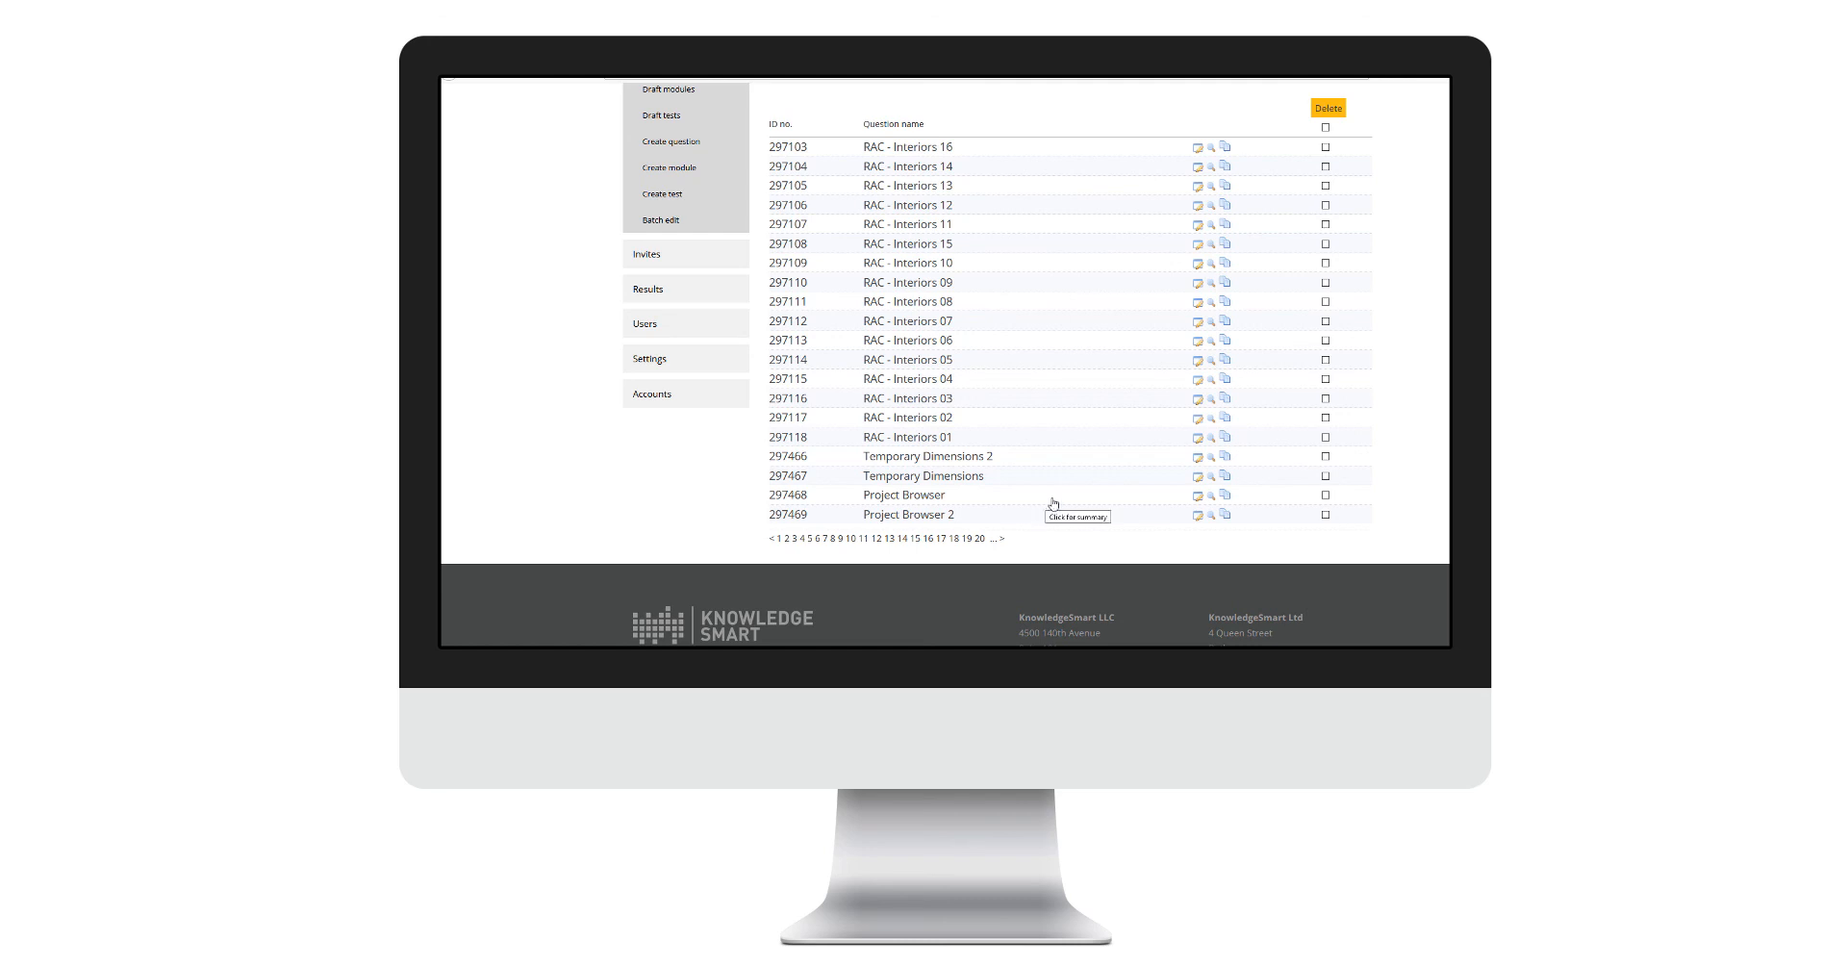
pyautogui.moveTo(1187, 508)
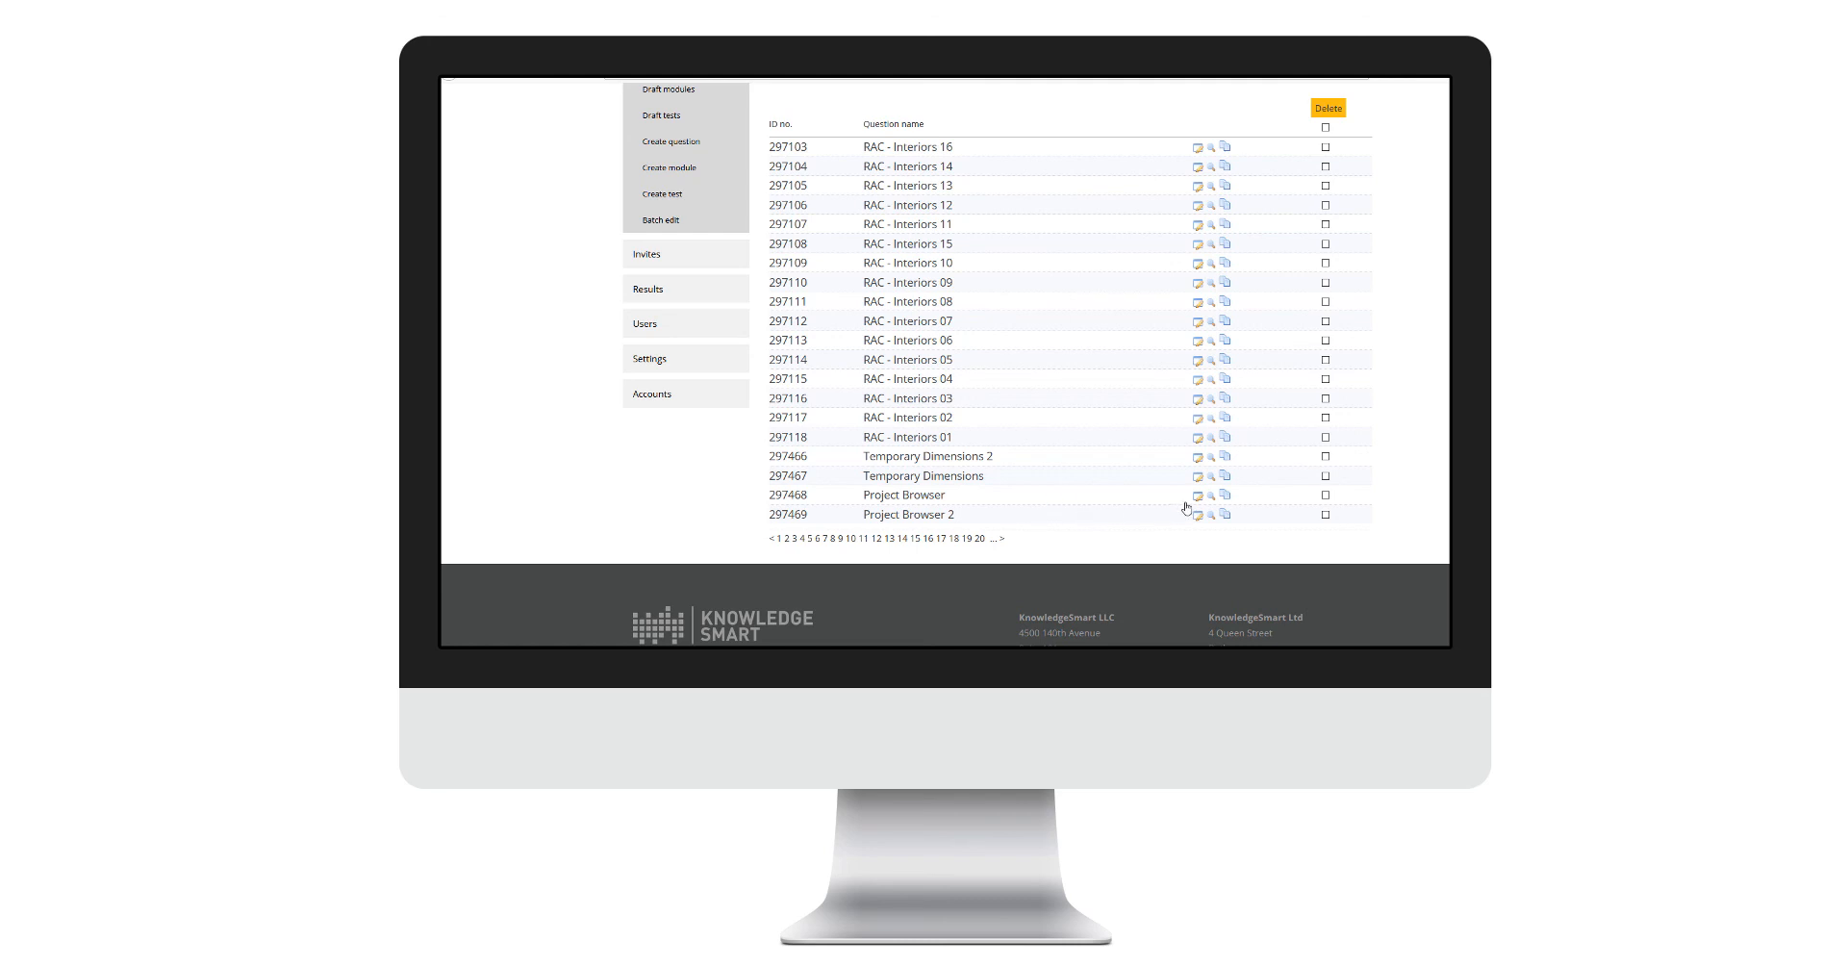
# - Bring up the editing options menu on the Project Browser question row
pyautogui.click(1199, 495)
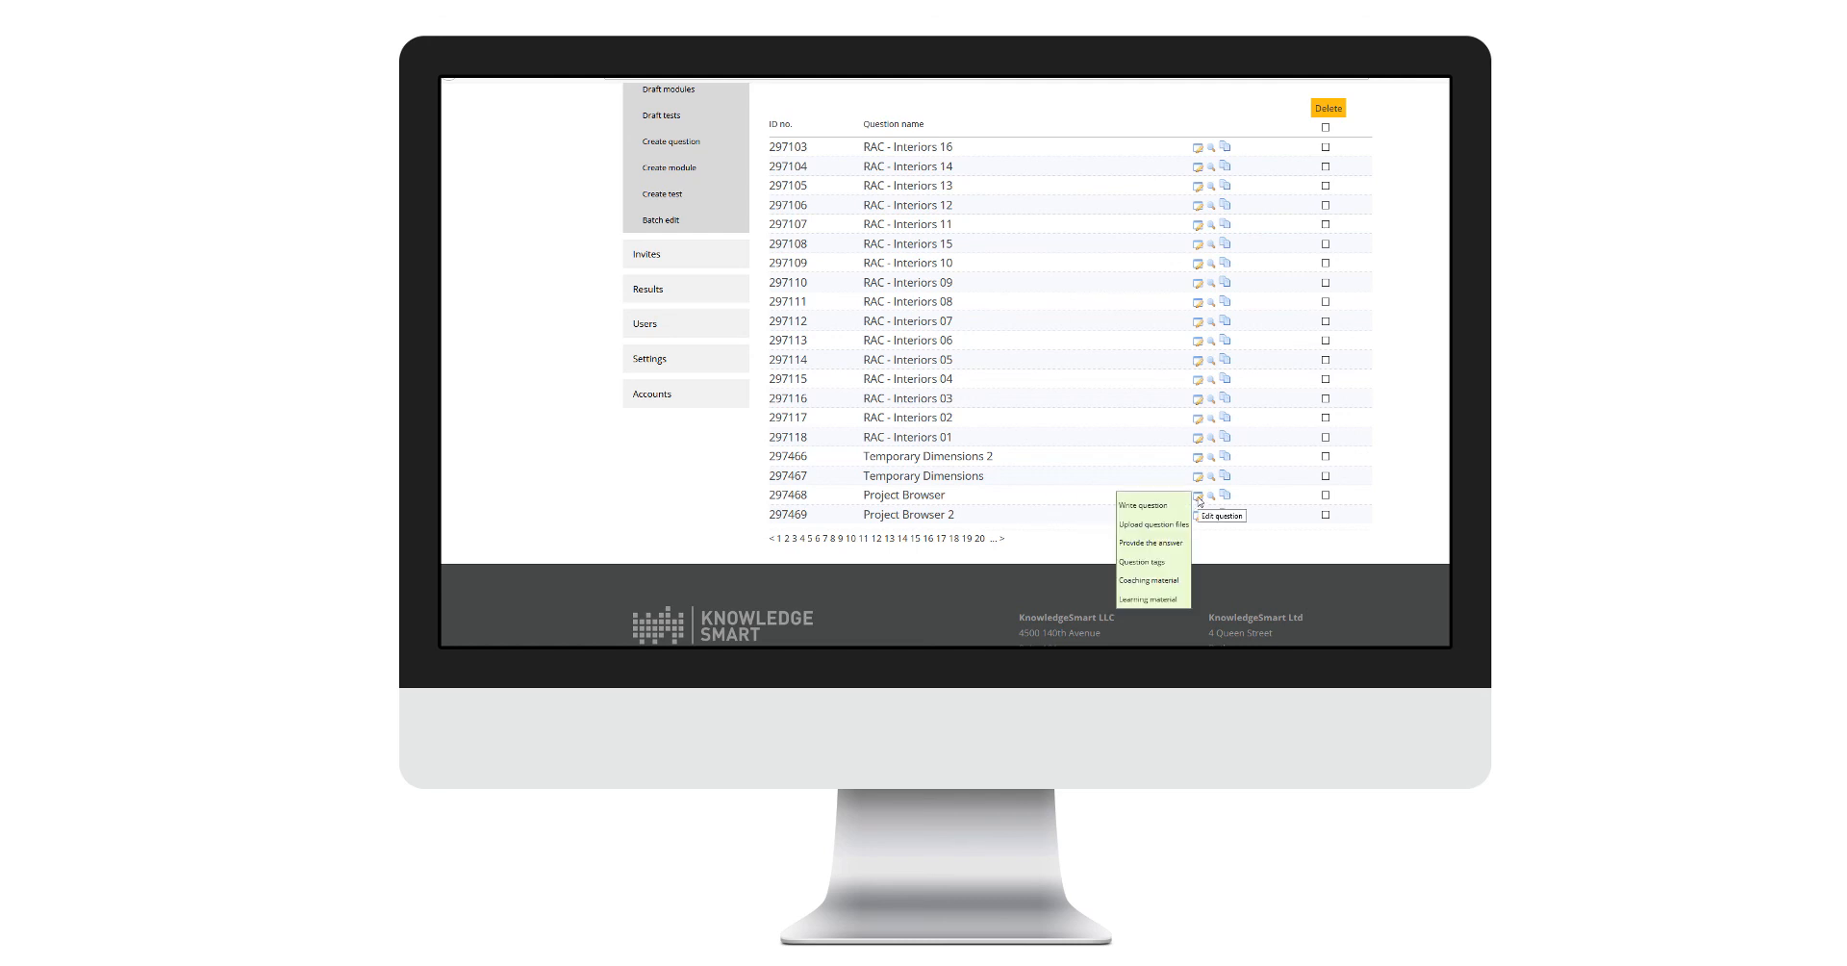
pyautogui.moveTo(1149, 540)
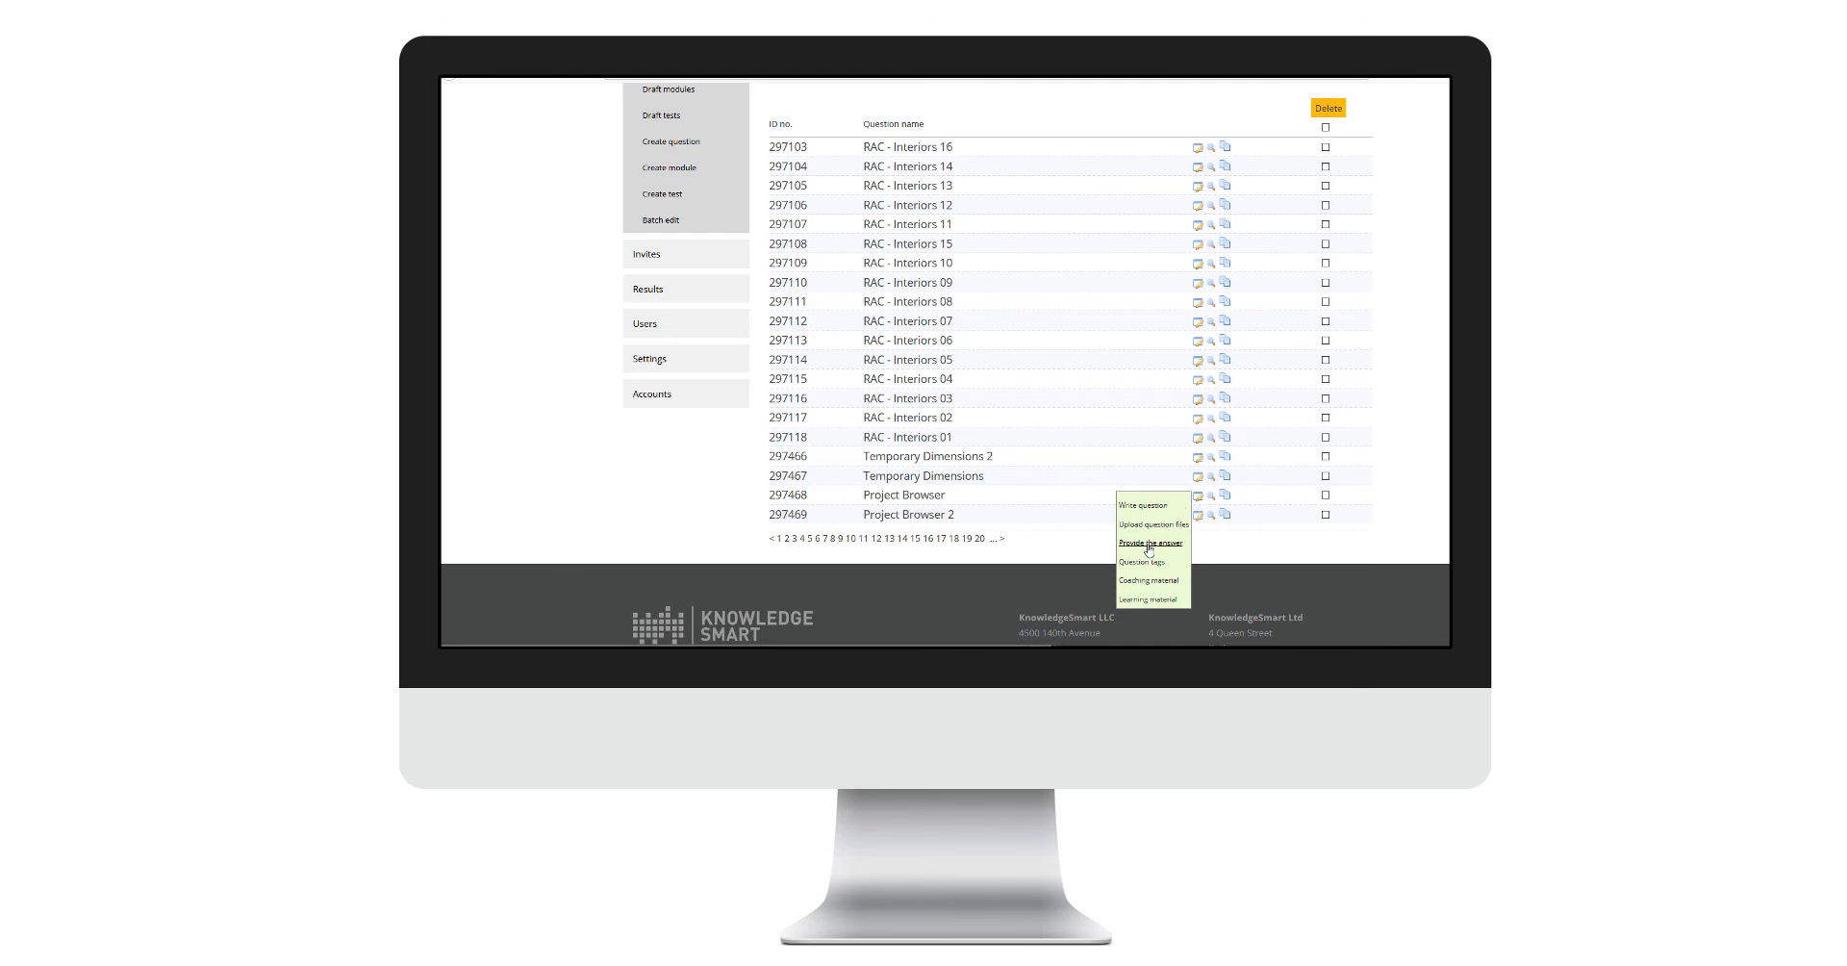
# - Review the Project Browser answer marking: numeric answer 10, Allow Variance and Precision Hint left unchecked
pyautogui.click(1150, 542)
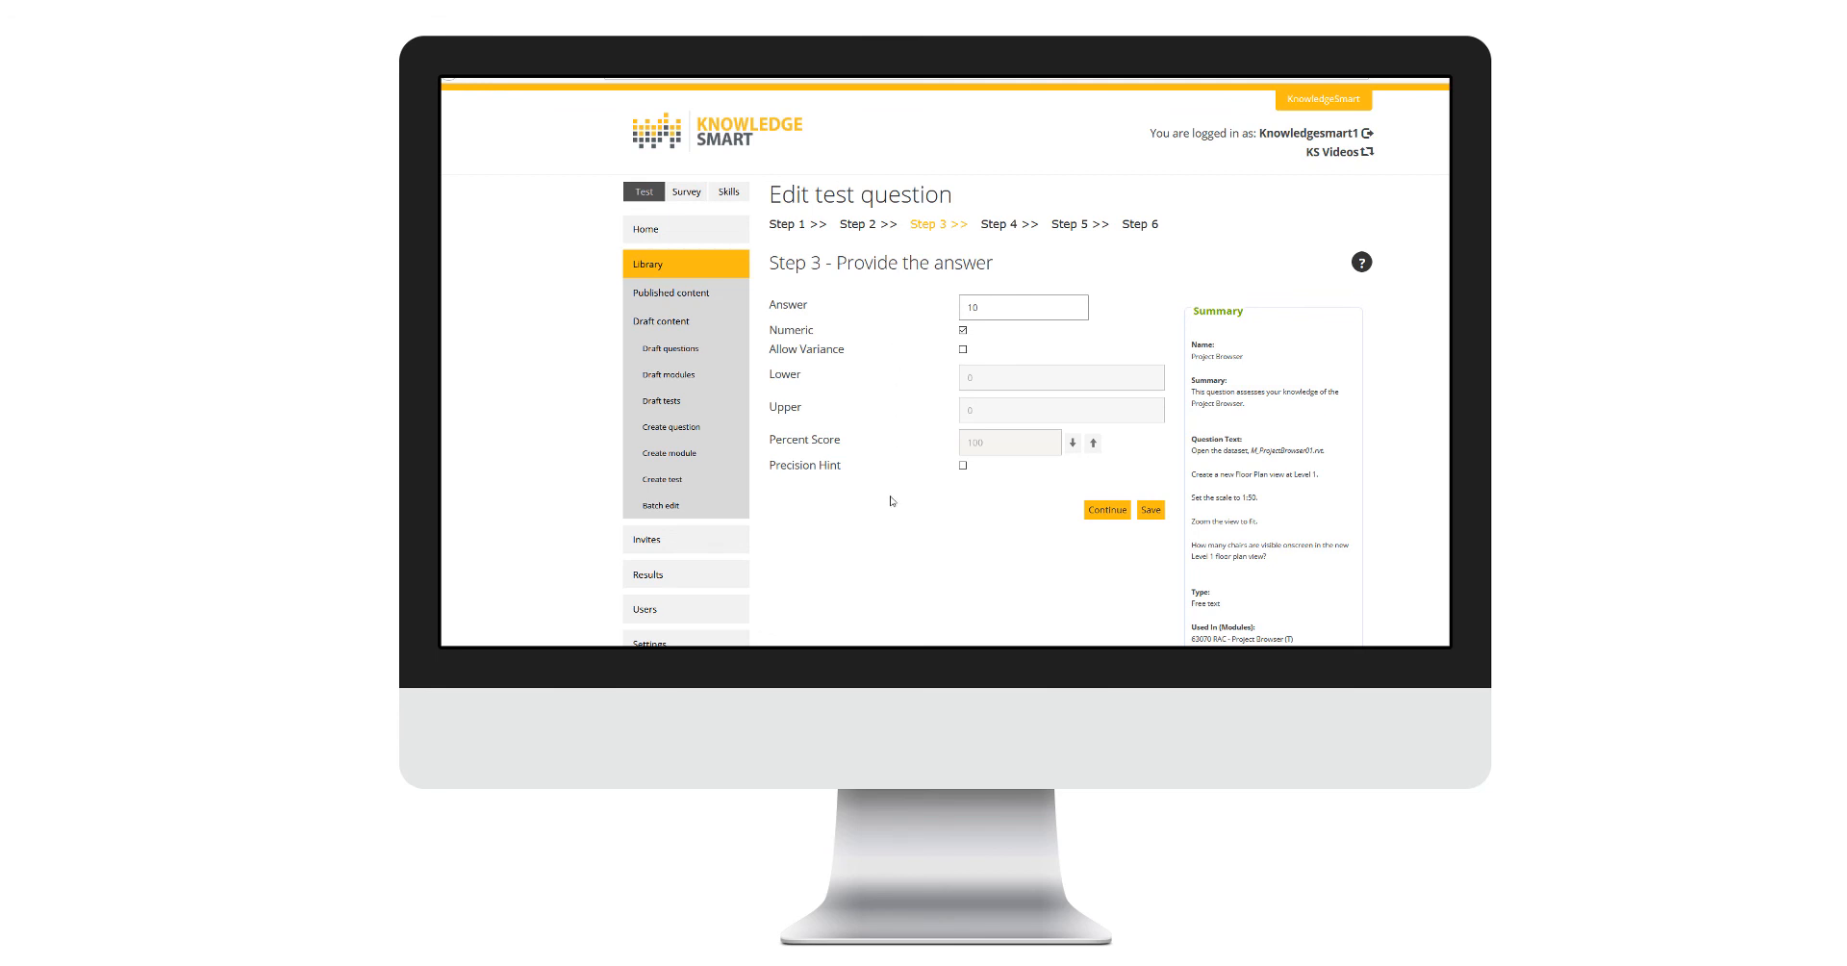
pyautogui.moveTo(893, 310)
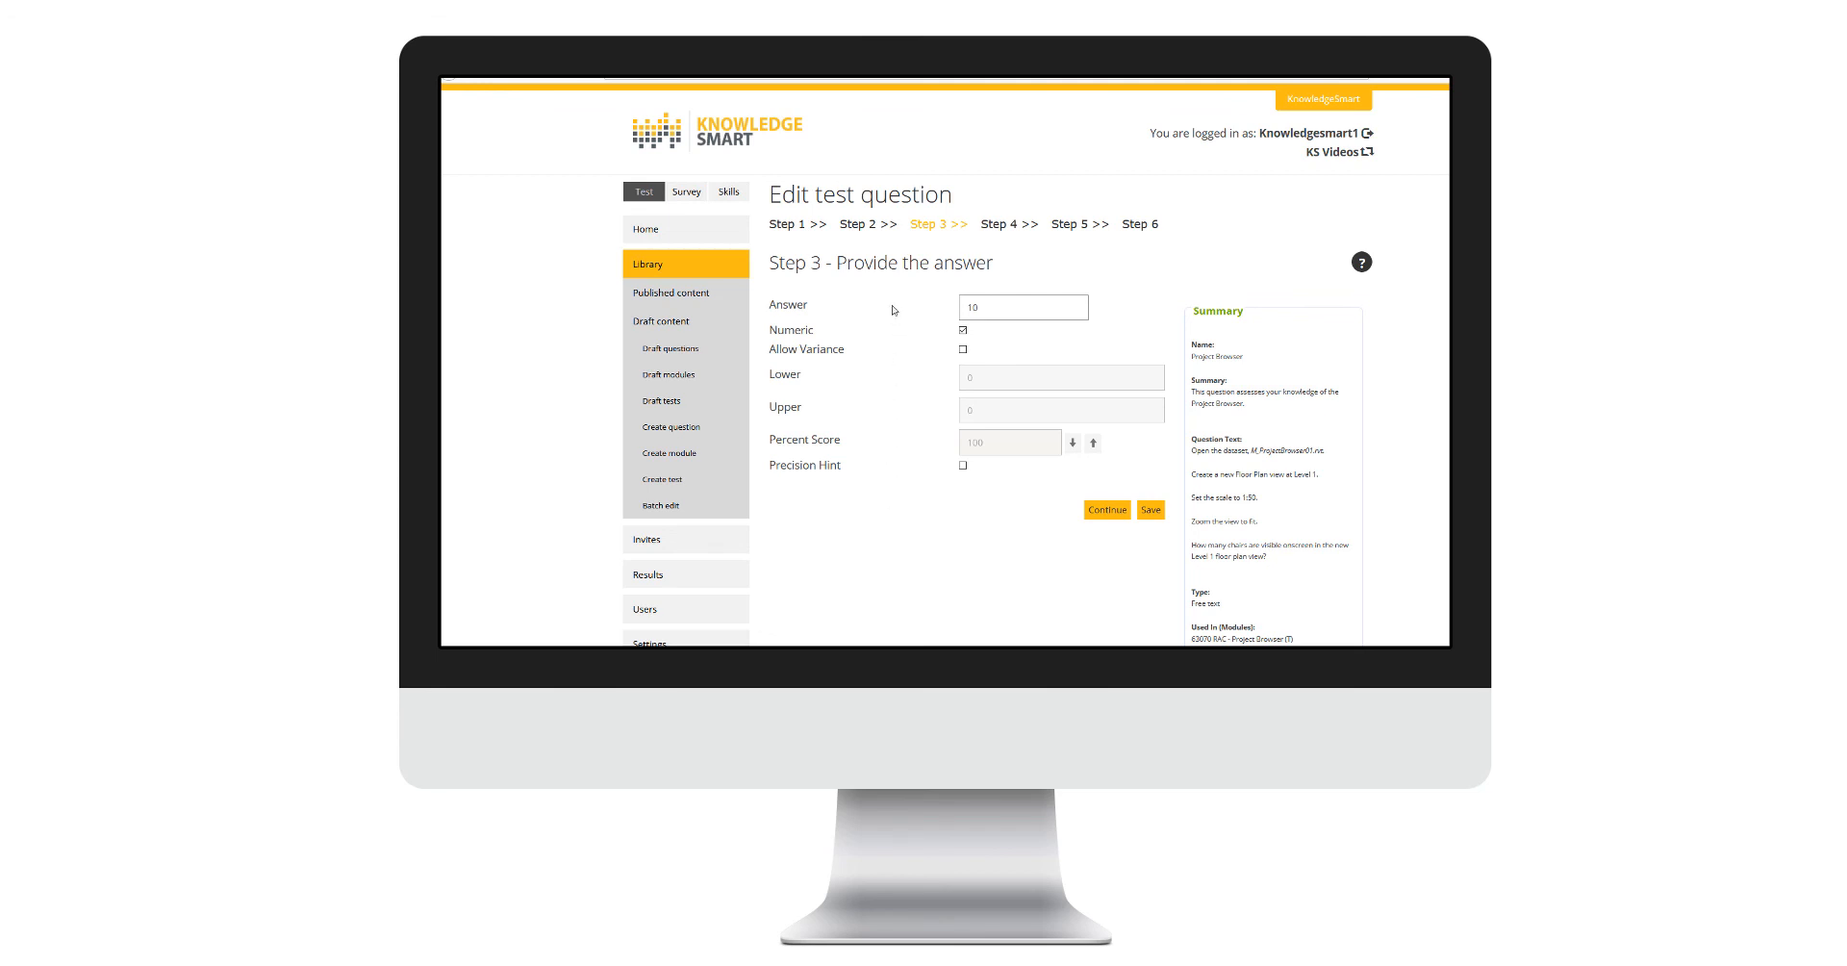
pyautogui.moveTo(881, 510)
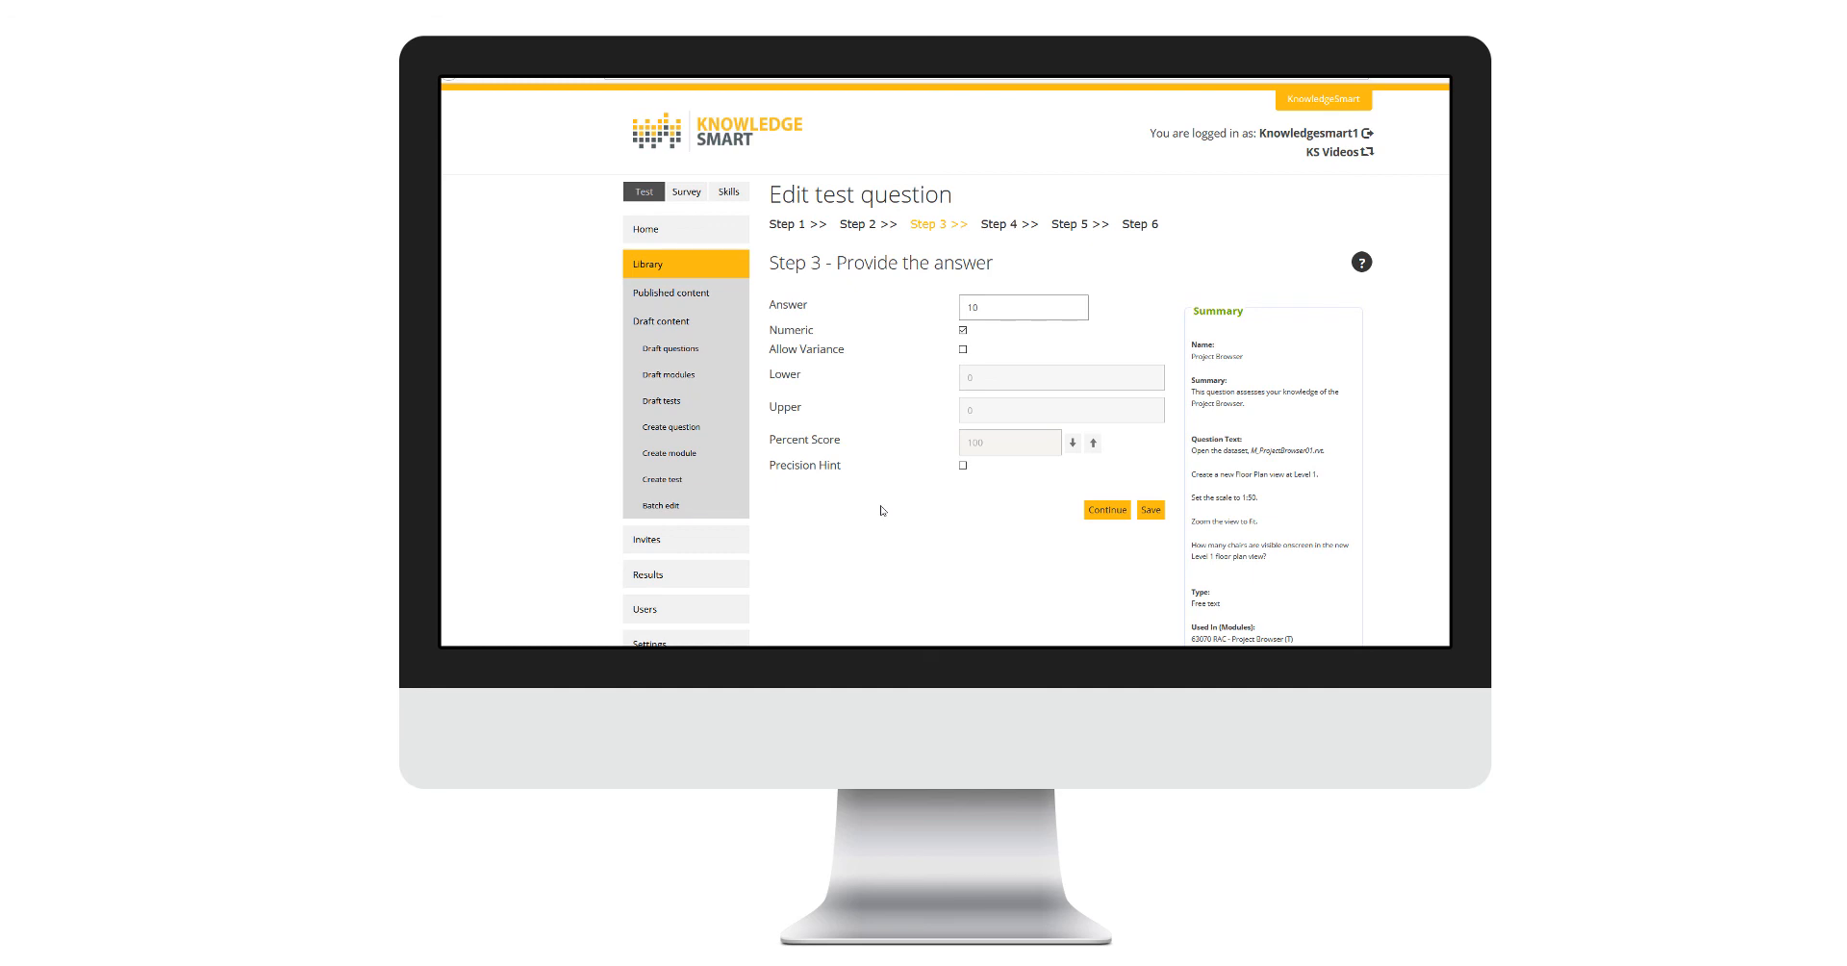
pyautogui.moveTo(924, 411)
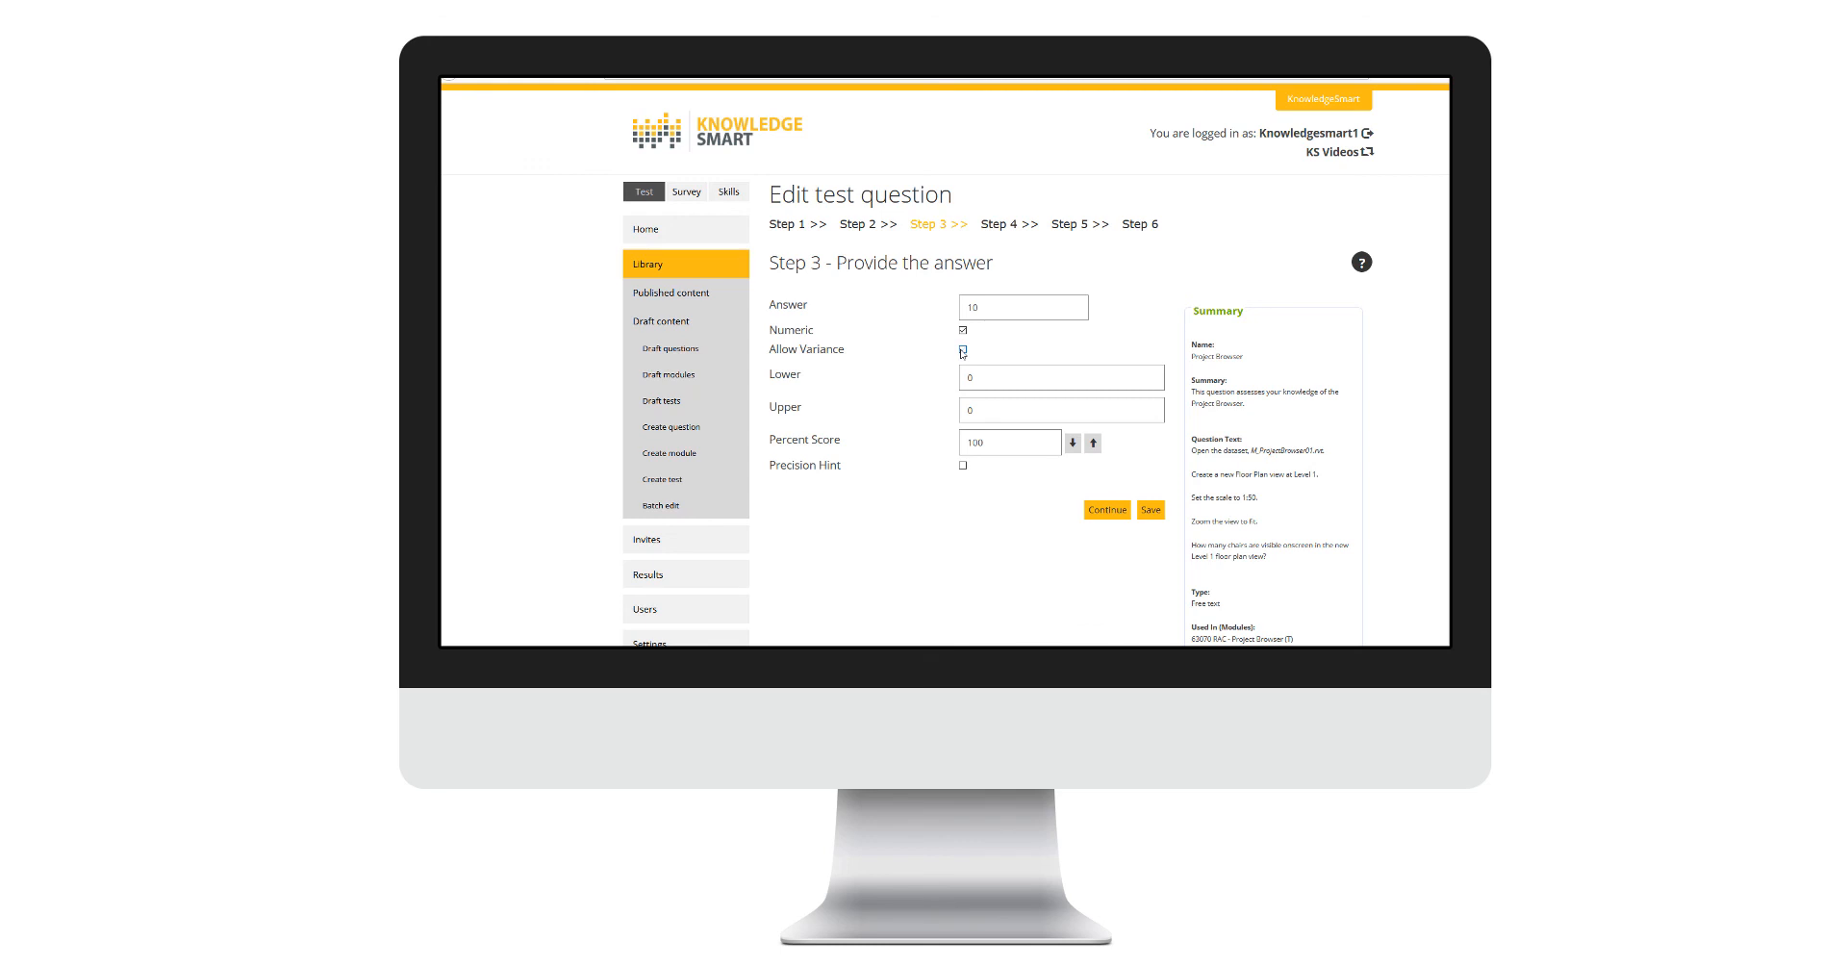
pyautogui.click(962, 350)
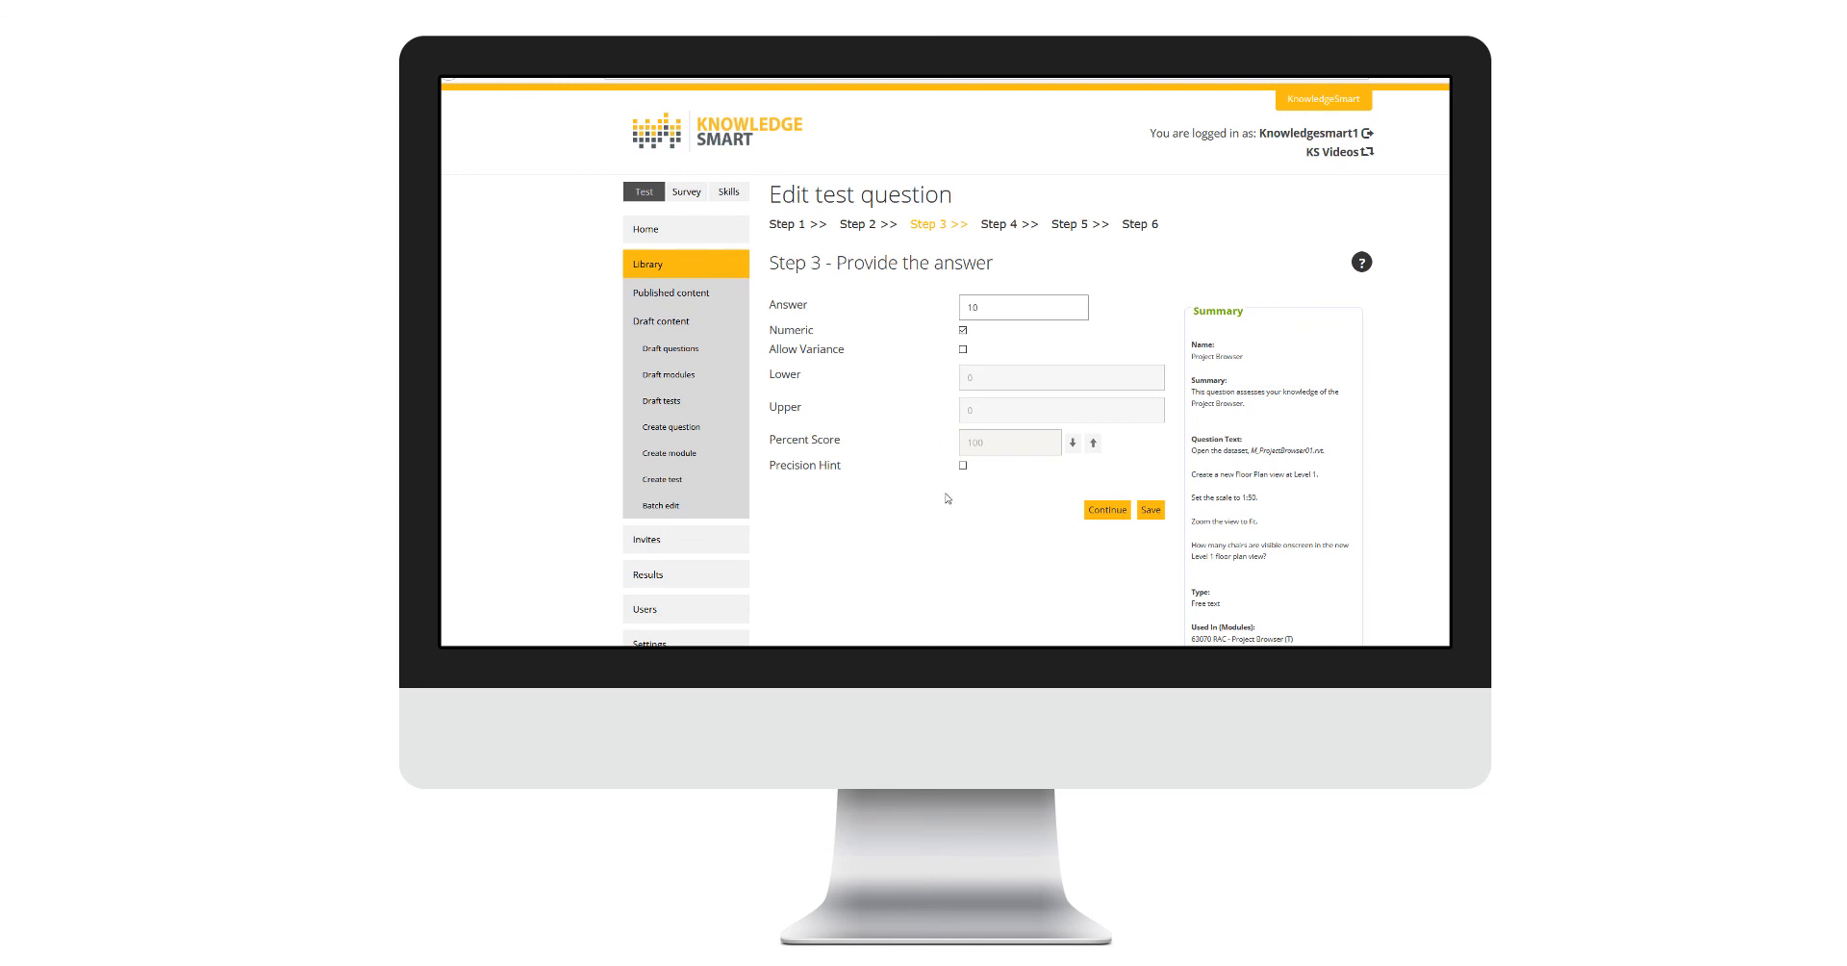
pyautogui.click(962, 466)
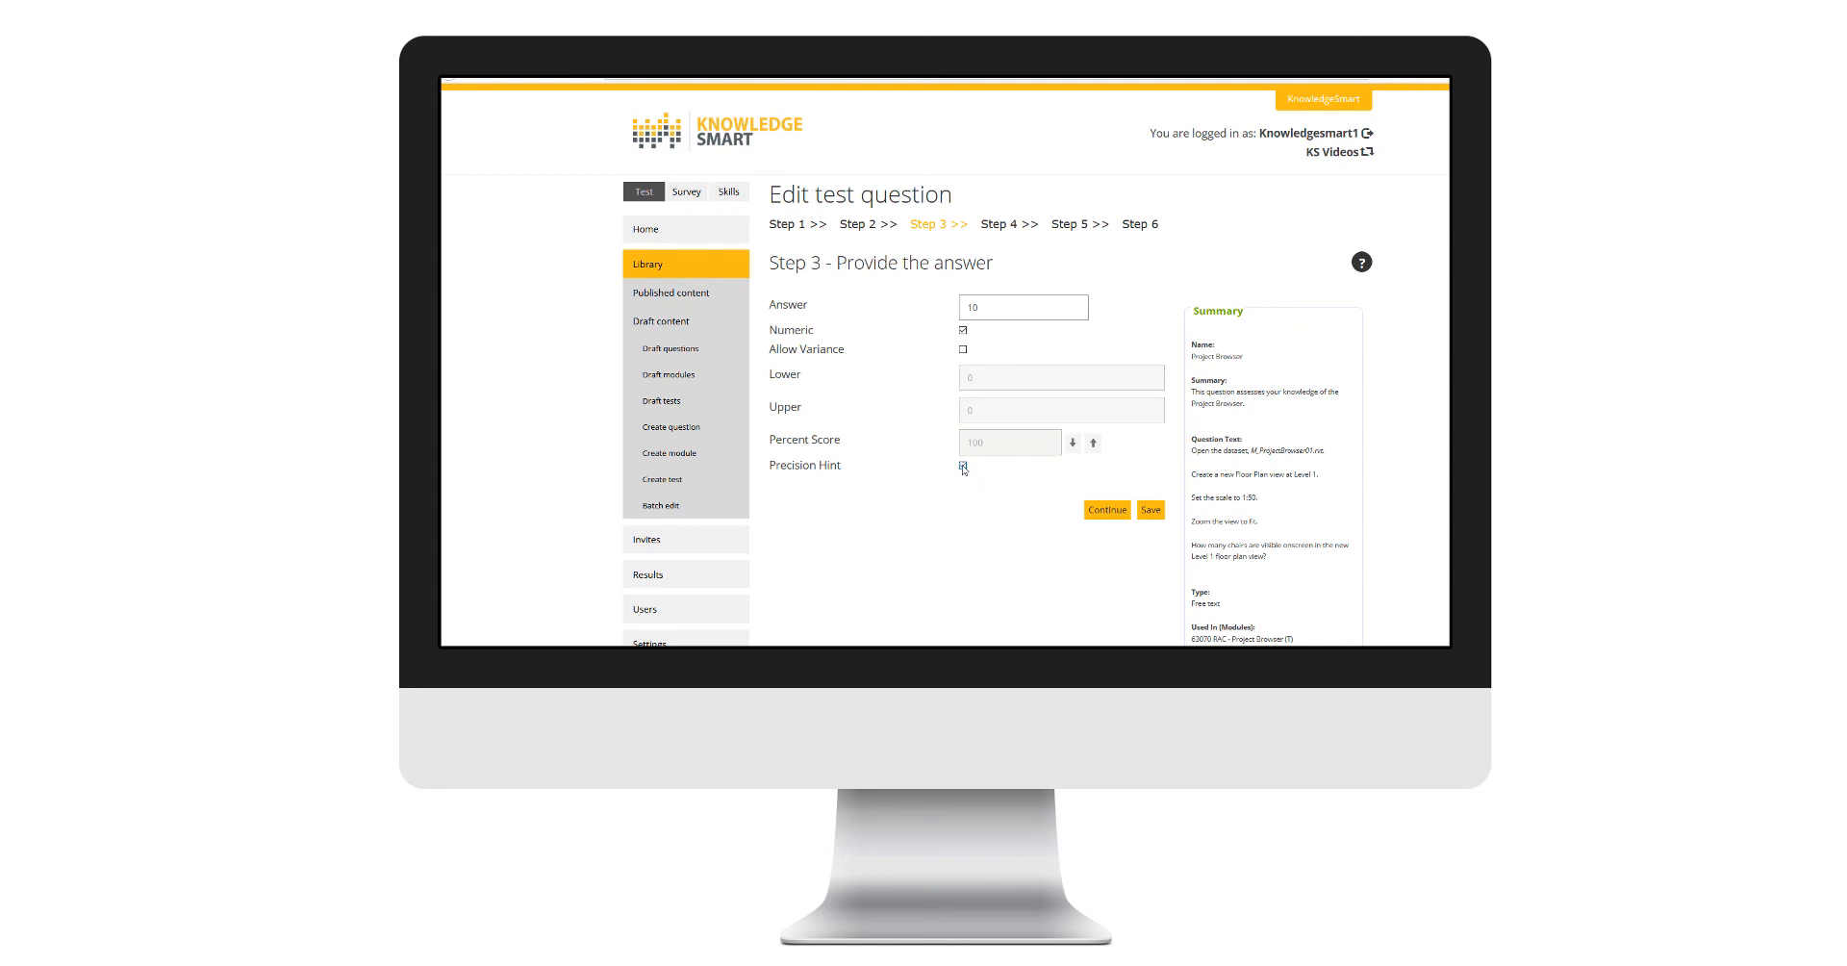
pyautogui.click(961, 466)
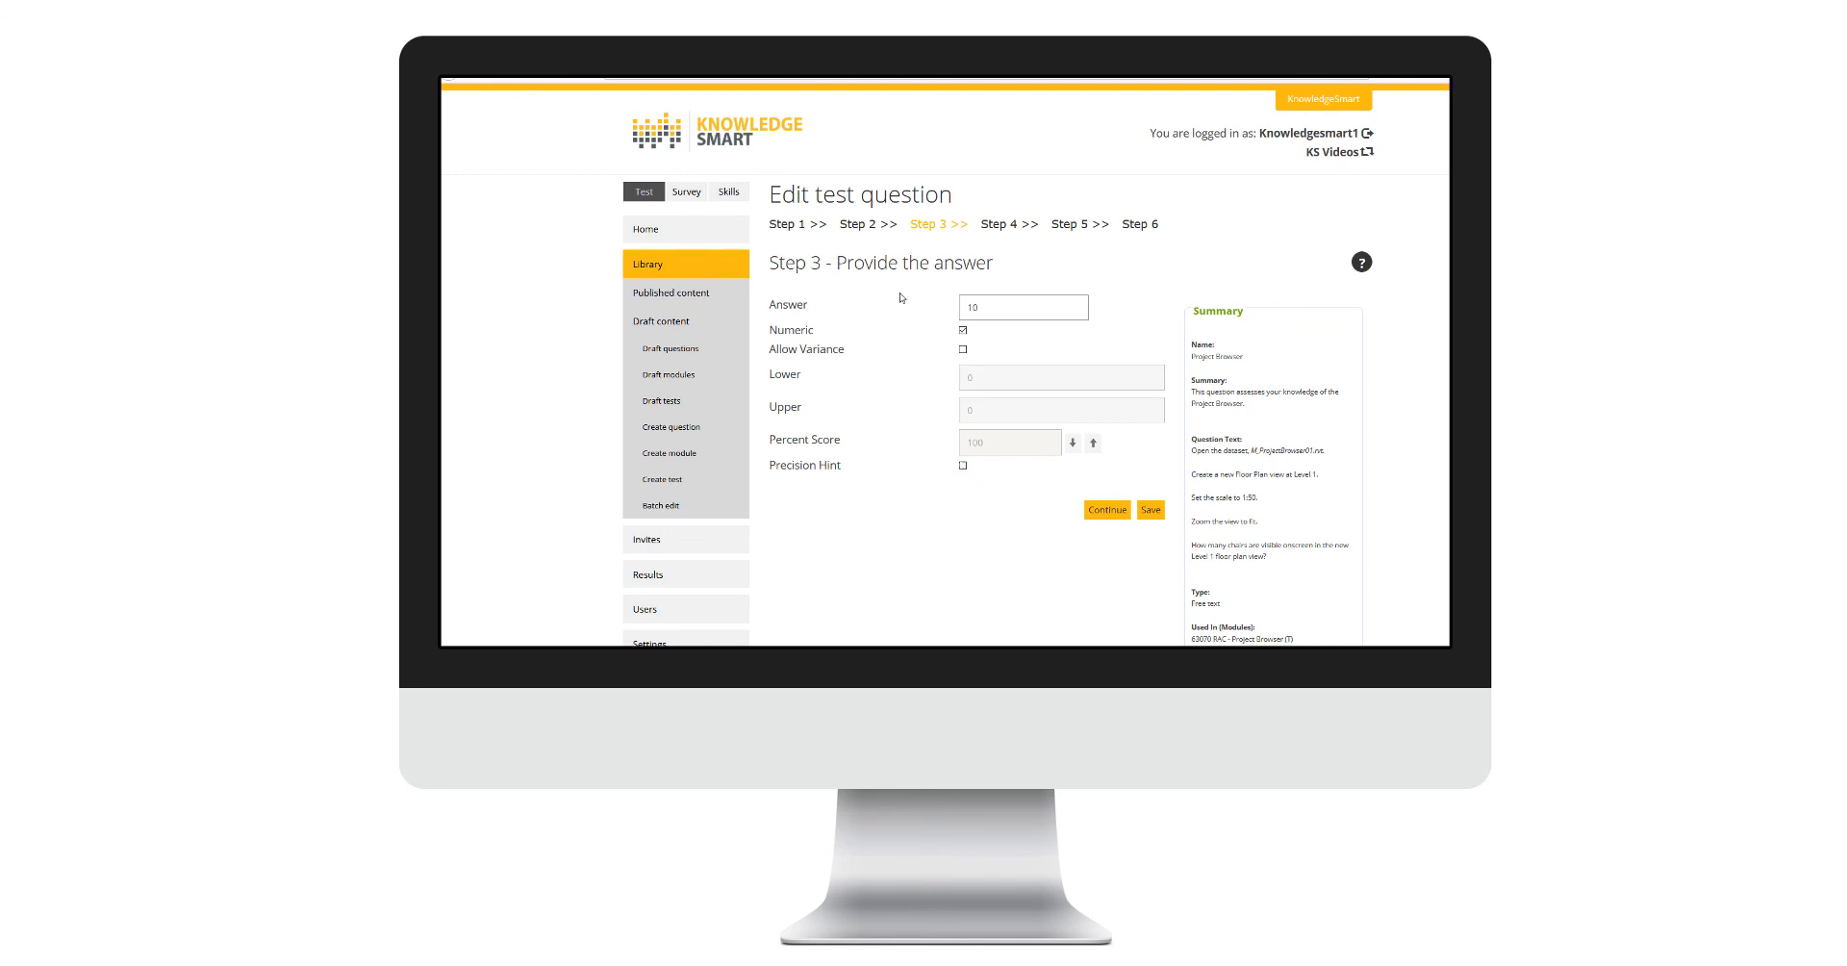
pyautogui.moveTo(897, 344)
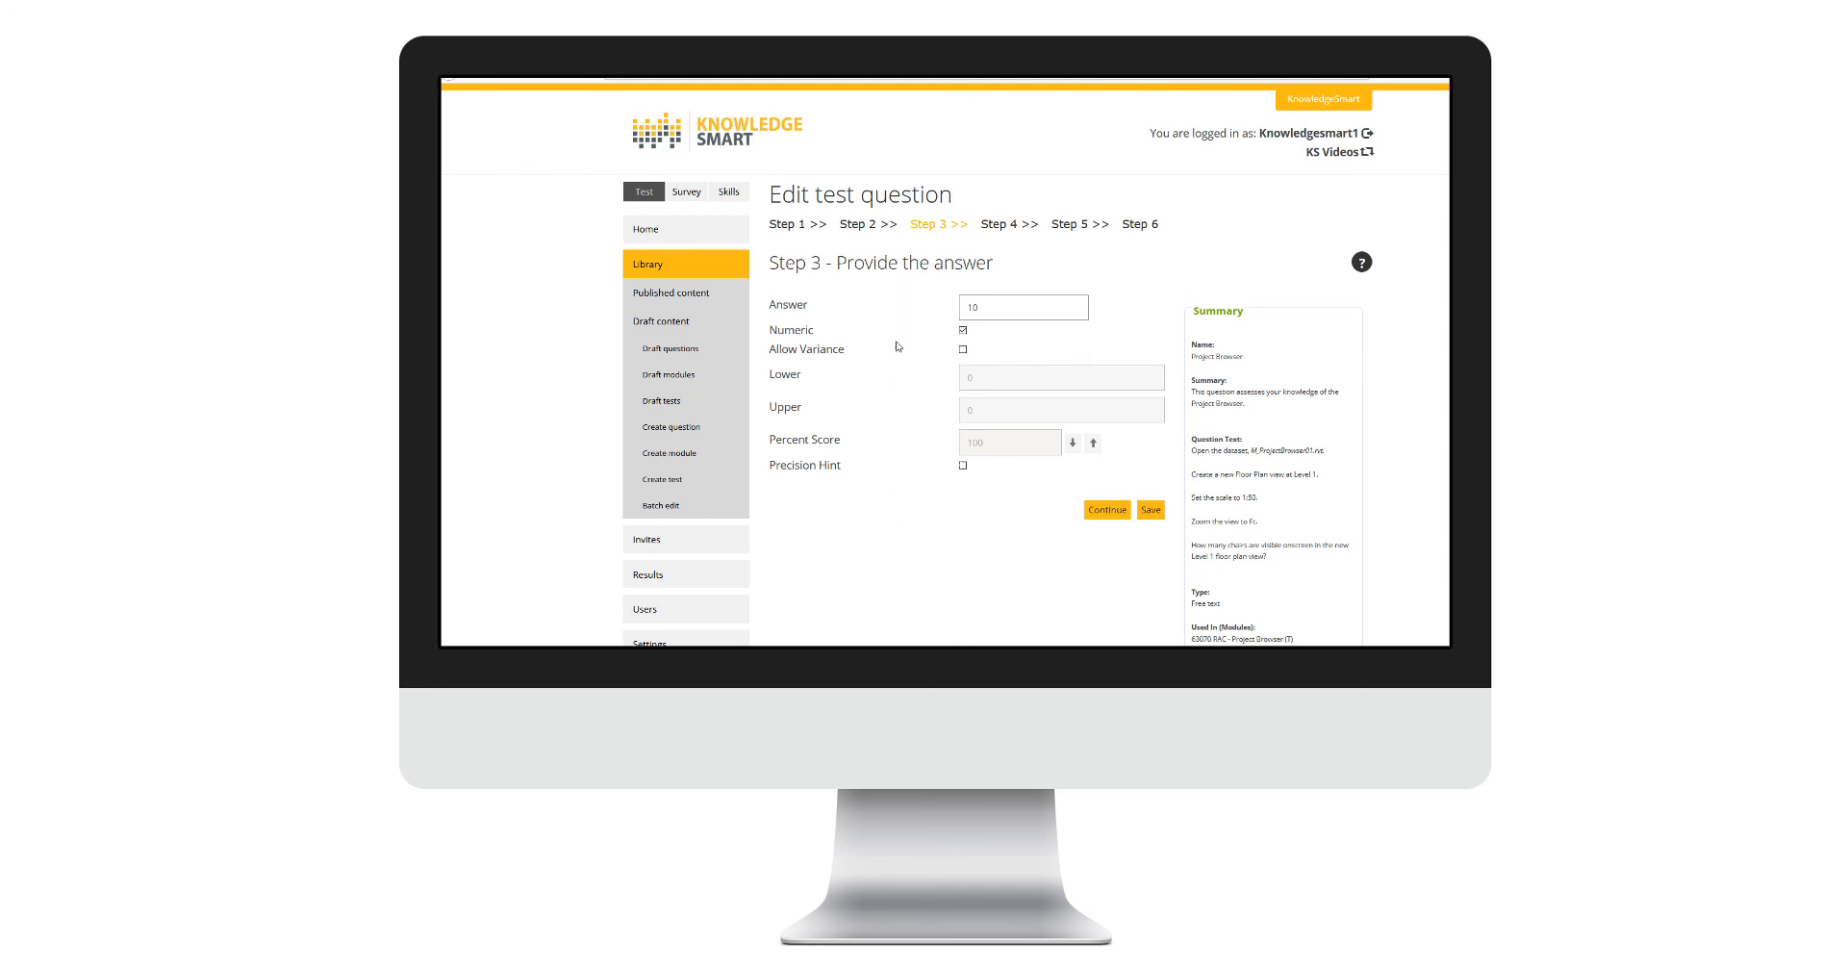
pyautogui.moveTo(768, 391)
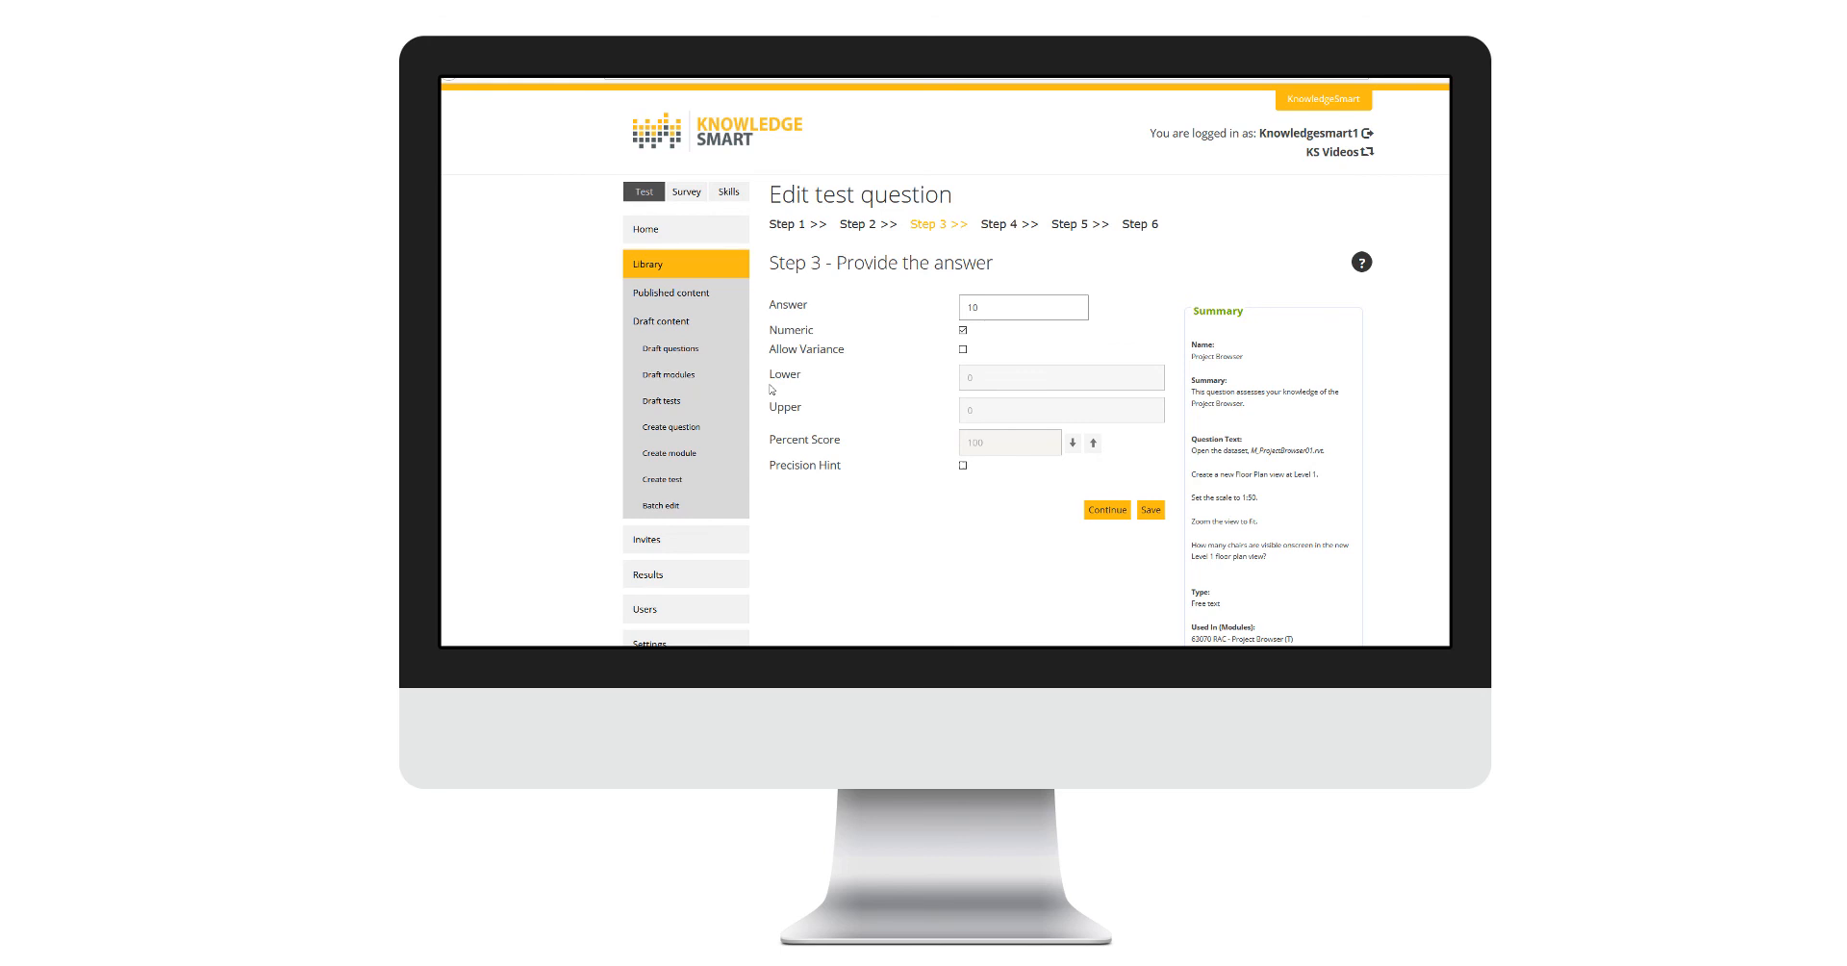
pyautogui.moveTo(770, 389)
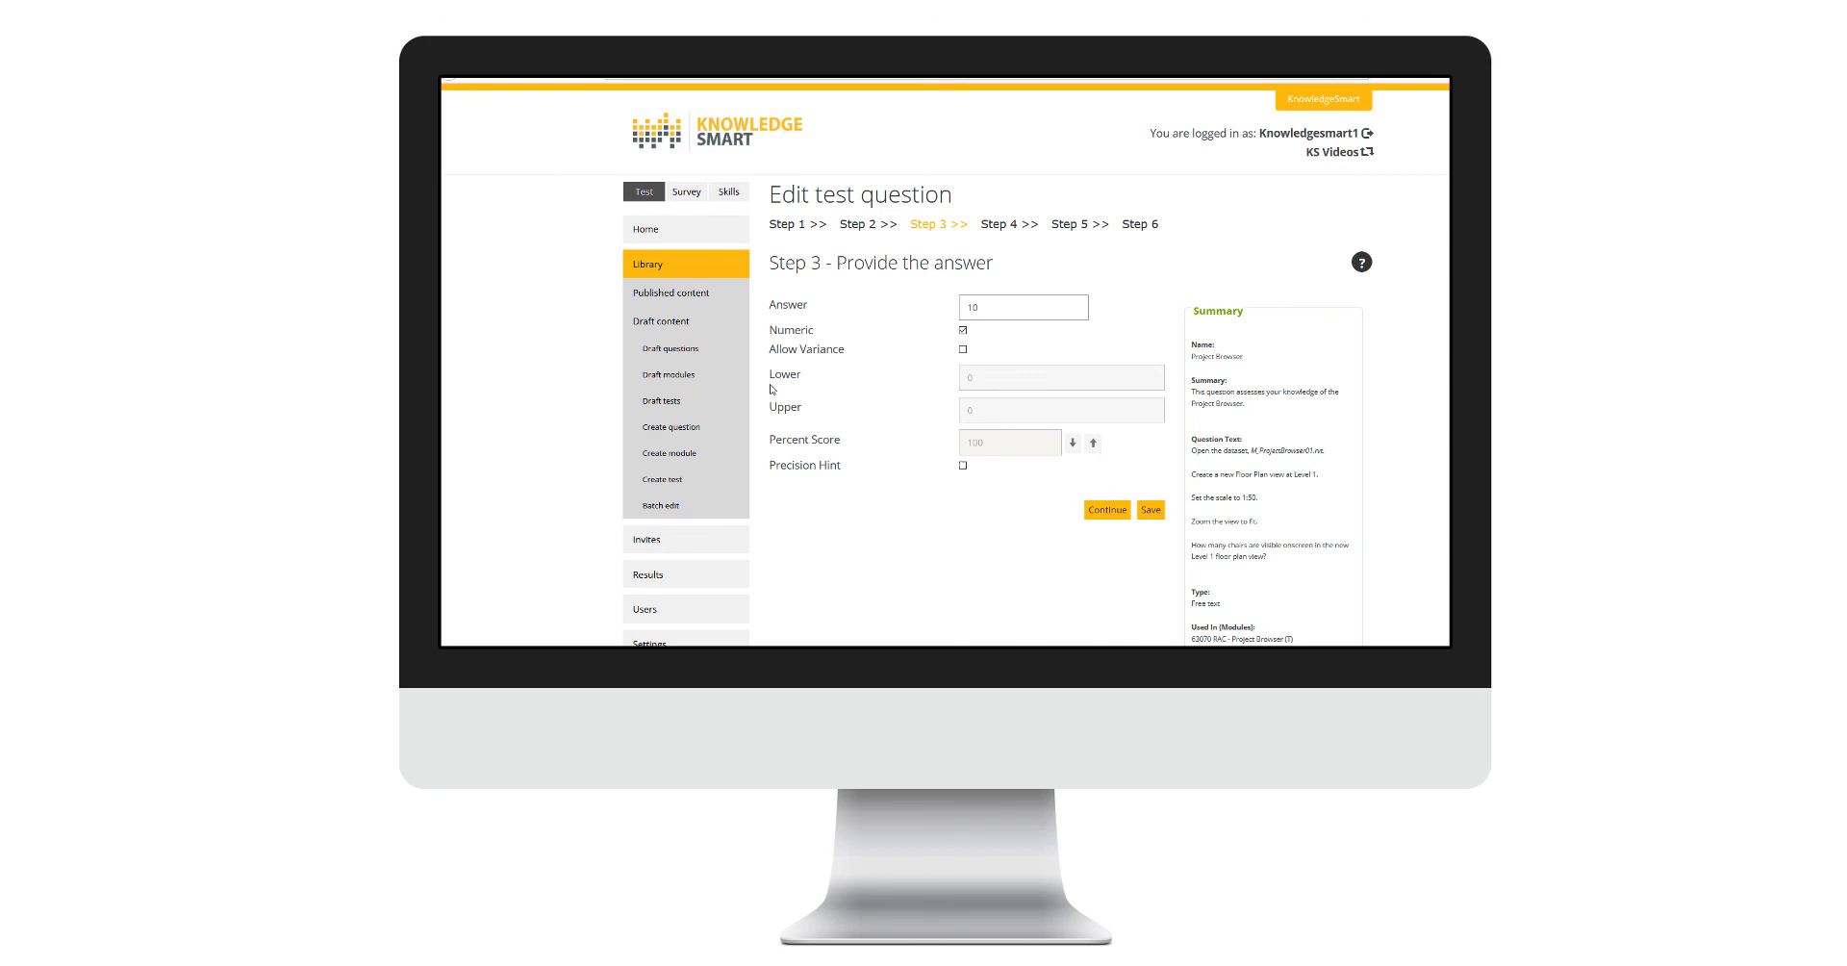
# - Go to the Batch edit page under Draft content for uploading an edited question file
pyautogui.click(660, 506)
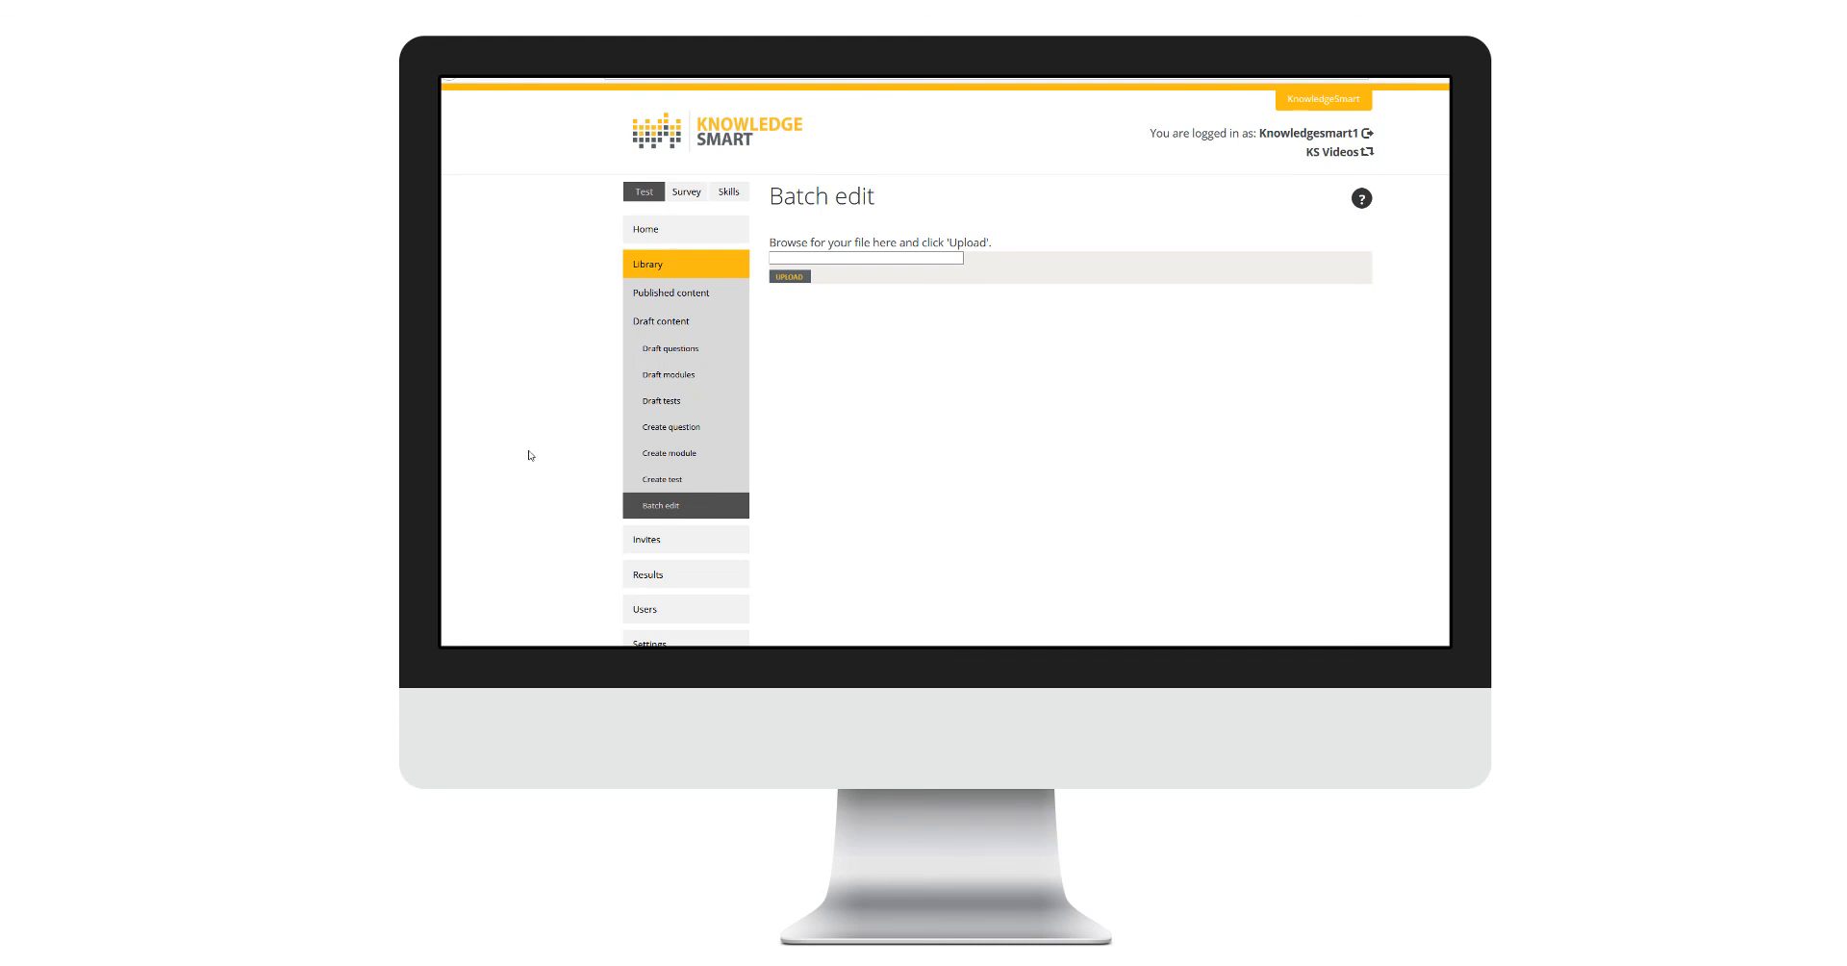
pyautogui.moveTo(523, 391)
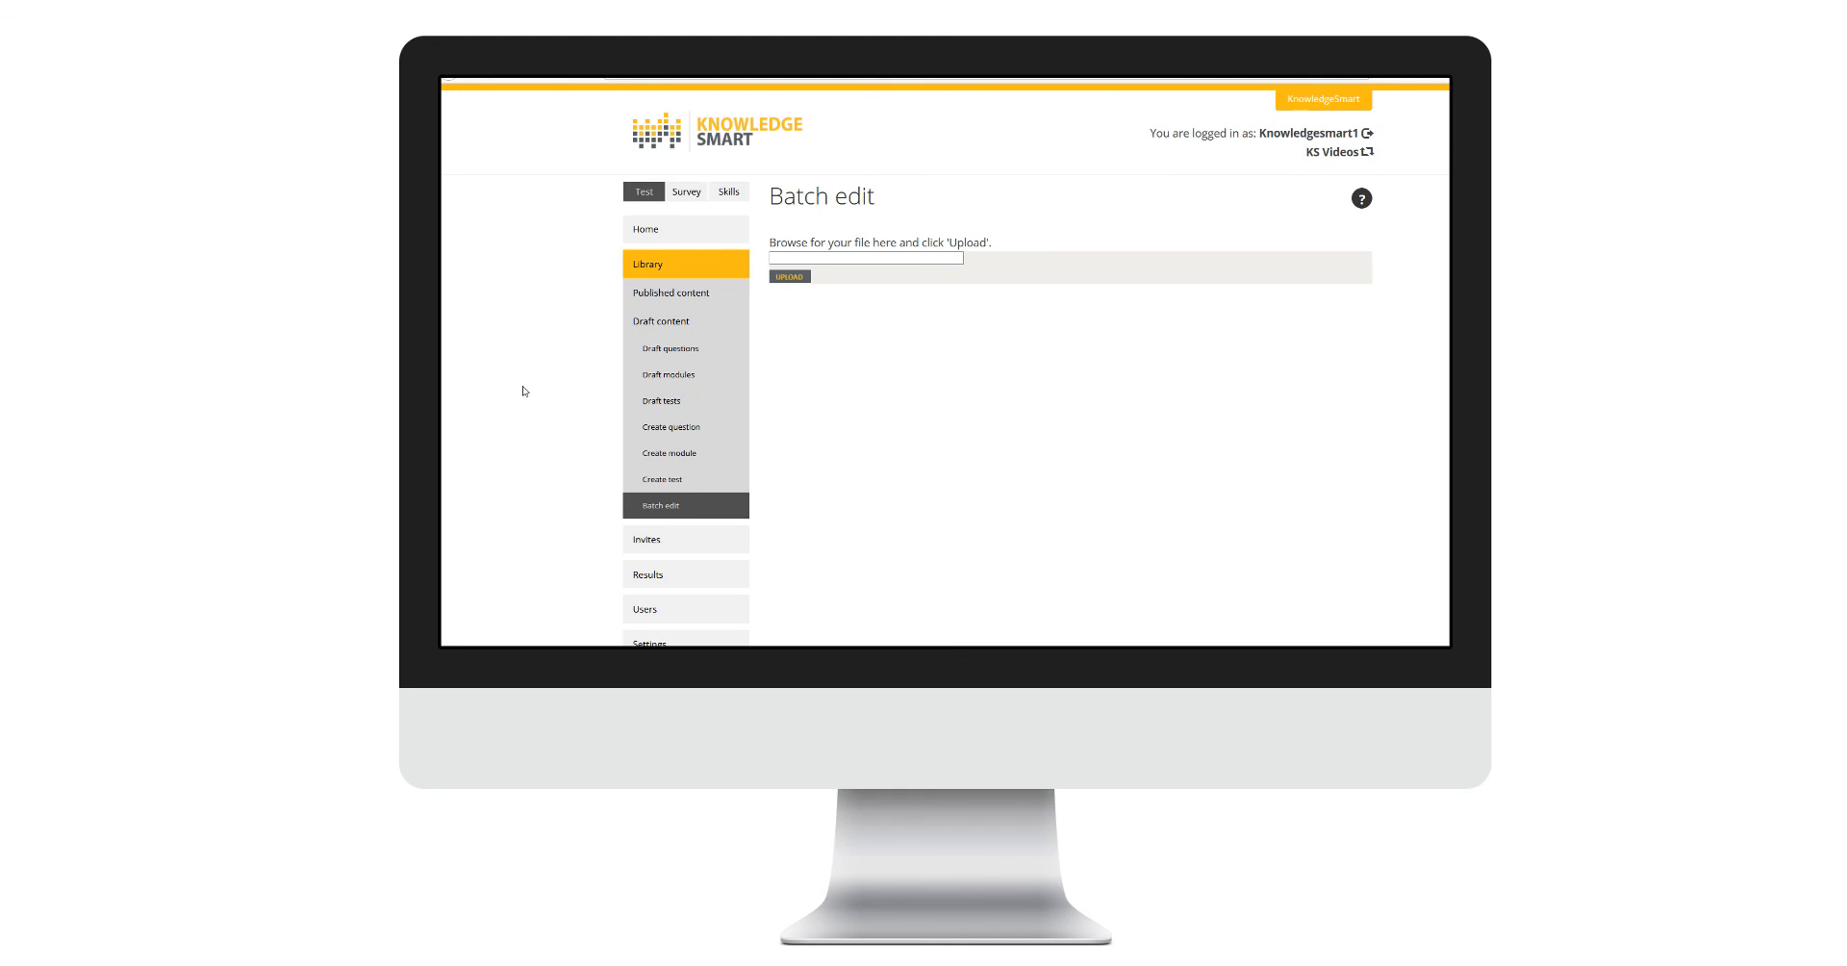